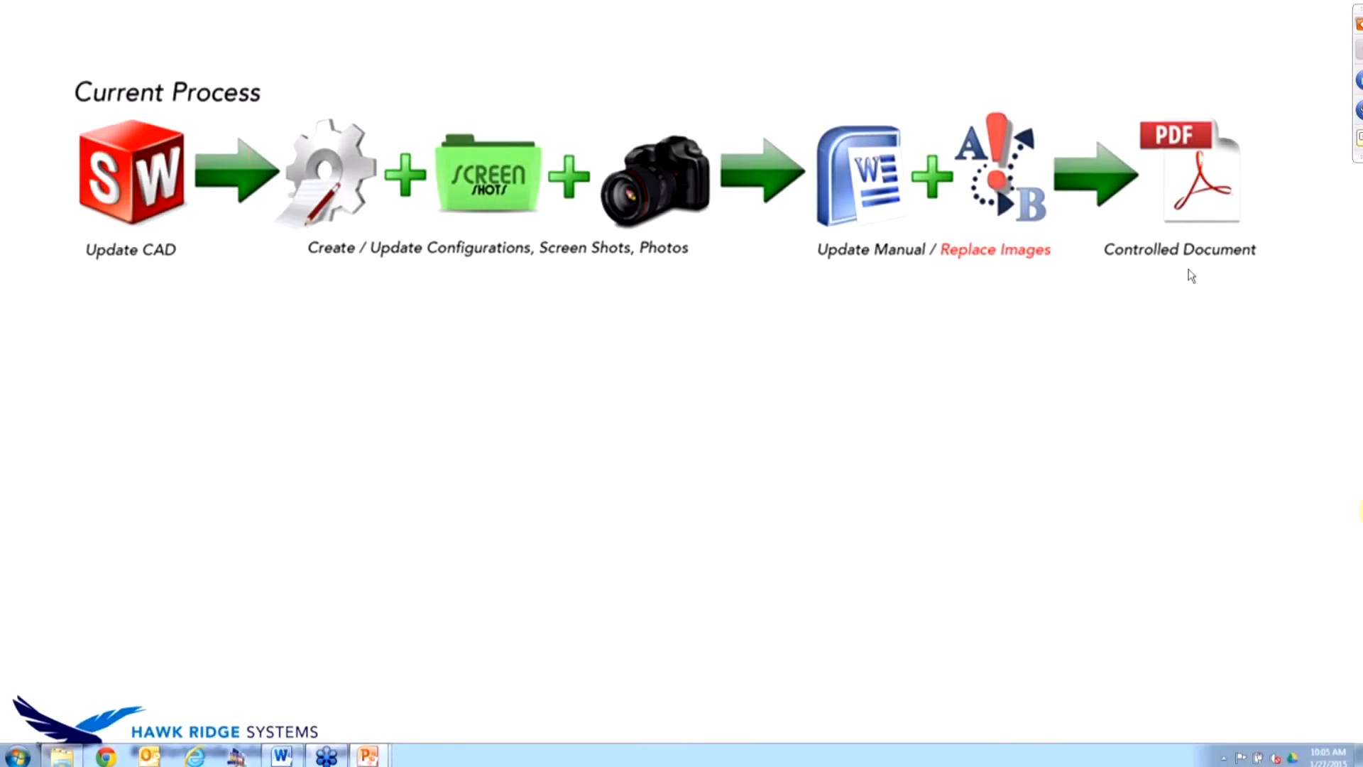
mouse_move(1279, 126)
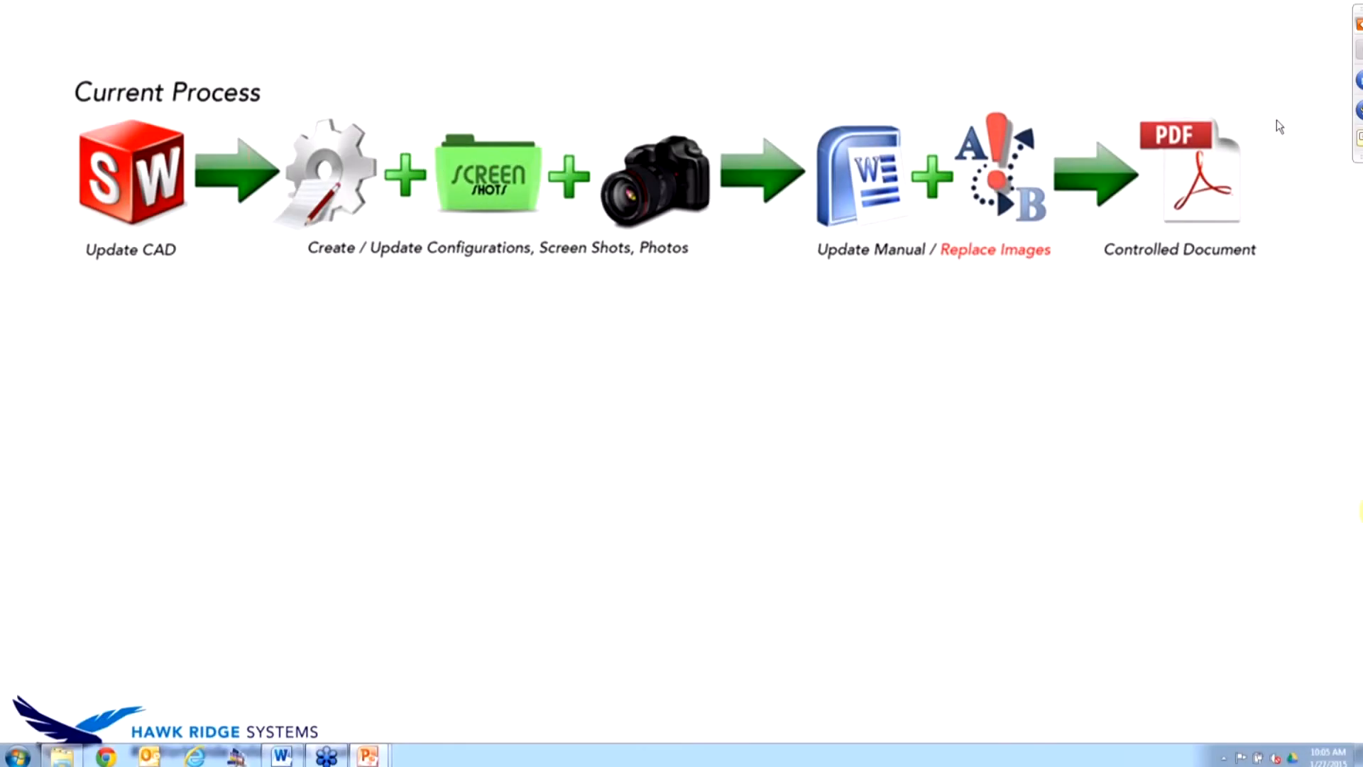
mouse_move(1208, 293)
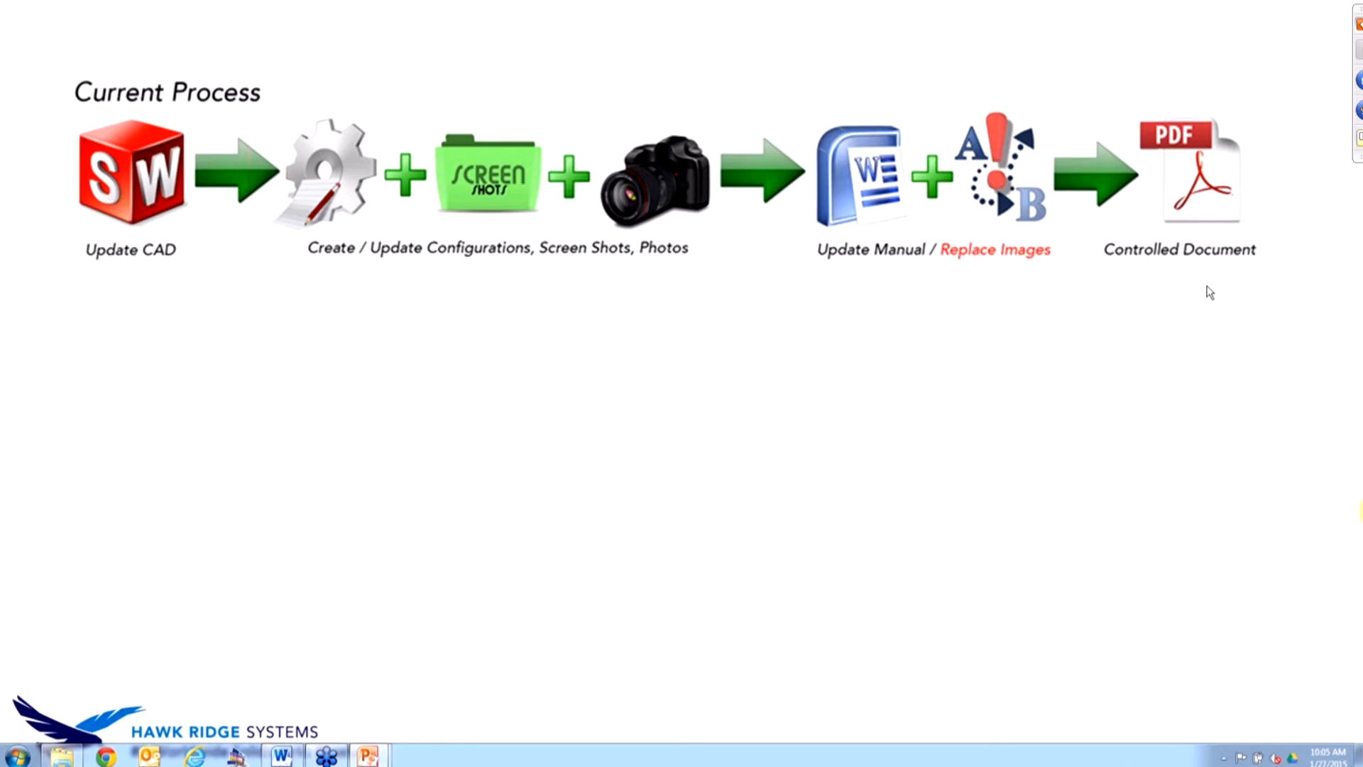
mouse_move(1191, 277)
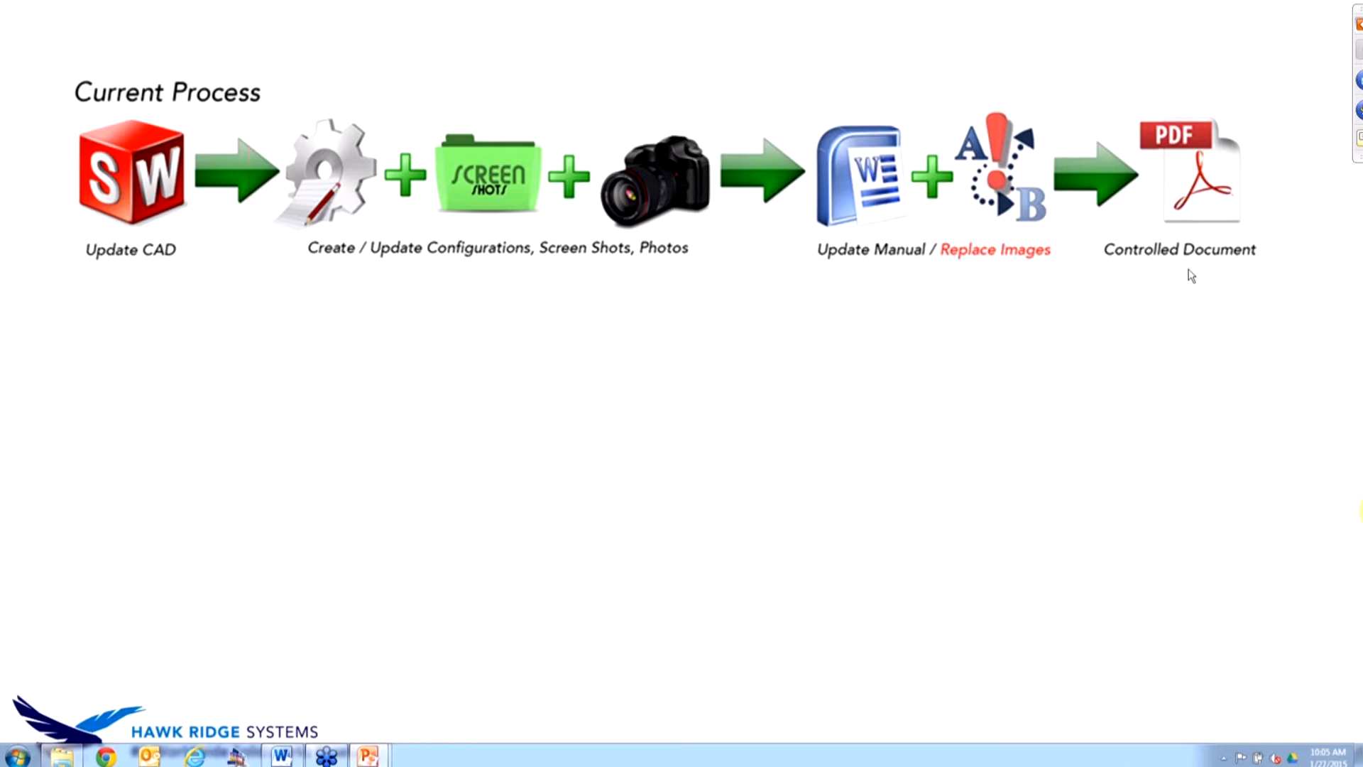
mouse_move(1315, 246)
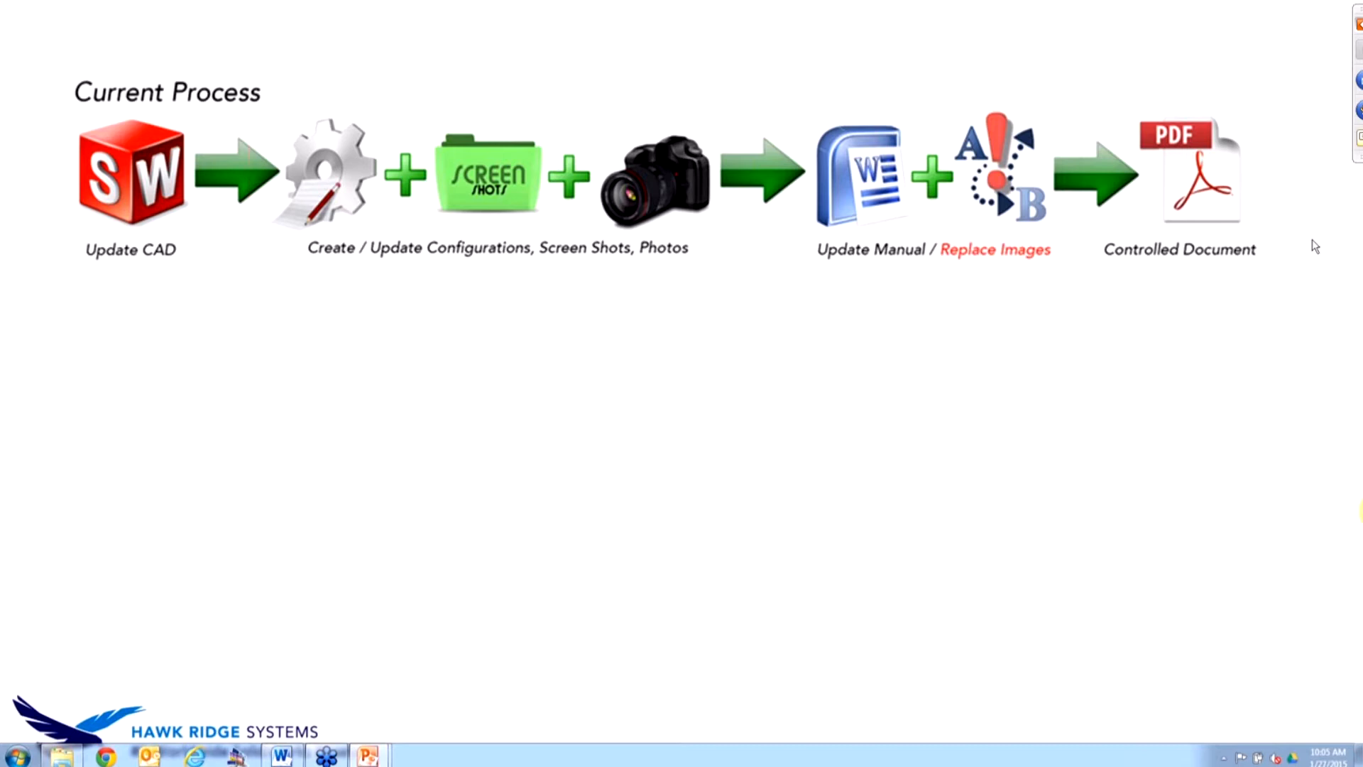
mouse_move(1208, 293)
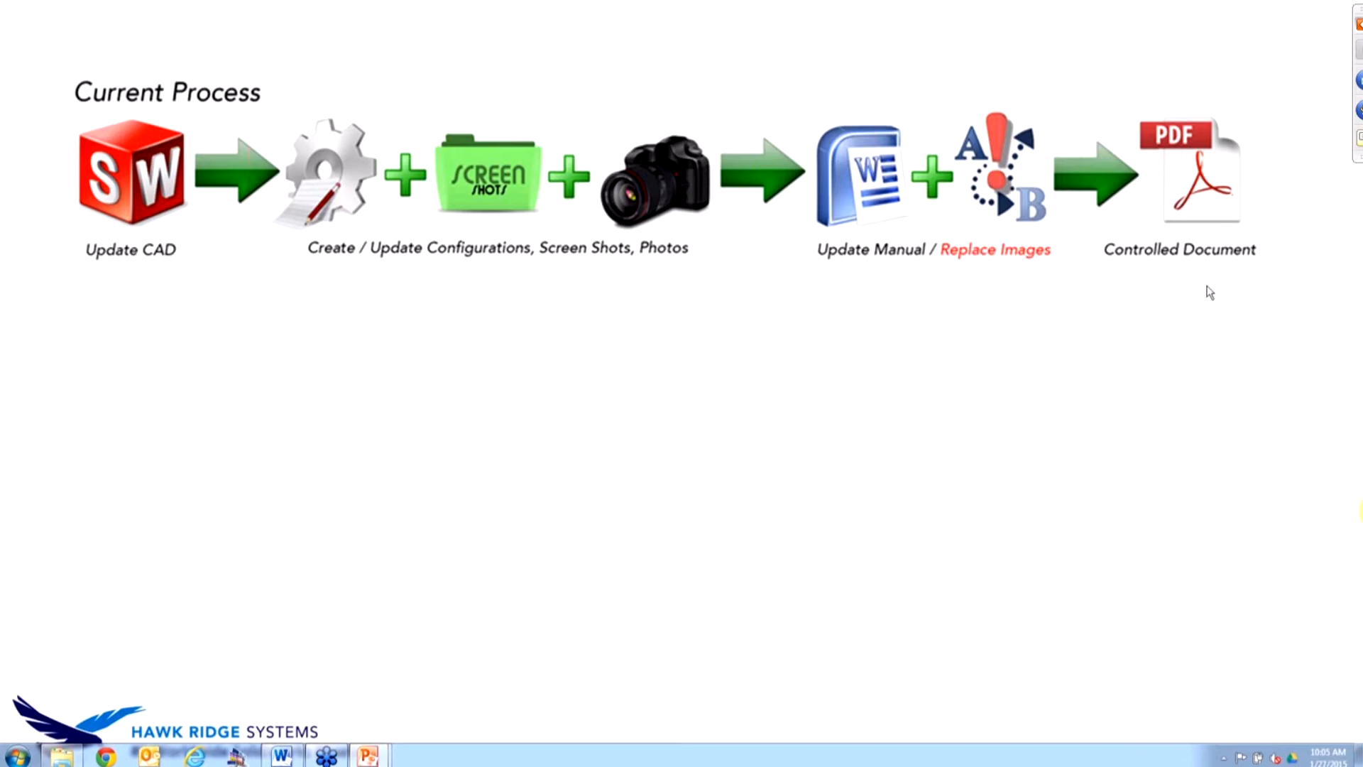
mouse_move(1145, 347)
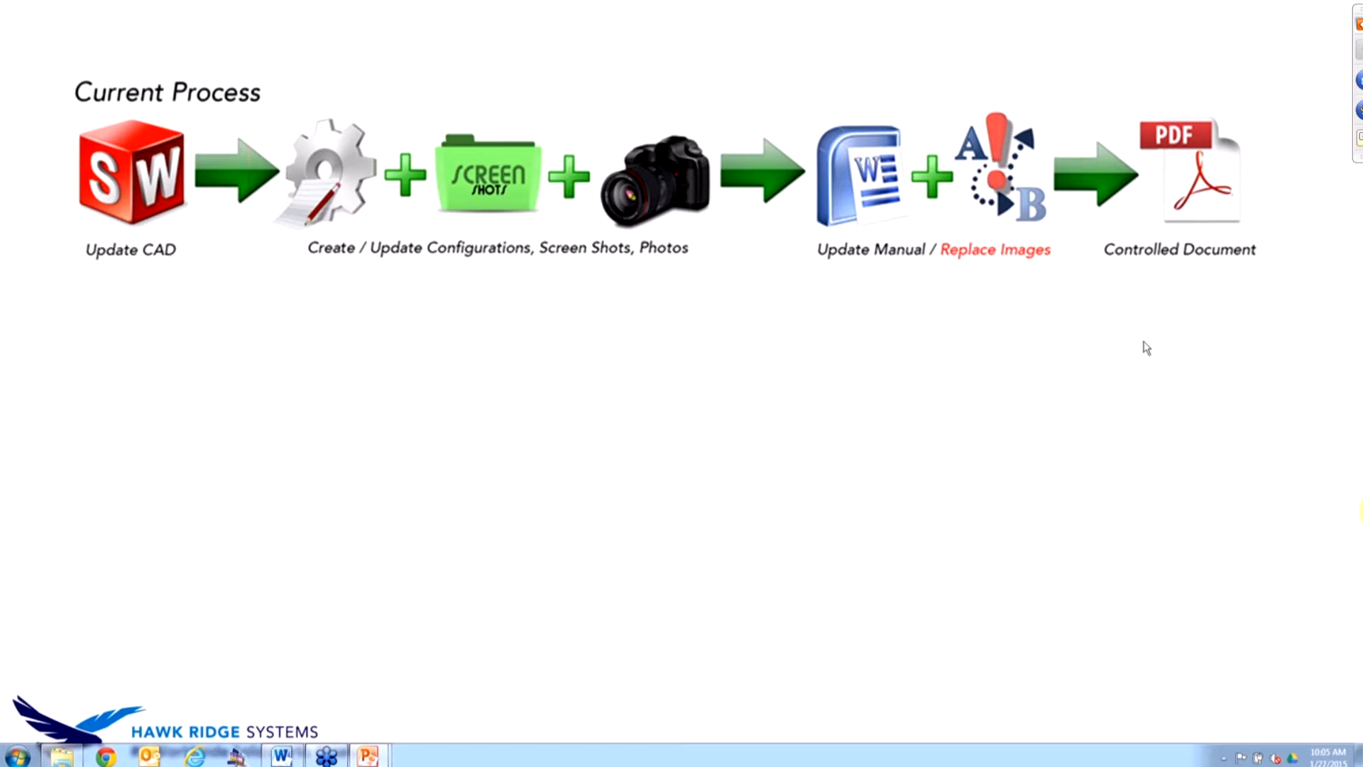
mouse_move(1210, 292)
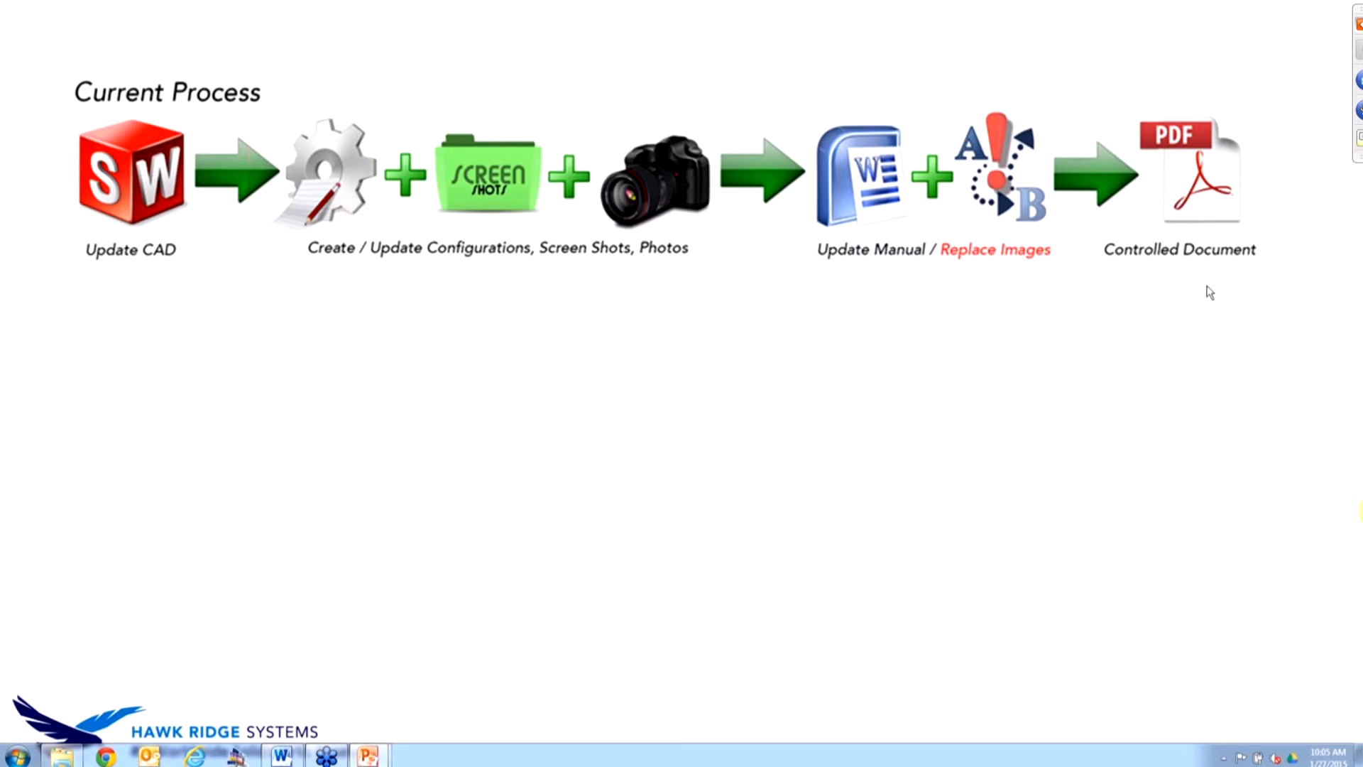
mouse_move(996, 271)
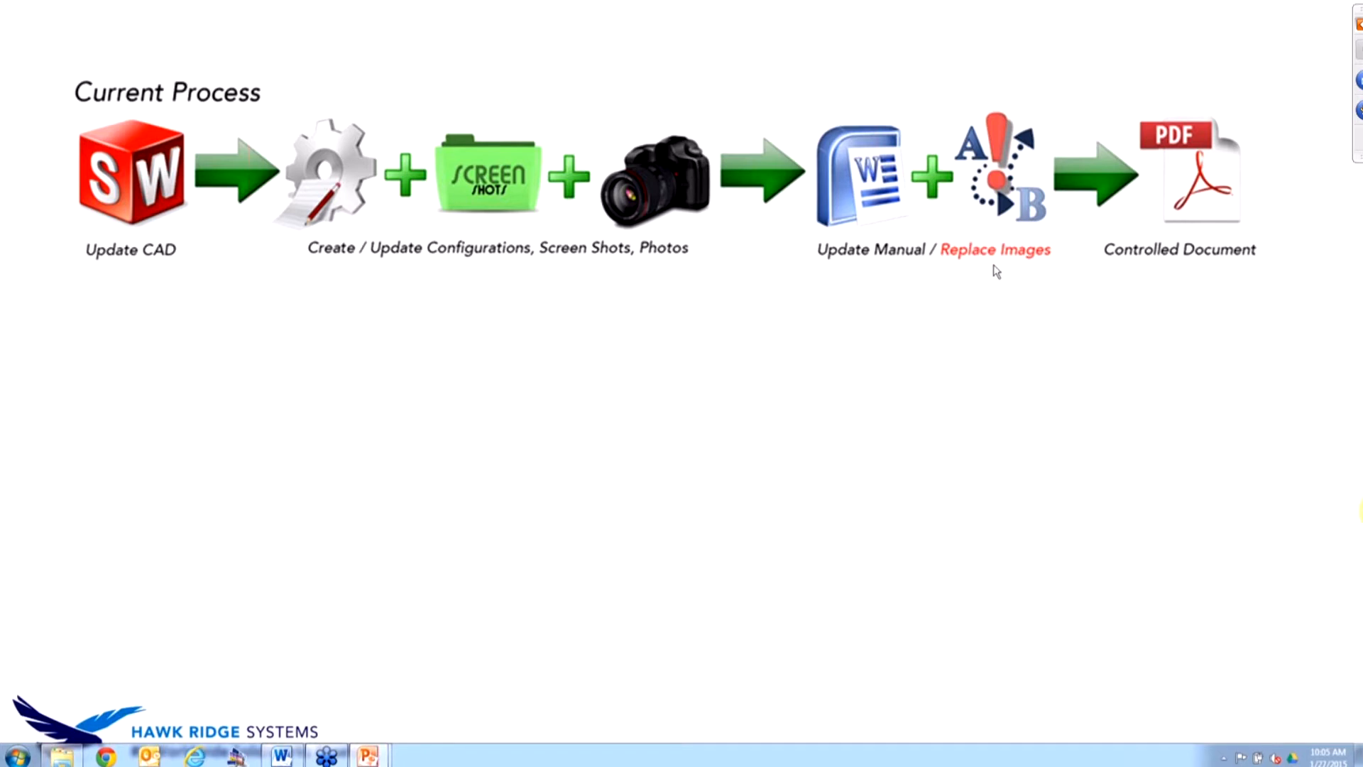
mouse_move(1209, 292)
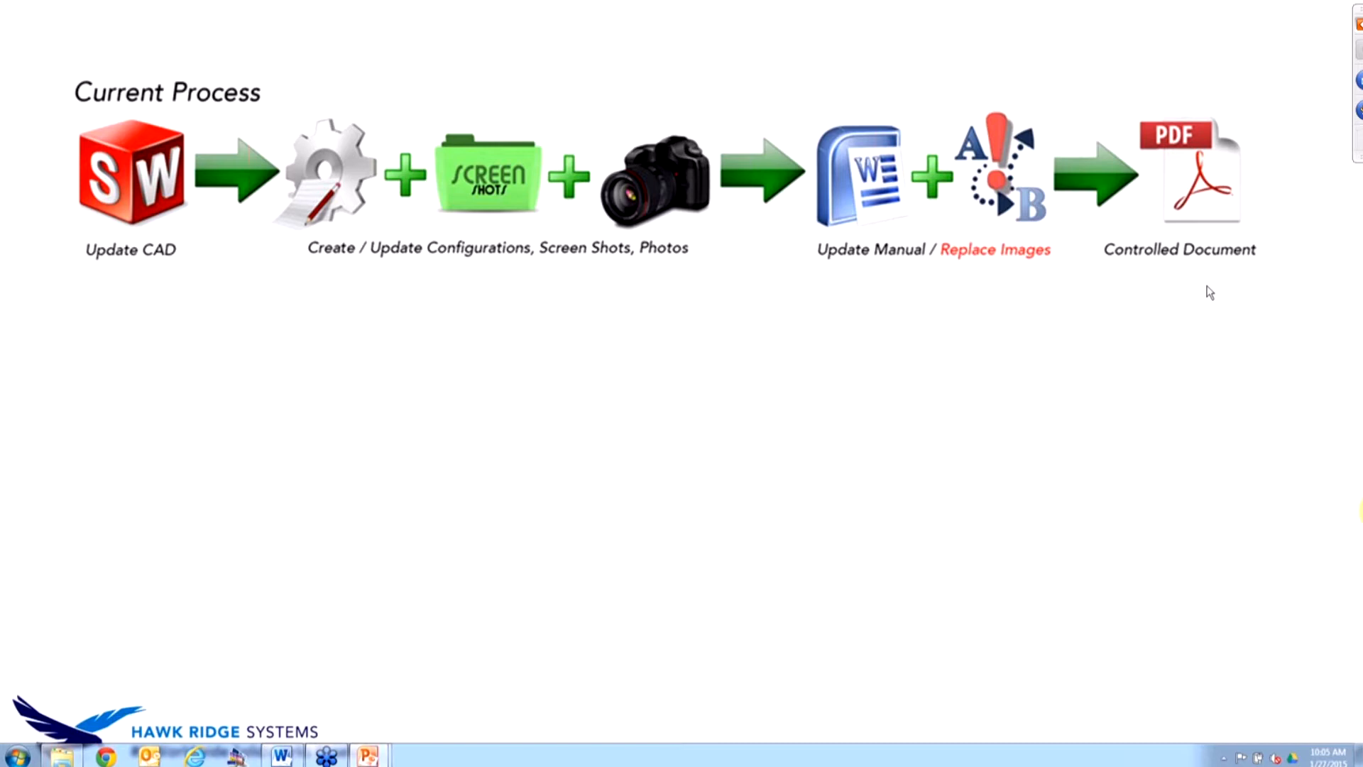
mouse_move(996, 270)
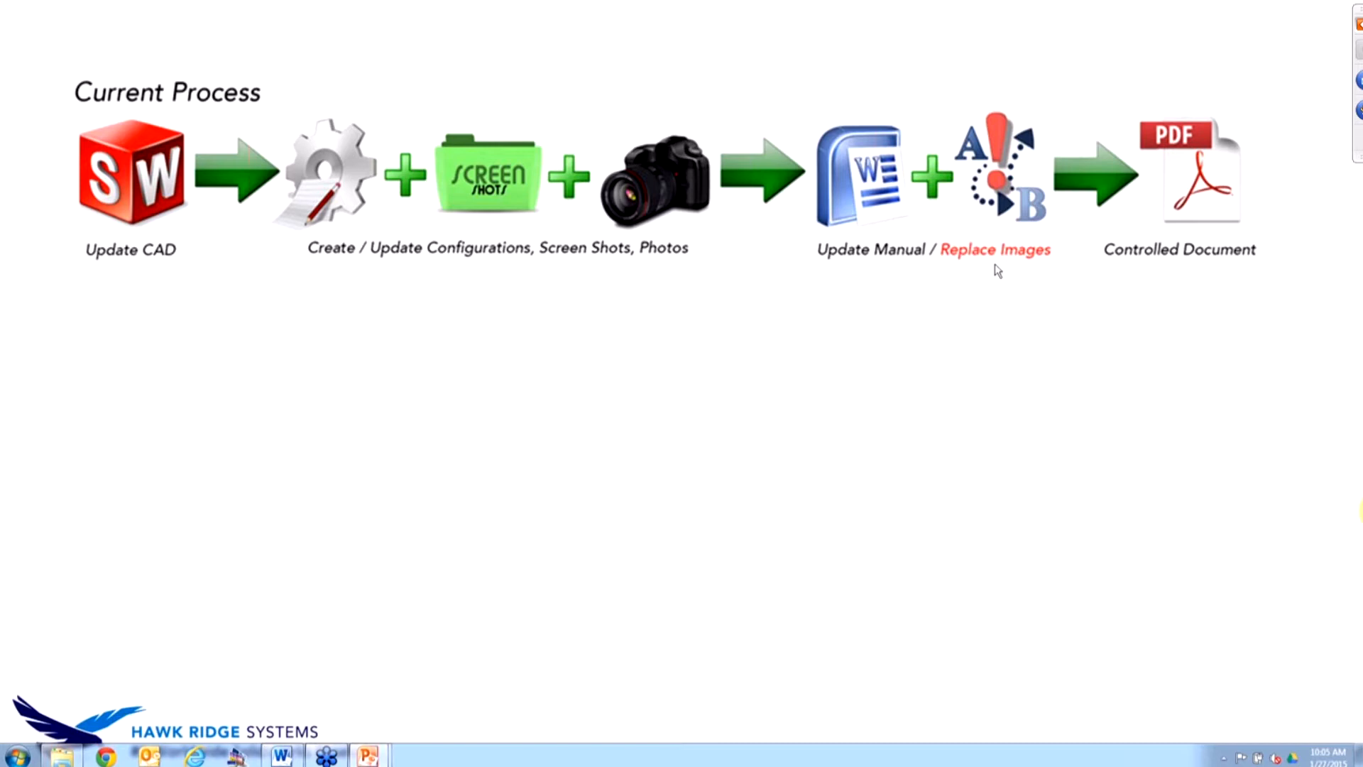
mouse_move(1209, 292)
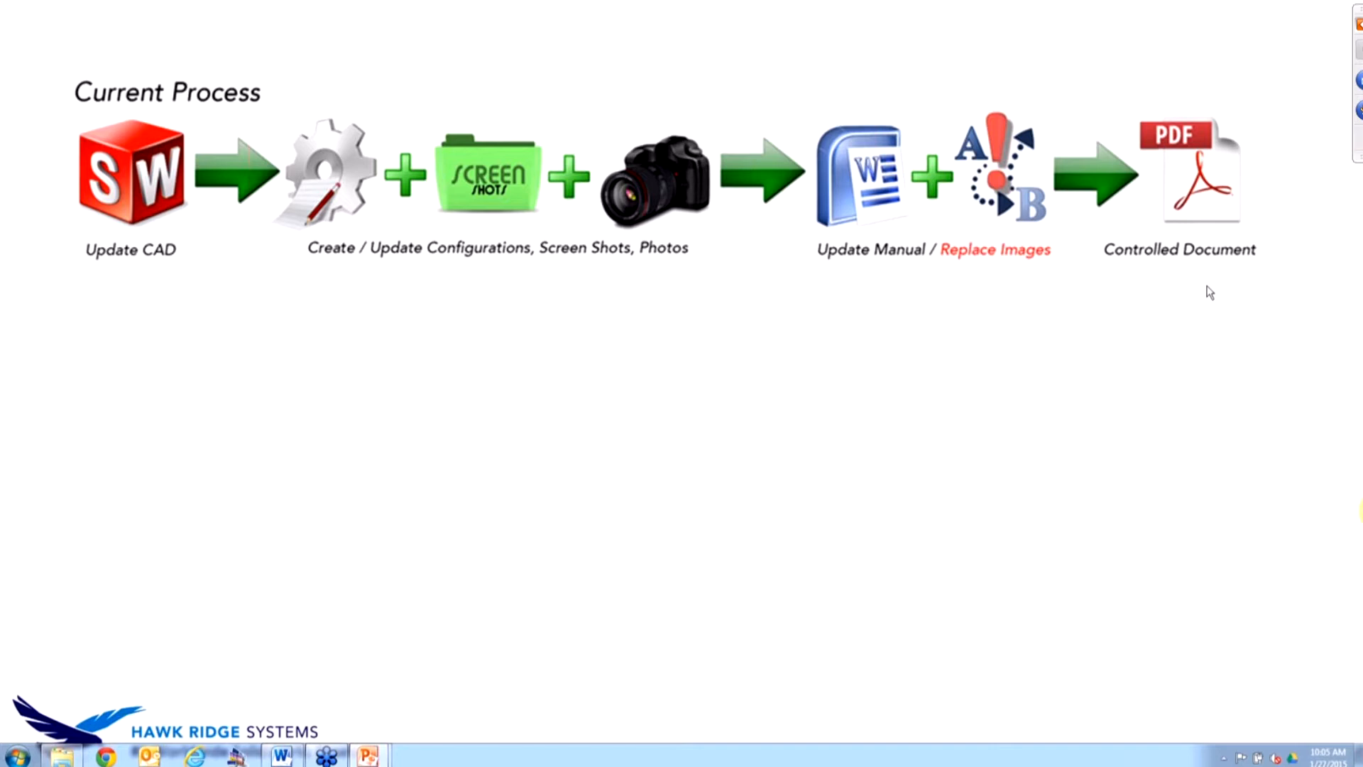
mouse_move(1008, 266)
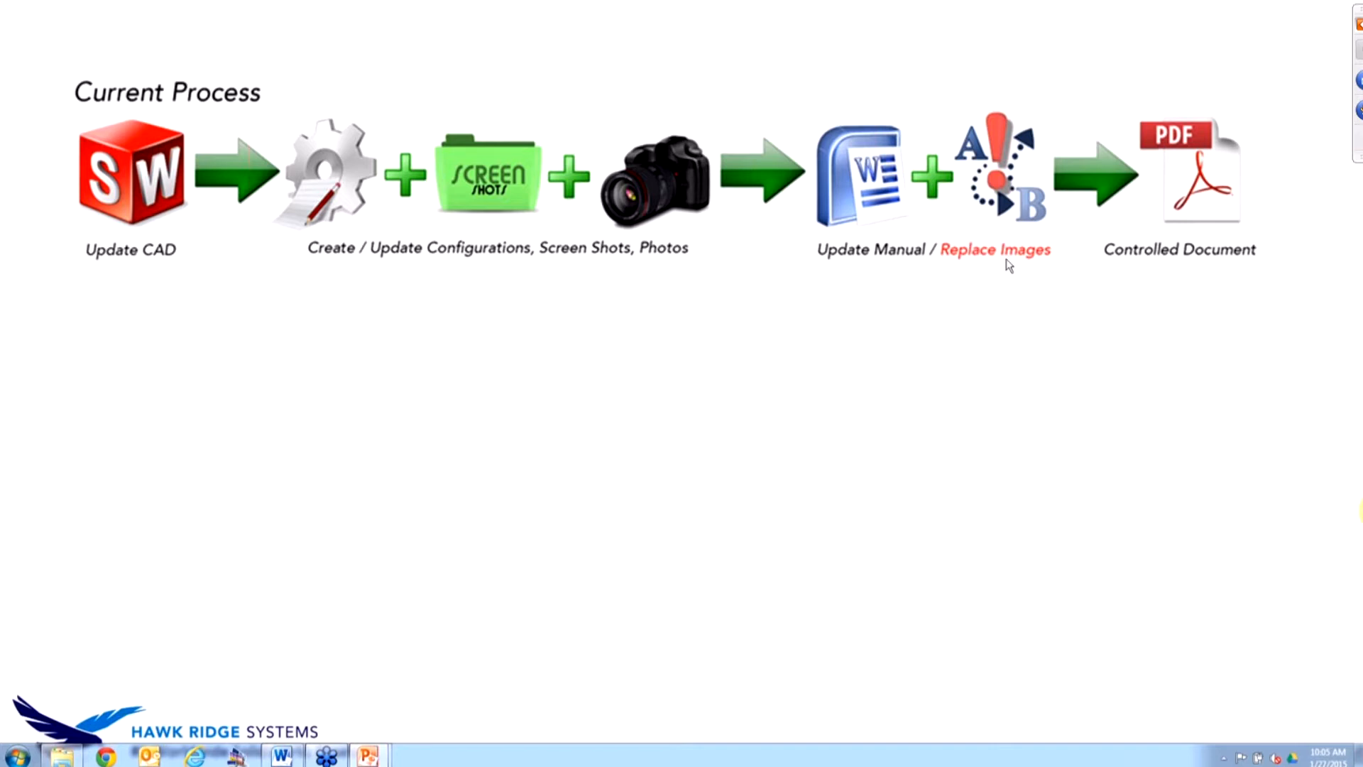
mouse_move(1209, 292)
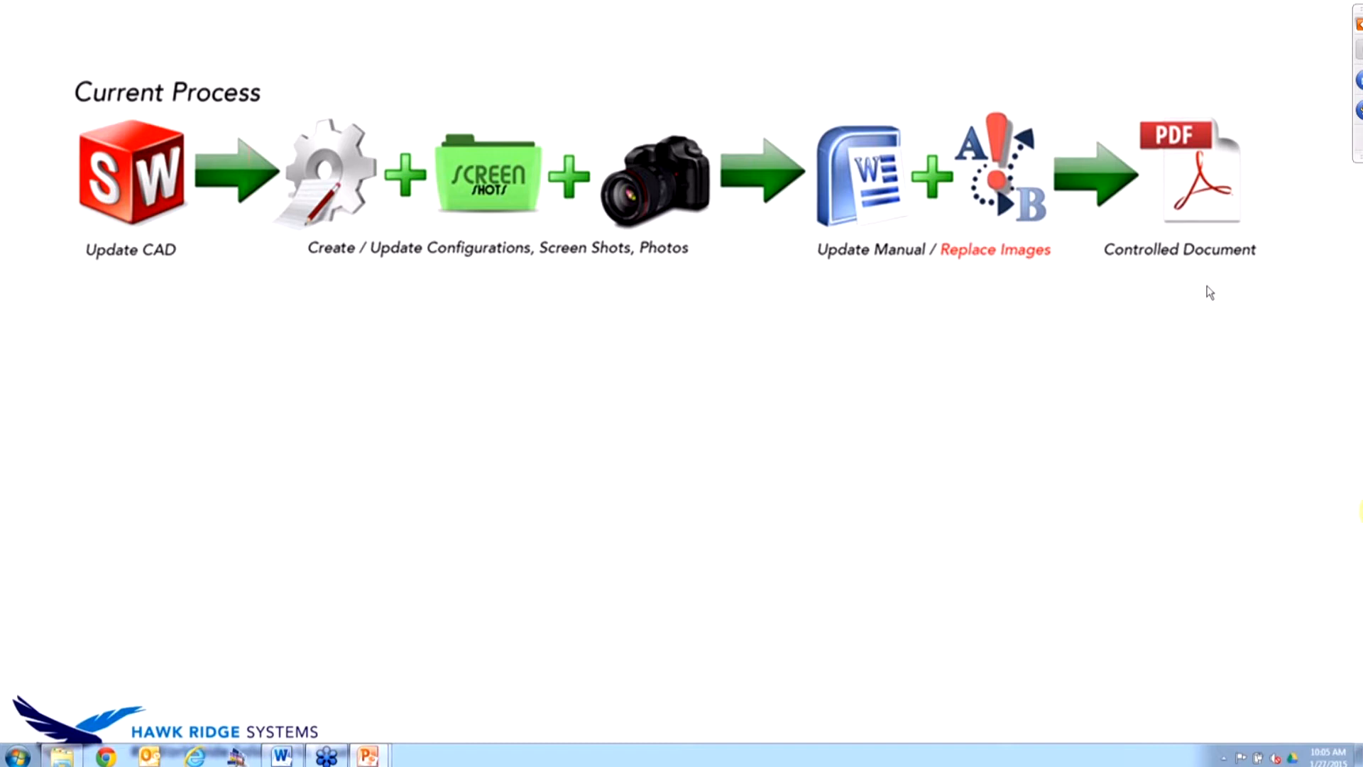
mouse_move(1117, 285)
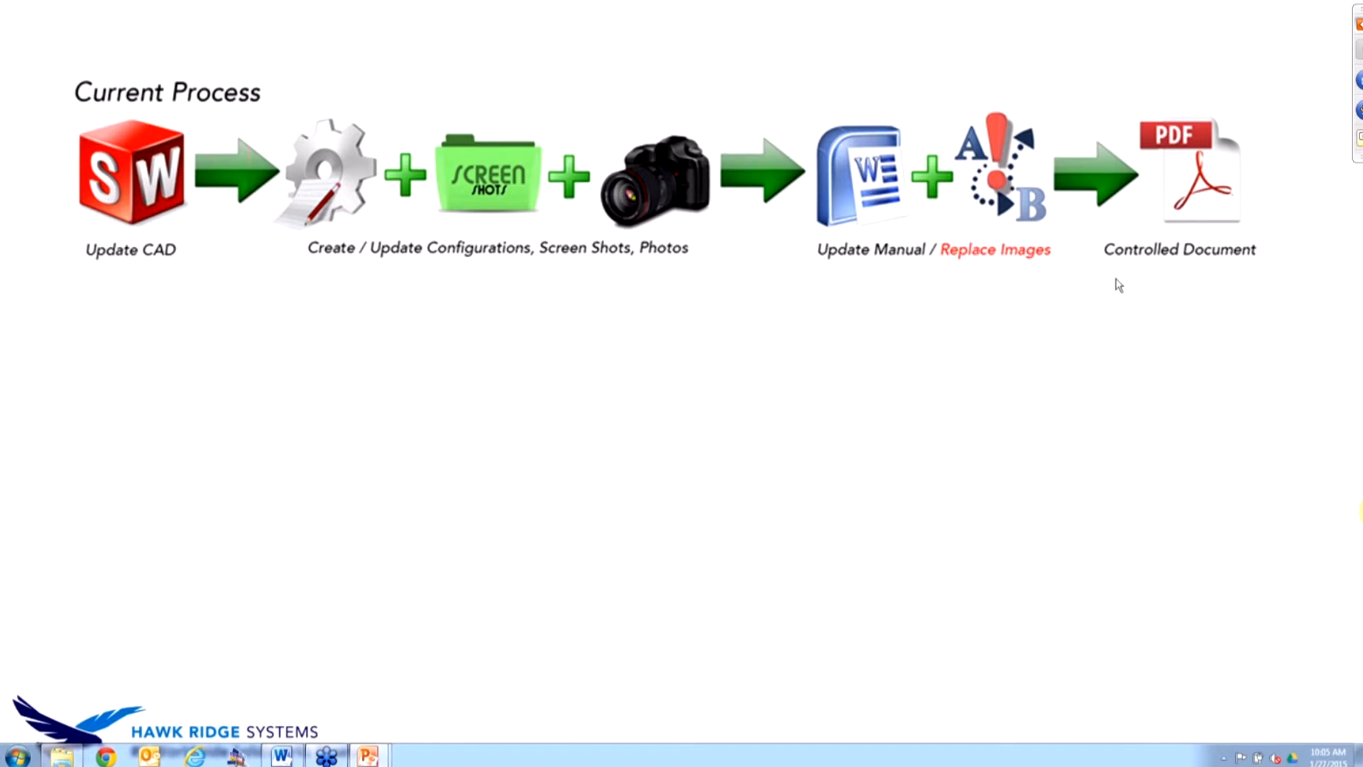
mouse_move(1196, 332)
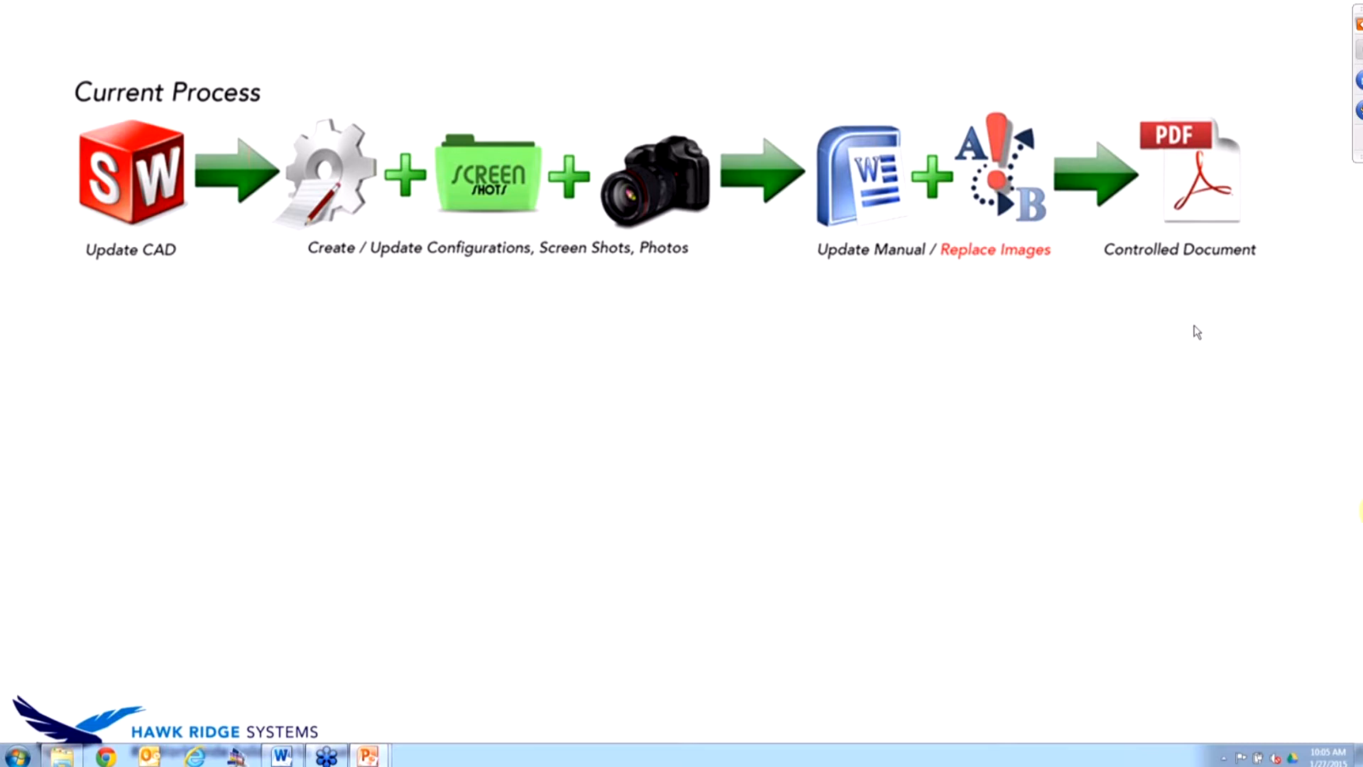
mouse_move(1210, 293)
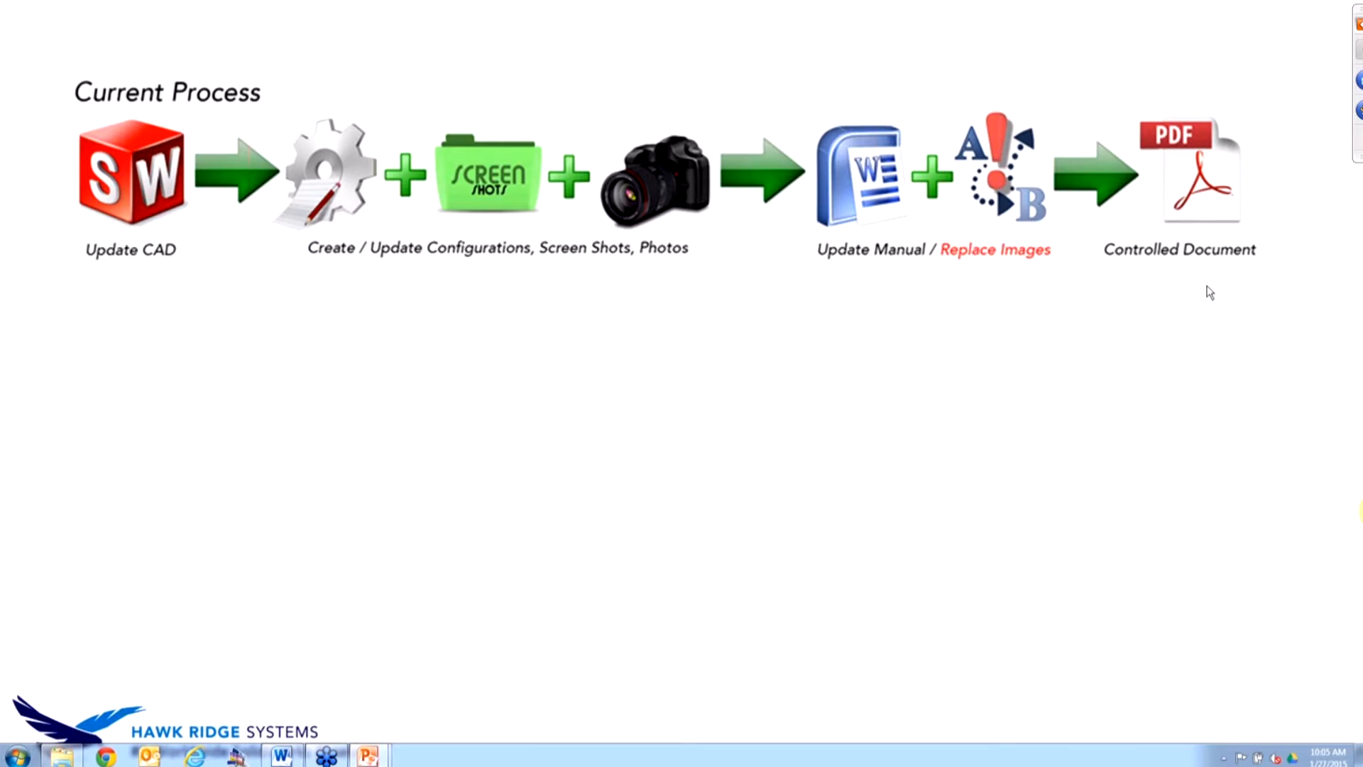
mouse_move(1118, 284)
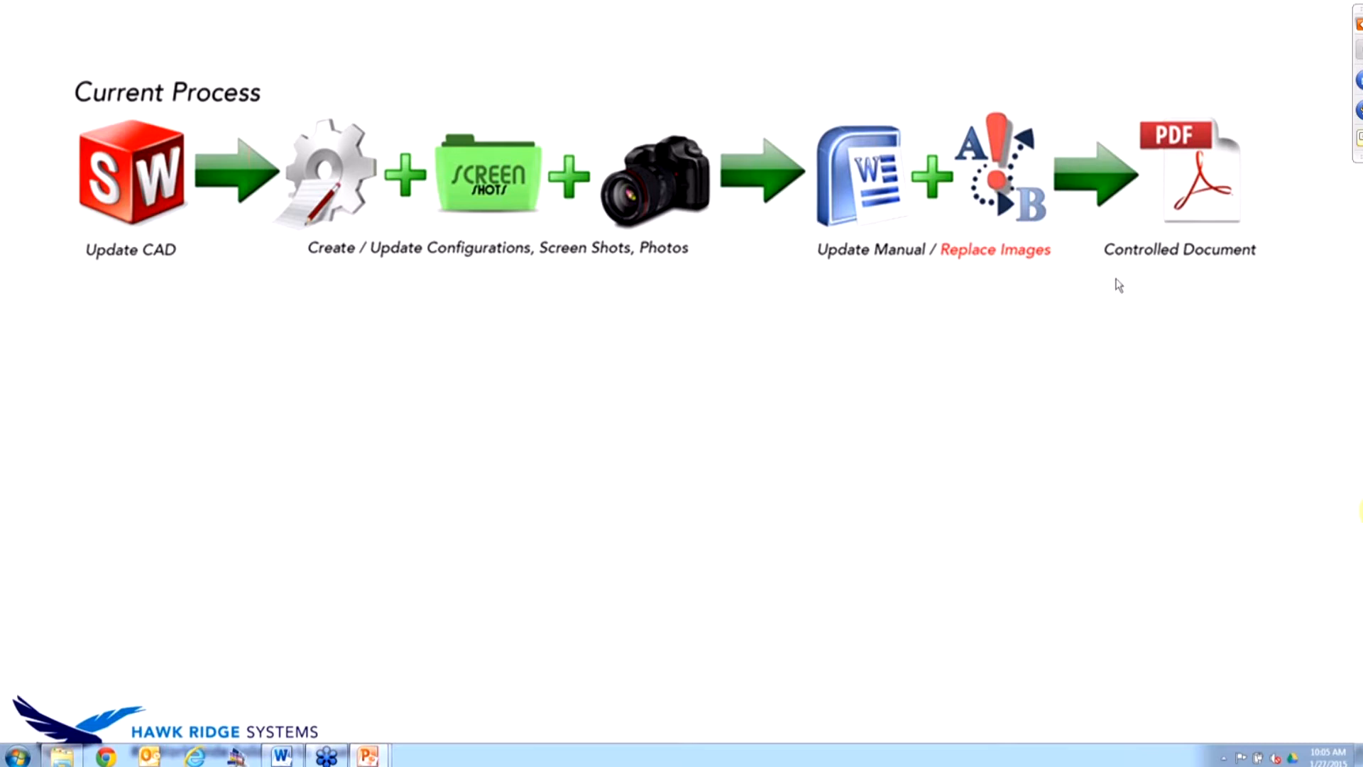
mouse_move(1237, 171)
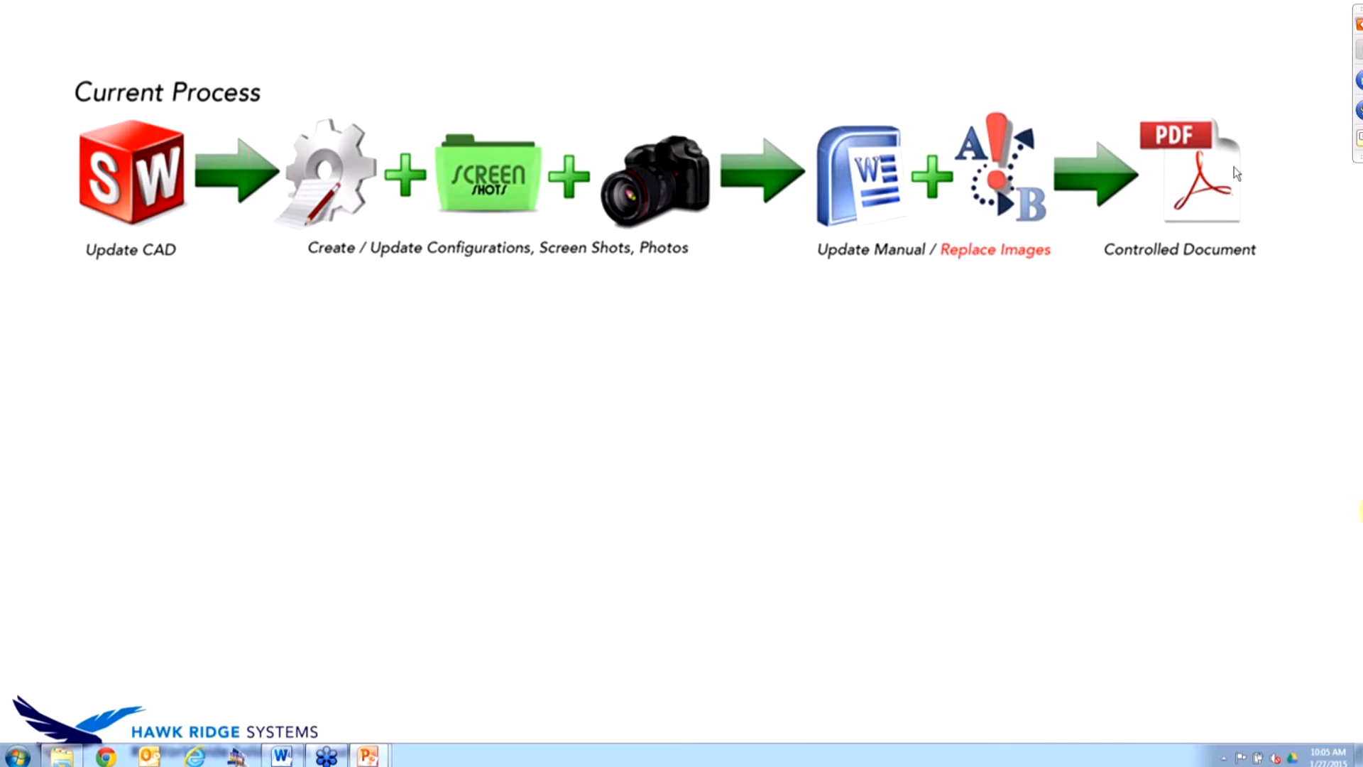
mouse_move(1208, 292)
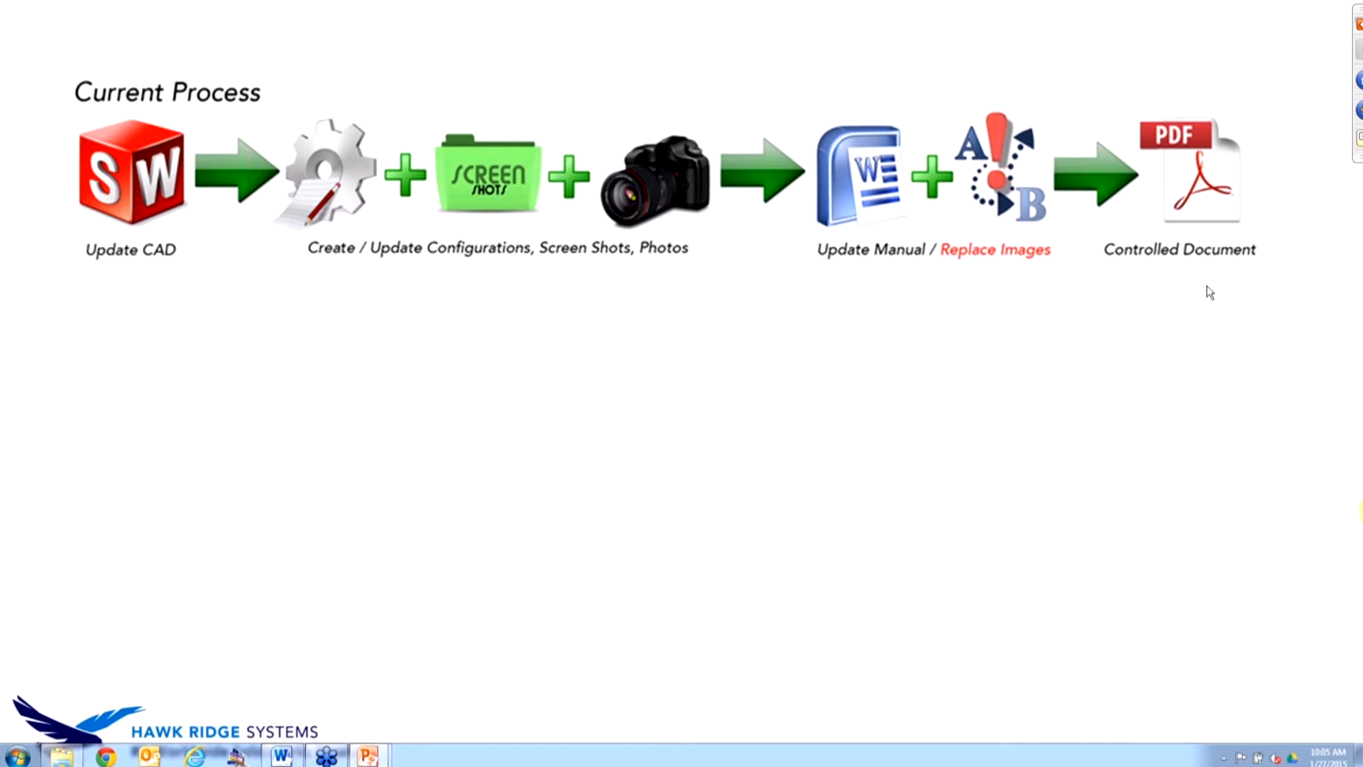
mouse_move(1191, 277)
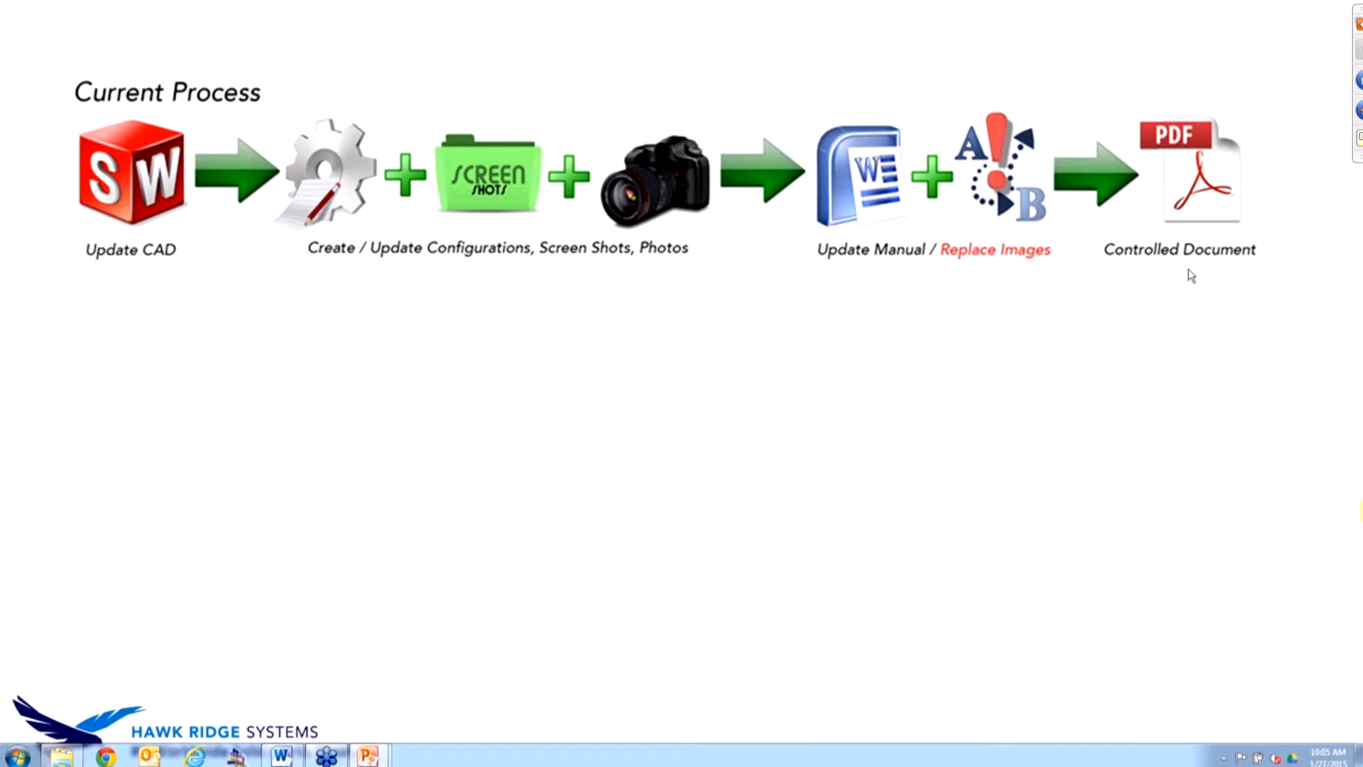
mouse_move(1279, 126)
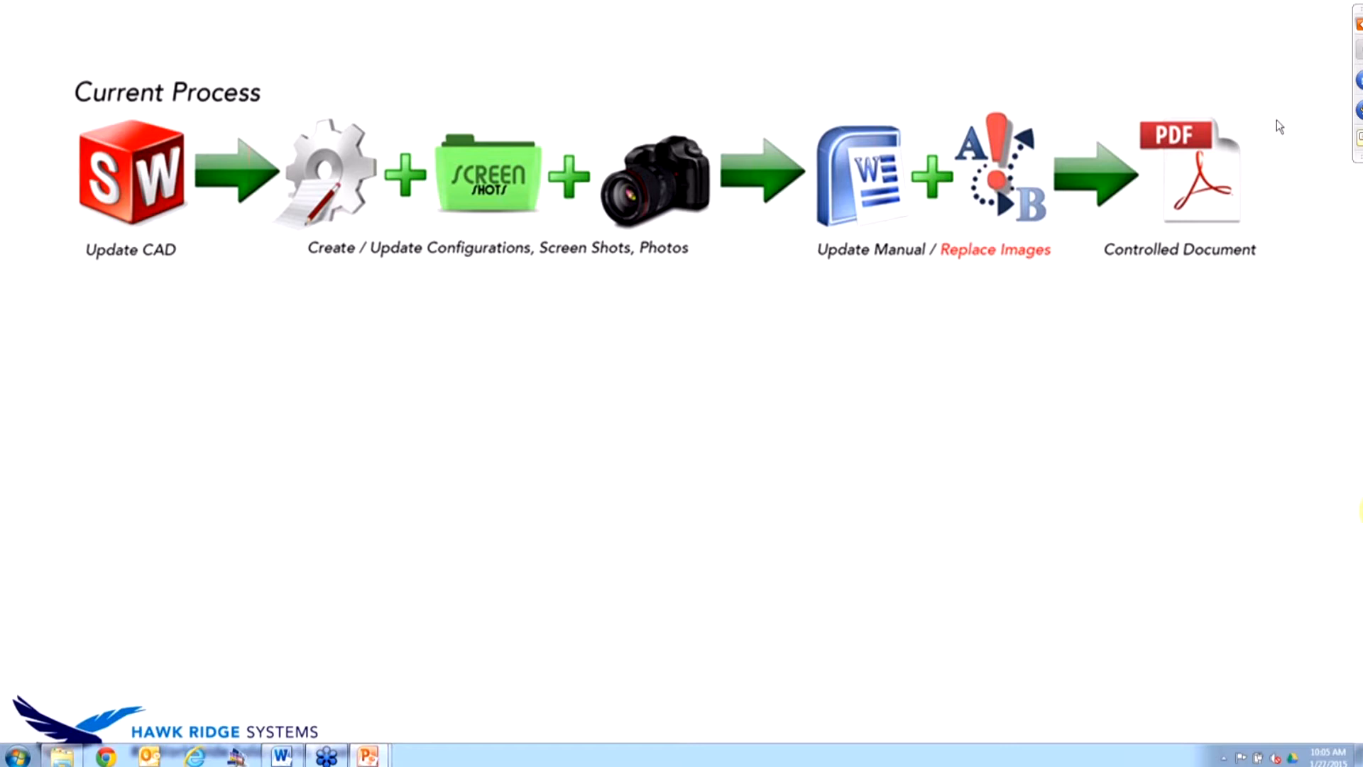
mouse_move(1119, 285)
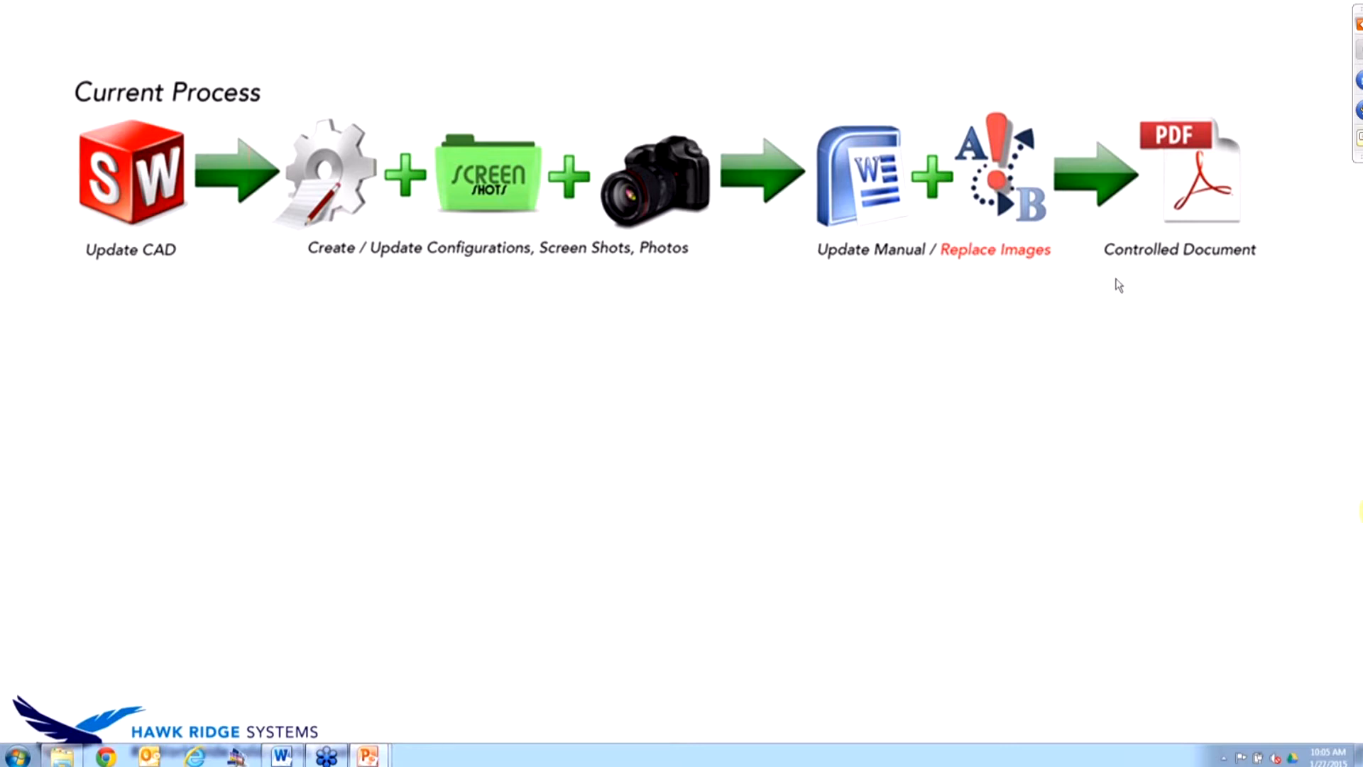
mouse_move(1212, 178)
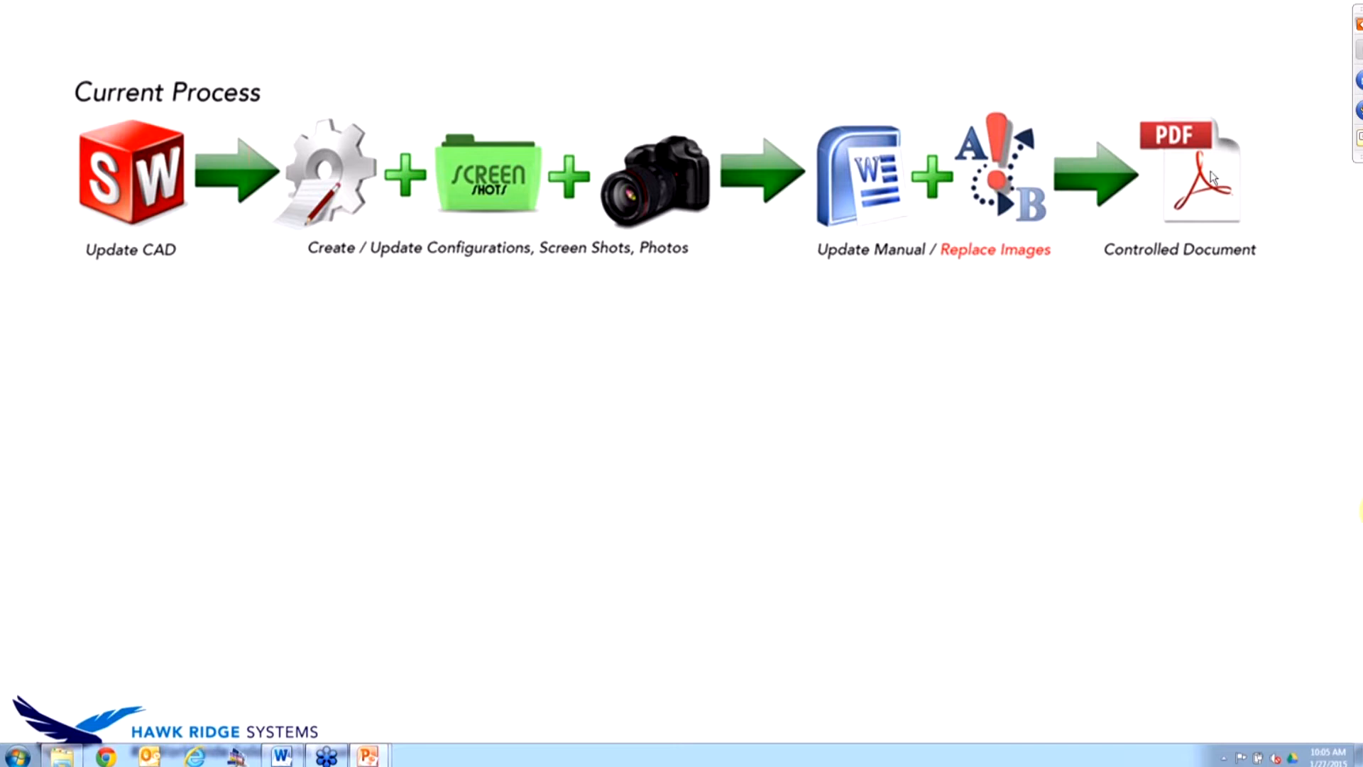
mouse_move(1210, 292)
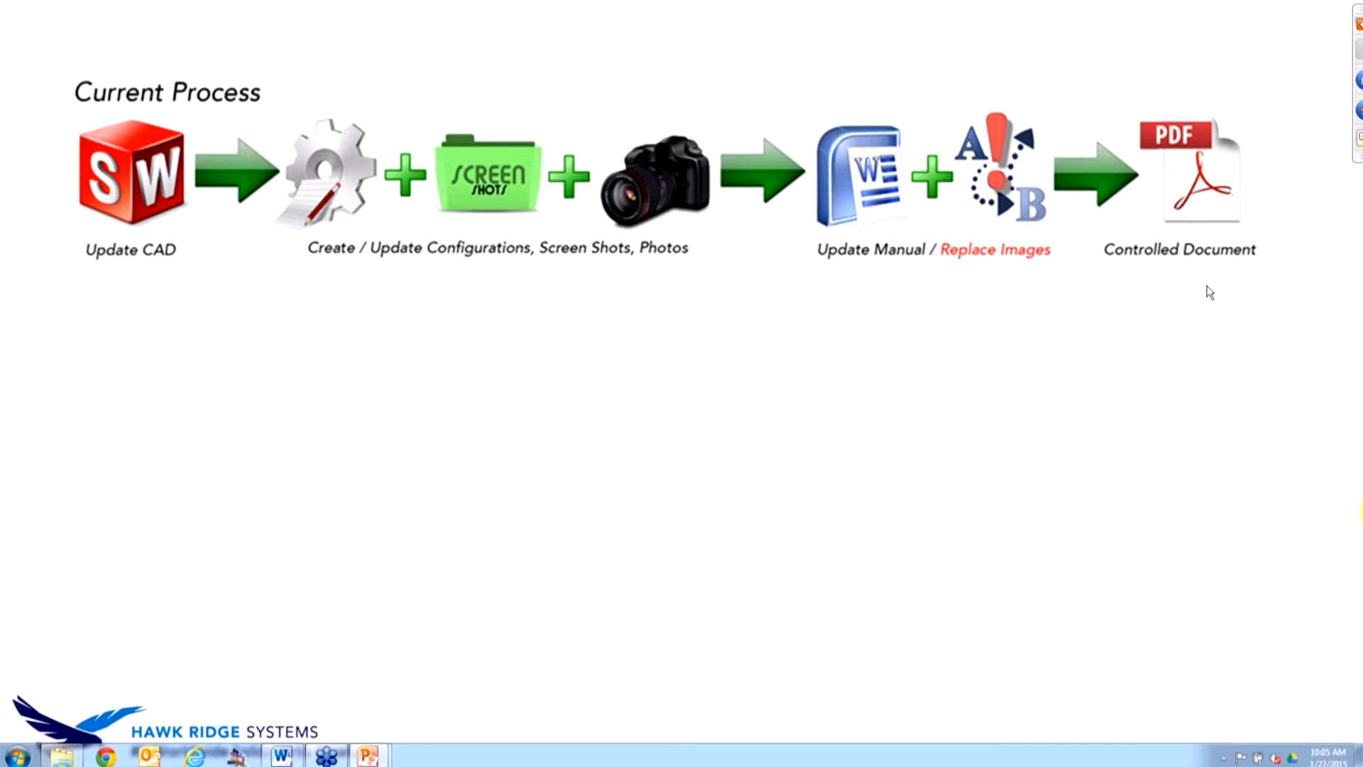
mouse_move(1191, 276)
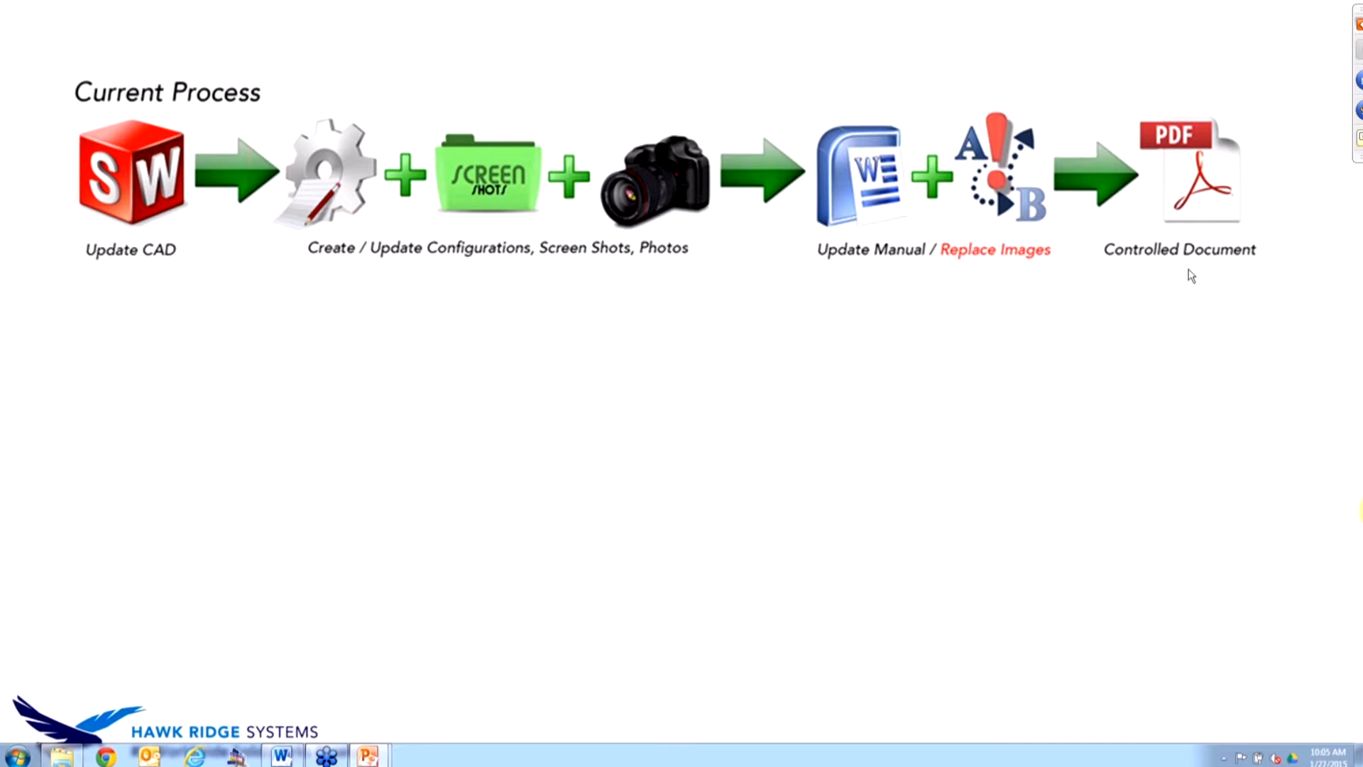
mouse_move(1279, 126)
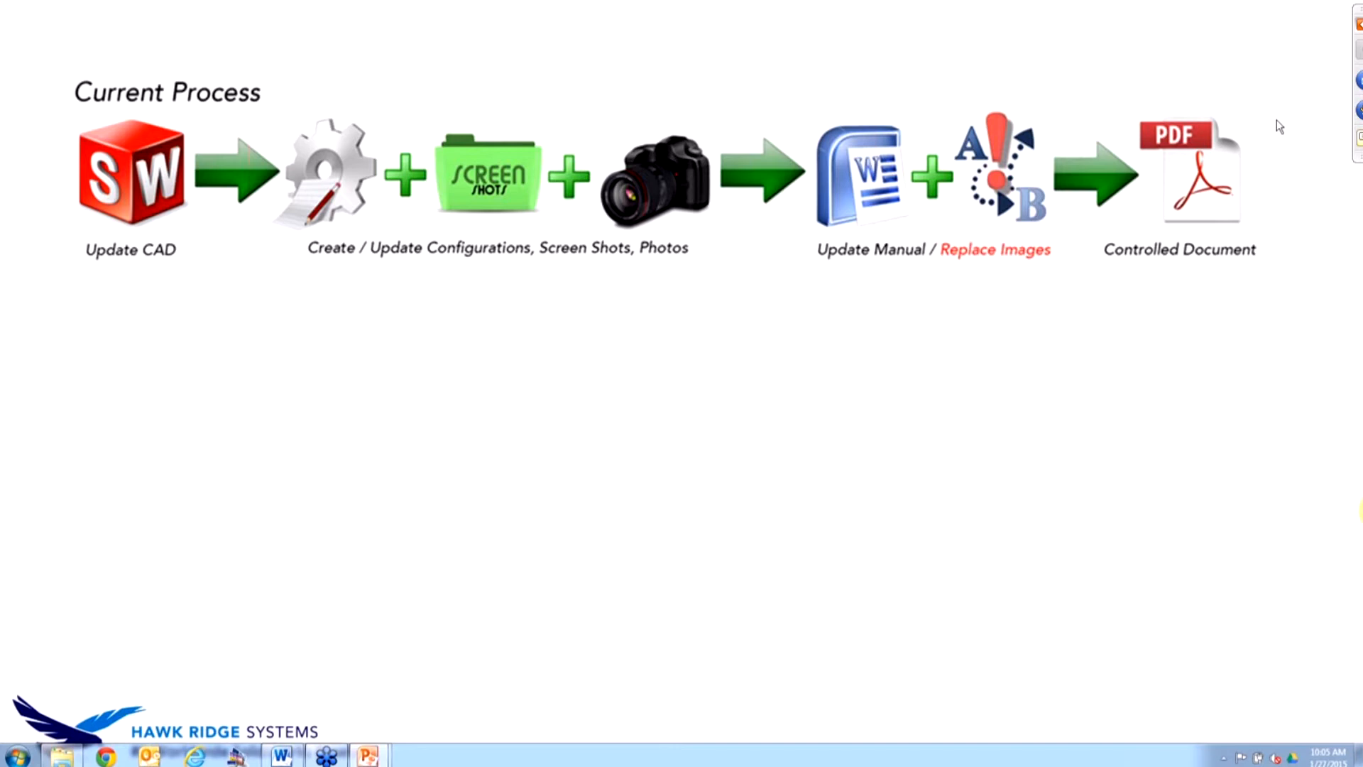
mouse_move(1209, 293)
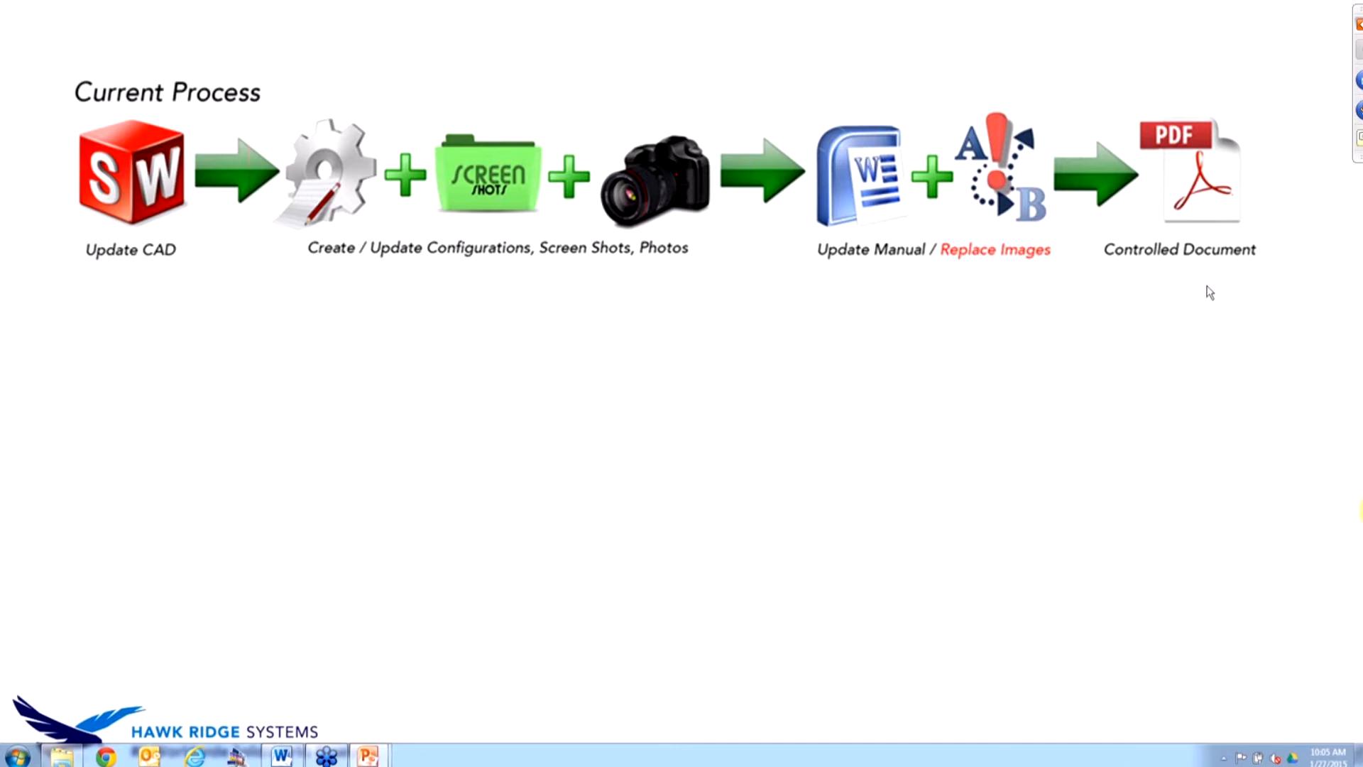
mouse_move(1191, 277)
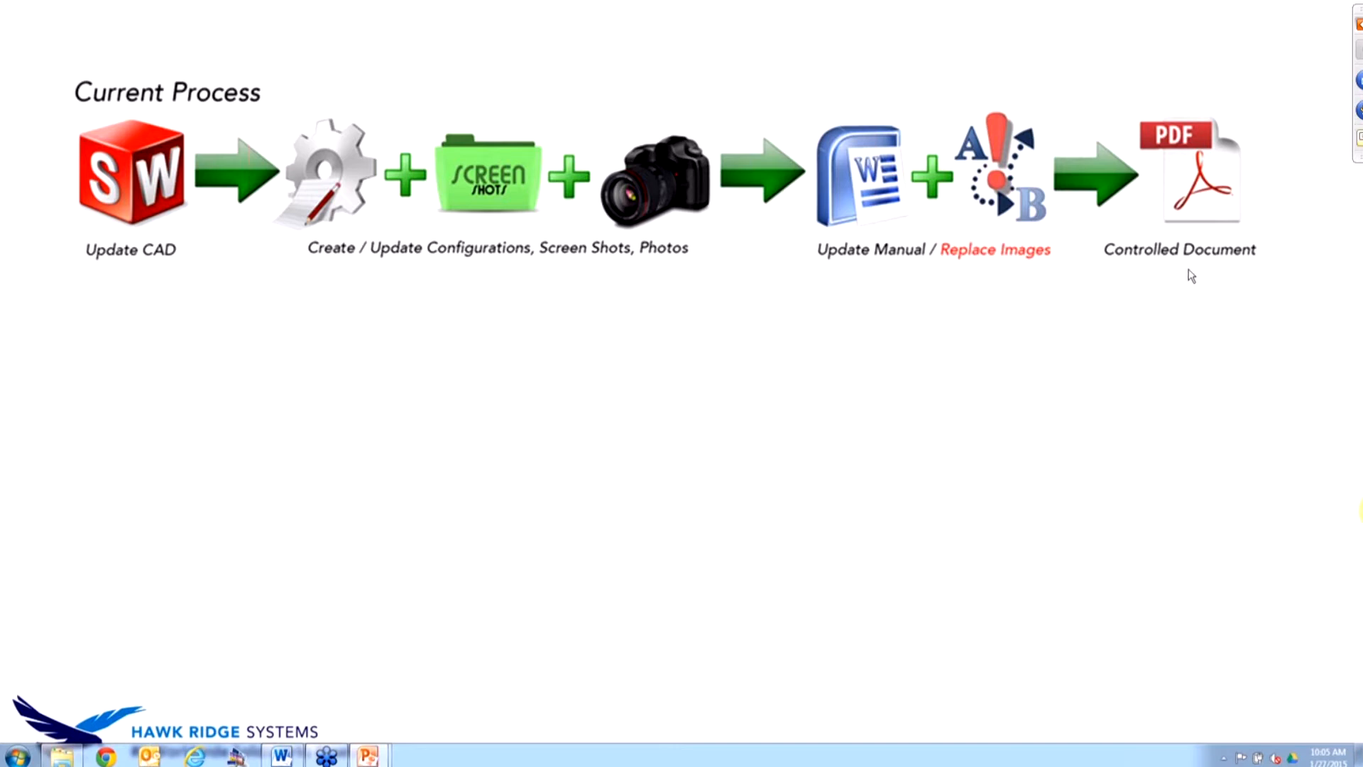
mouse_move(1314, 246)
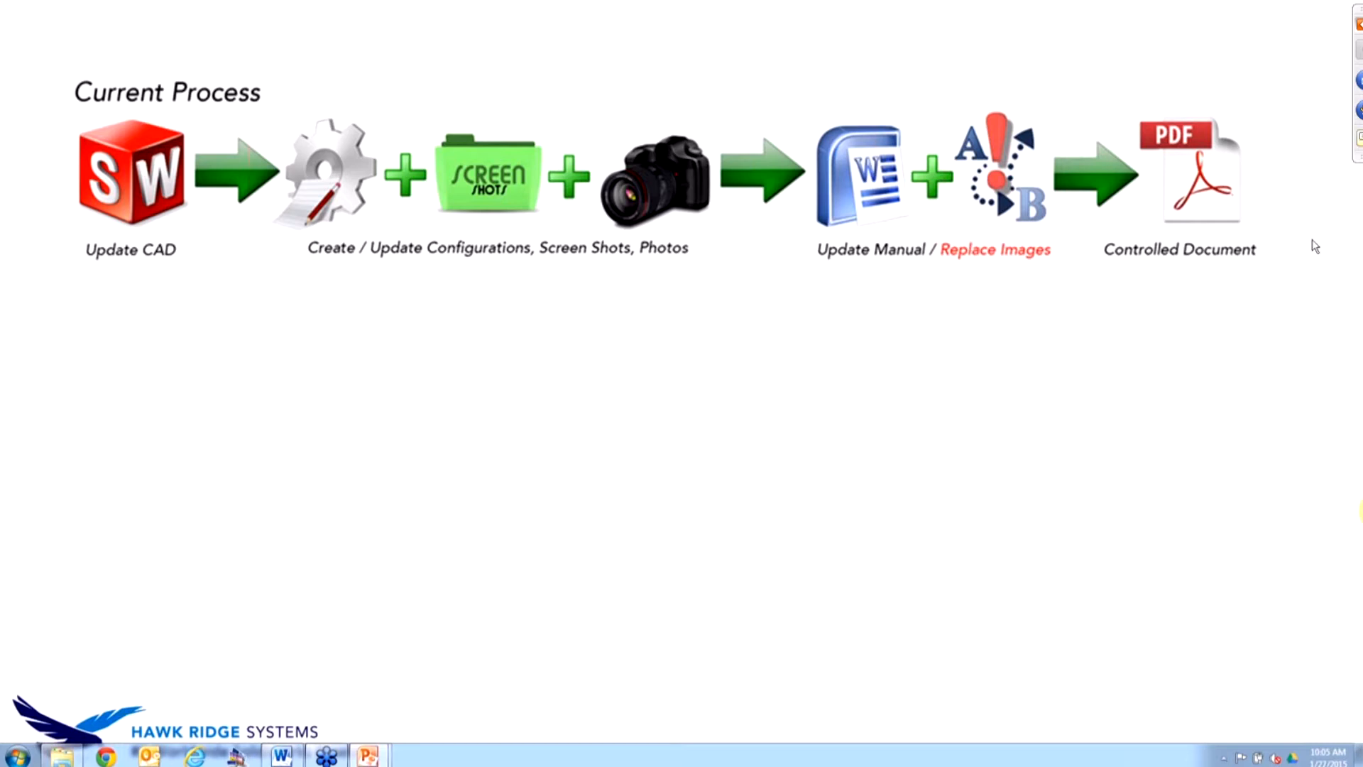
mouse_move(1210, 292)
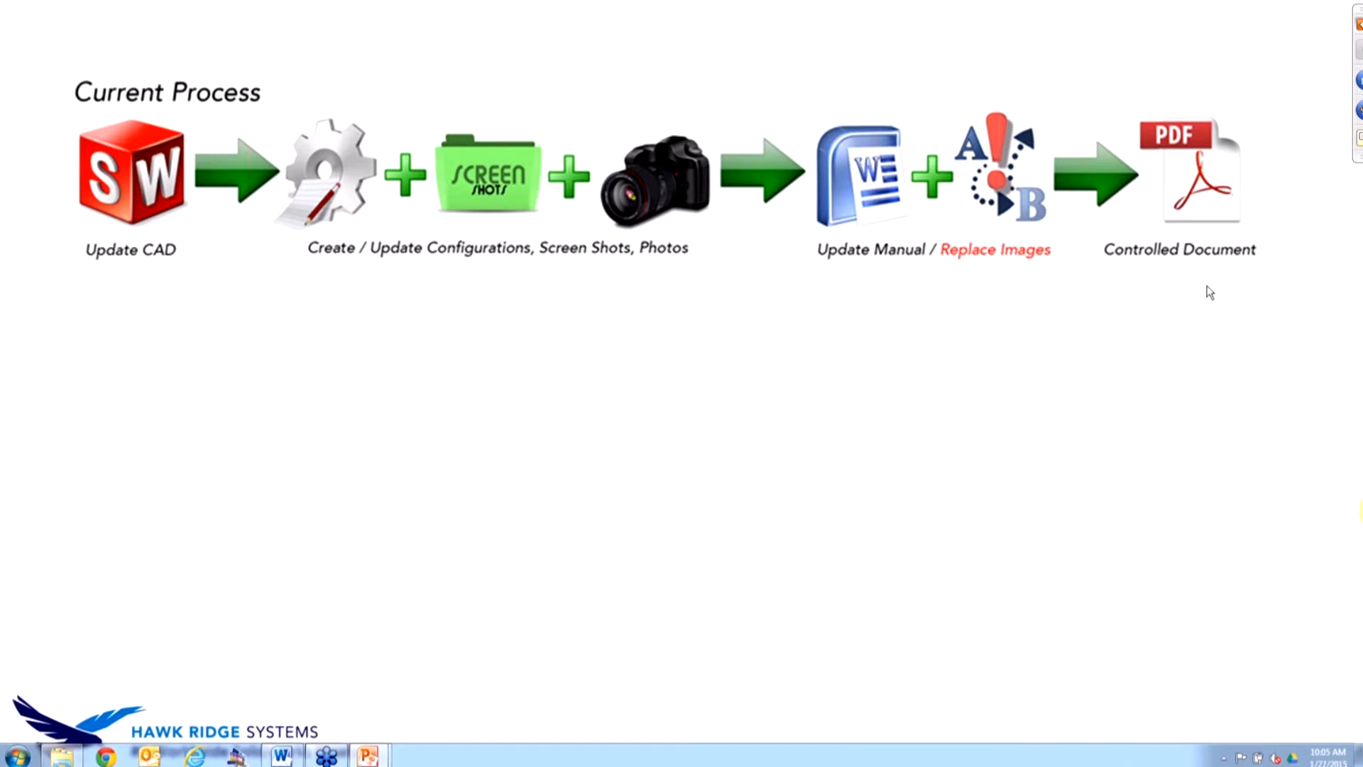
mouse_move(1146, 348)
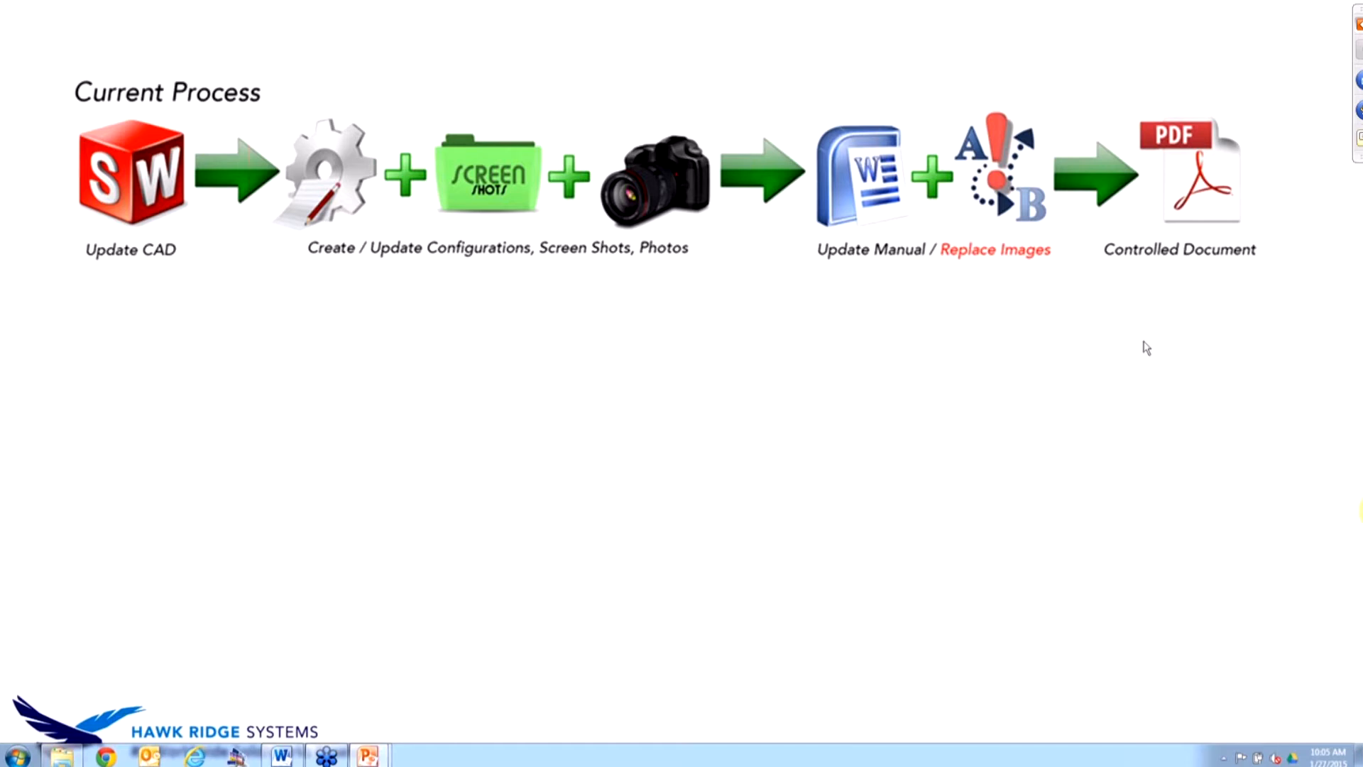
mouse_move(1209, 293)
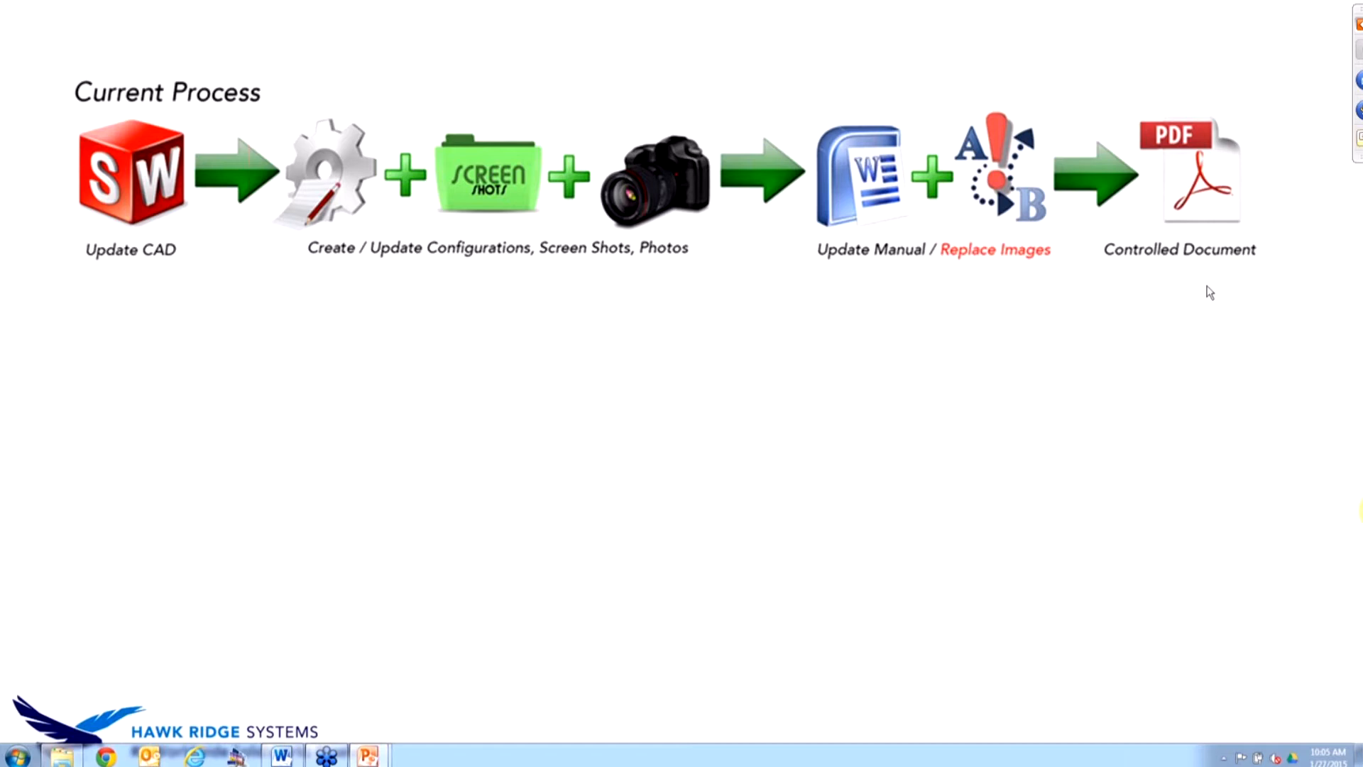
mouse_move(996, 269)
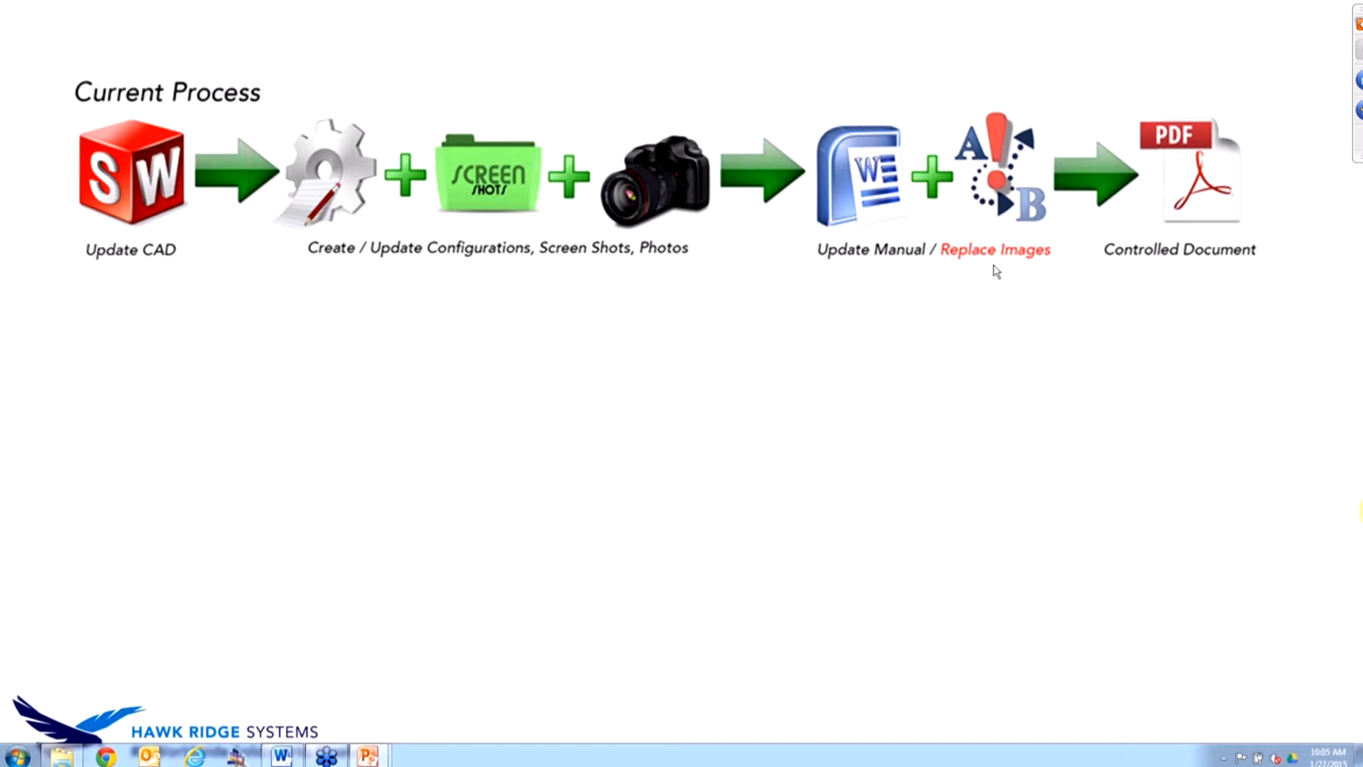
mouse_move(1209, 292)
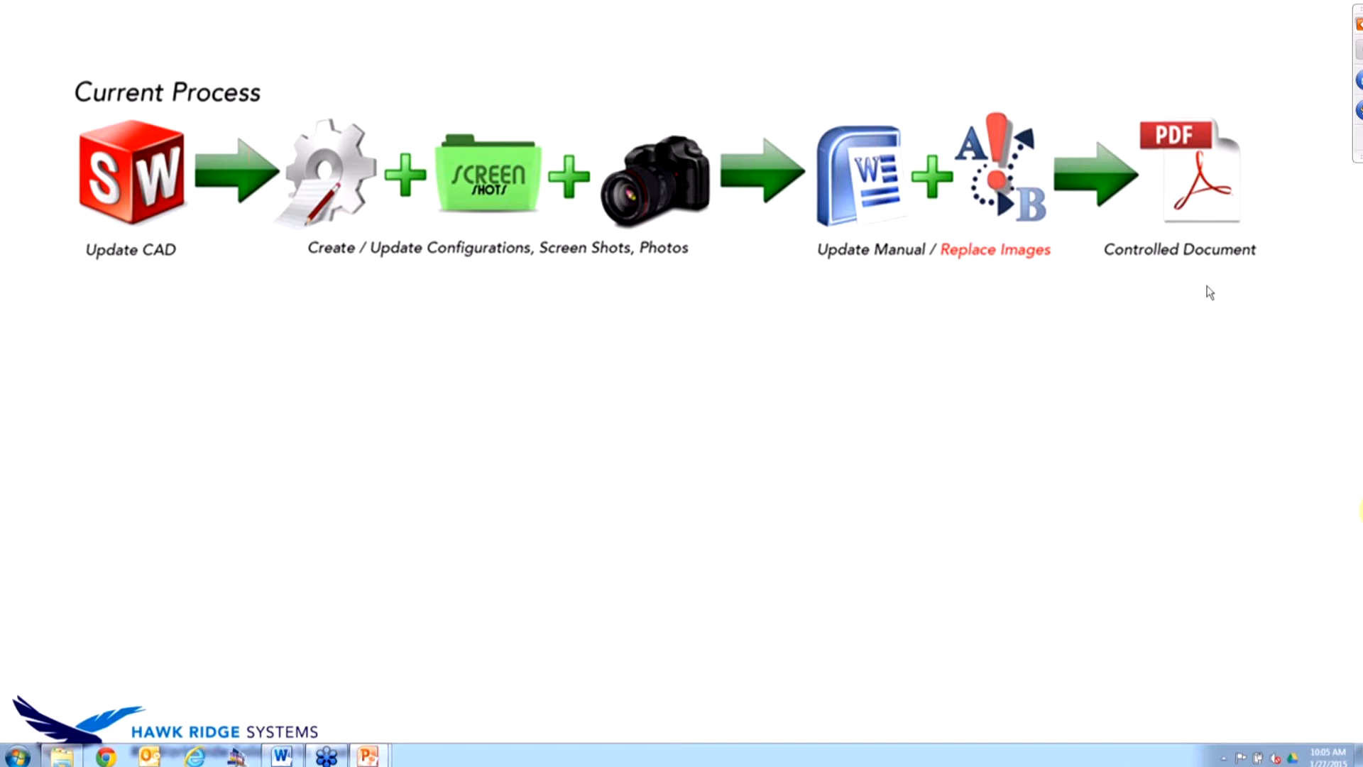
mouse_move(996, 270)
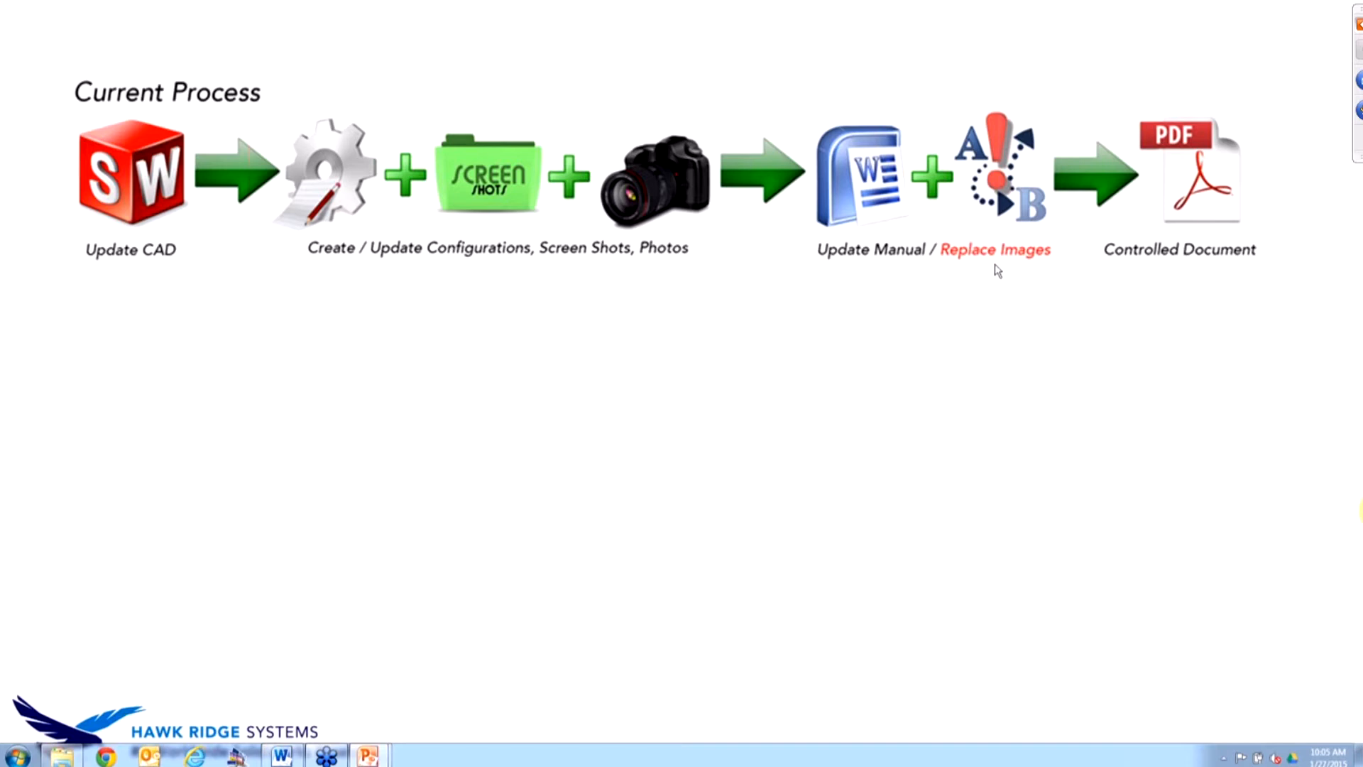
mouse_move(1208, 292)
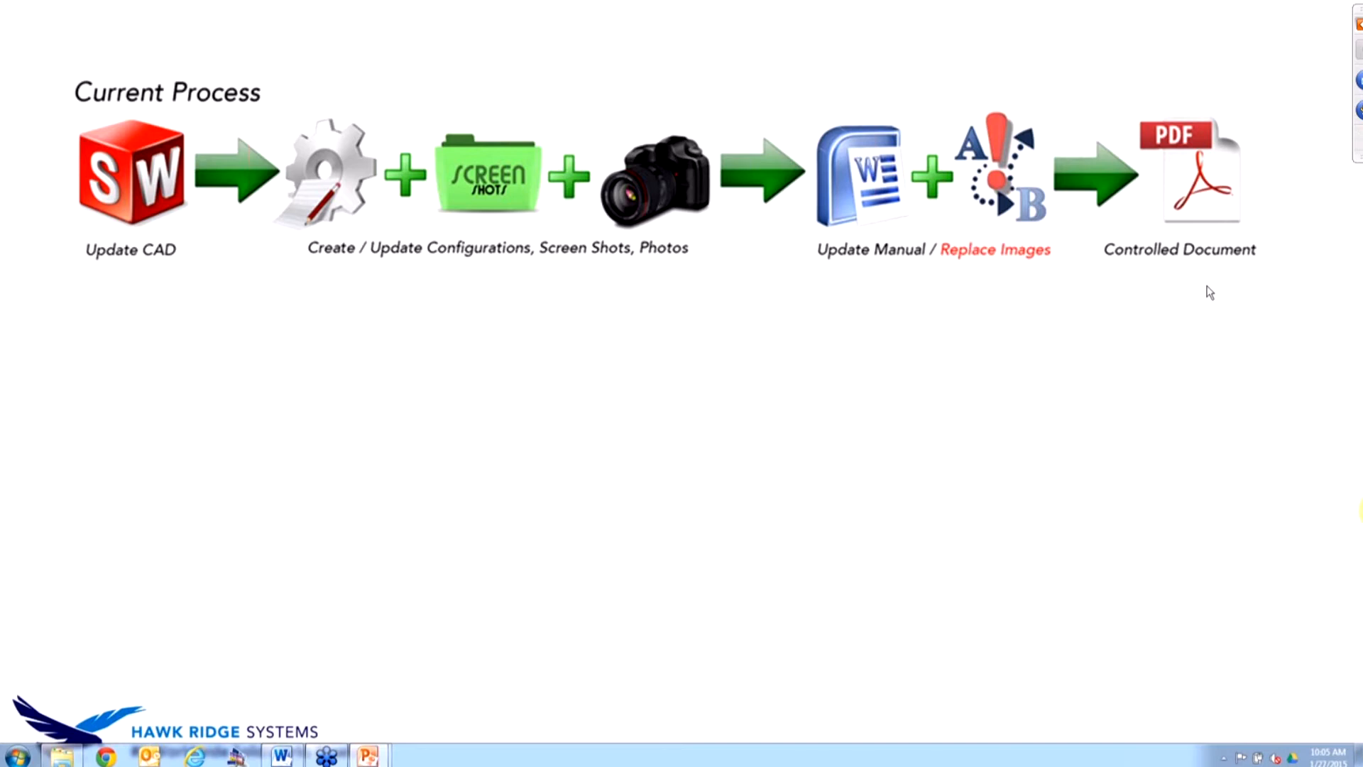
mouse_move(1008, 266)
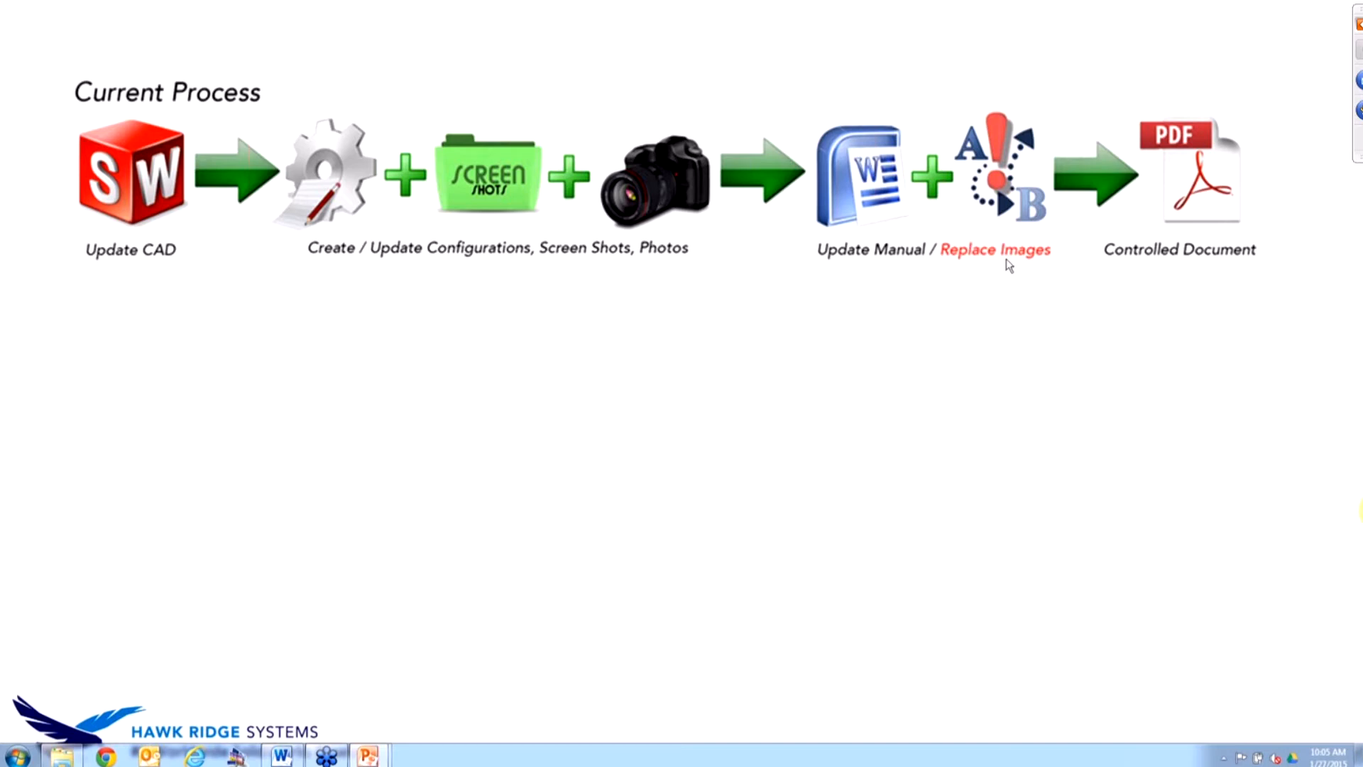
mouse_move(1208, 293)
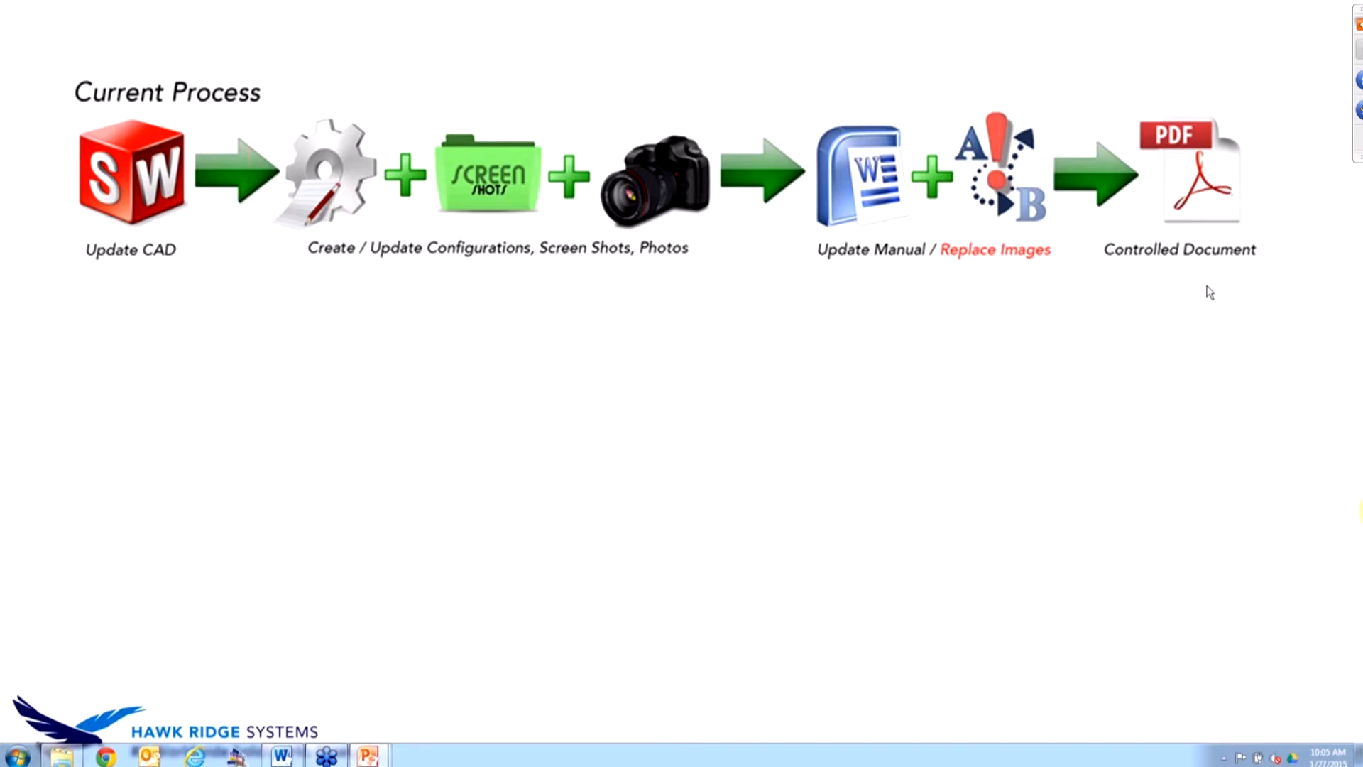
mouse_move(1031, 245)
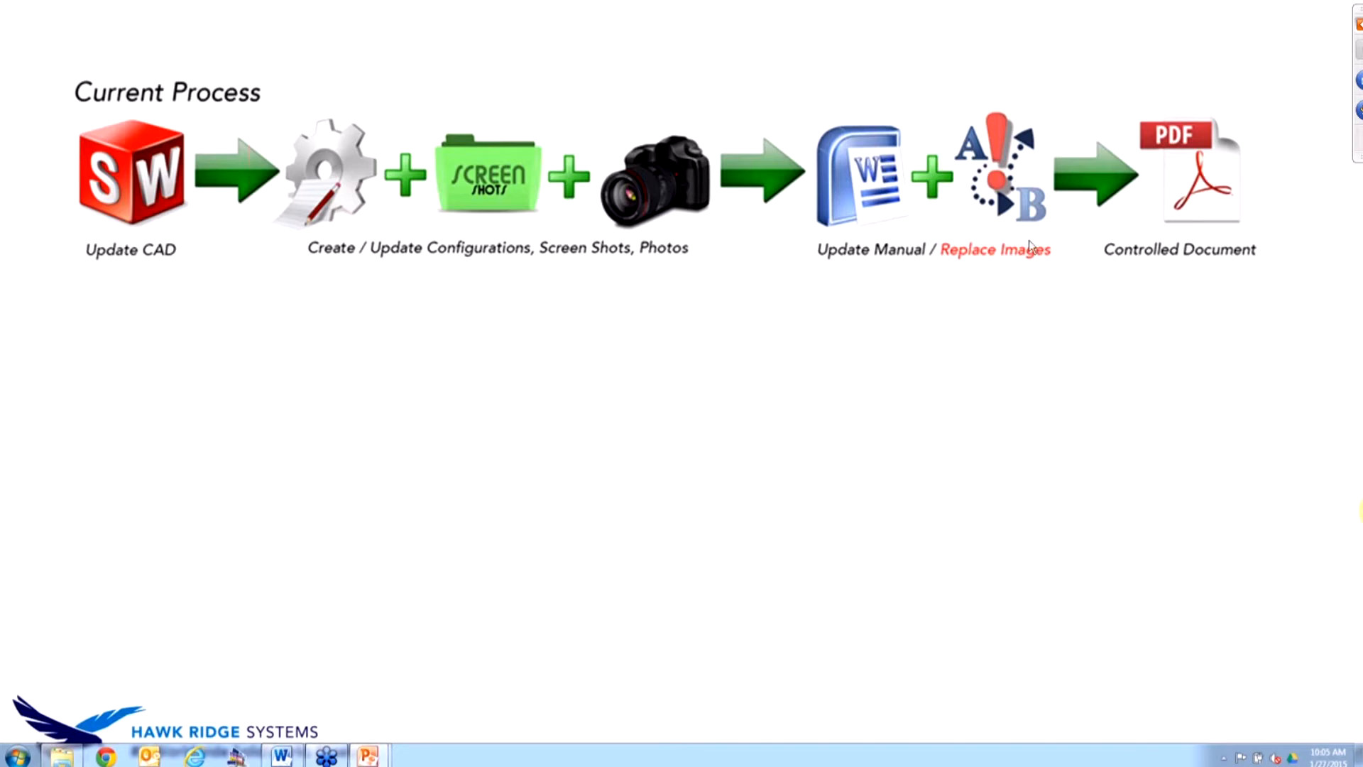
mouse_move(1197, 331)
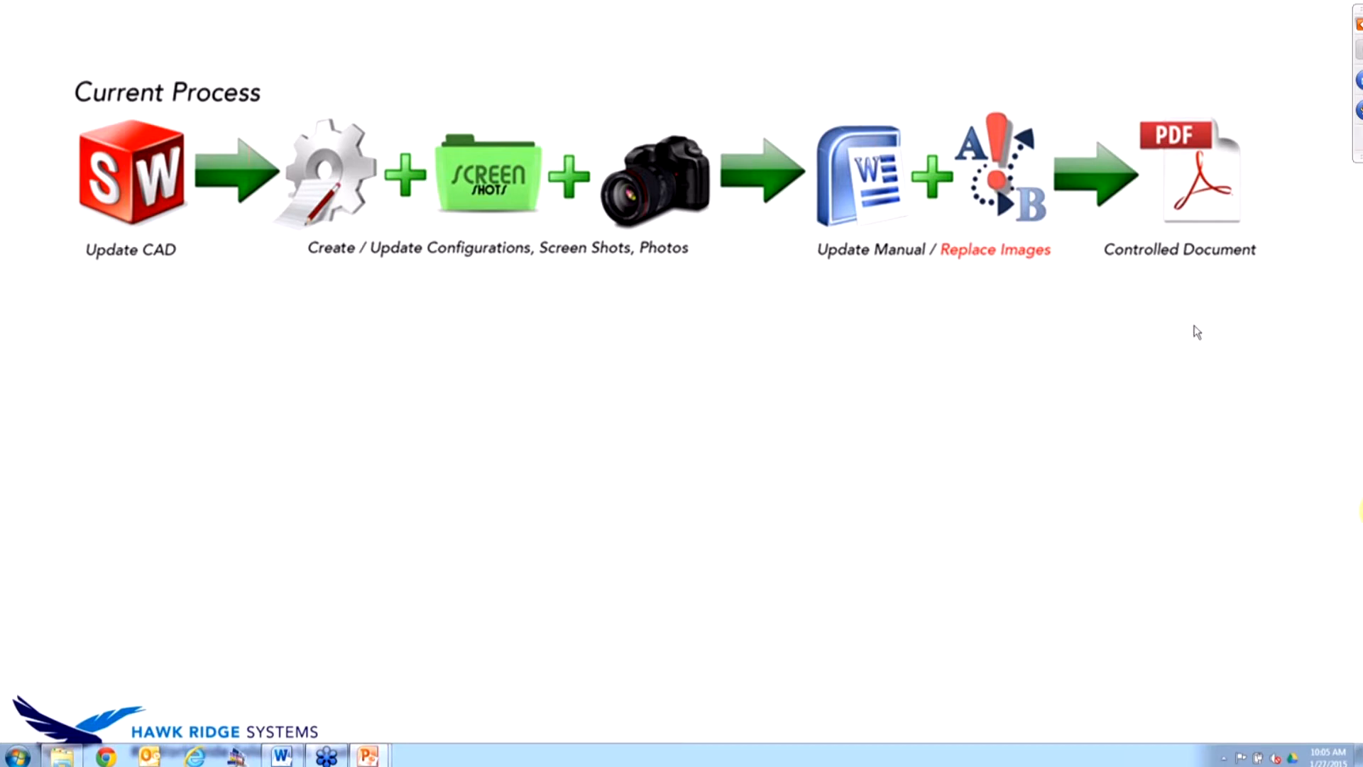
mouse_move(1210, 293)
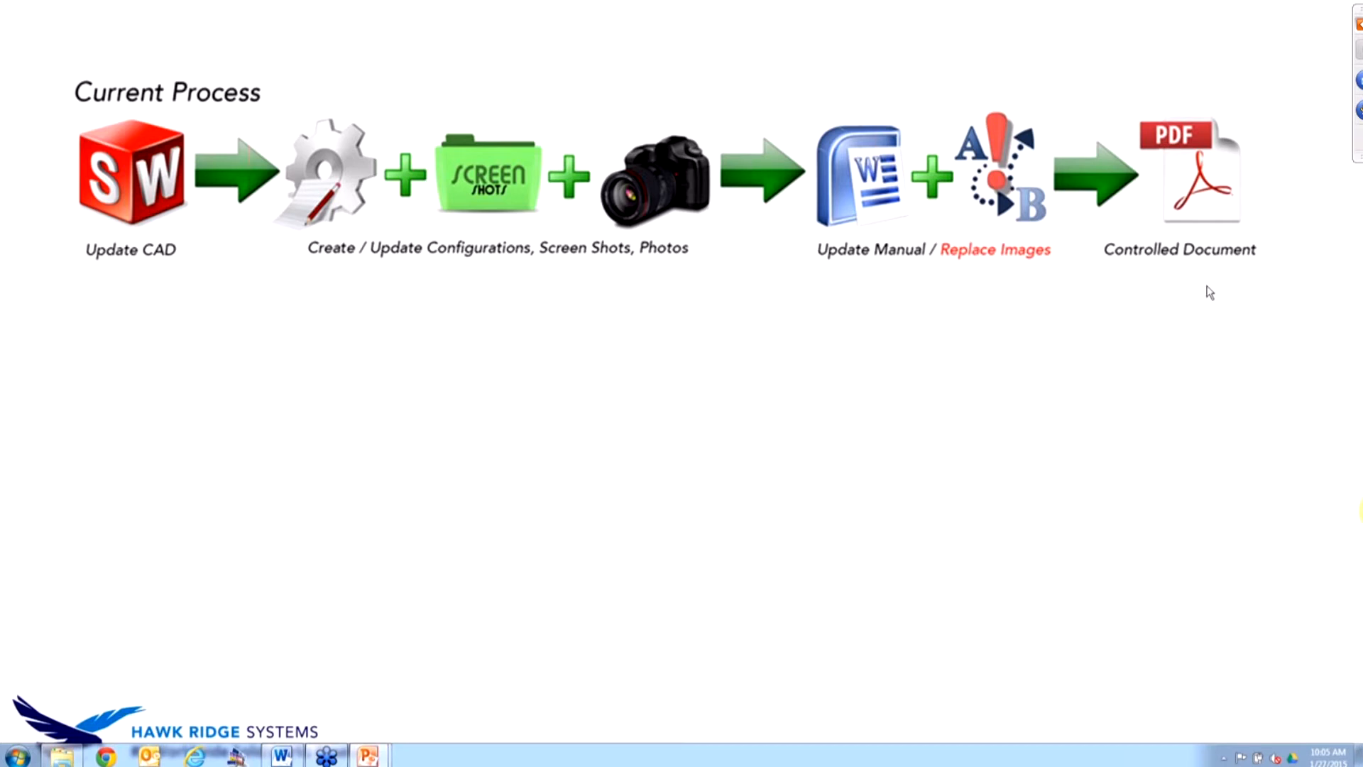
mouse_move(1119, 286)
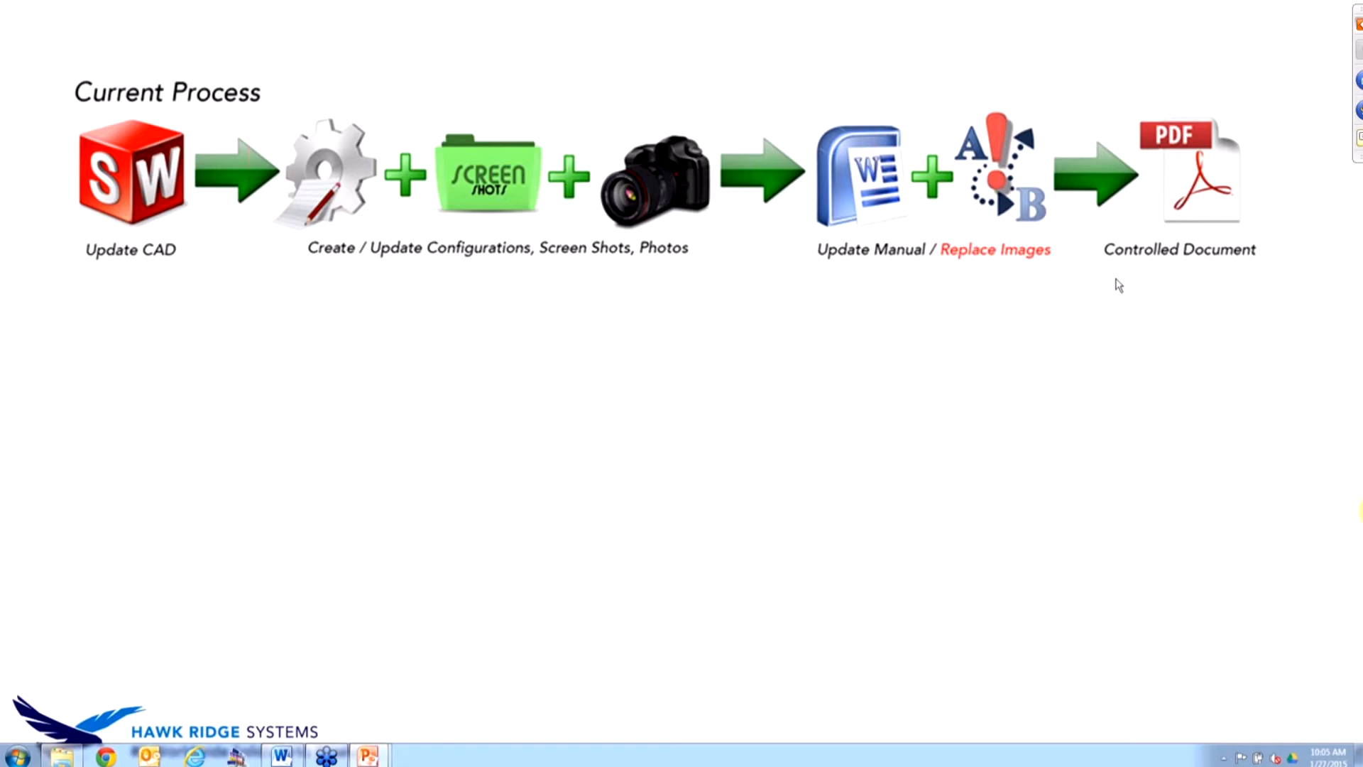
mouse_move(1237, 173)
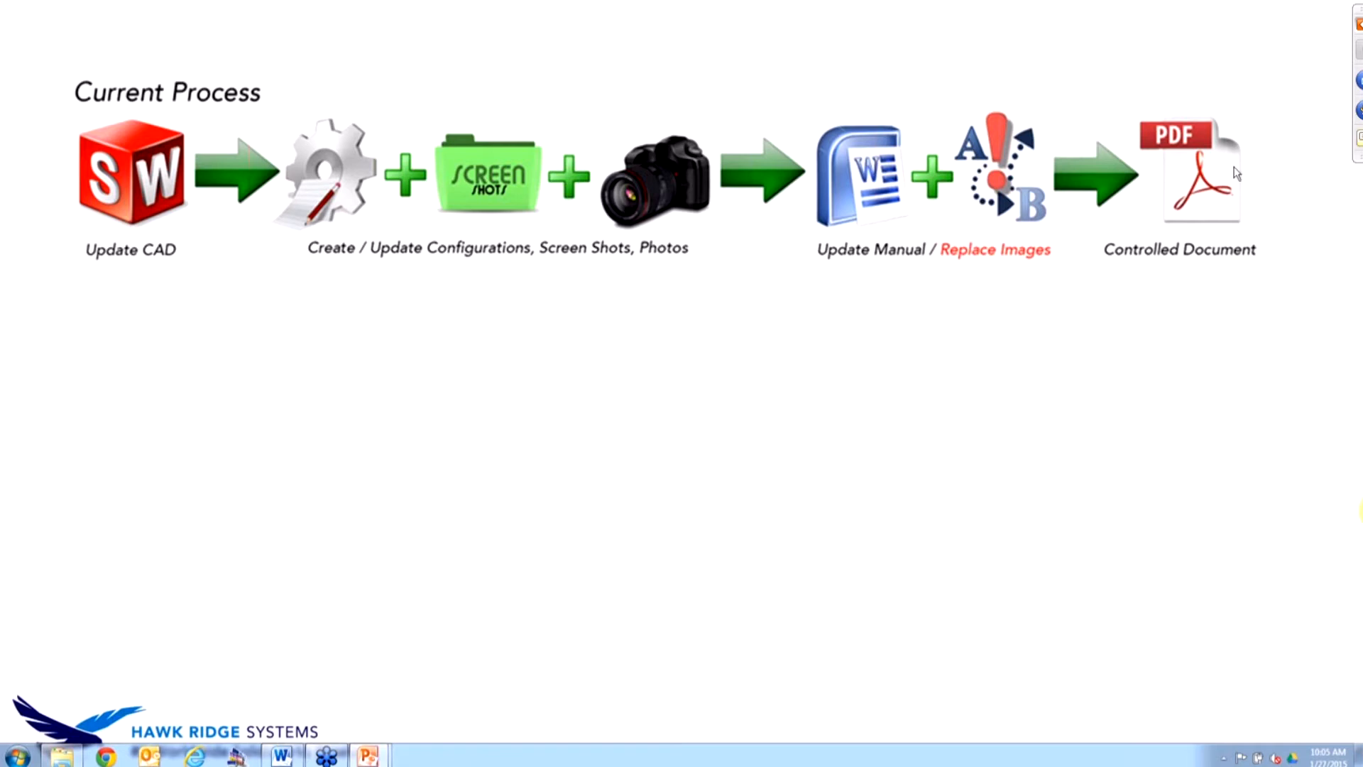
mouse_move(1209, 292)
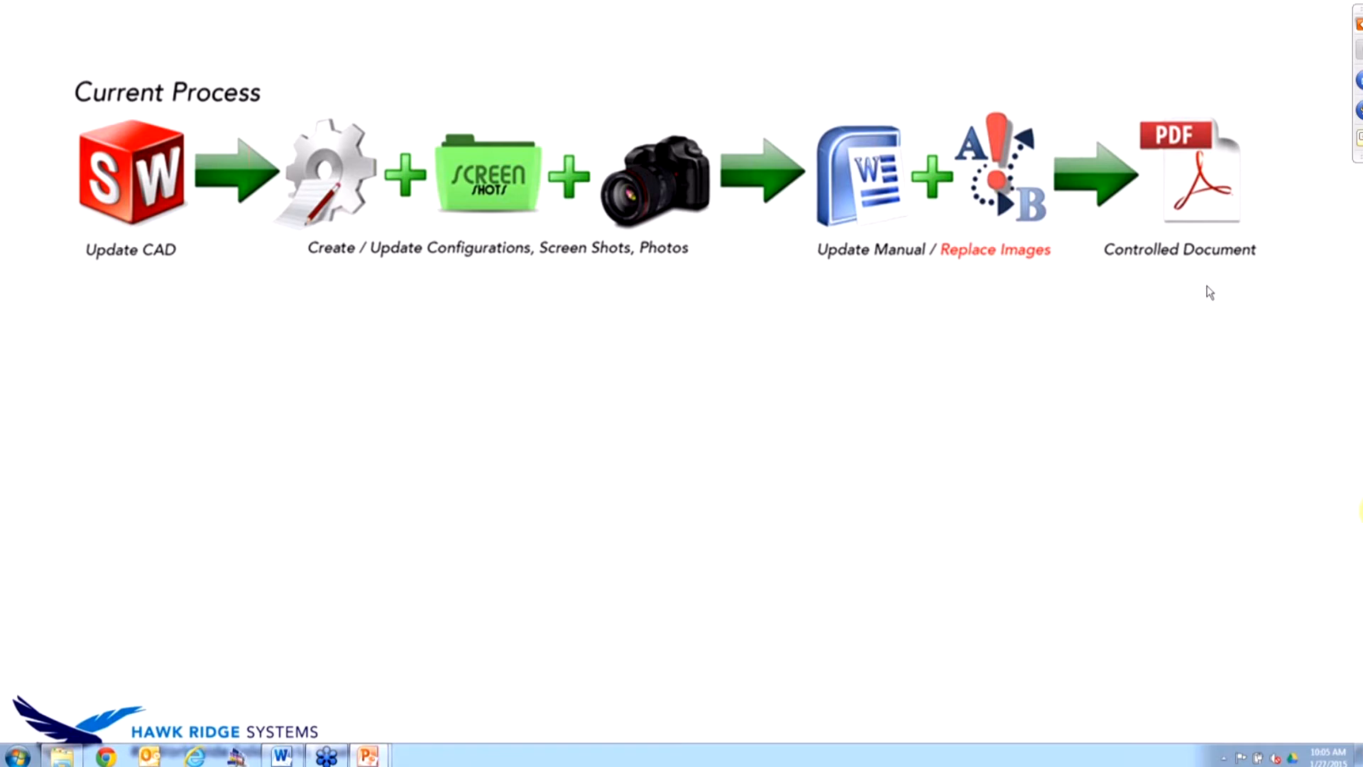
mouse_move(1191, 277)
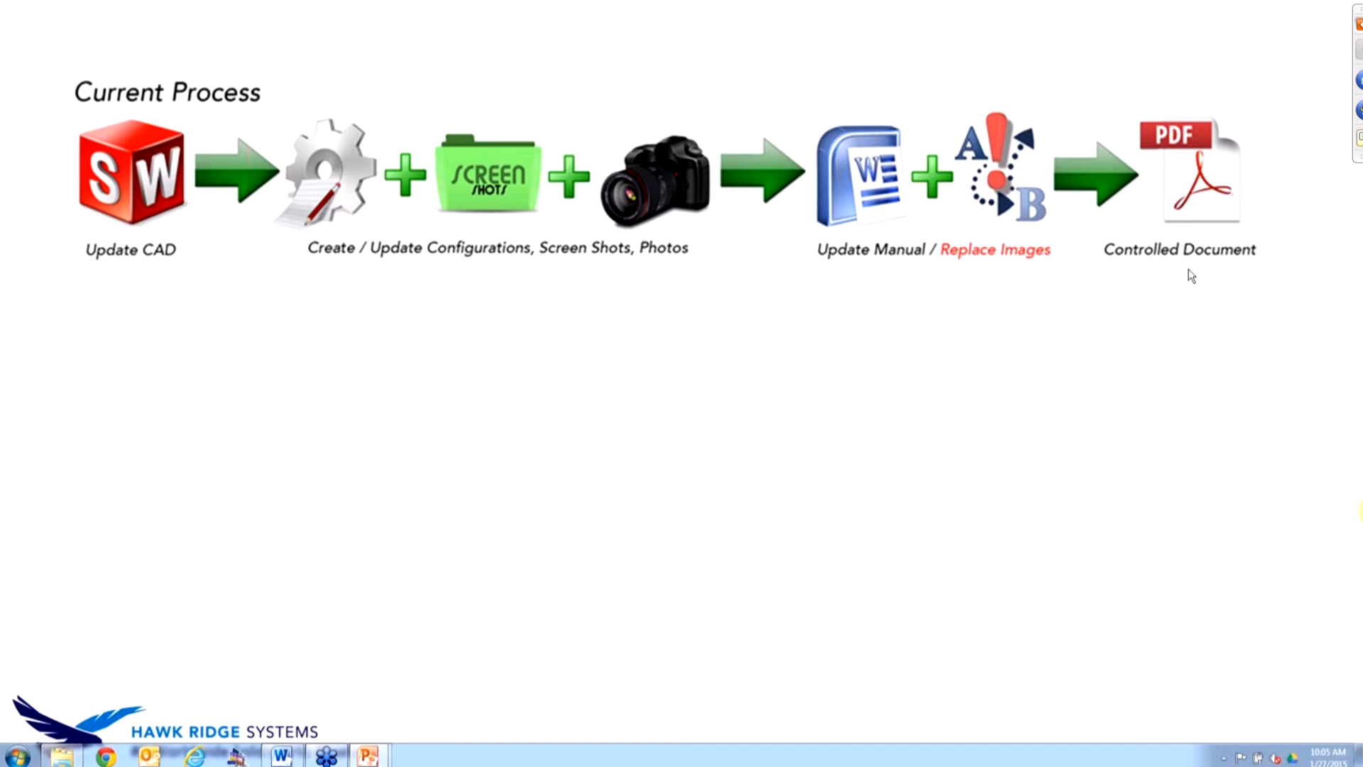
mouse_move(1279, 126)
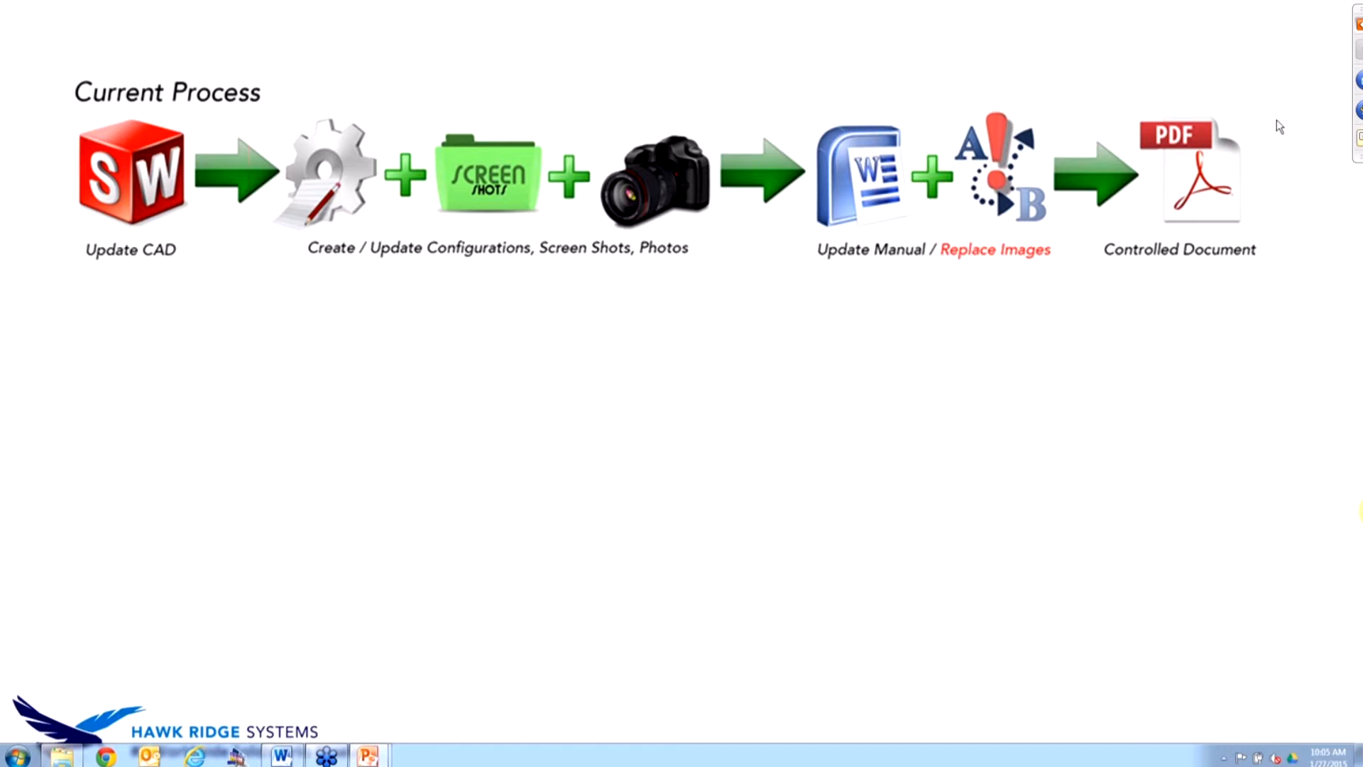
mouse_move(1209, 293)
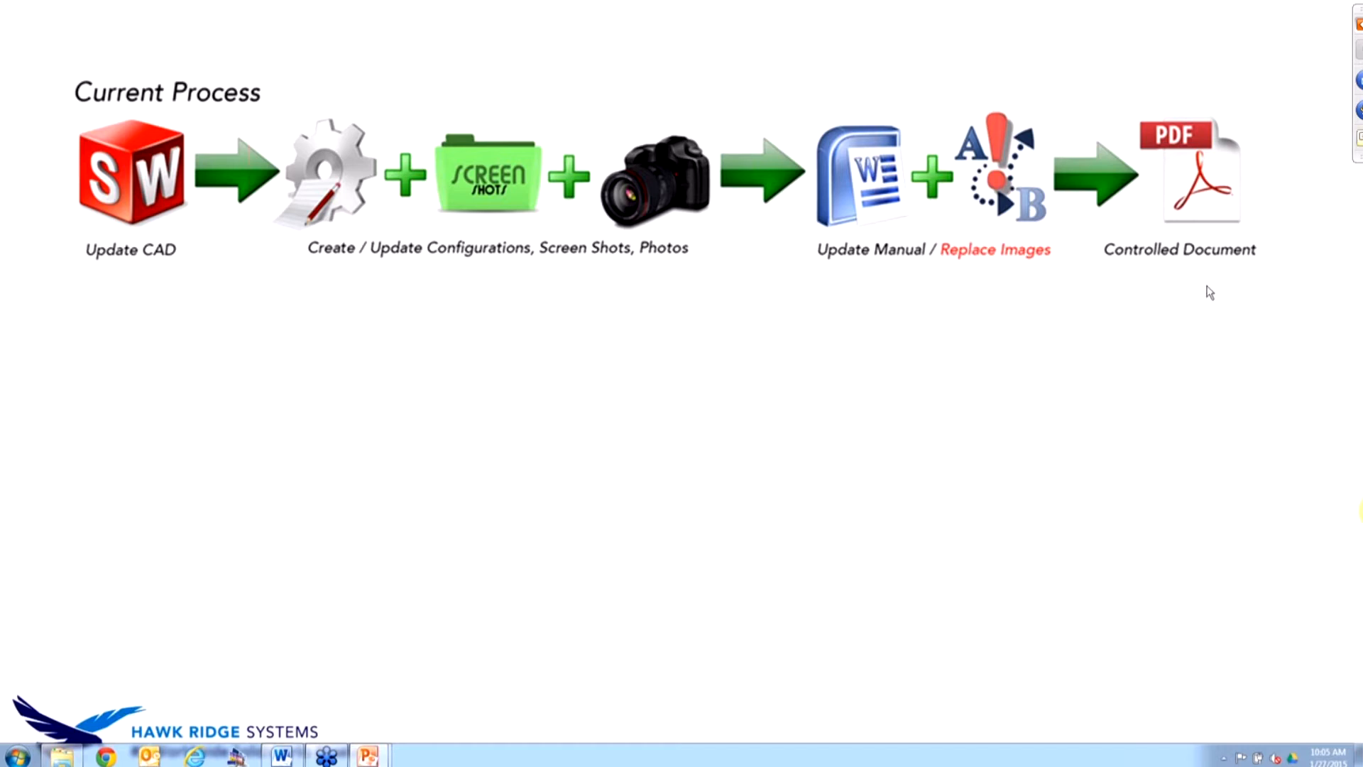
mouse_move(1191, 277)
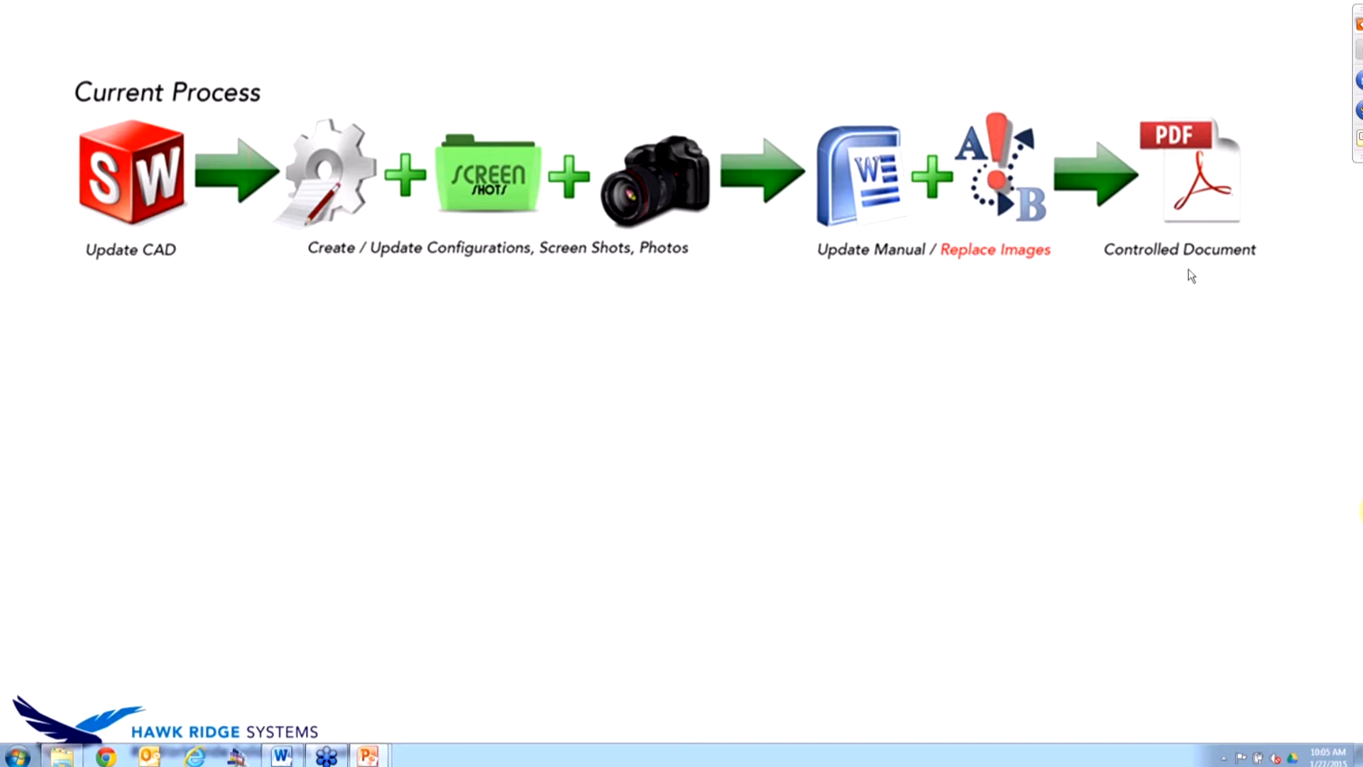
mouse_move(1315, 246)
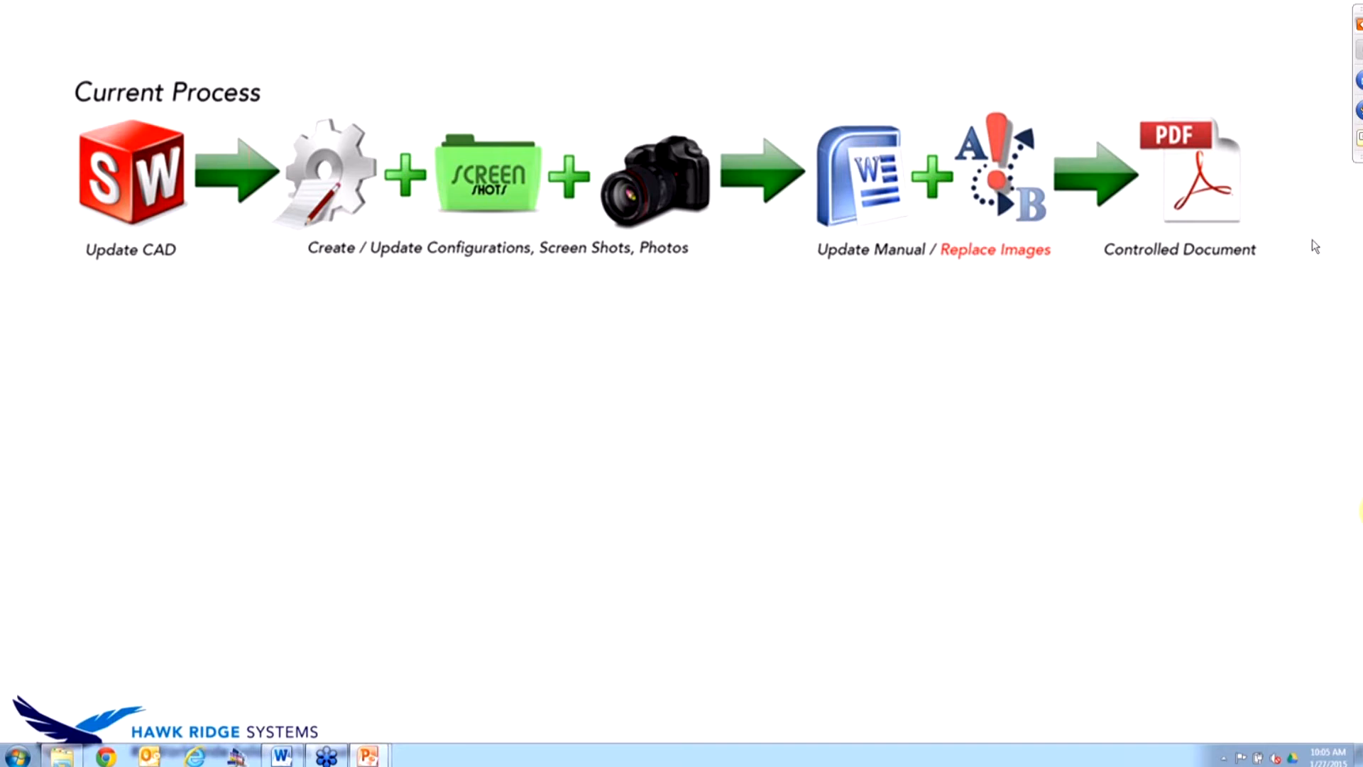
mouse_move(1208, 293)
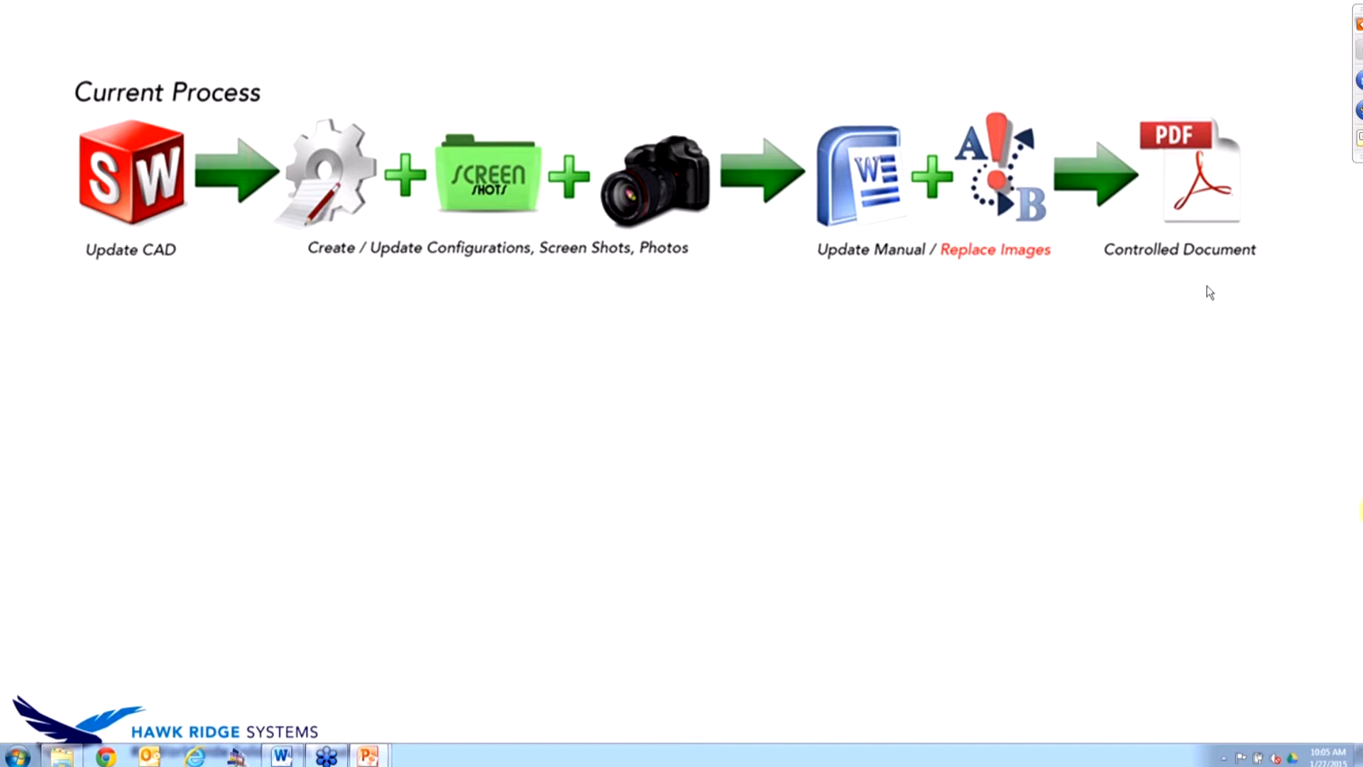
mouse_move(1146, 348)
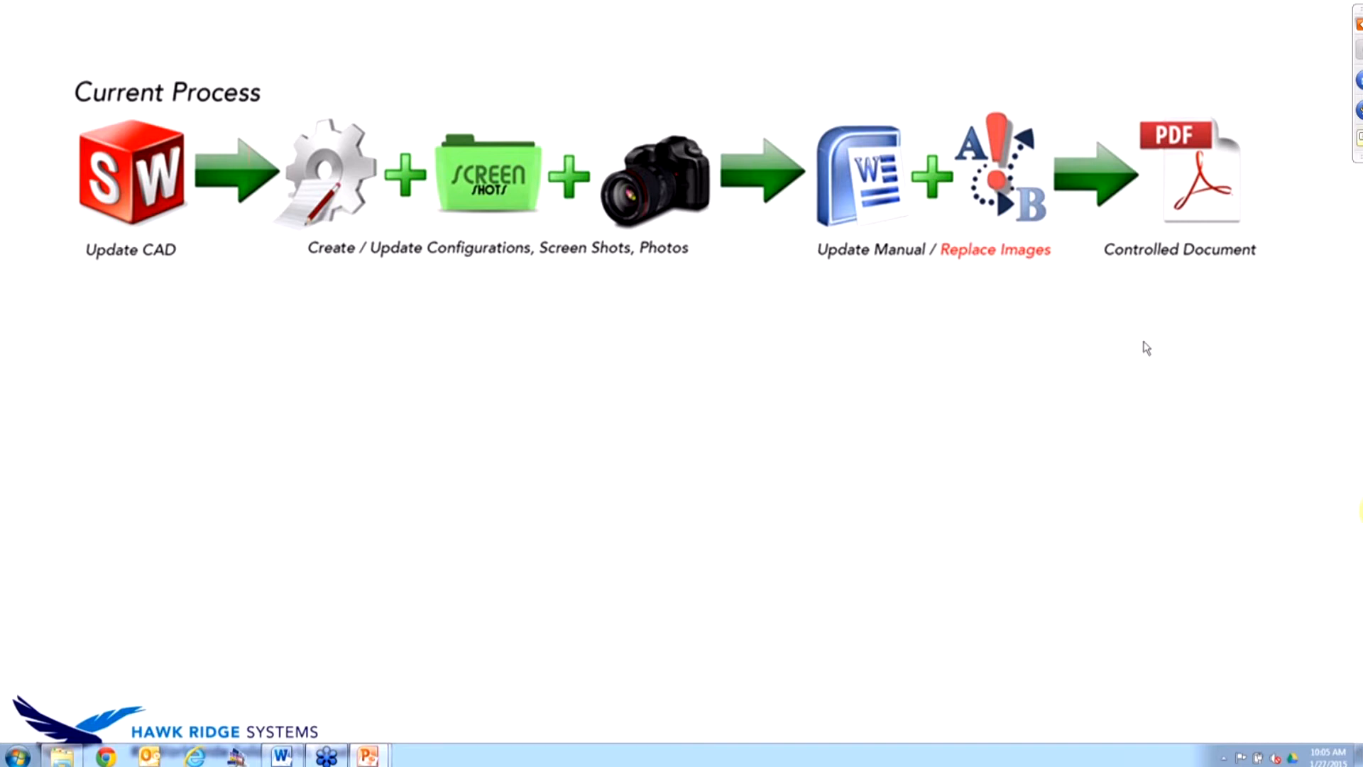
mouse_move(1208, 292)
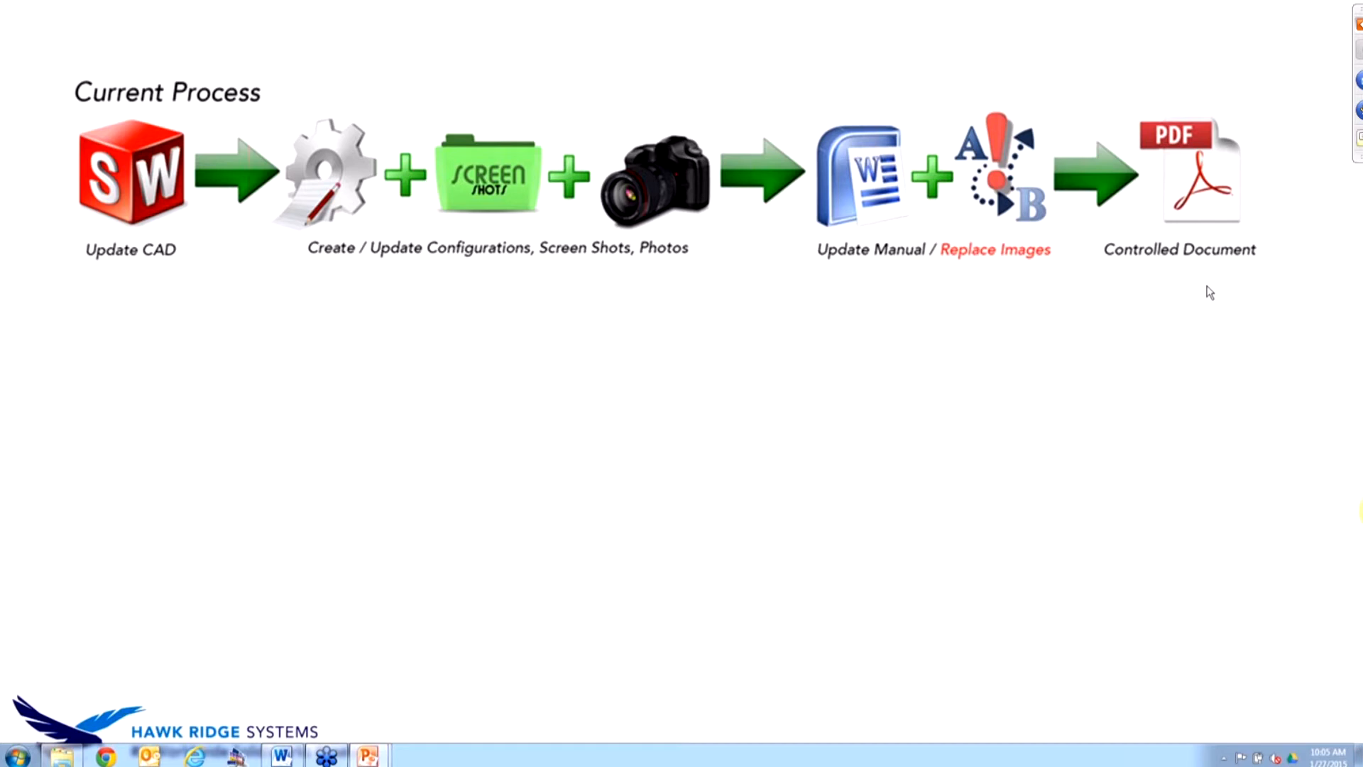
mouse_move(995, 270)
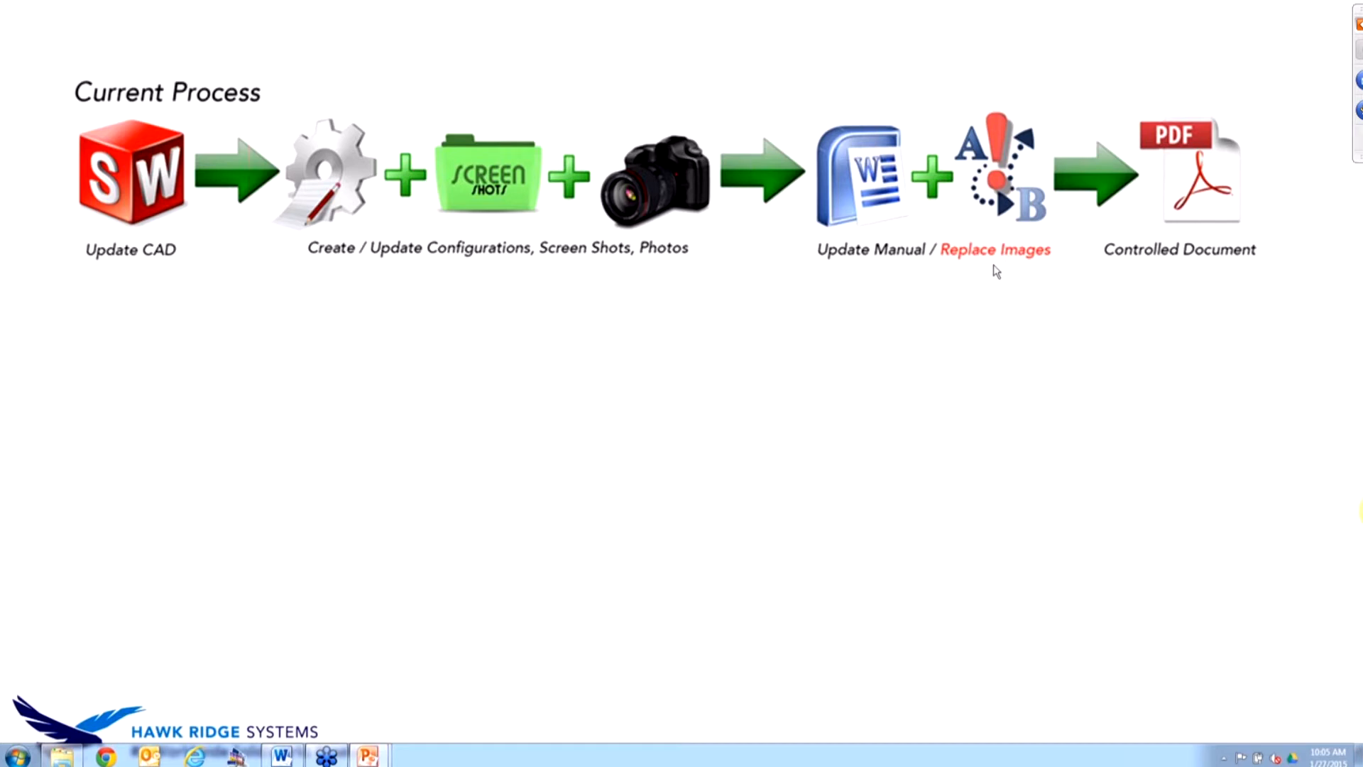
mouse_move(1210, 293)
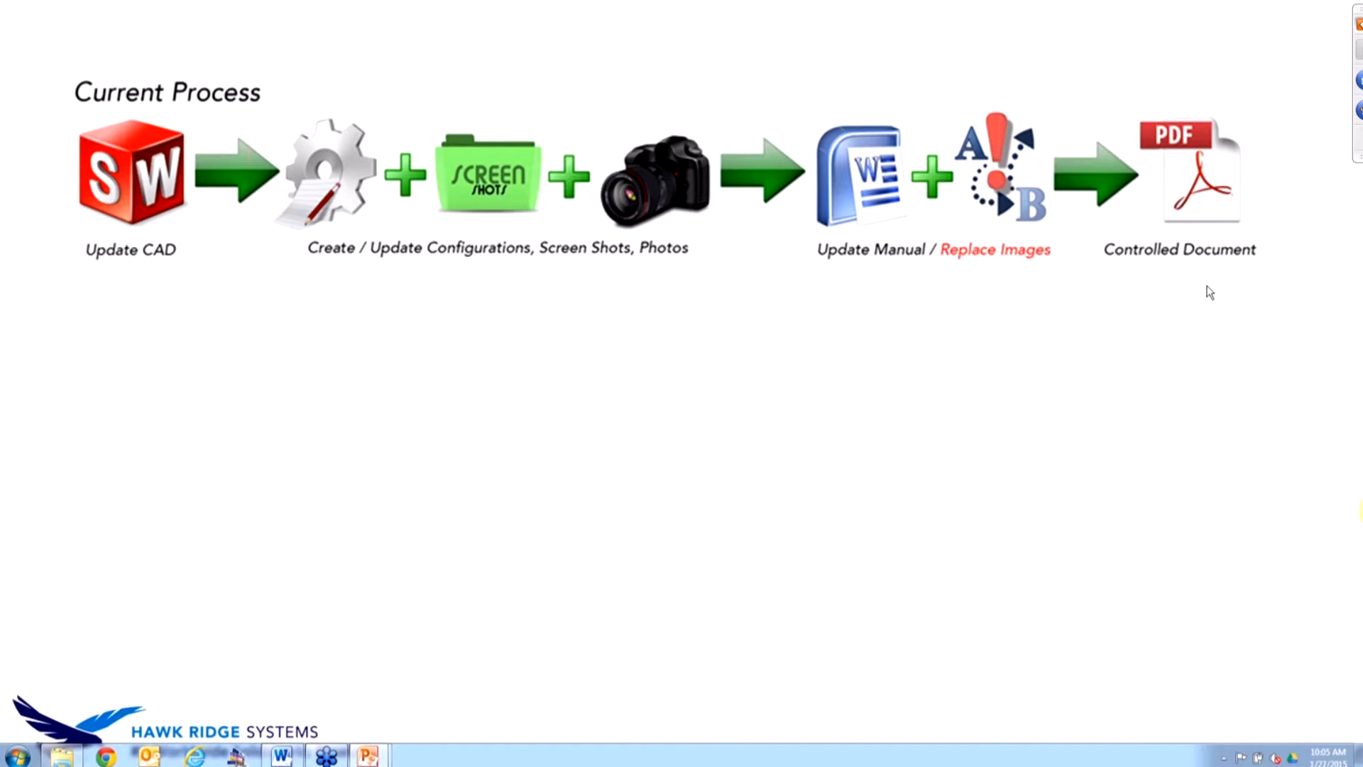
mouse_move(997, 269)
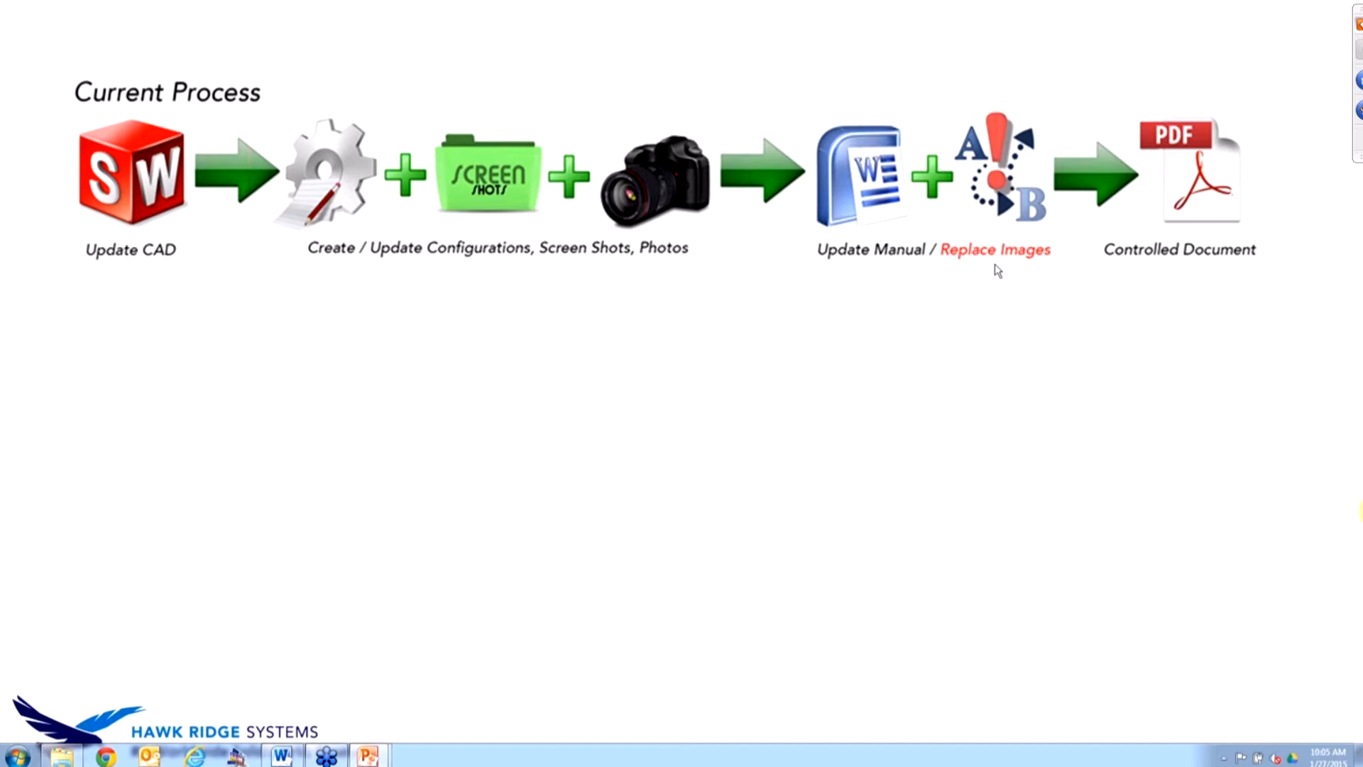
mouse_move(1209, 292)
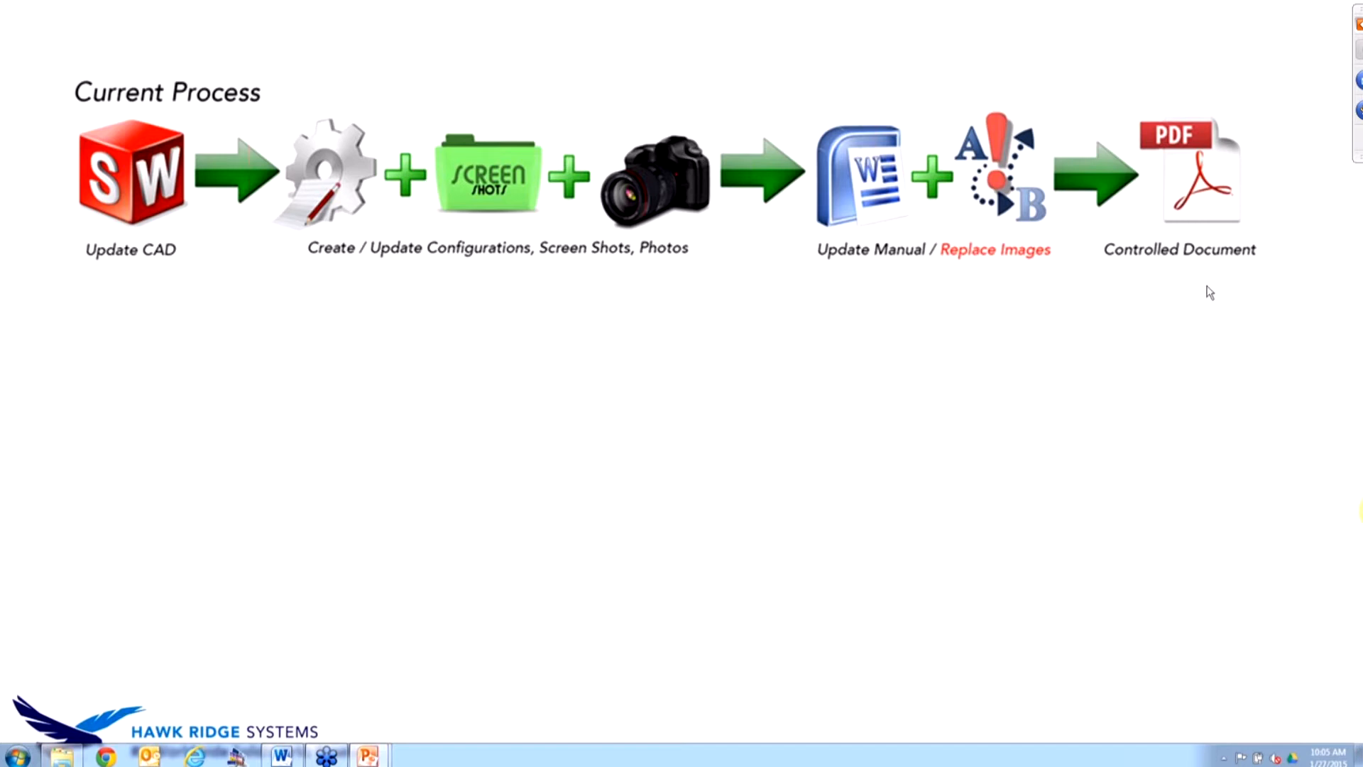
mouse_move(1008, 266)
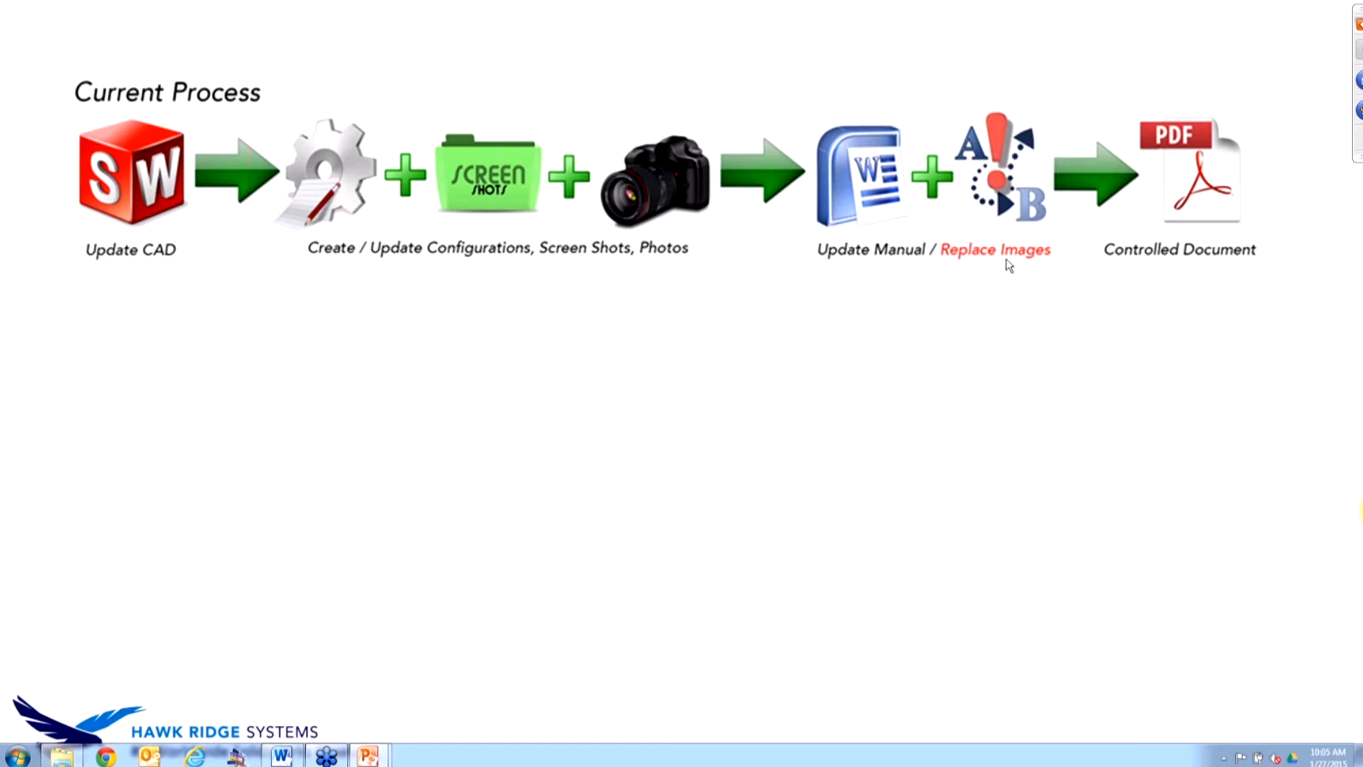
mouse_move(1208, 292)
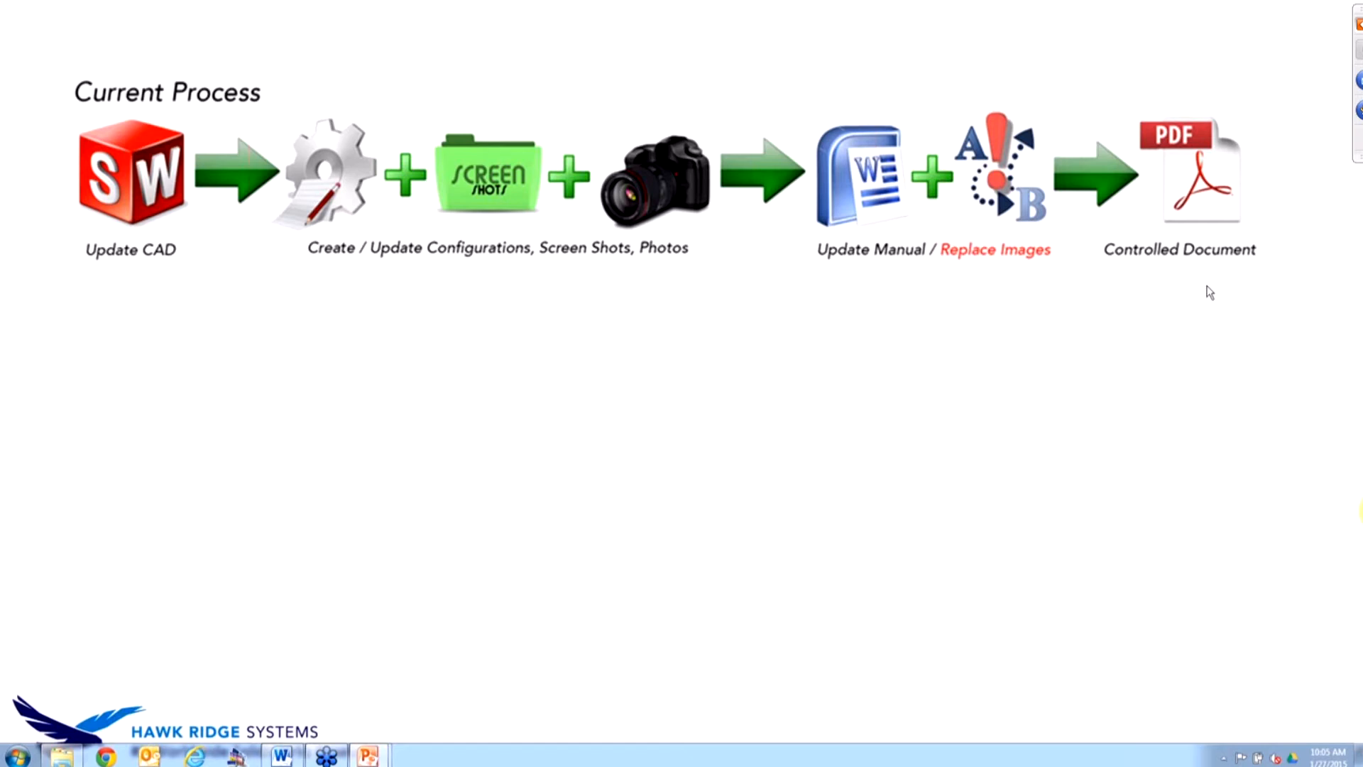
mouse_move(1118, 286)
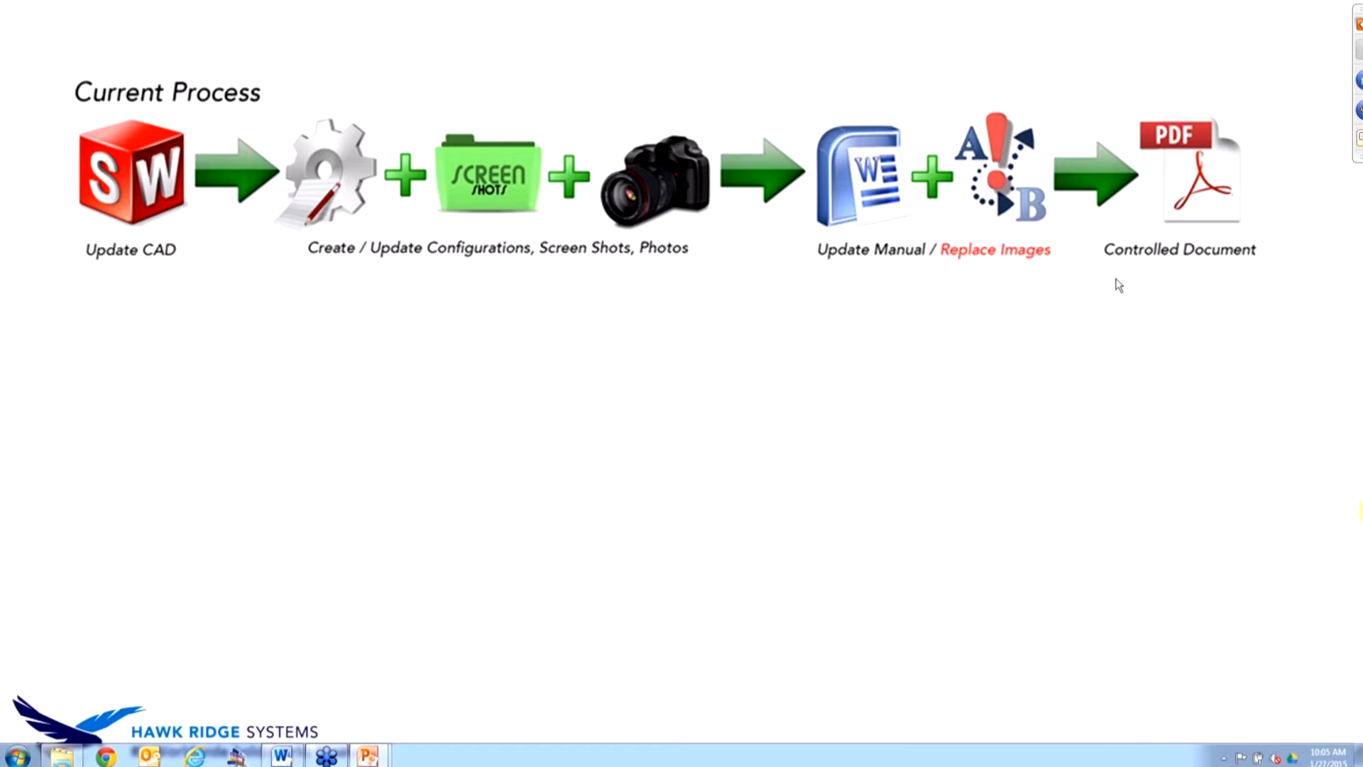
mouse_move(1196, 332)
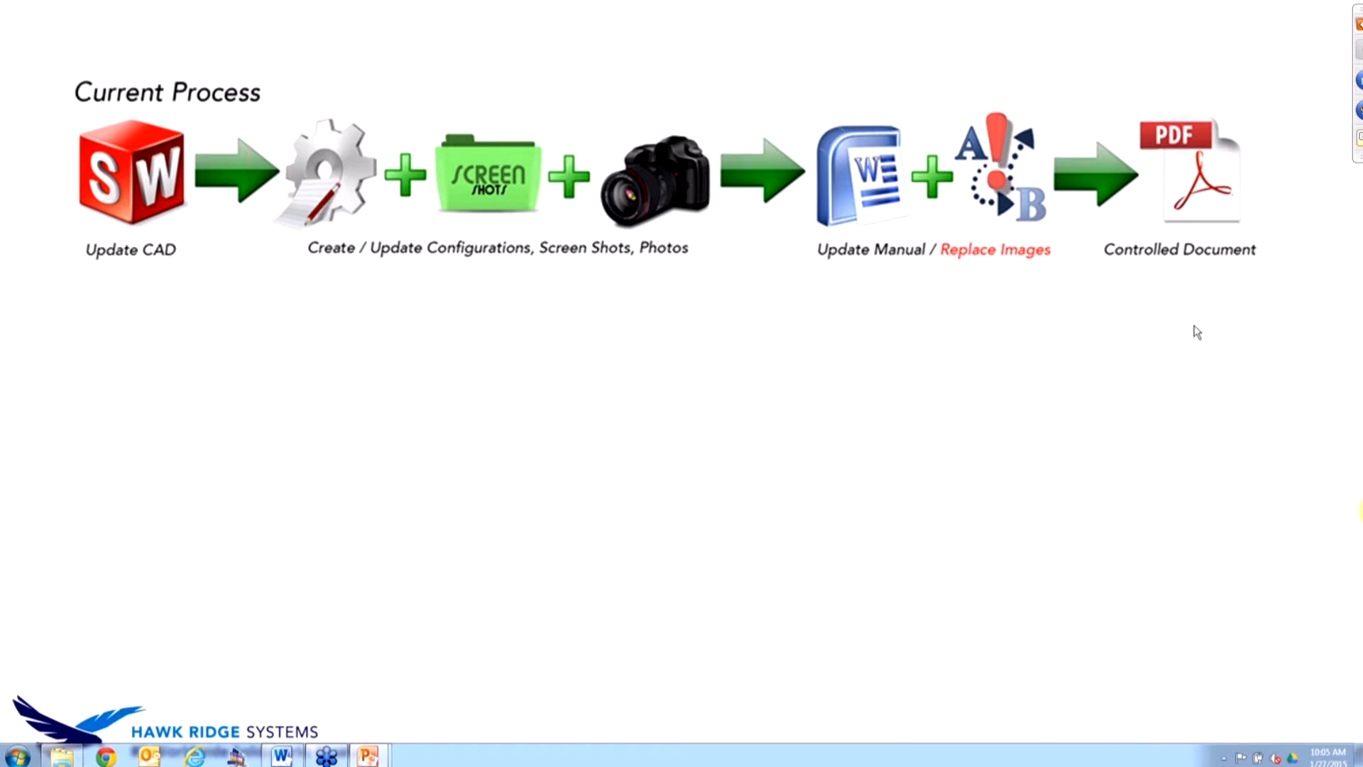
mouse_move(1209, 293)
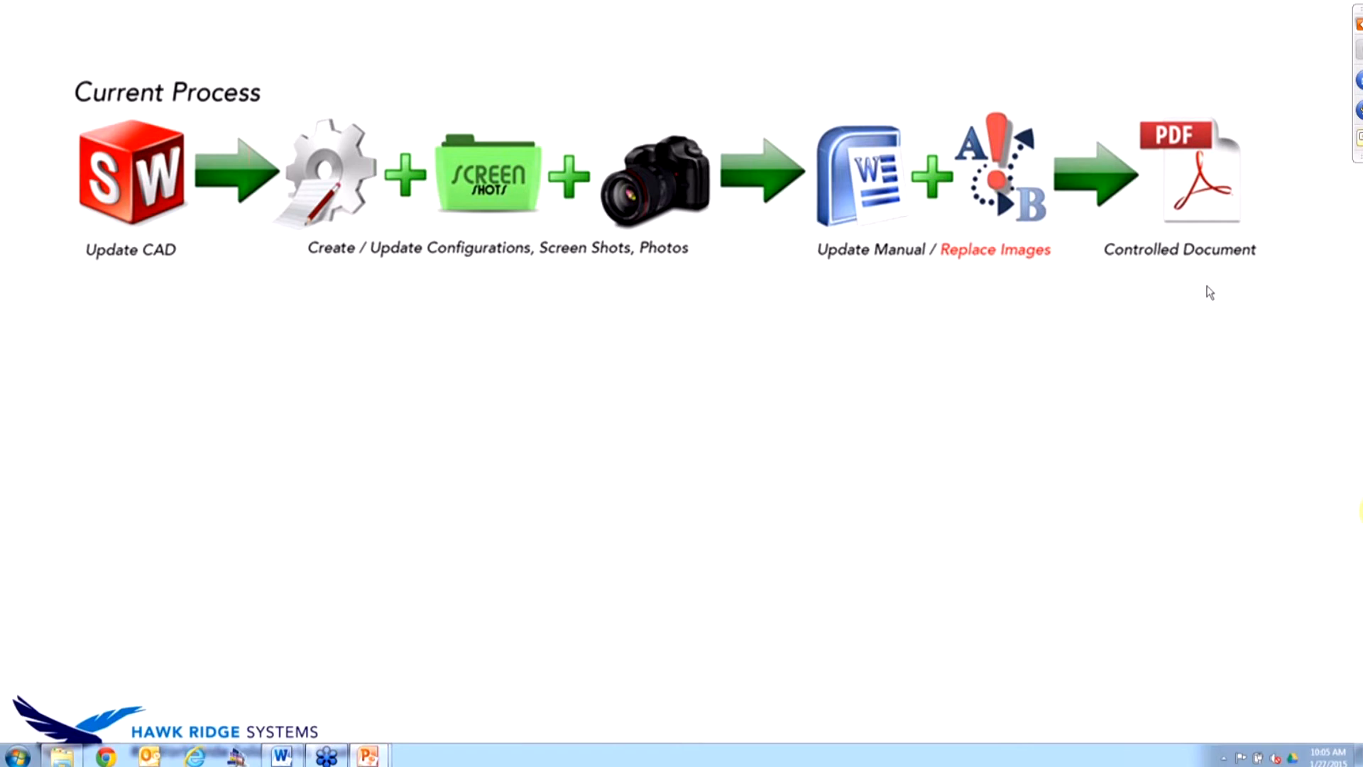
mouse_move(1119, 285)
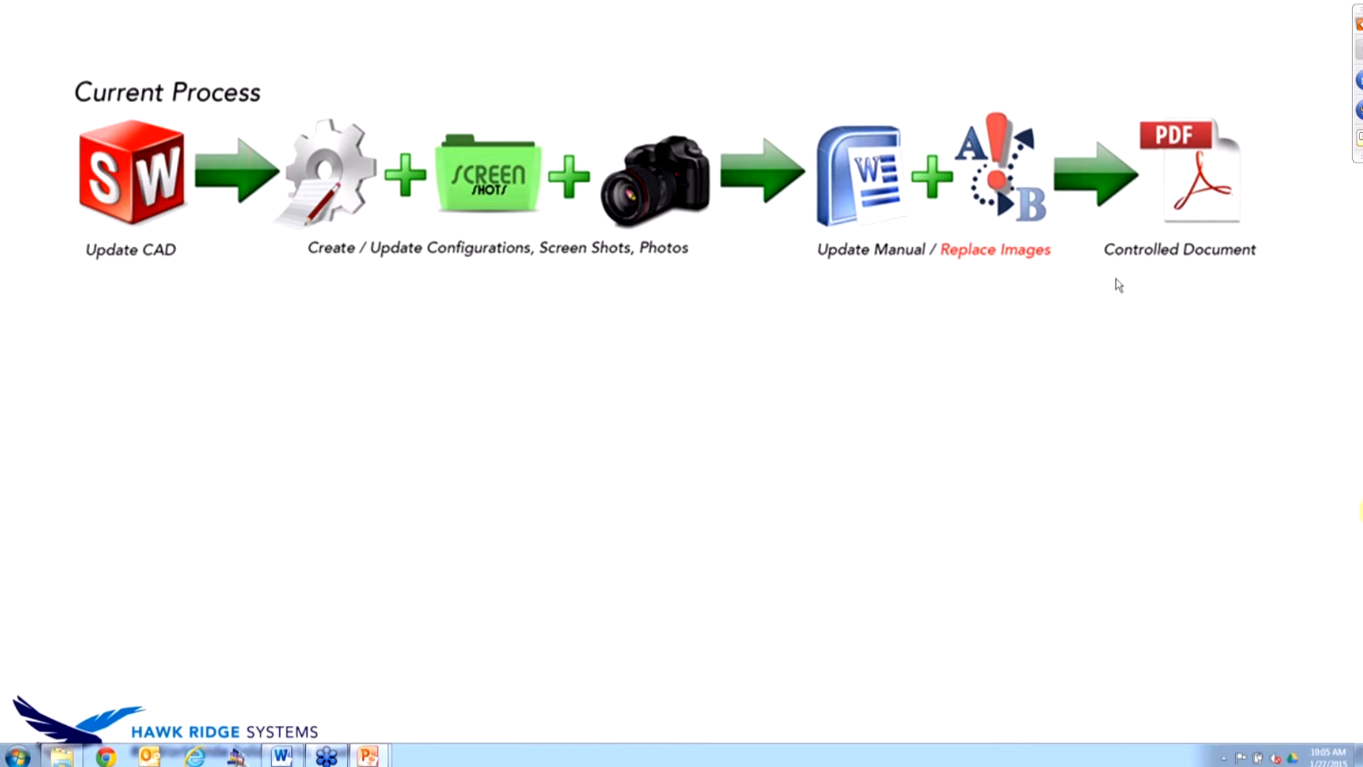
mouse_move(1236, 173)
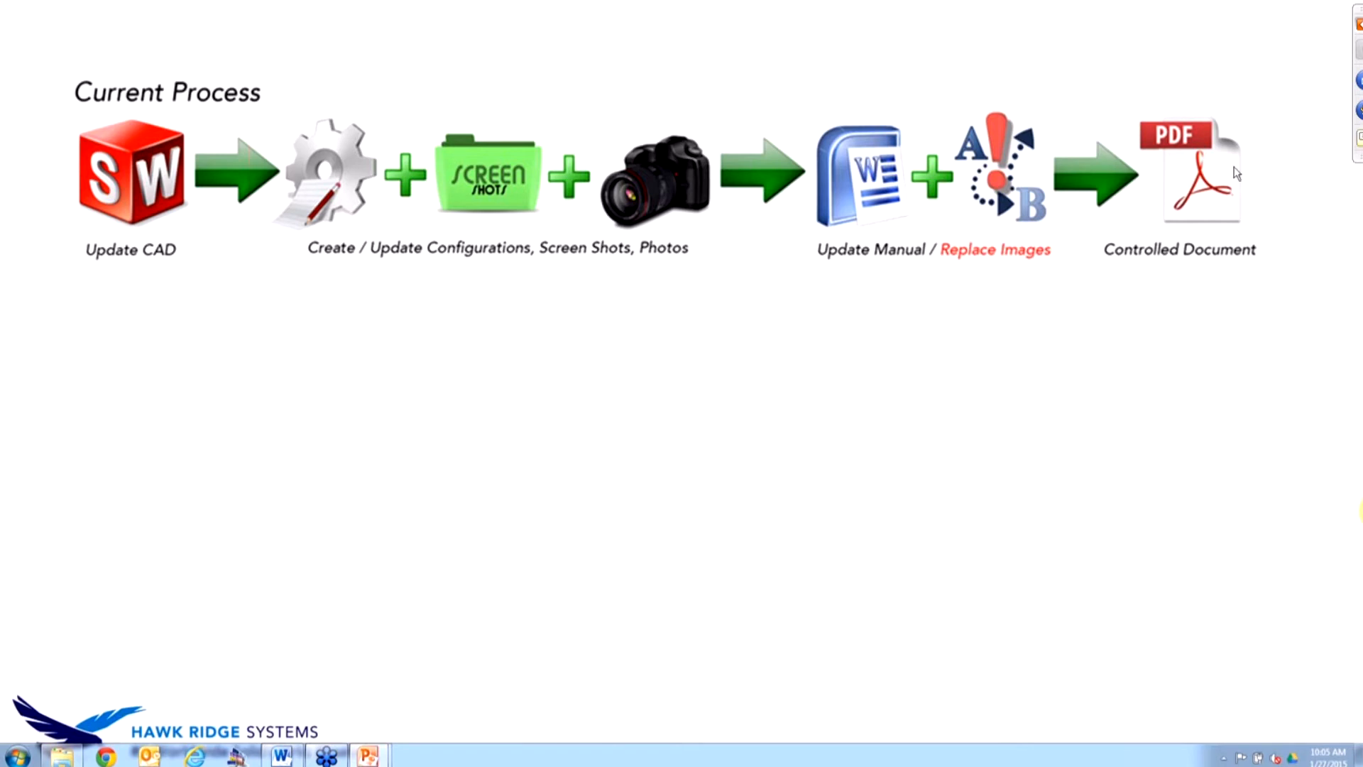
mouse_move(1209, 292)
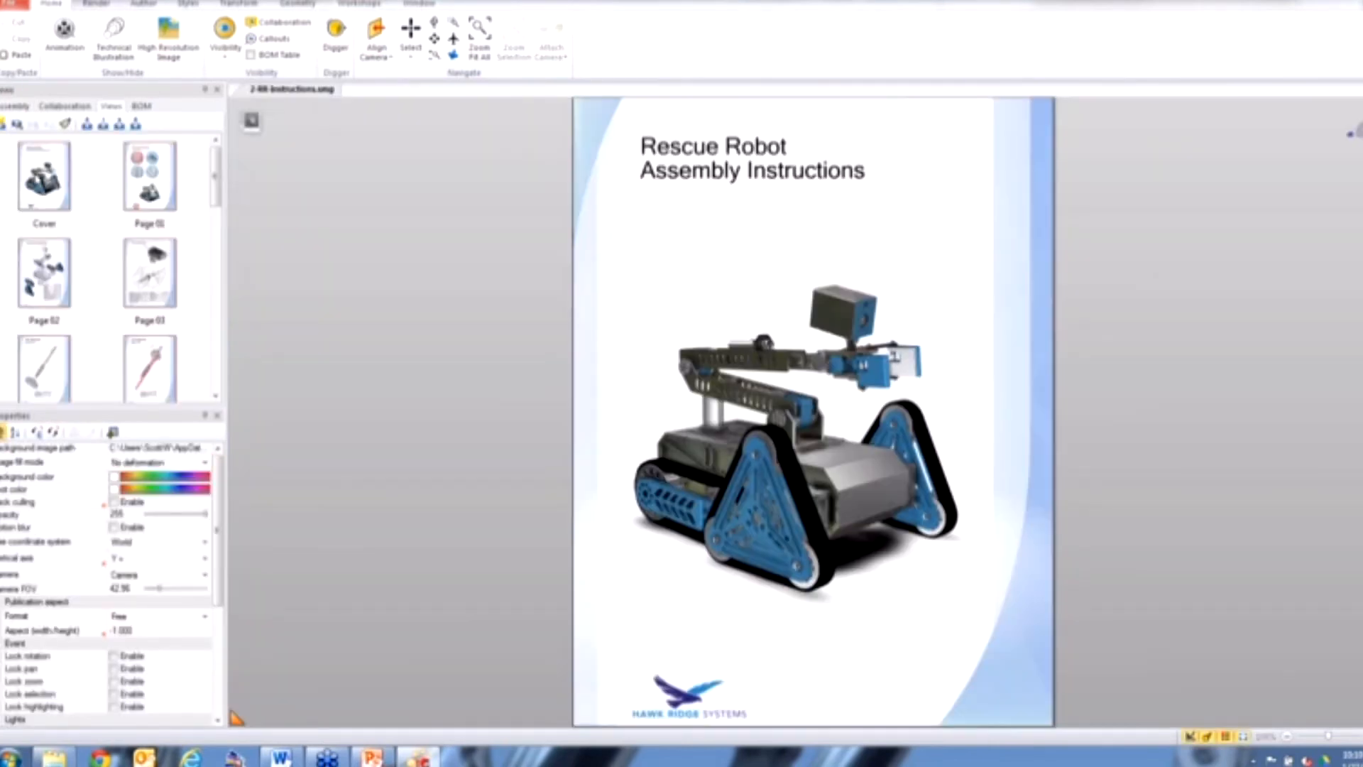
Show the Cover view, then Page 01 Required Tools, and bring up the Workshops tools
click(44, 176)
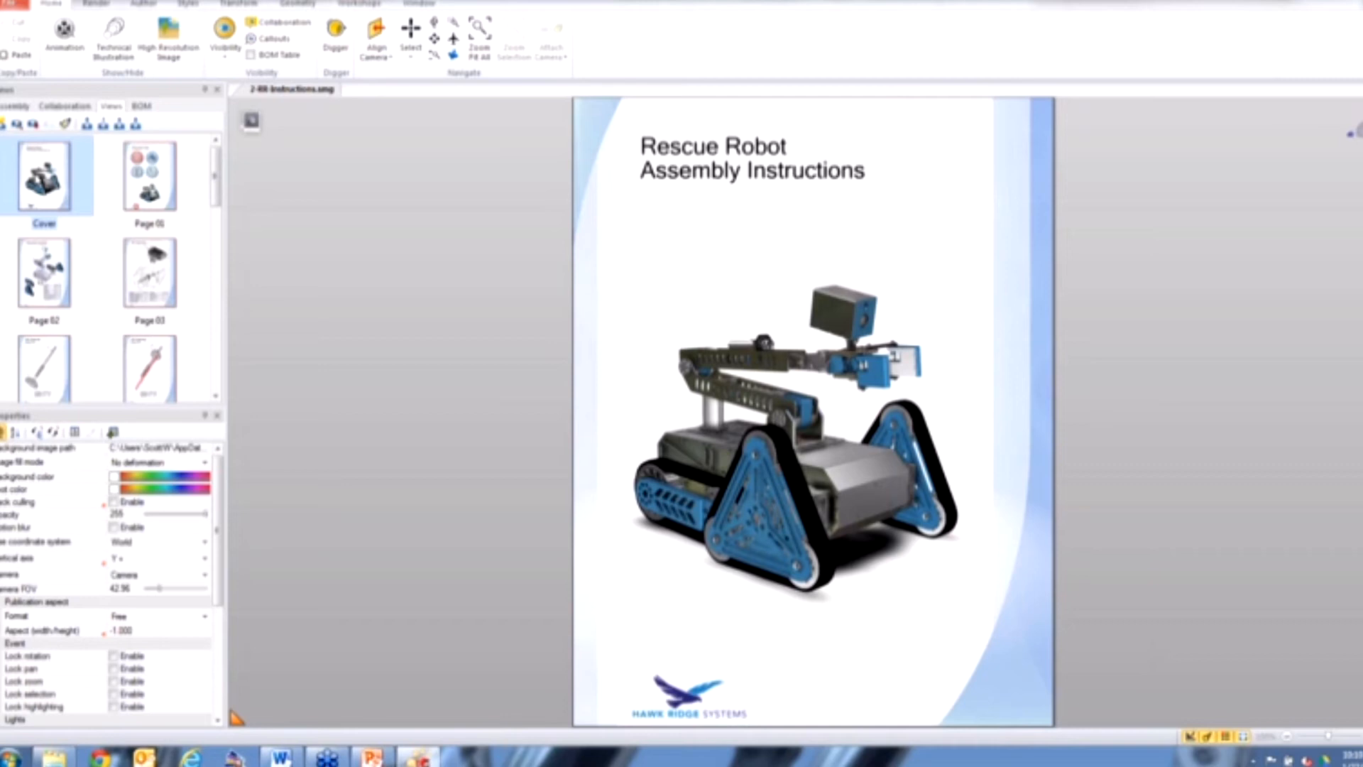
mouse_move(572, 53)
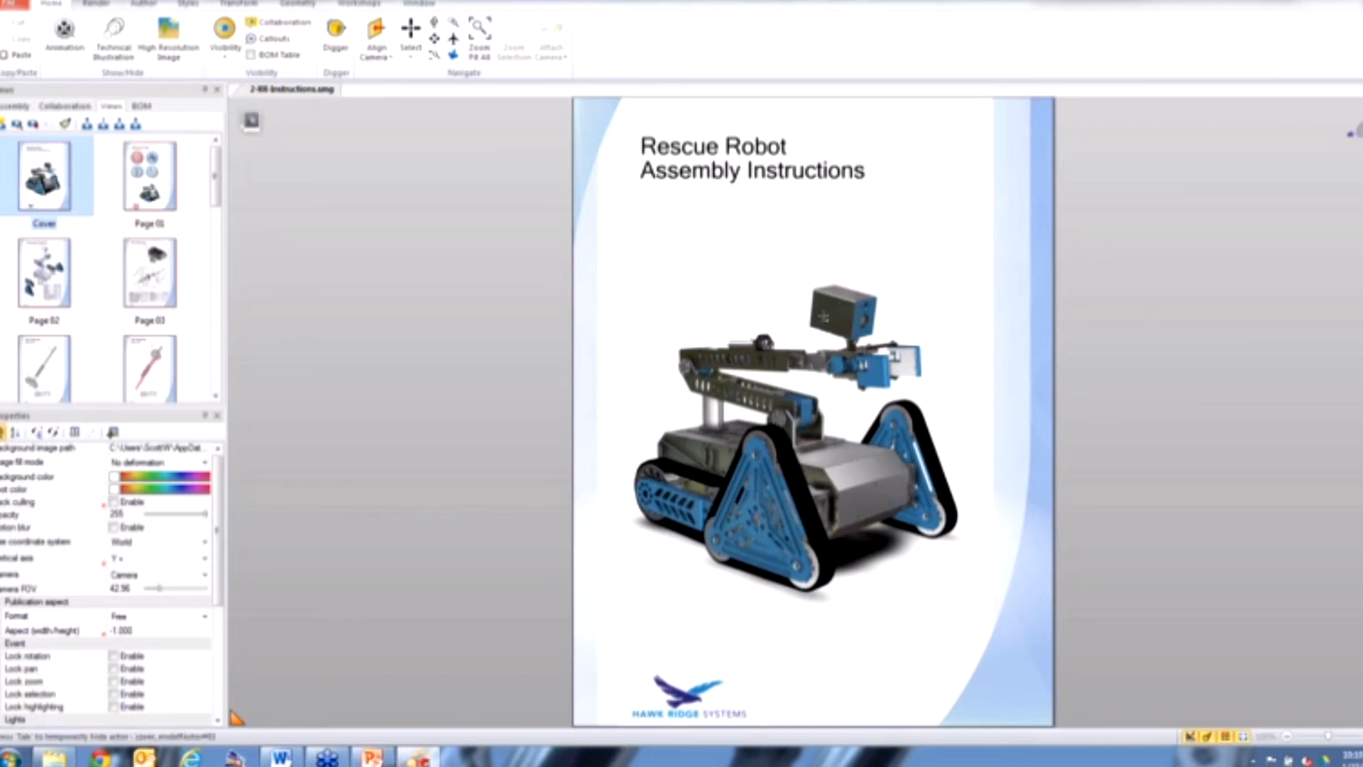
mouse_move(586, 696)
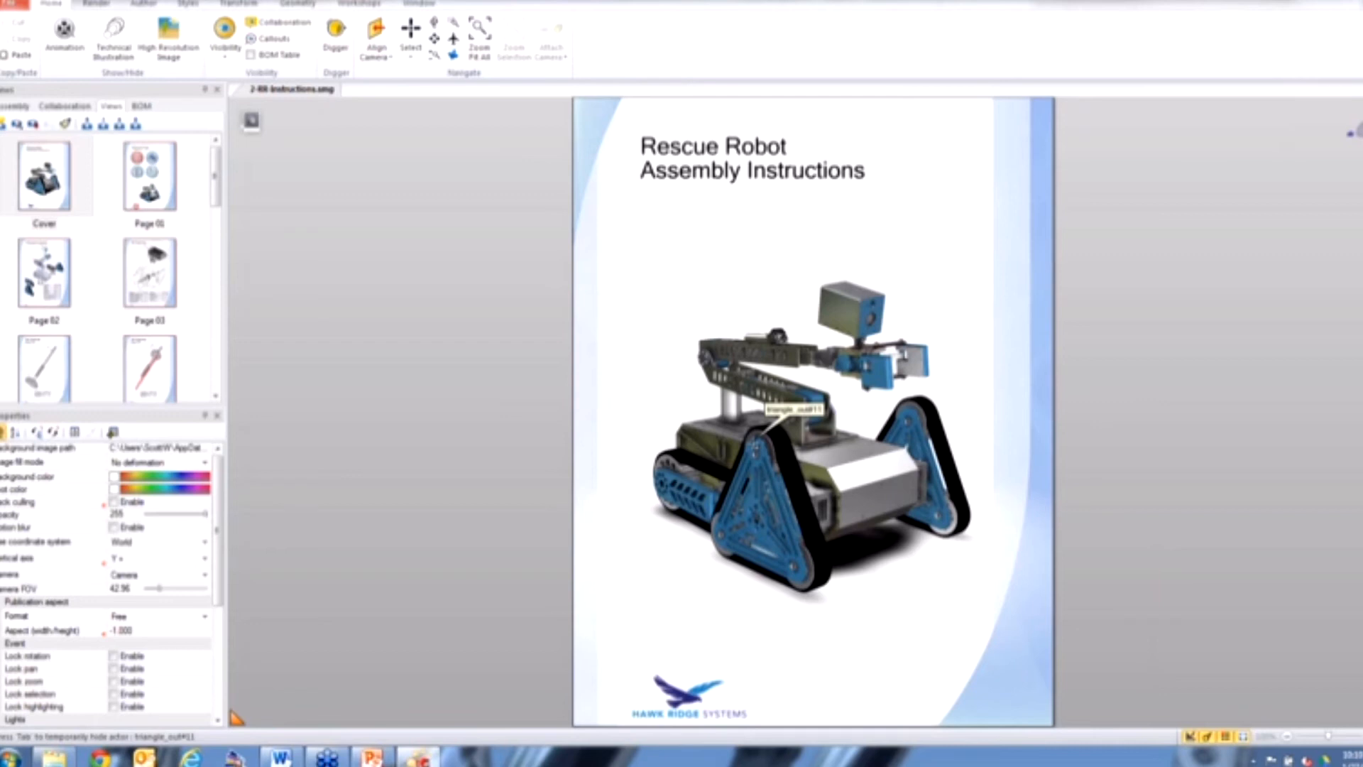
mouse_move(239, 192)
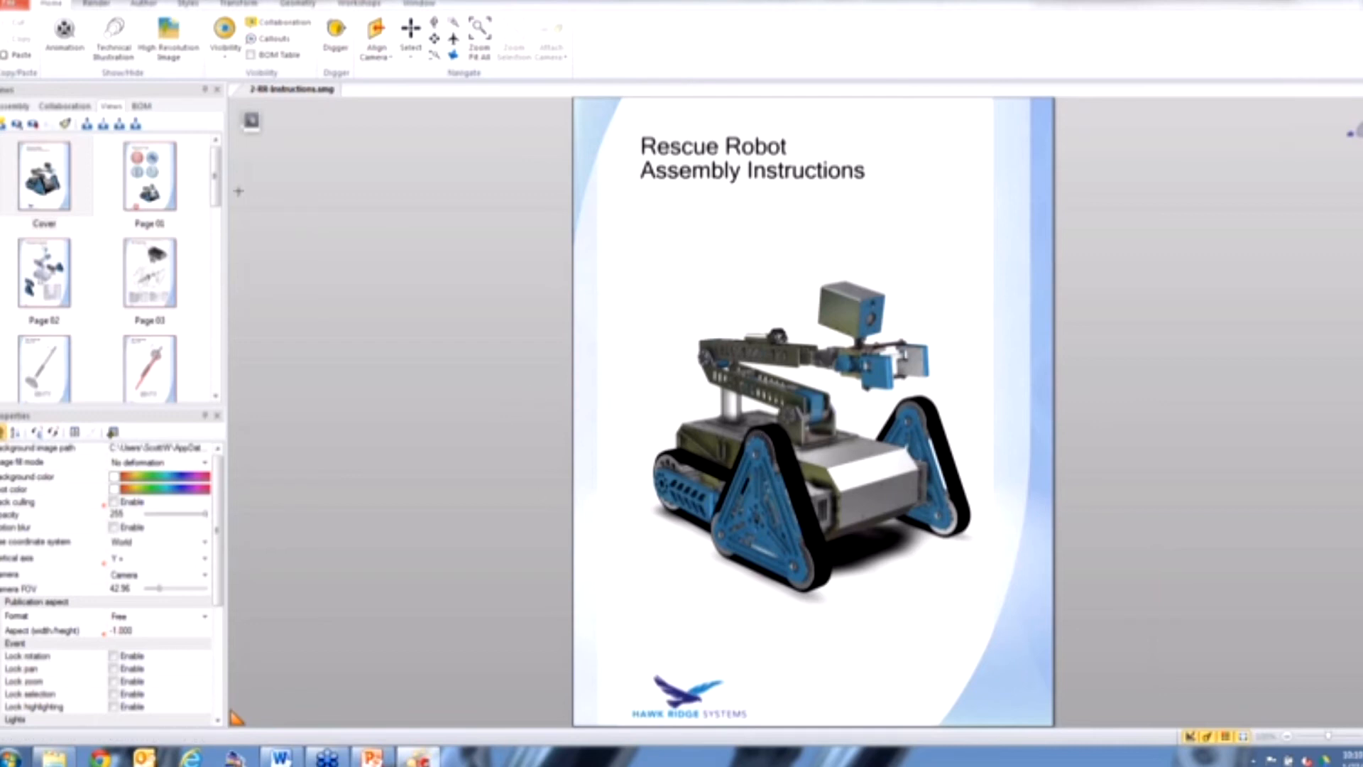
click(147, 176)
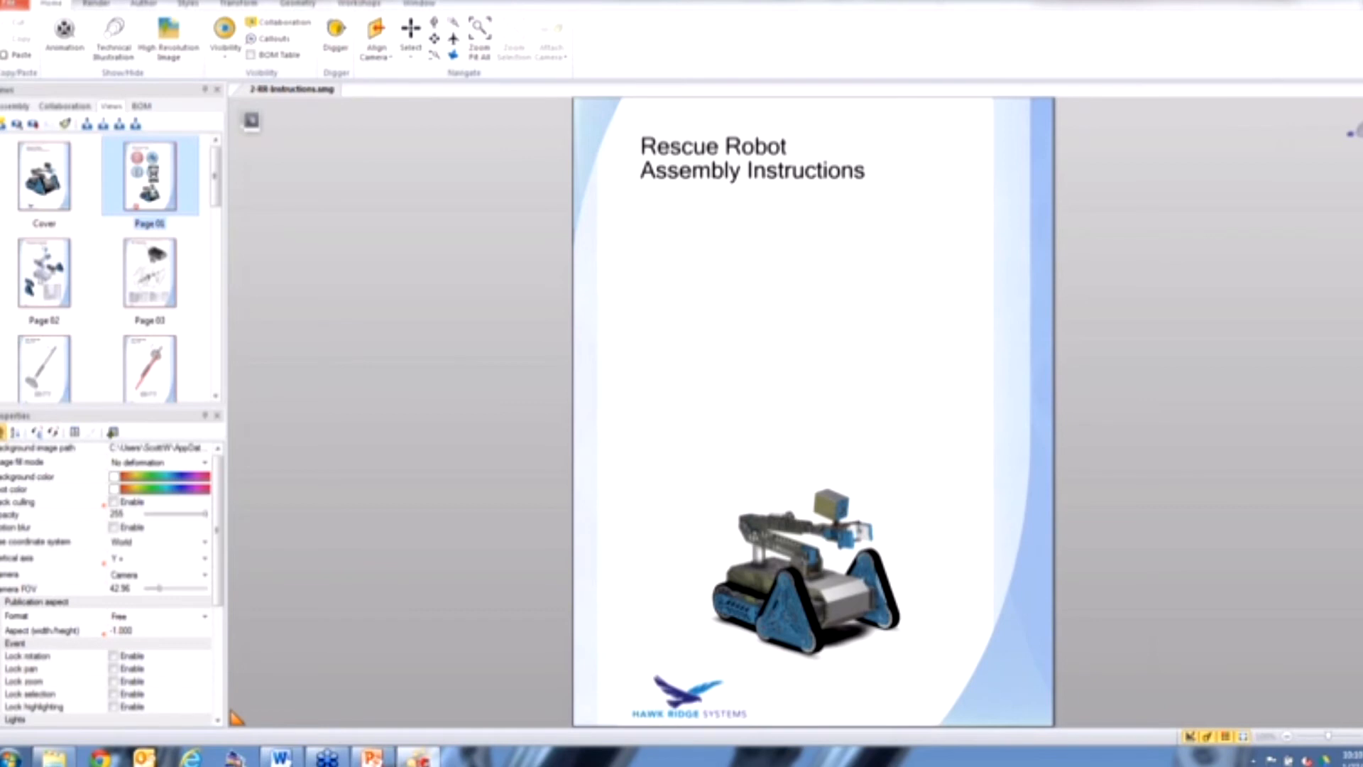
click(149, 173)
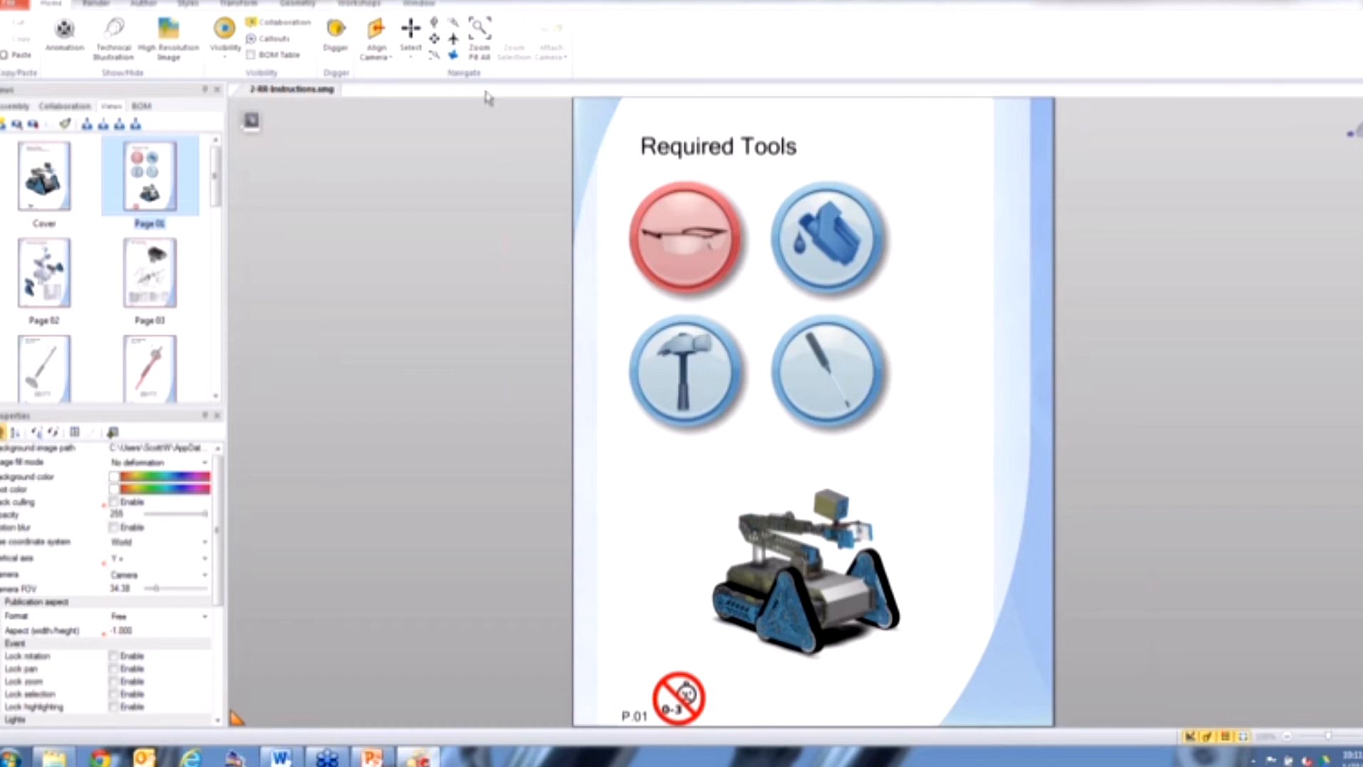
click(359, 3)
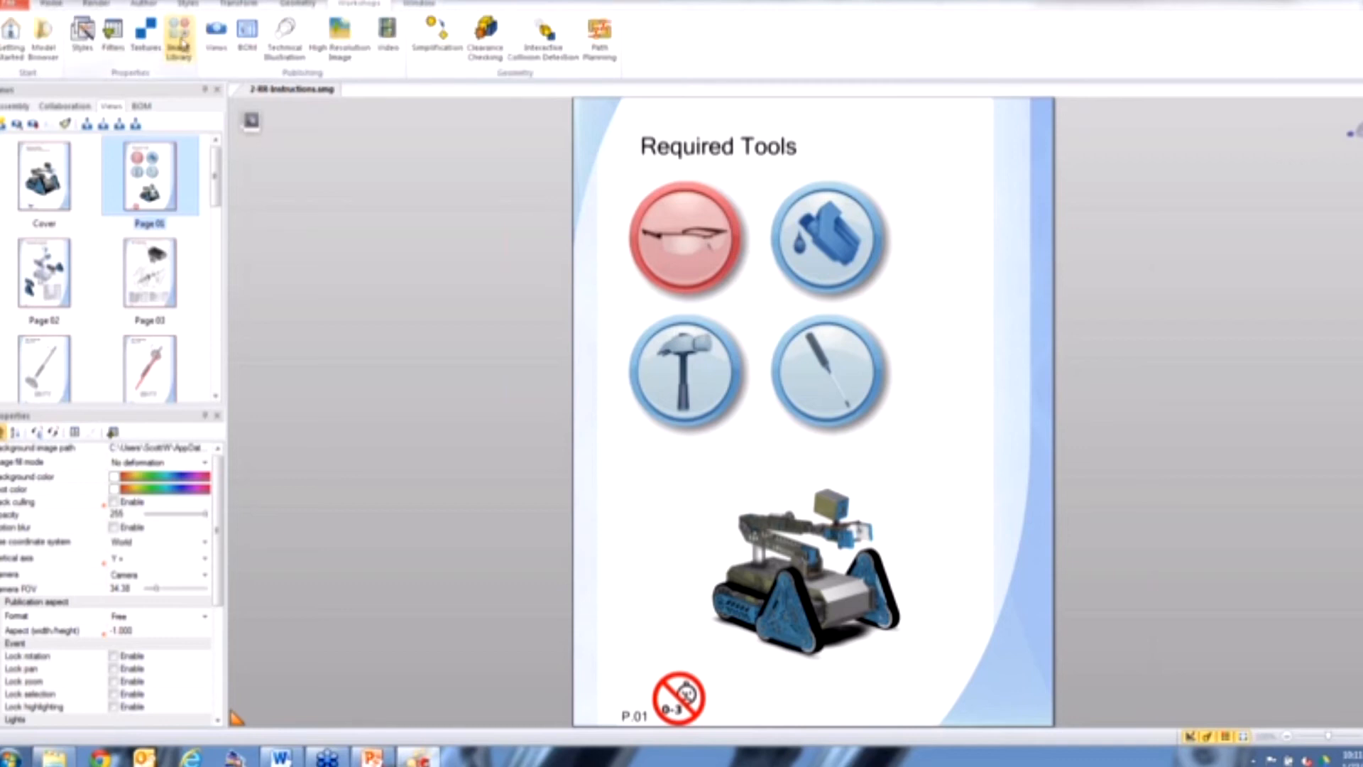
mouse_move(181, 34)
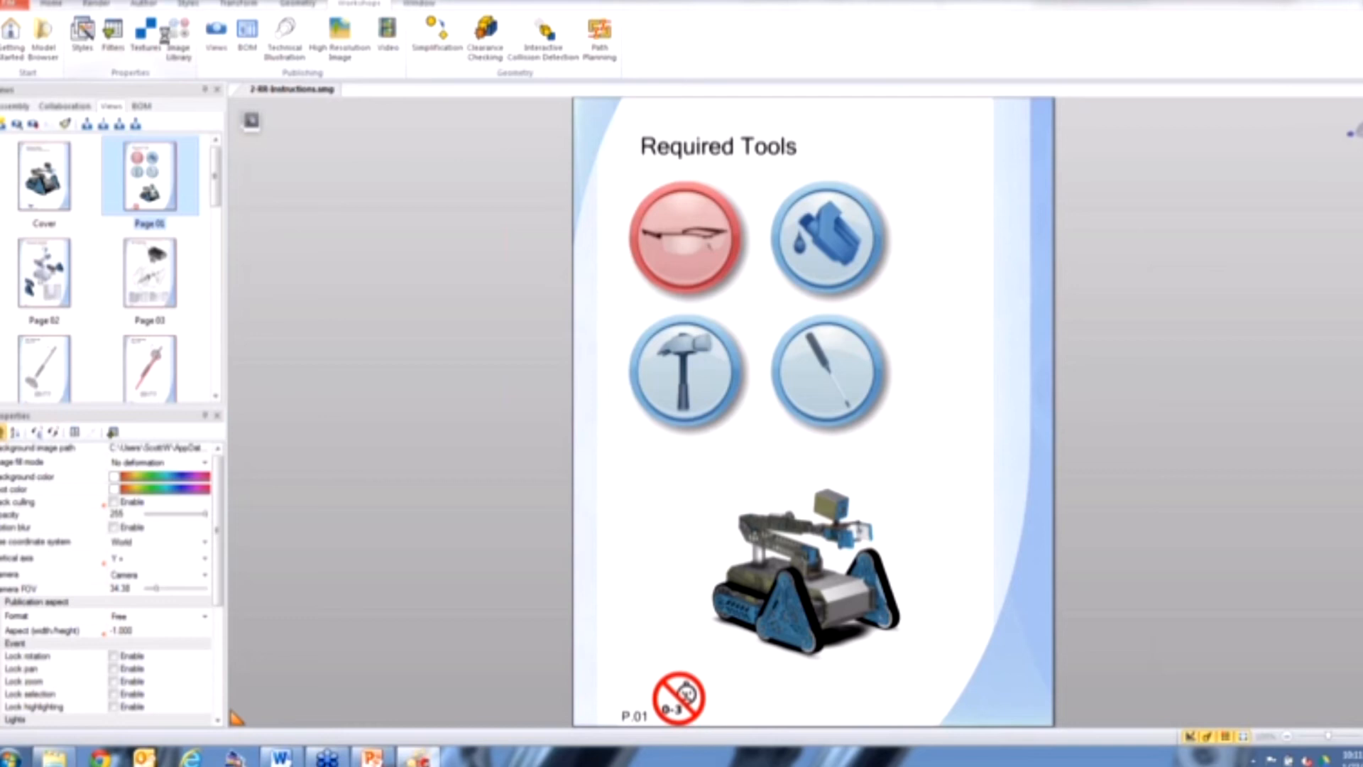
Browse the Image Library tool icons beside the Required Tools page and select its folder path
click(179, 34)
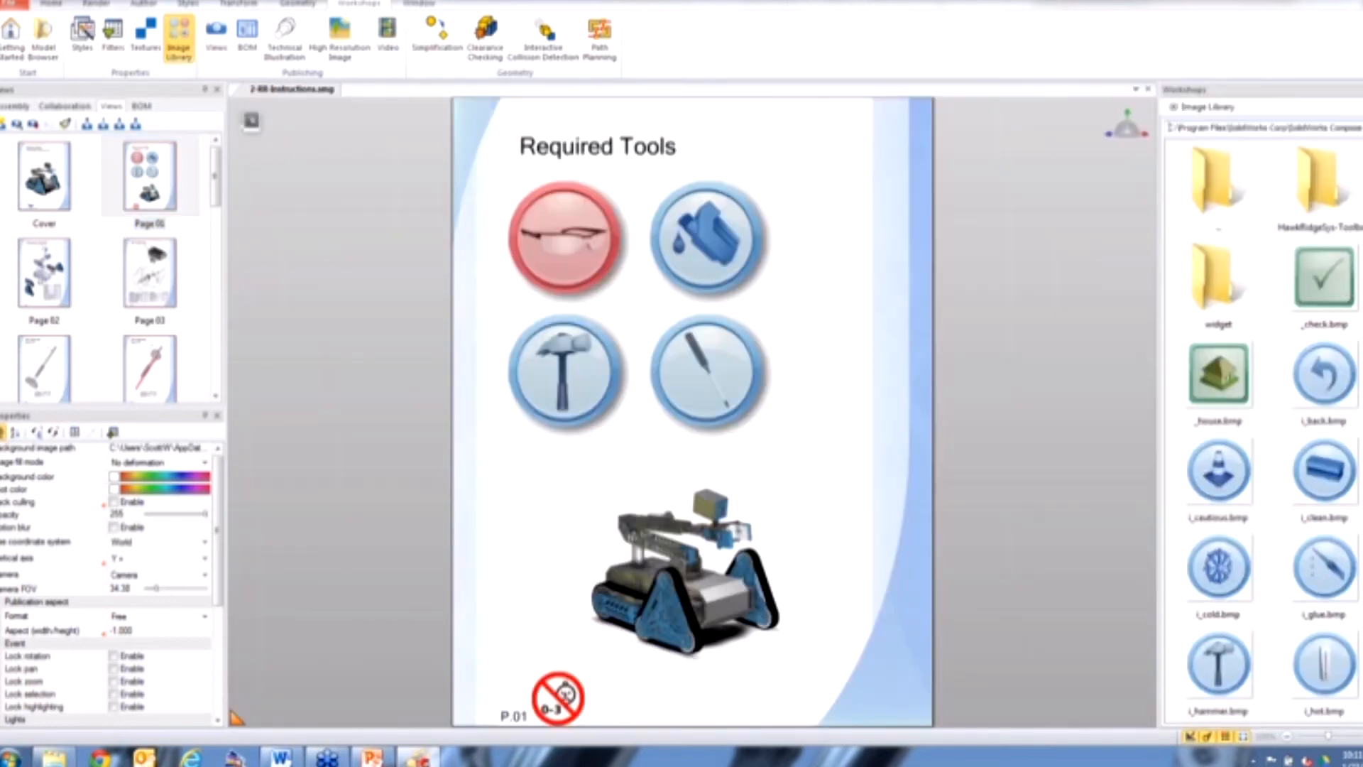
scroll(down, 3)
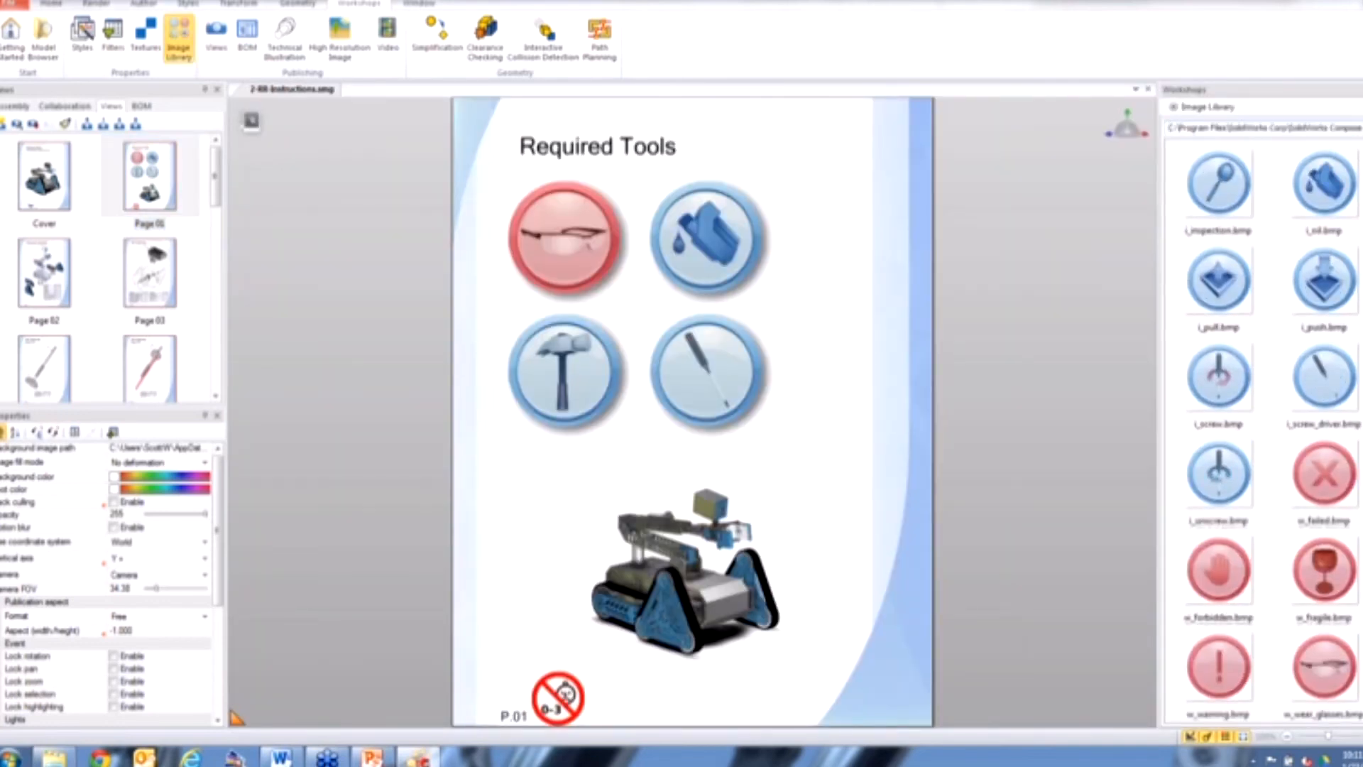
scroll(up, 3)
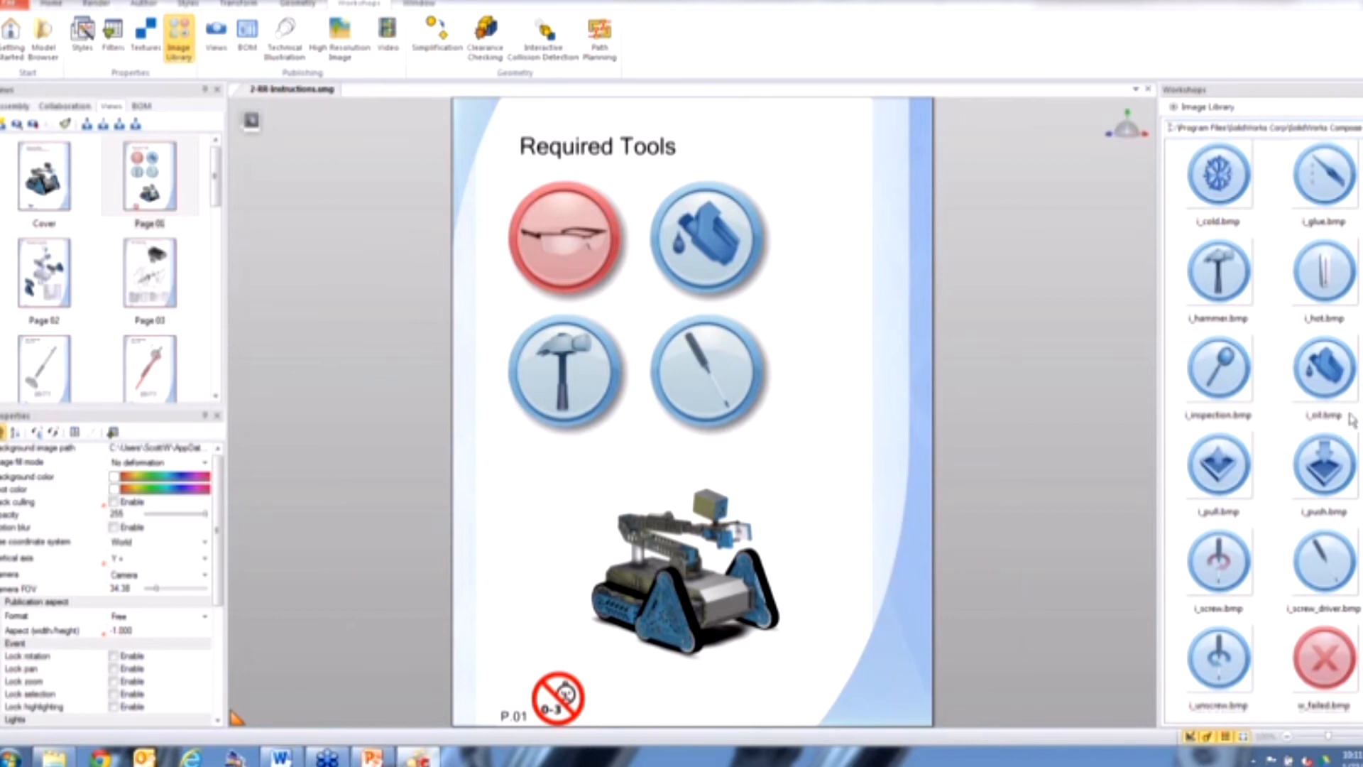
mouse_move(1121, 545)
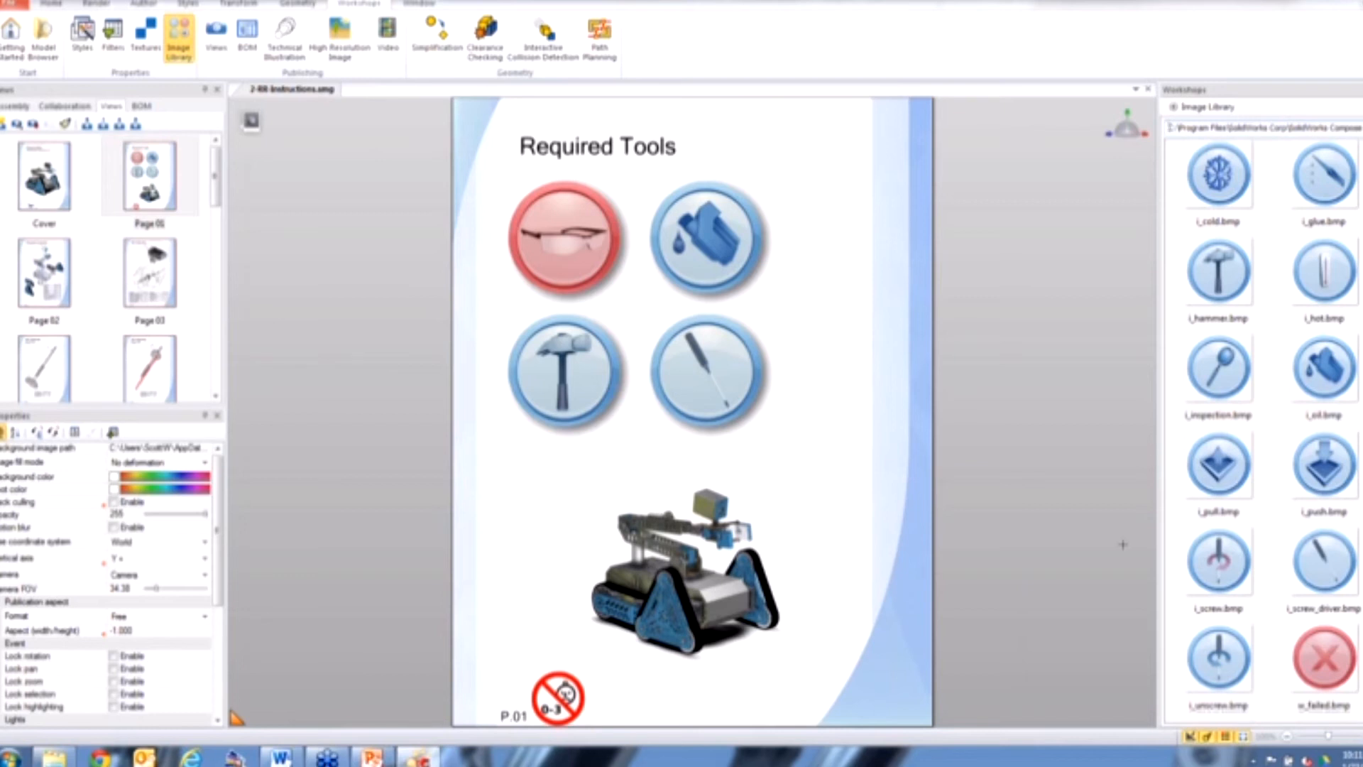
click(1218, 560)
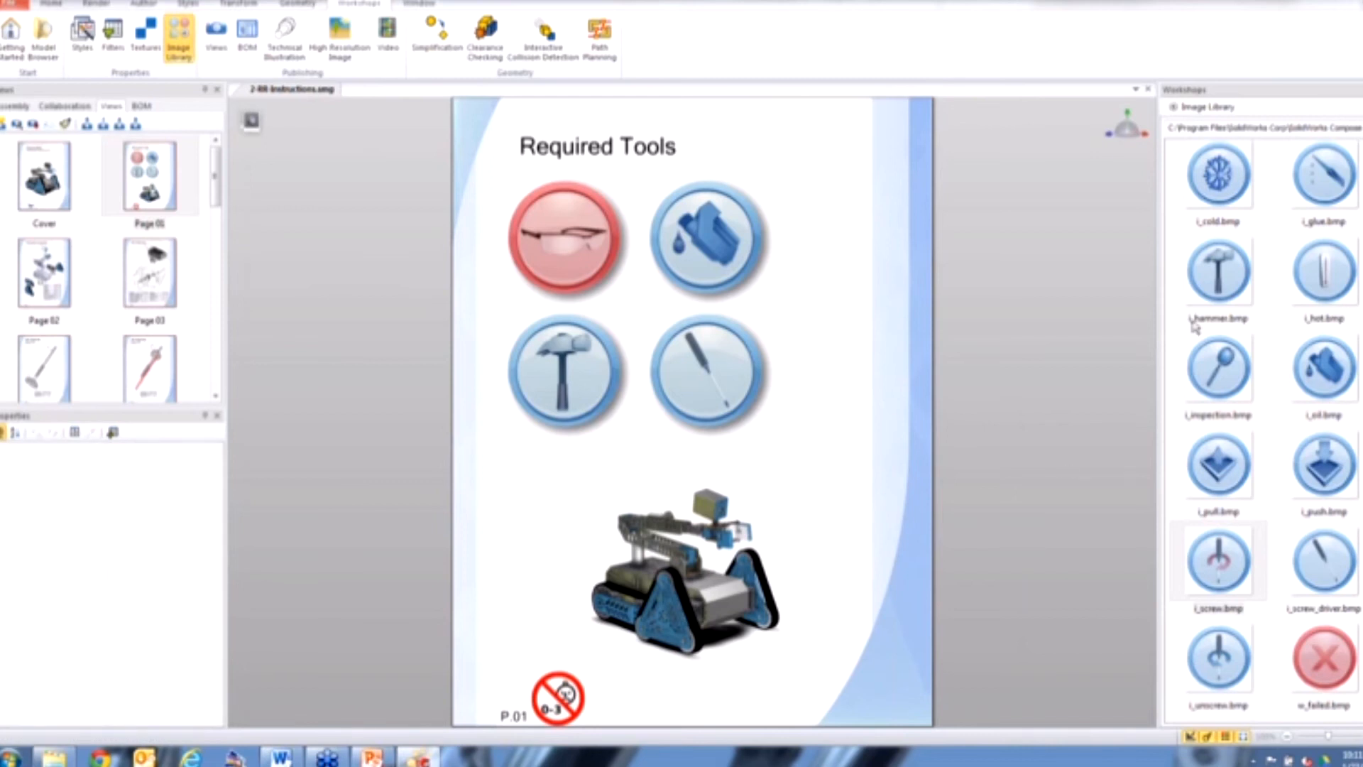
click(1261, 127)
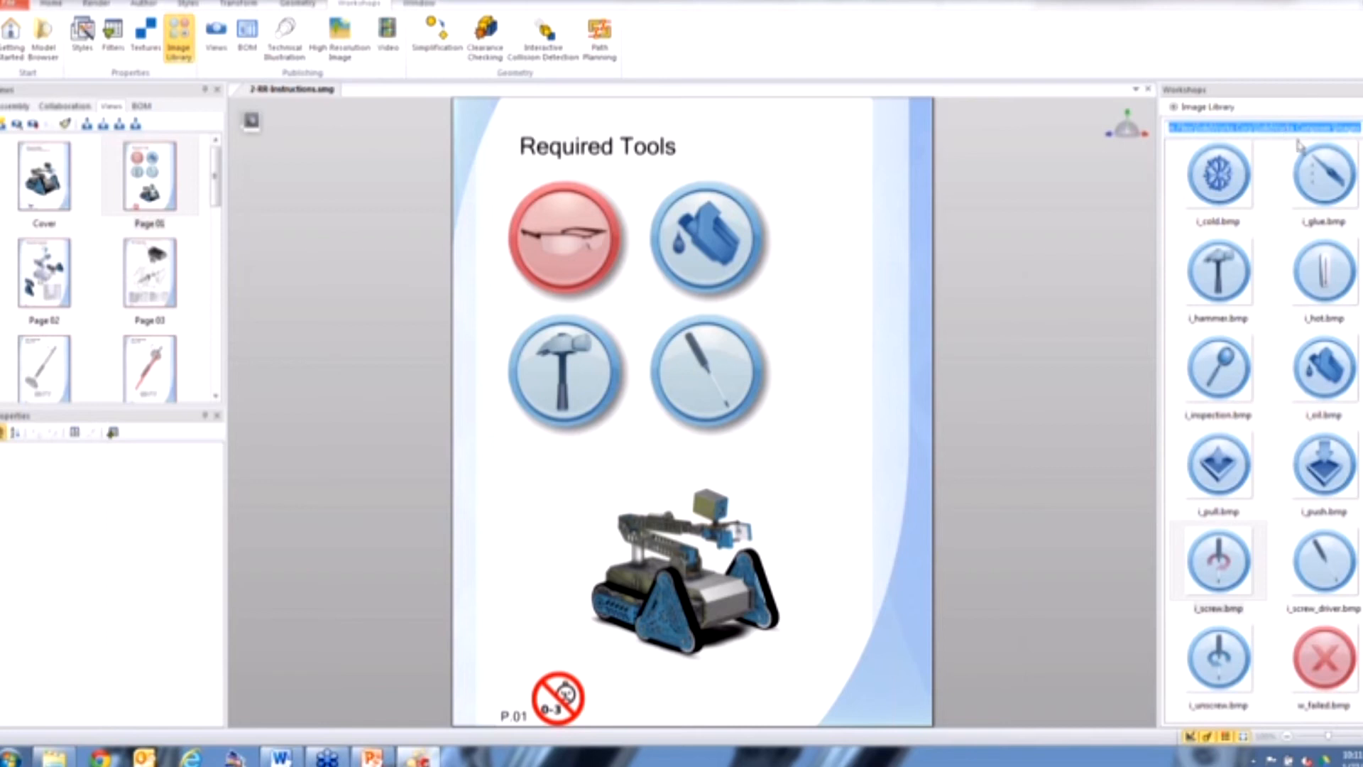
mouse_move(1259, 173)
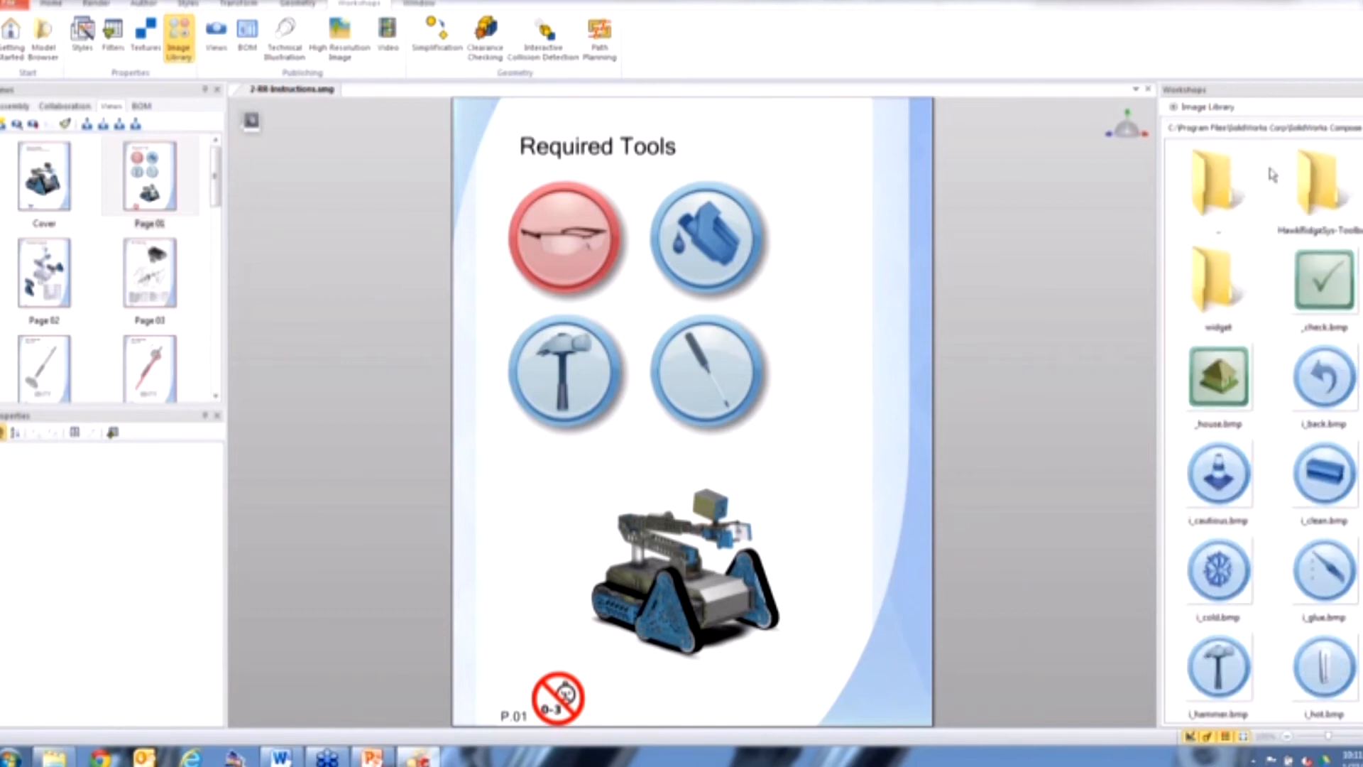
mouse_move(1047, 377)
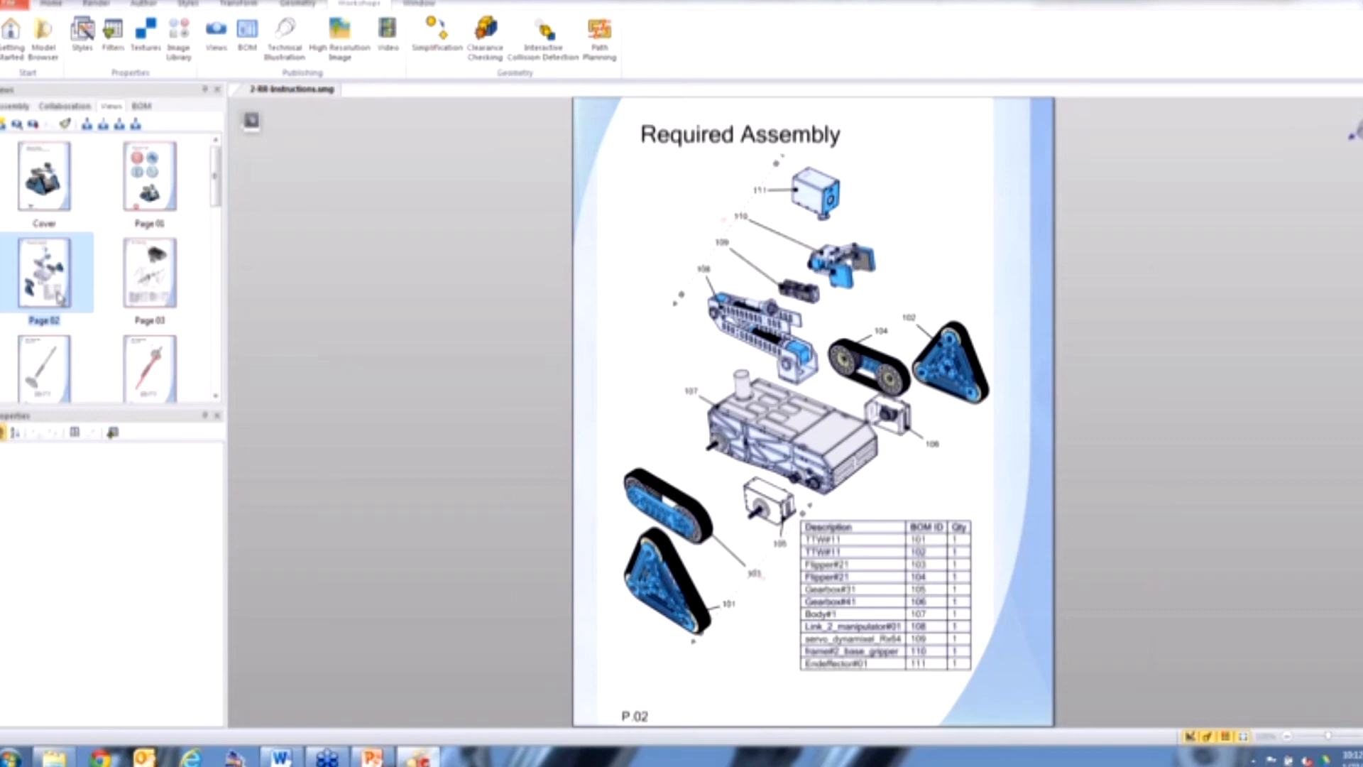
mouse_move(277, 549)
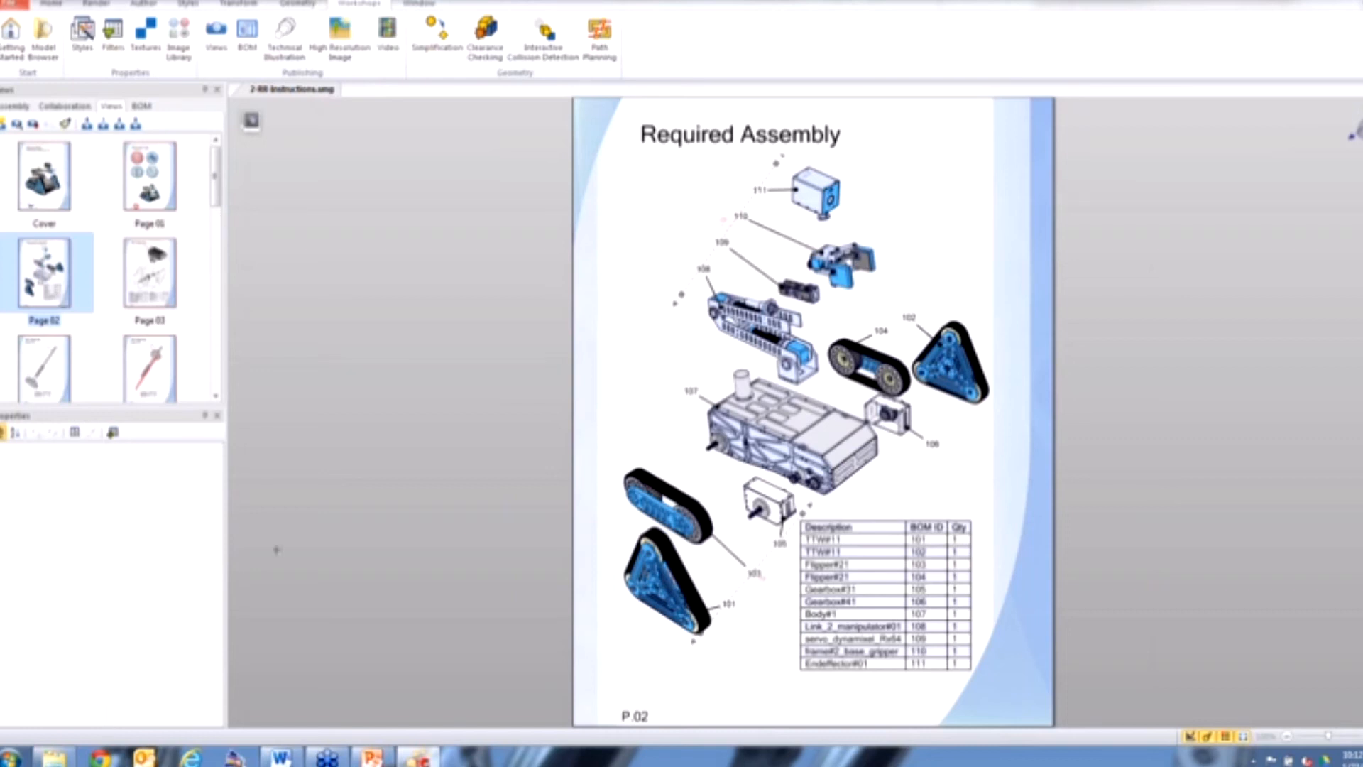
mouse_move(831, 241)
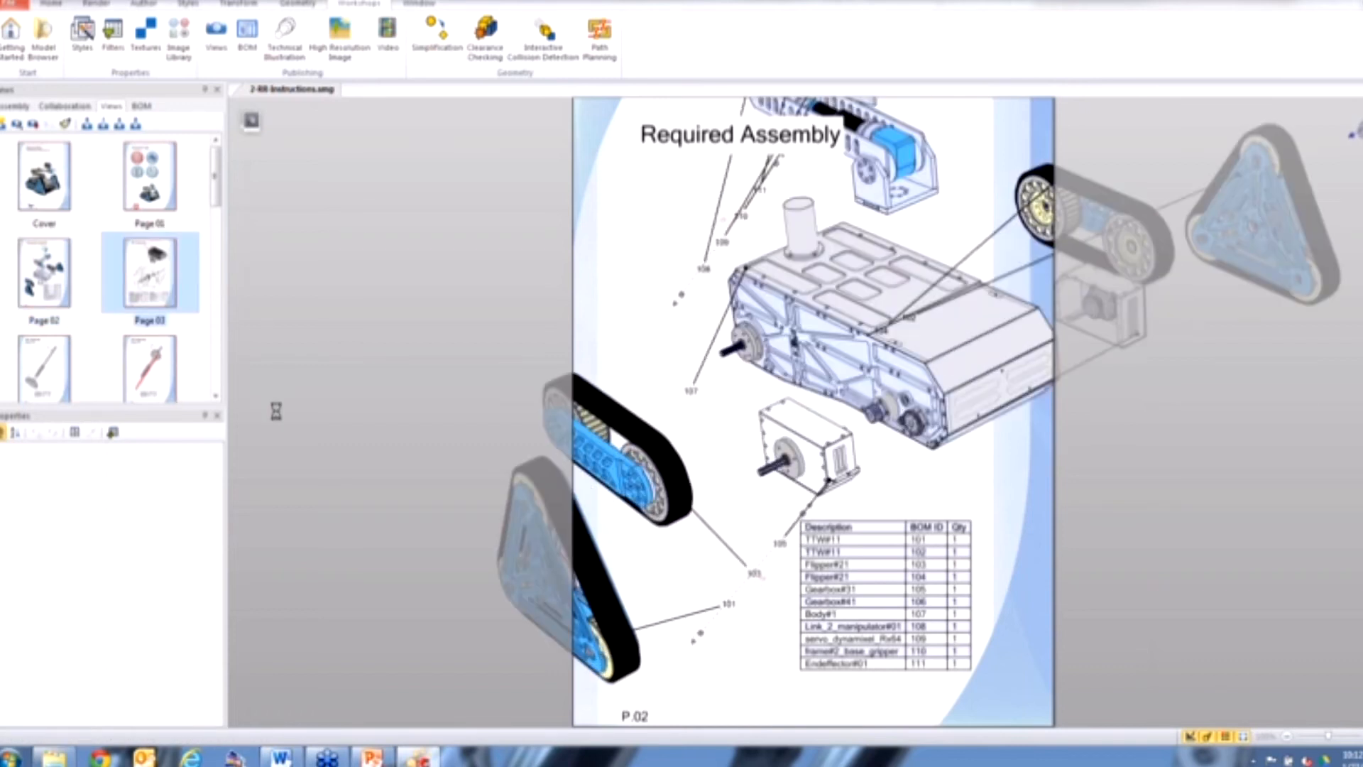
Show Page 03, the 105 Assembly exploded gearbox with callouts and parts tables
click(149, 273)
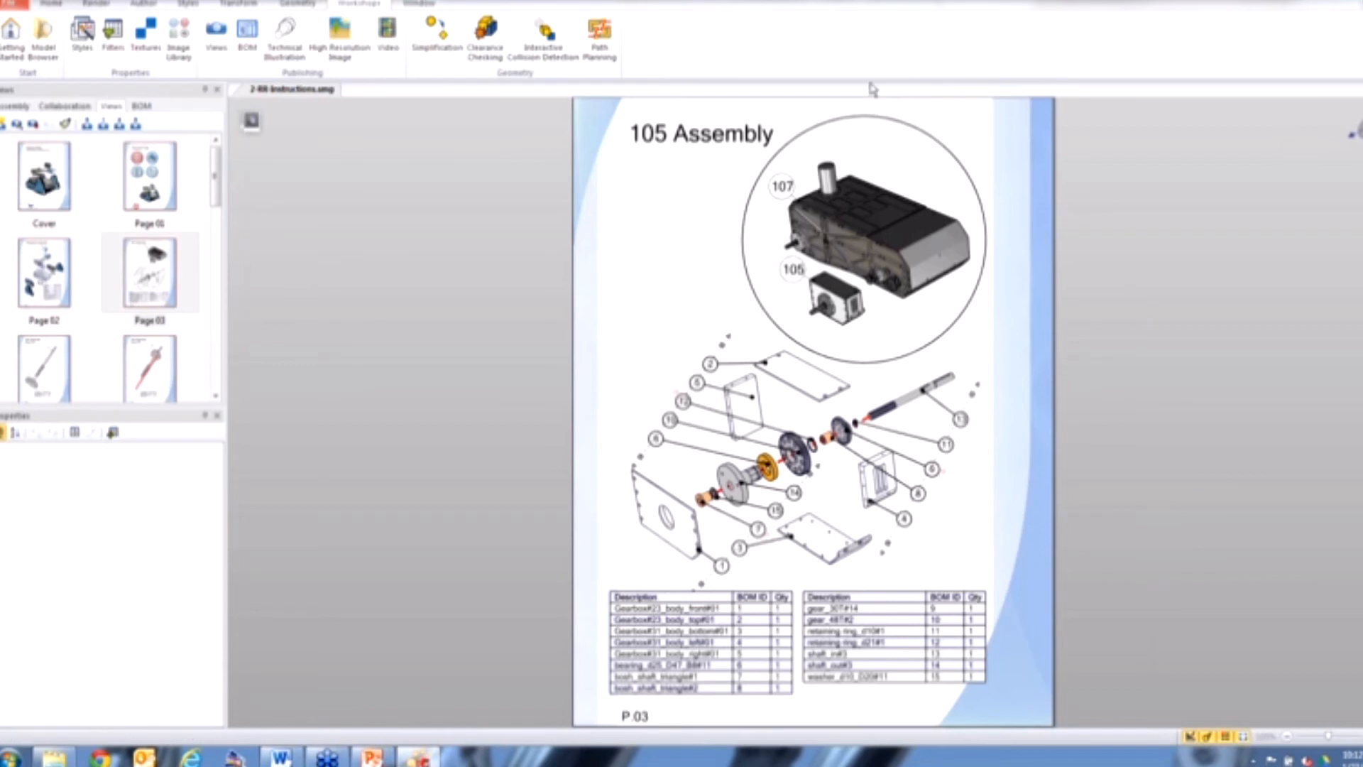
mouse_move(989, 203)
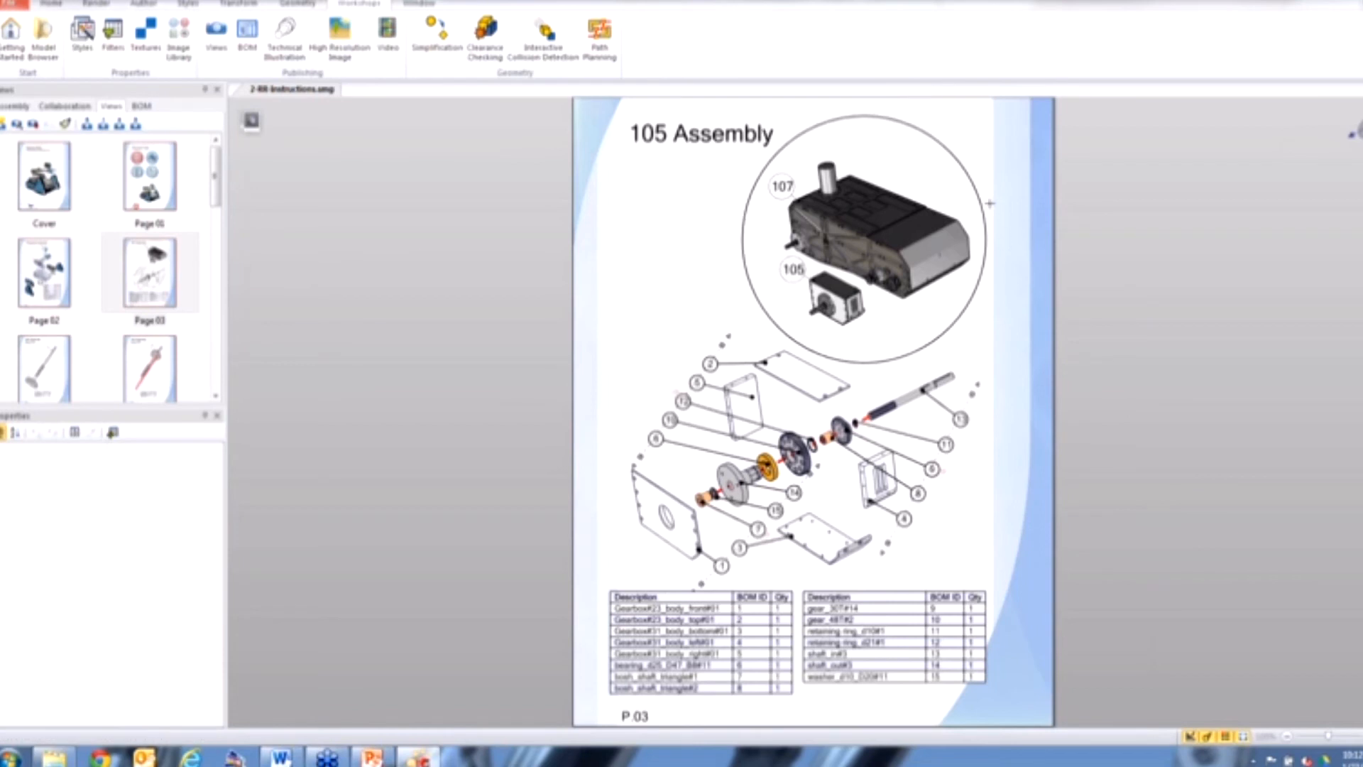
mouse_move(934, 198)
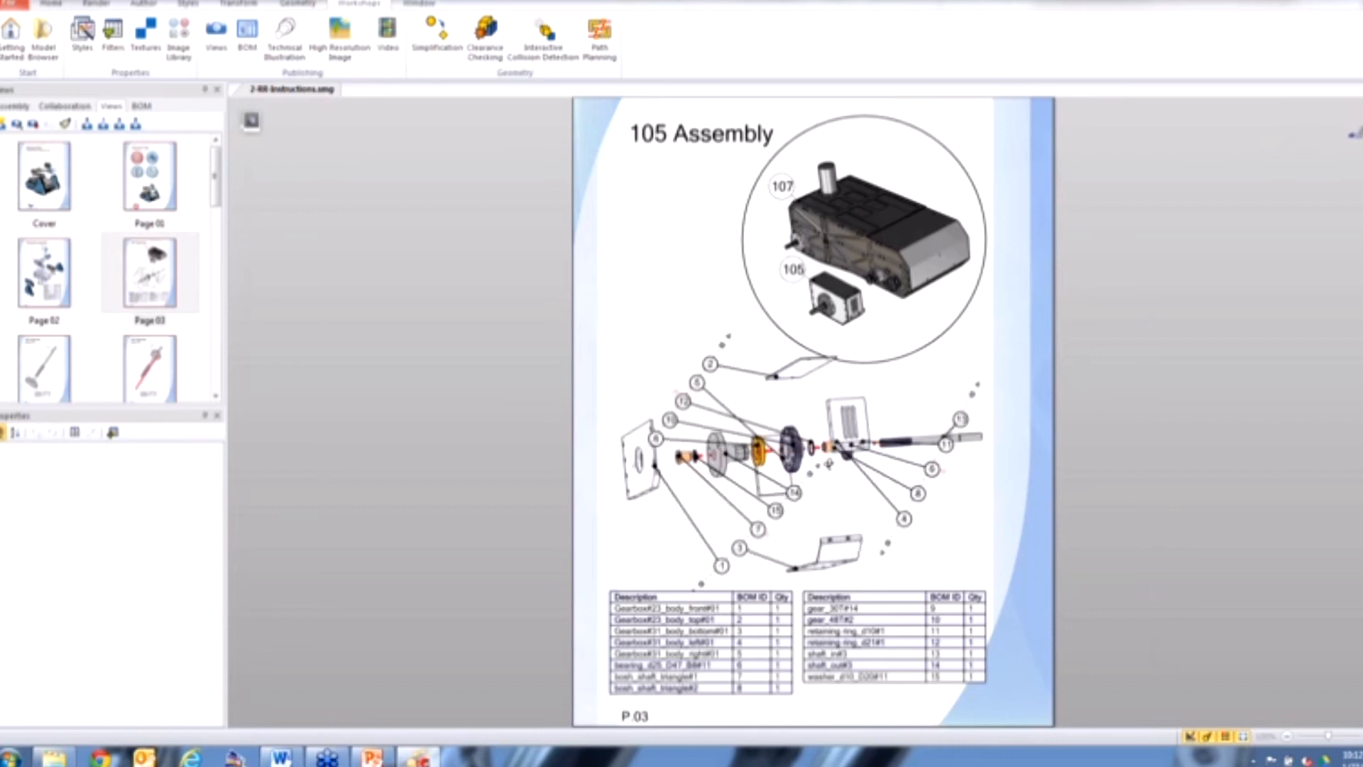
Select the circular gearbox inset and show its Technical Illustration line and shadow settings
click(864, 230)
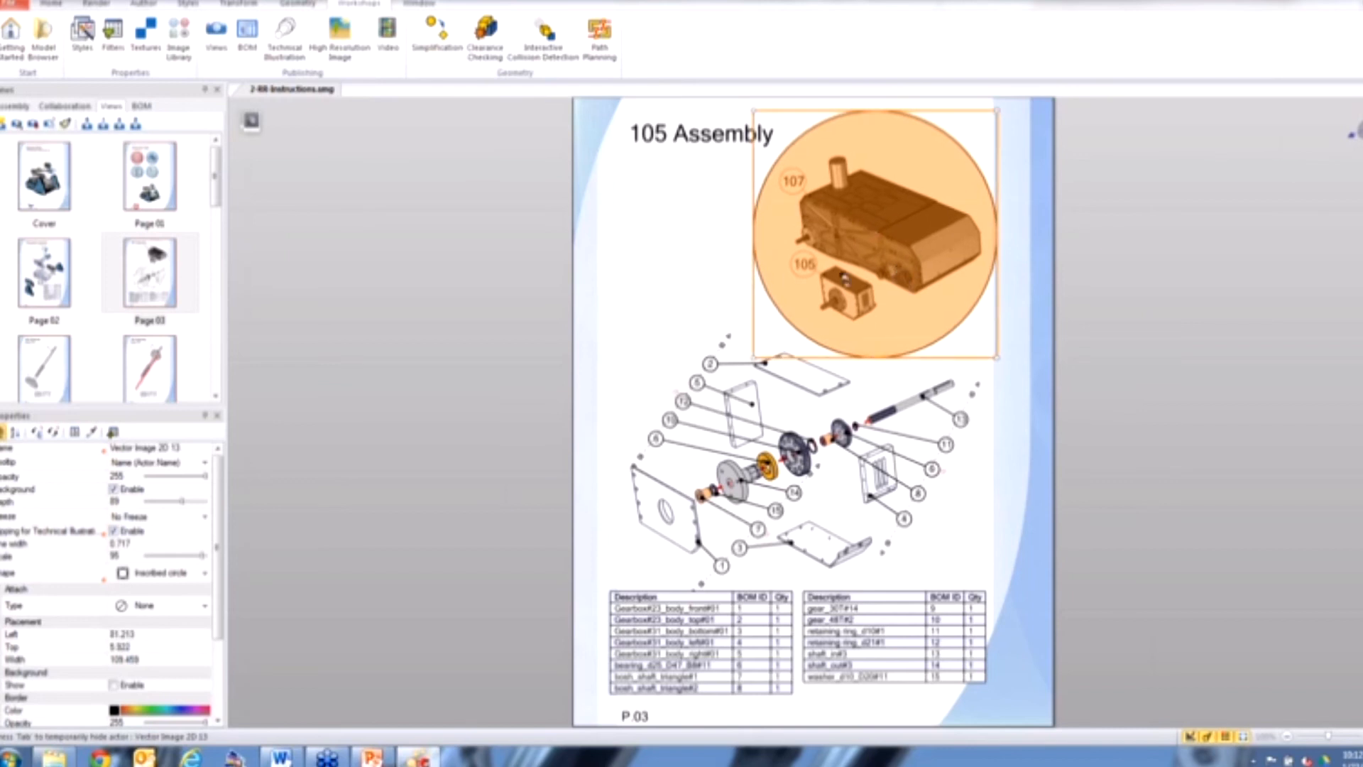
mouse_move(117, 248)
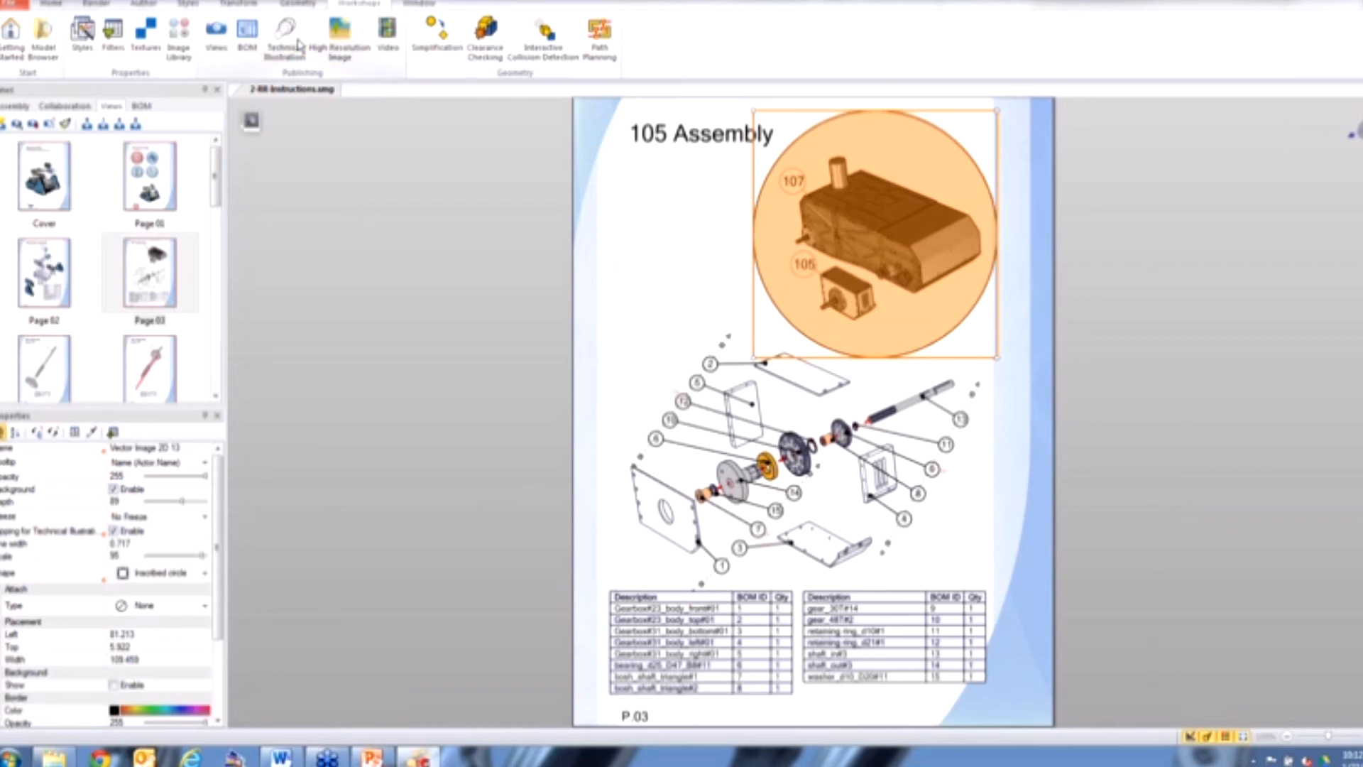
click(285, 37)
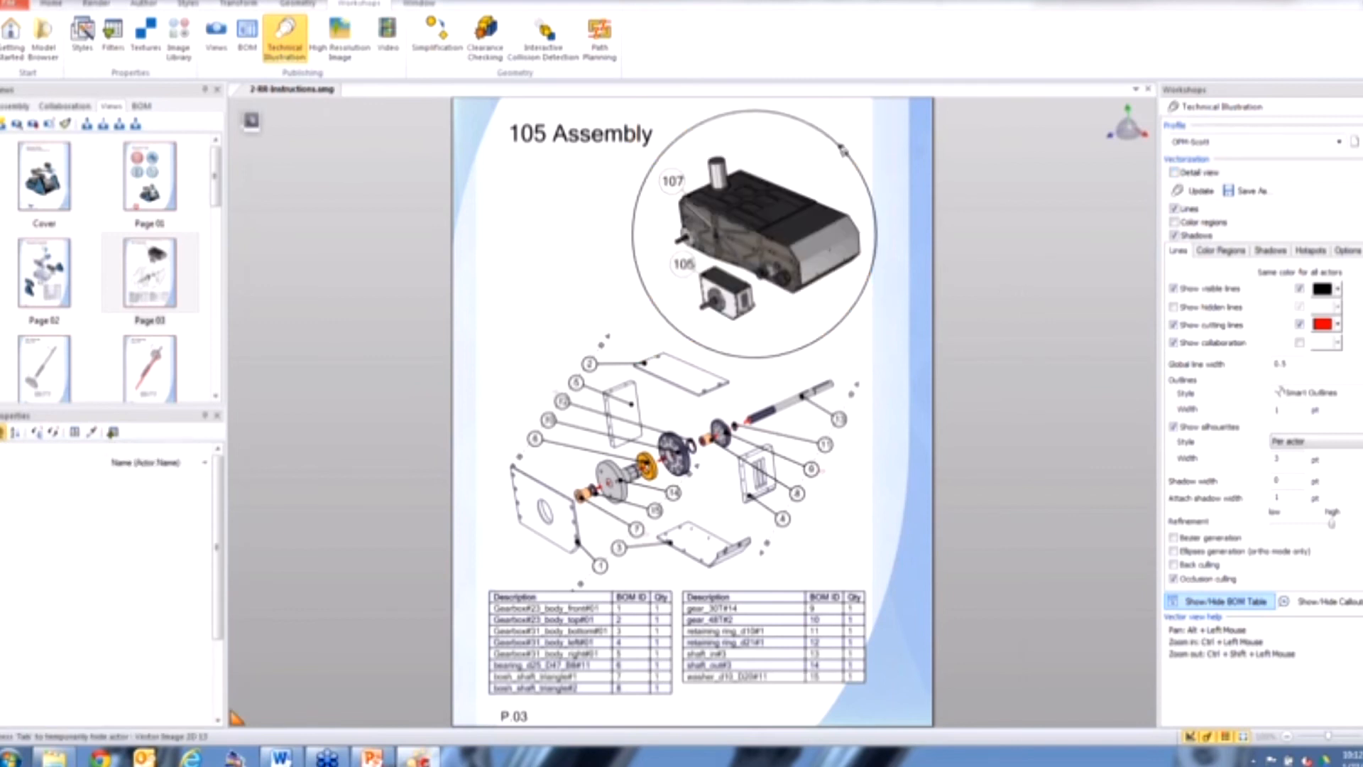
click(754, 230)
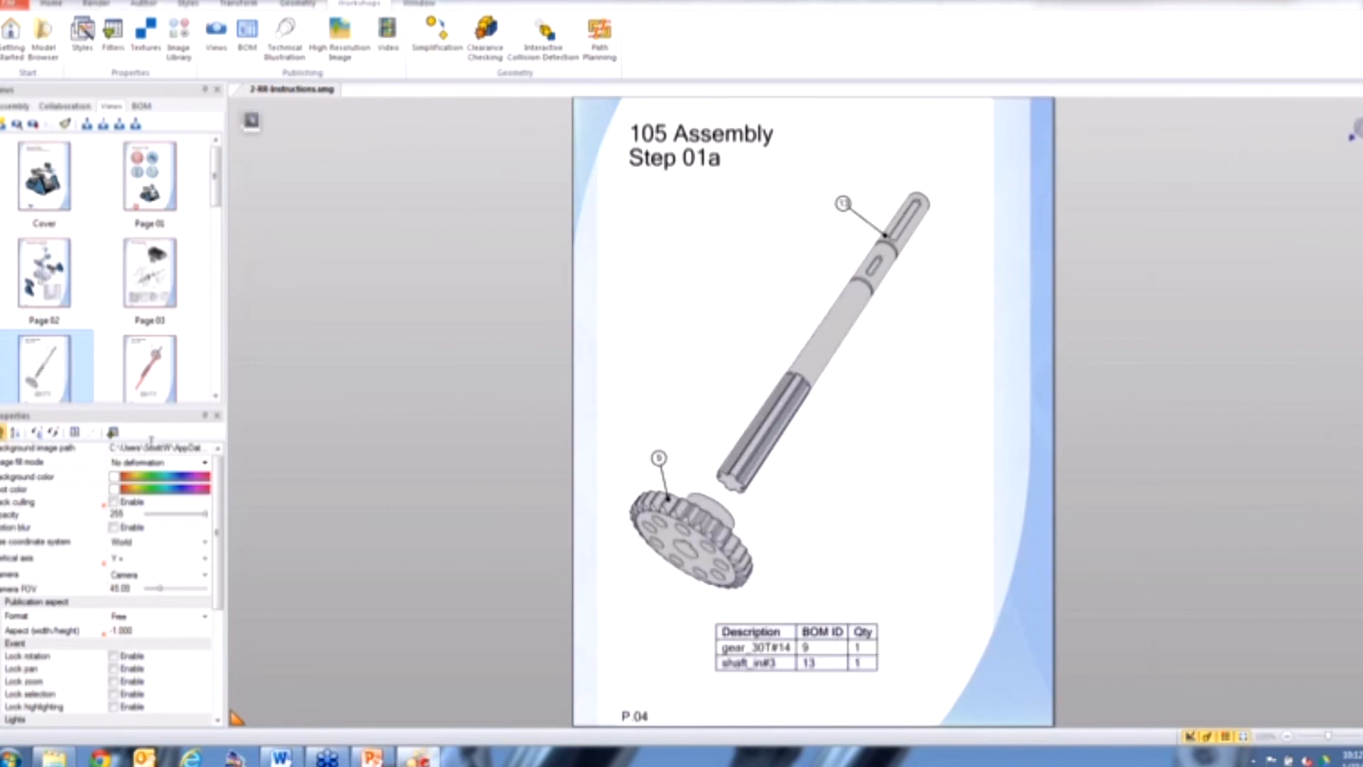
Review the step pages through Step 01b and Step 02b adding the large gear
click(148, 364)
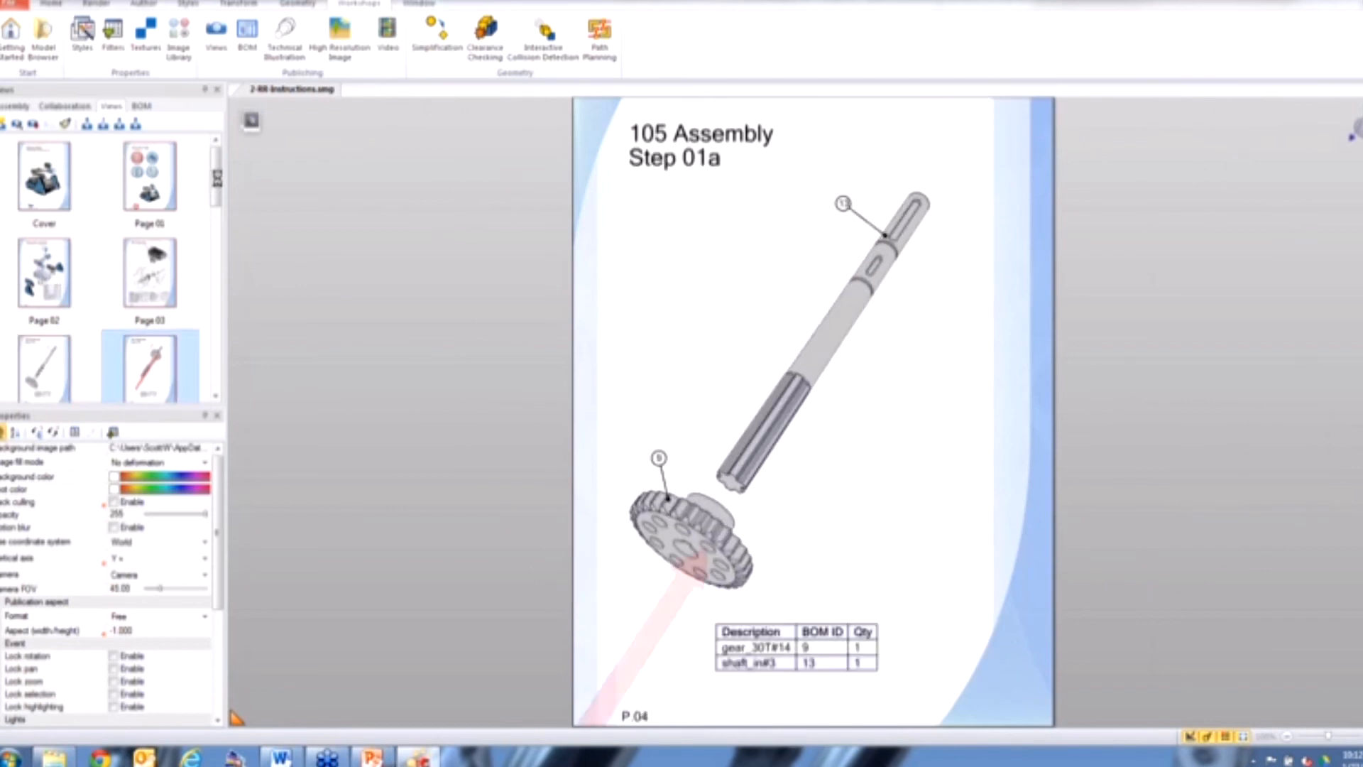
click(44, 221)
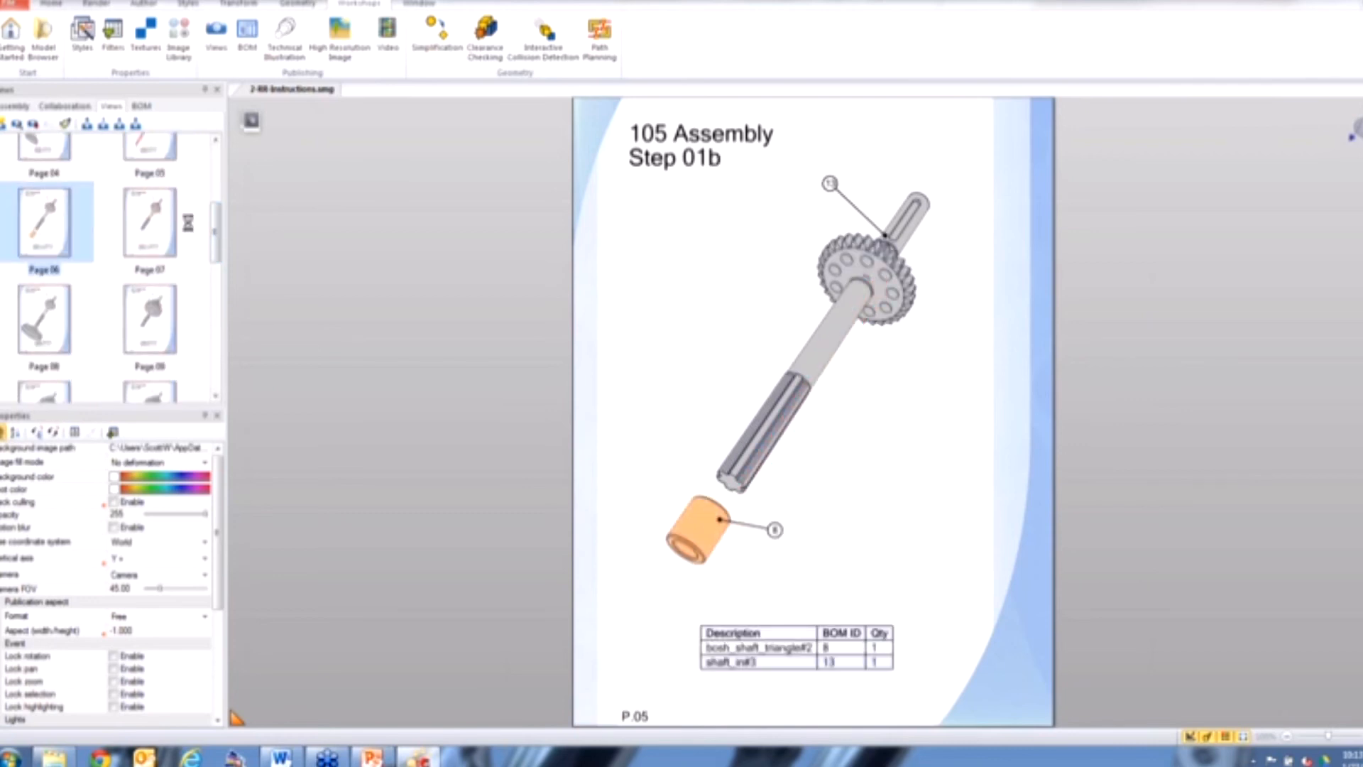
click(148, 222)
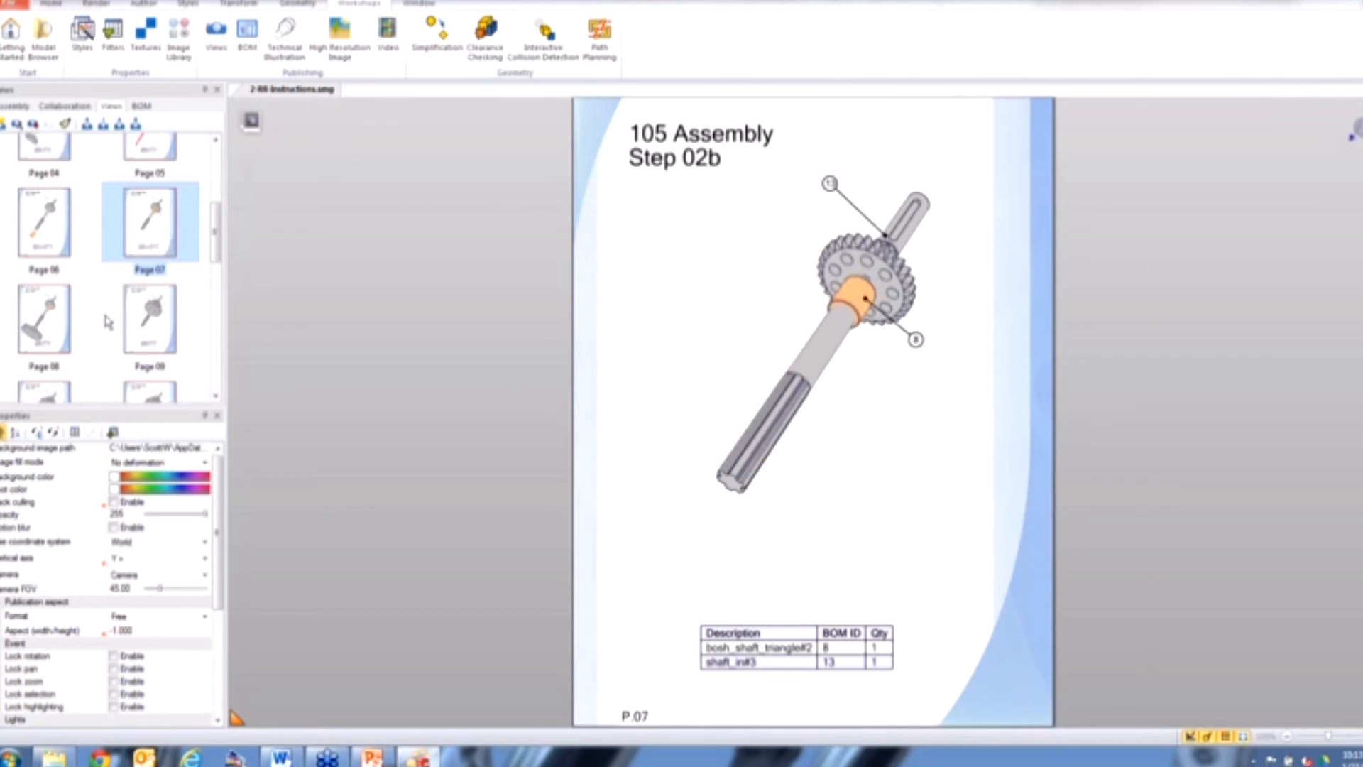
click(44, 317)
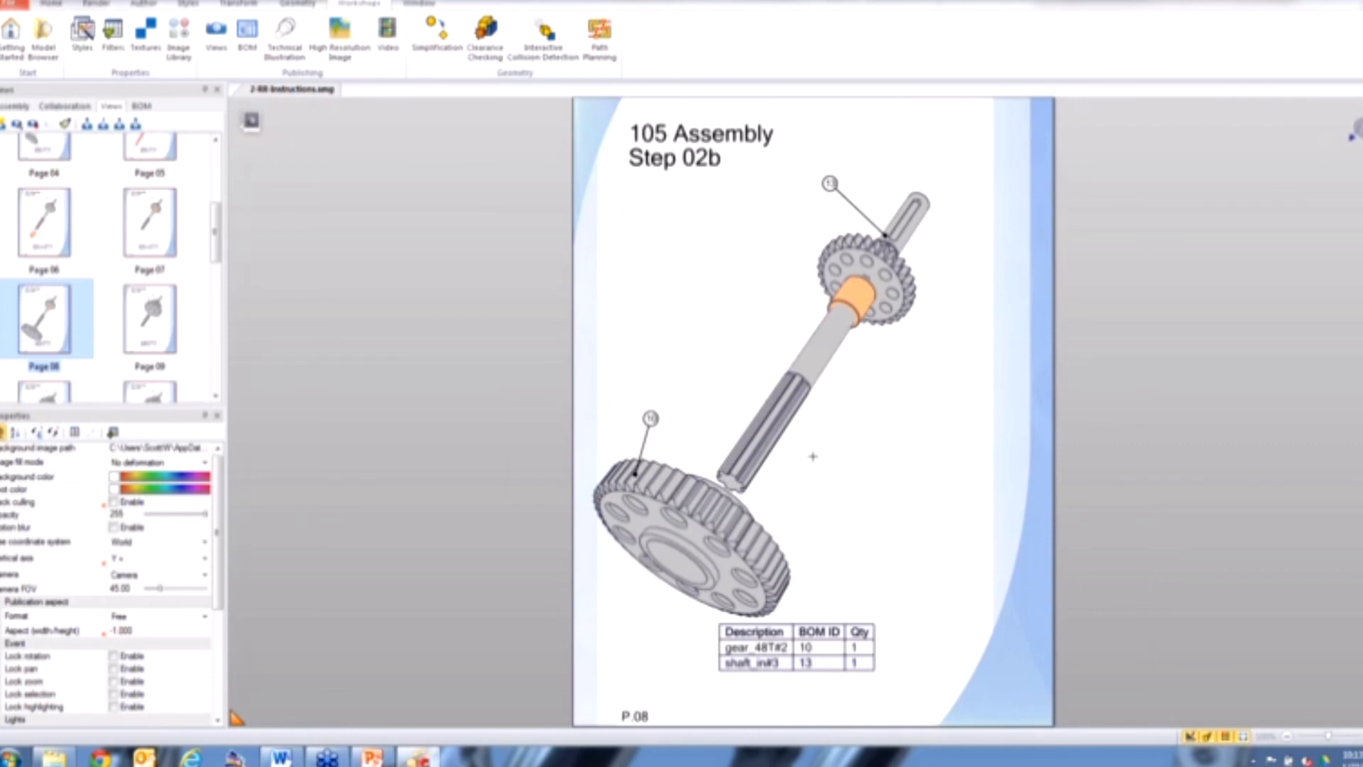
mouse_move(854, 451)
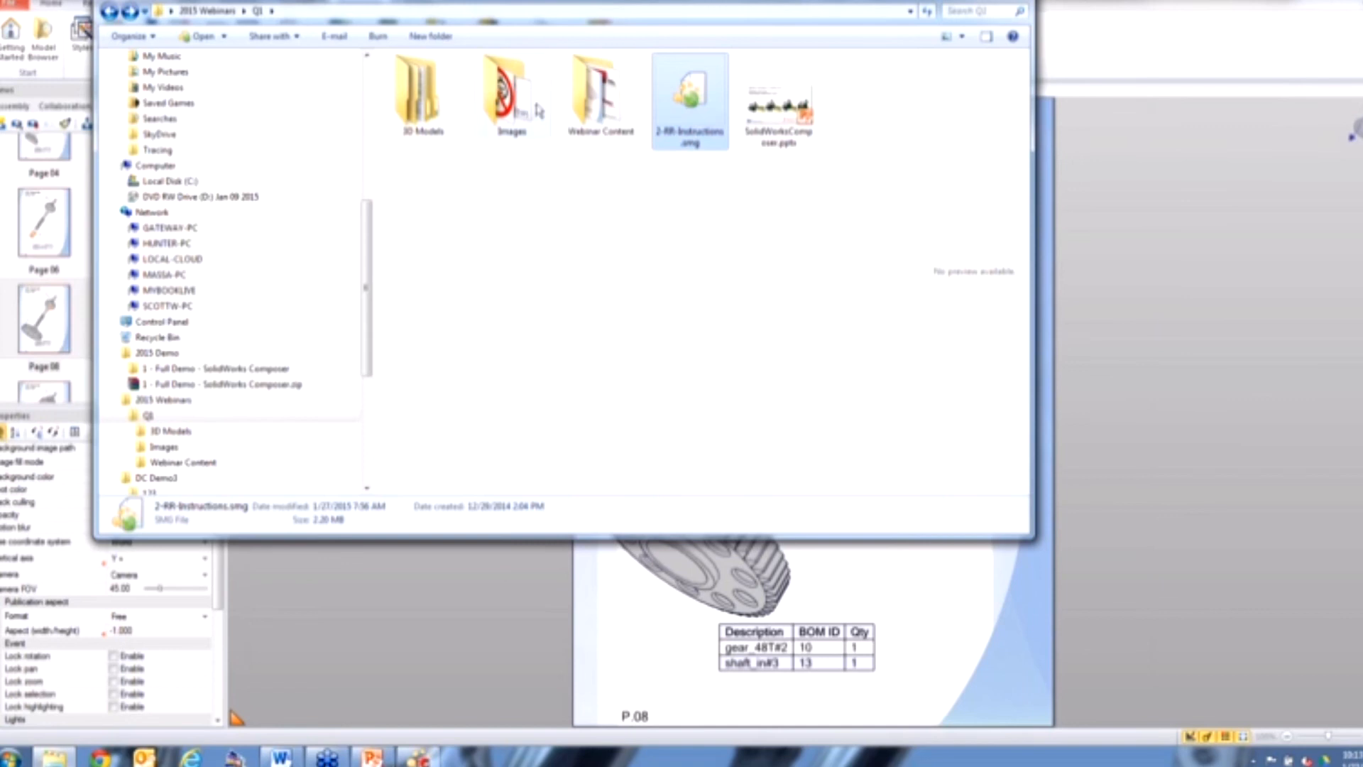
Open RR-Instructions.pdf from the Webinar Content folder in Adobe Reader
double_click(599, 91)
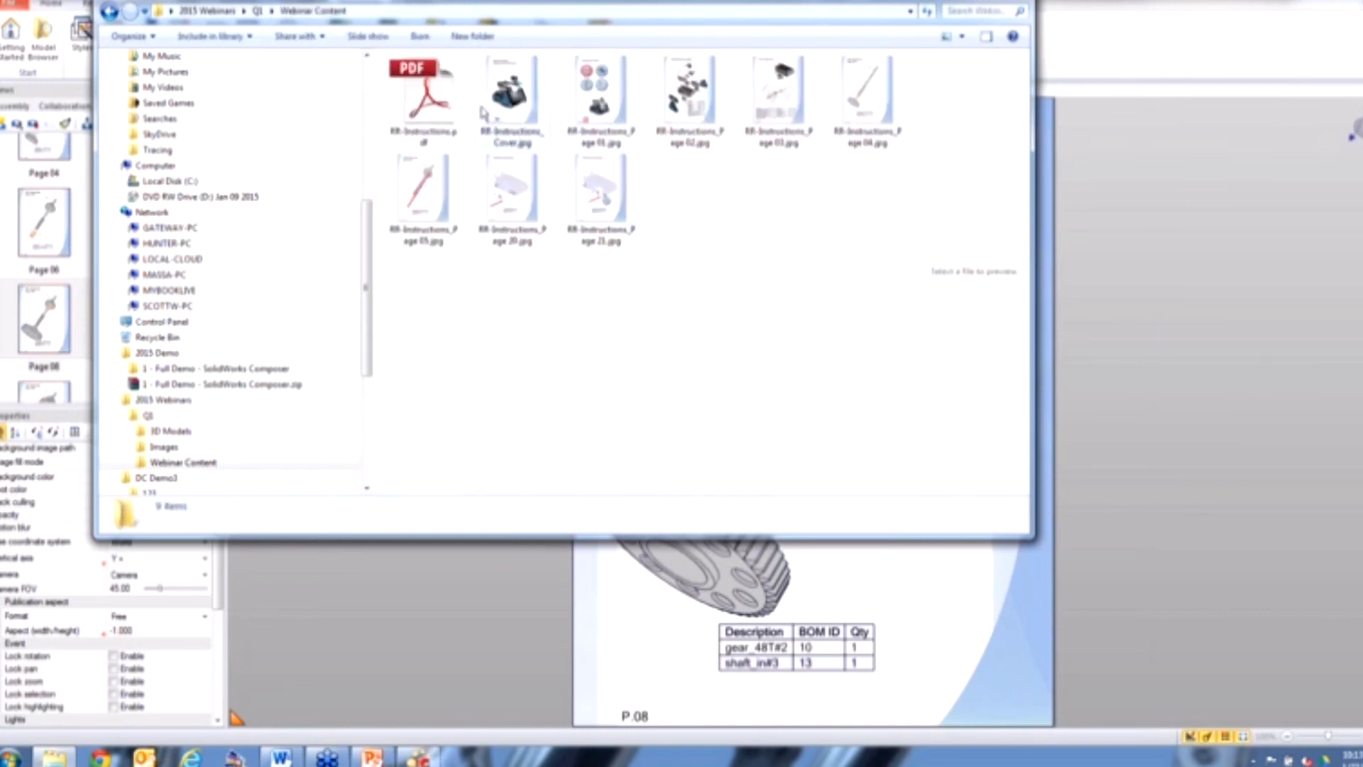
double_click(423, 87)
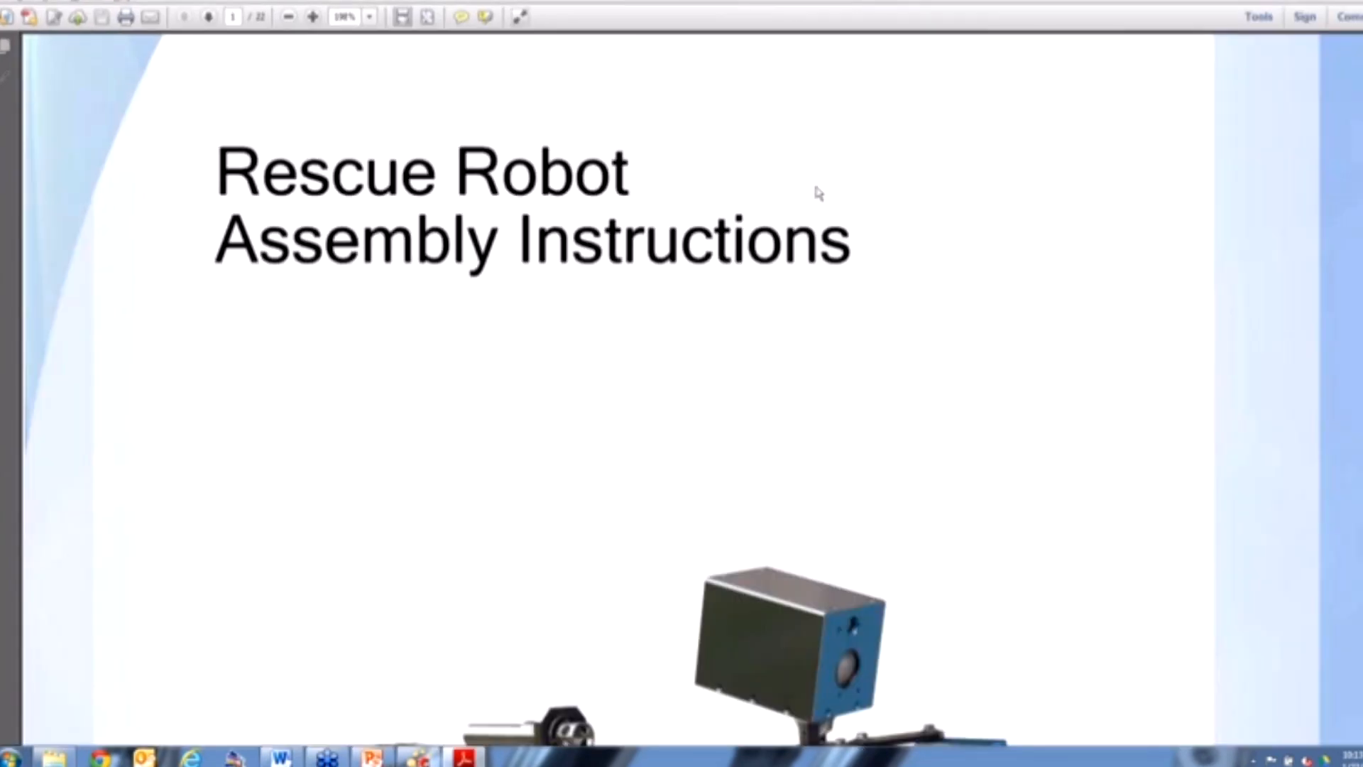
Page through the exported PDF from the cover down to P.08, the Step 02b large-gear page
scroll(down, 3)
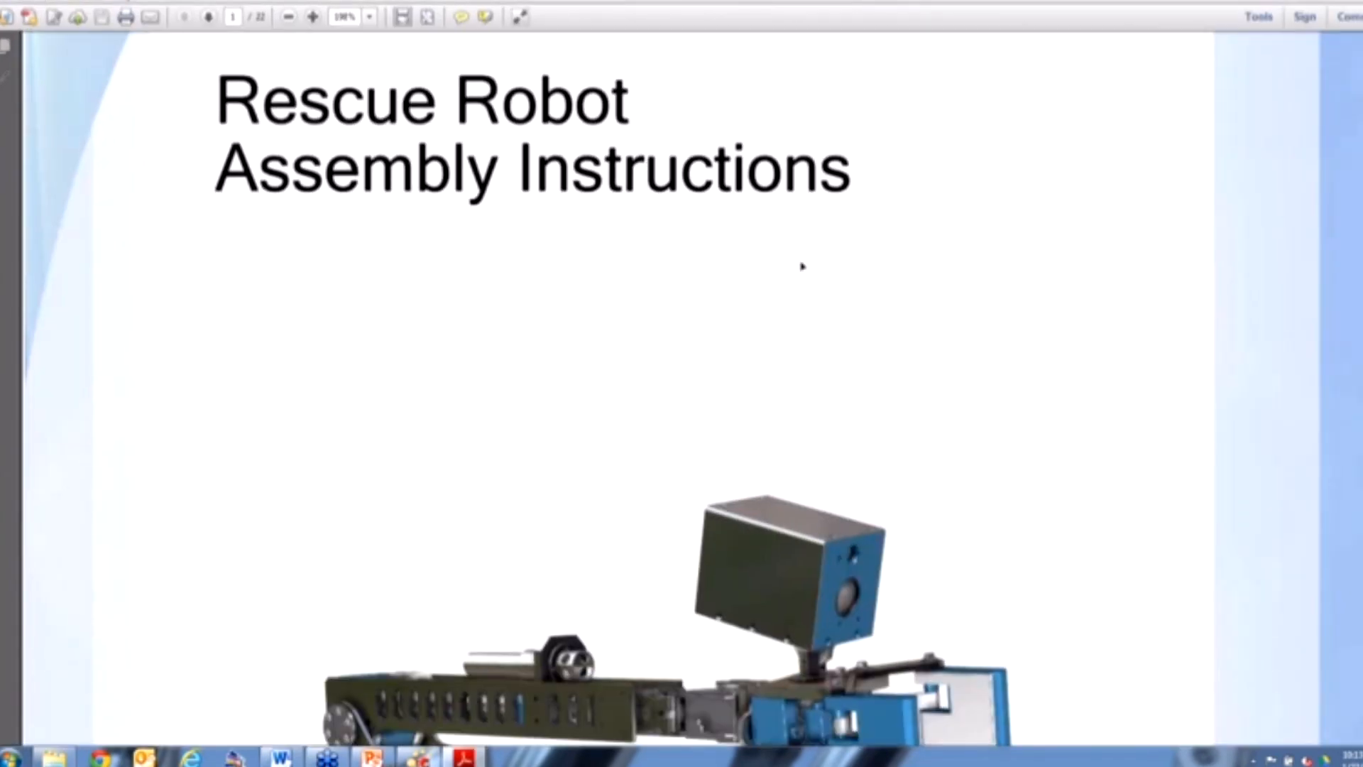
scroll(down, 3)
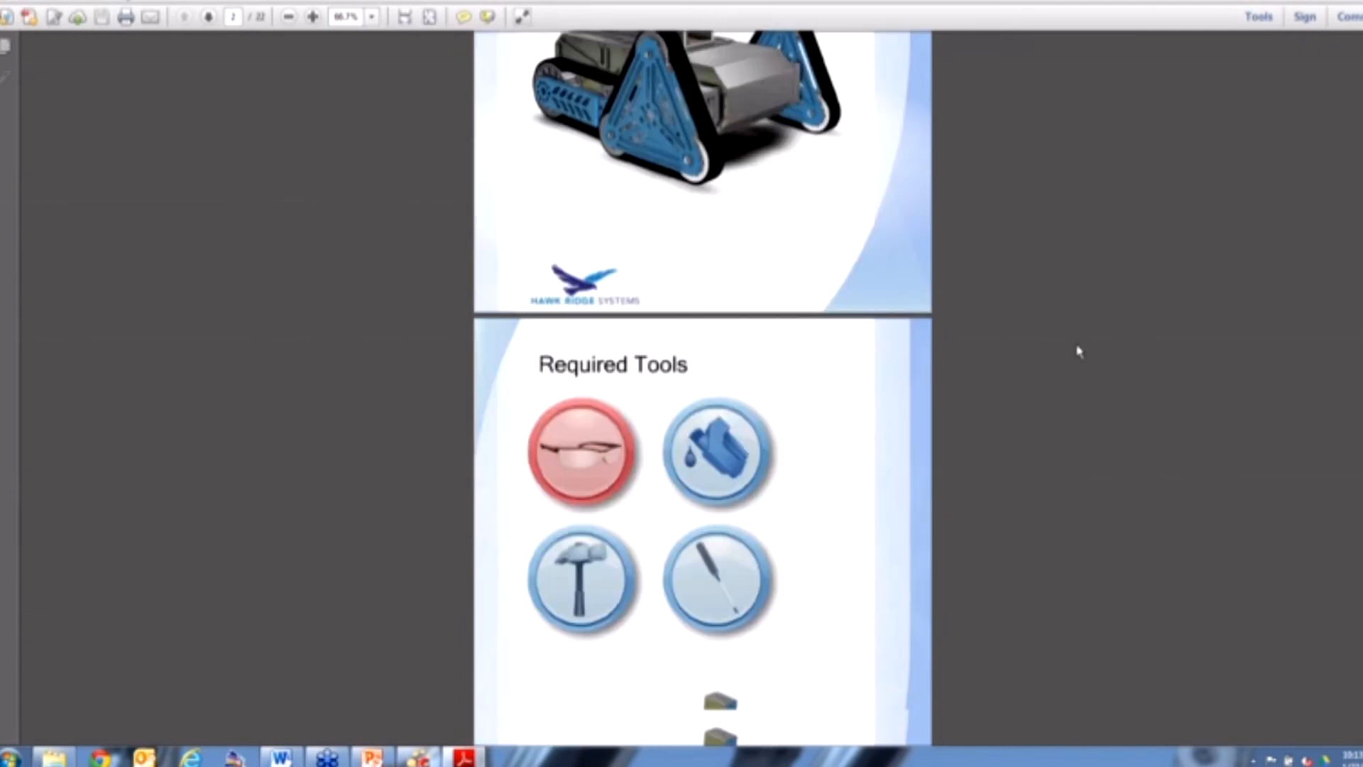
scroll(down, 3)
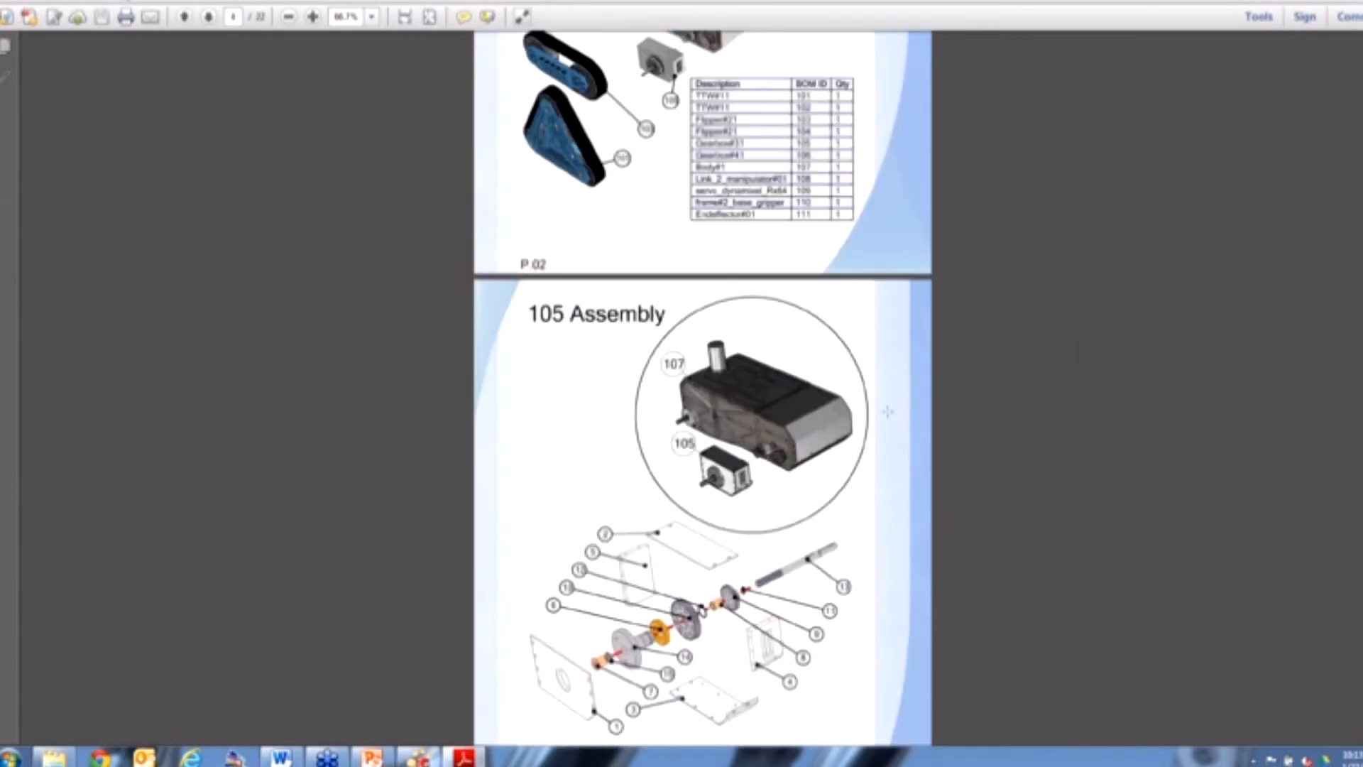
scroll(down, 3)
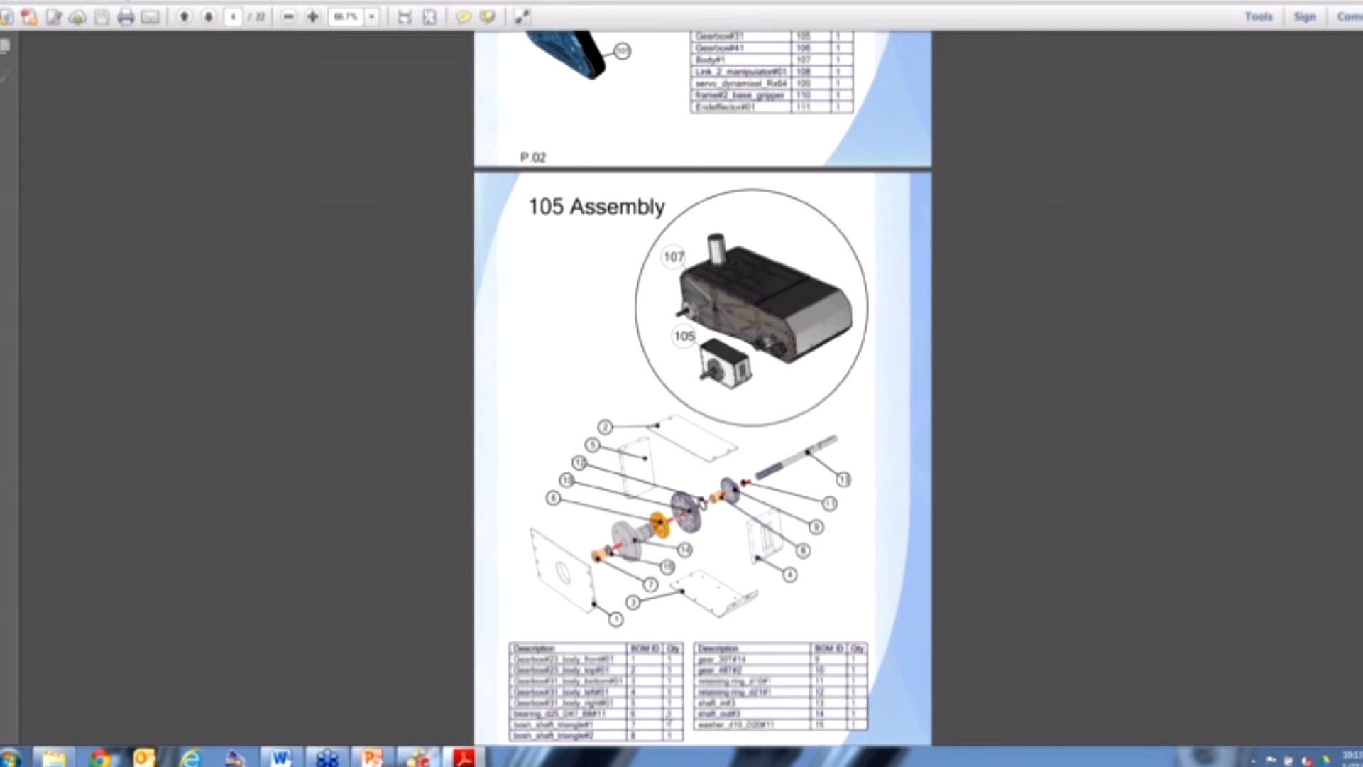
mouse_move(545, 254)
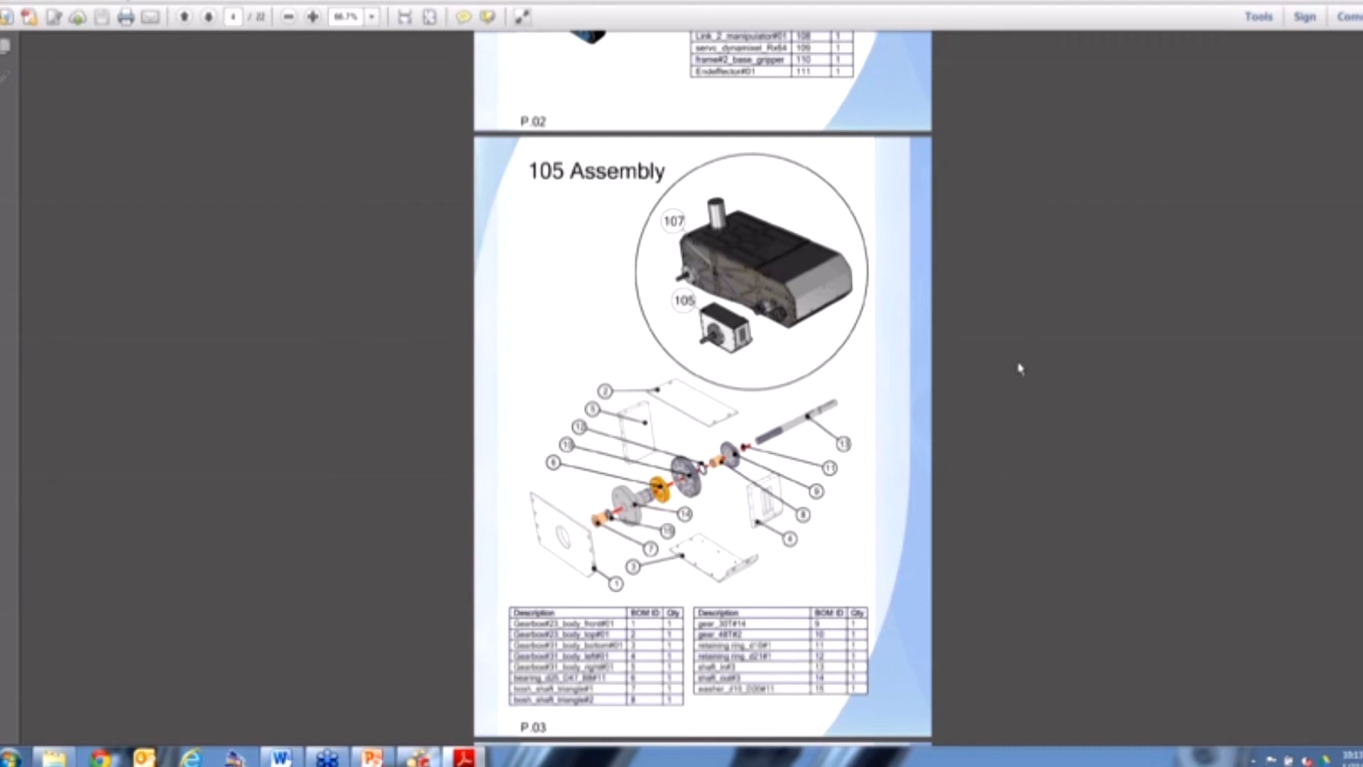
scroll(down, 3)
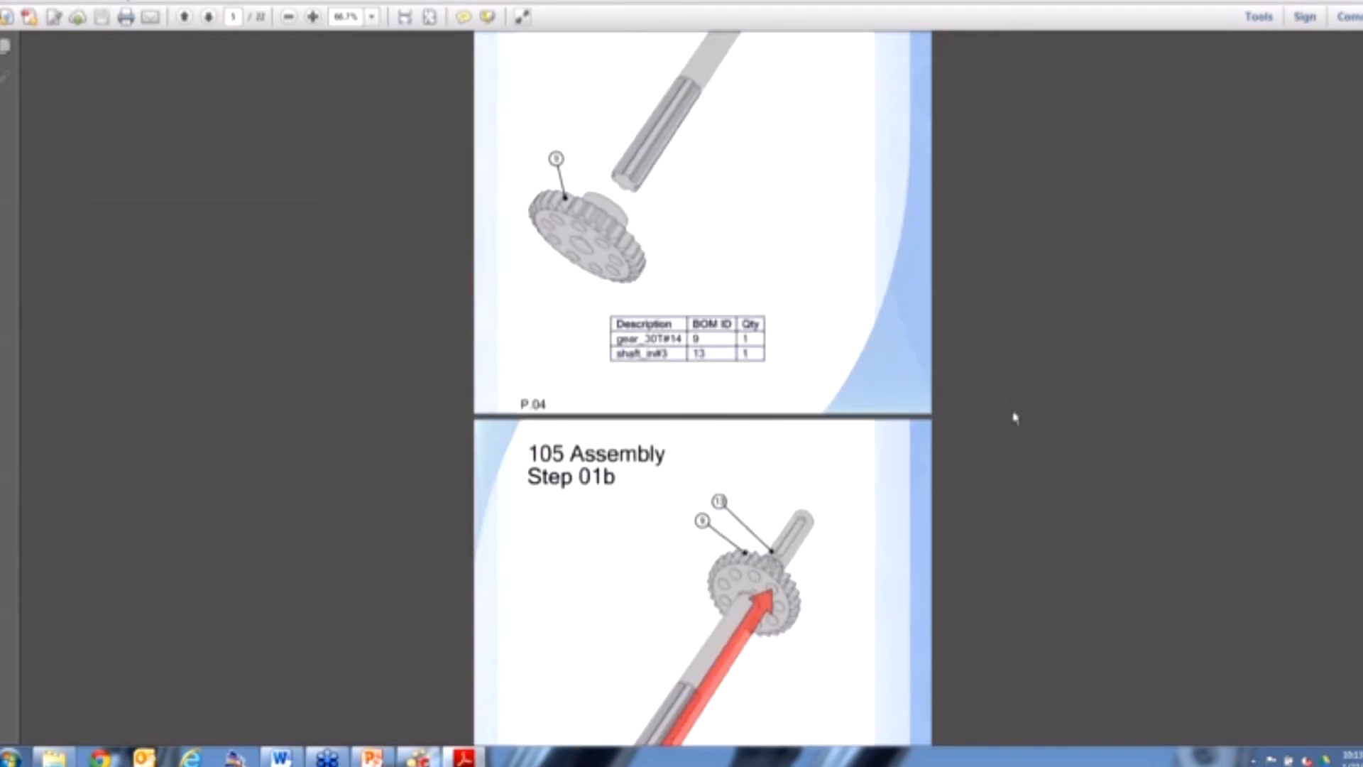
scroll(down, 3)
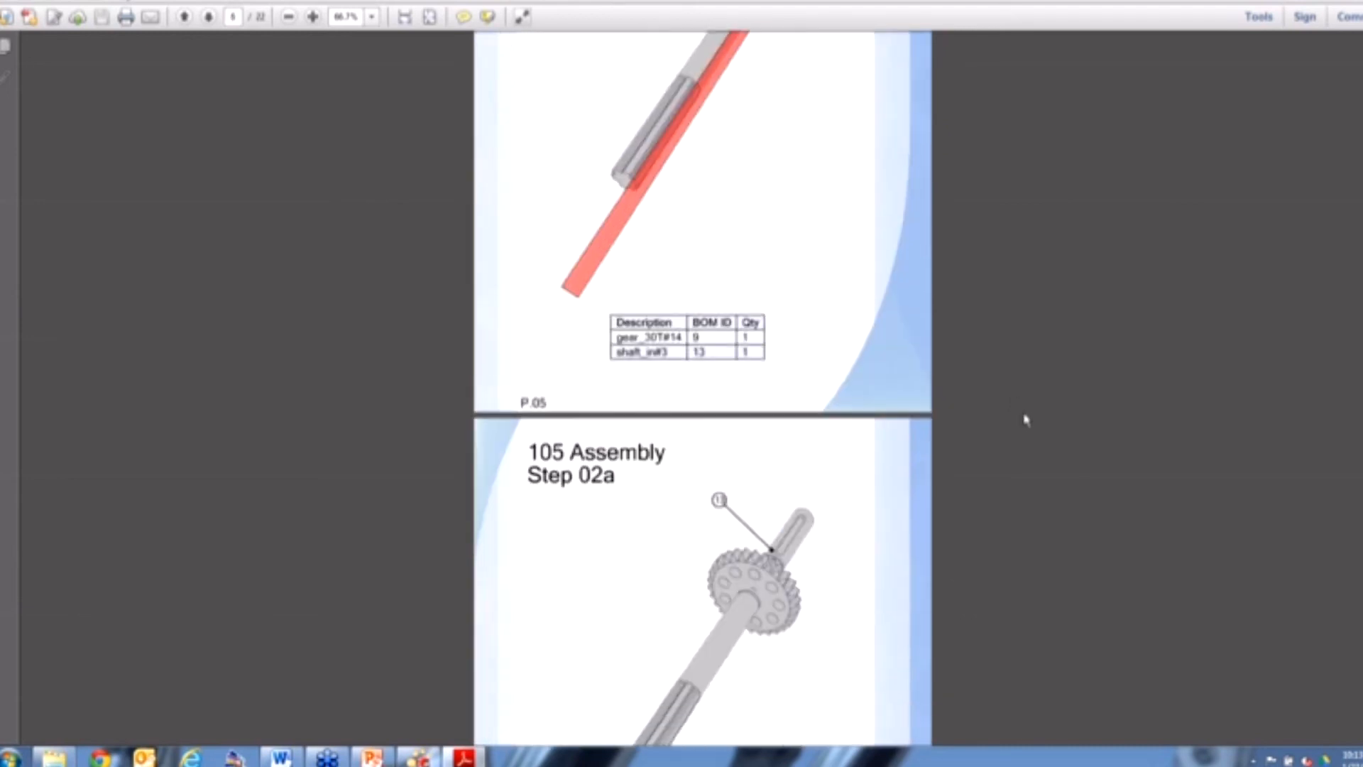
scroll(down, 3)
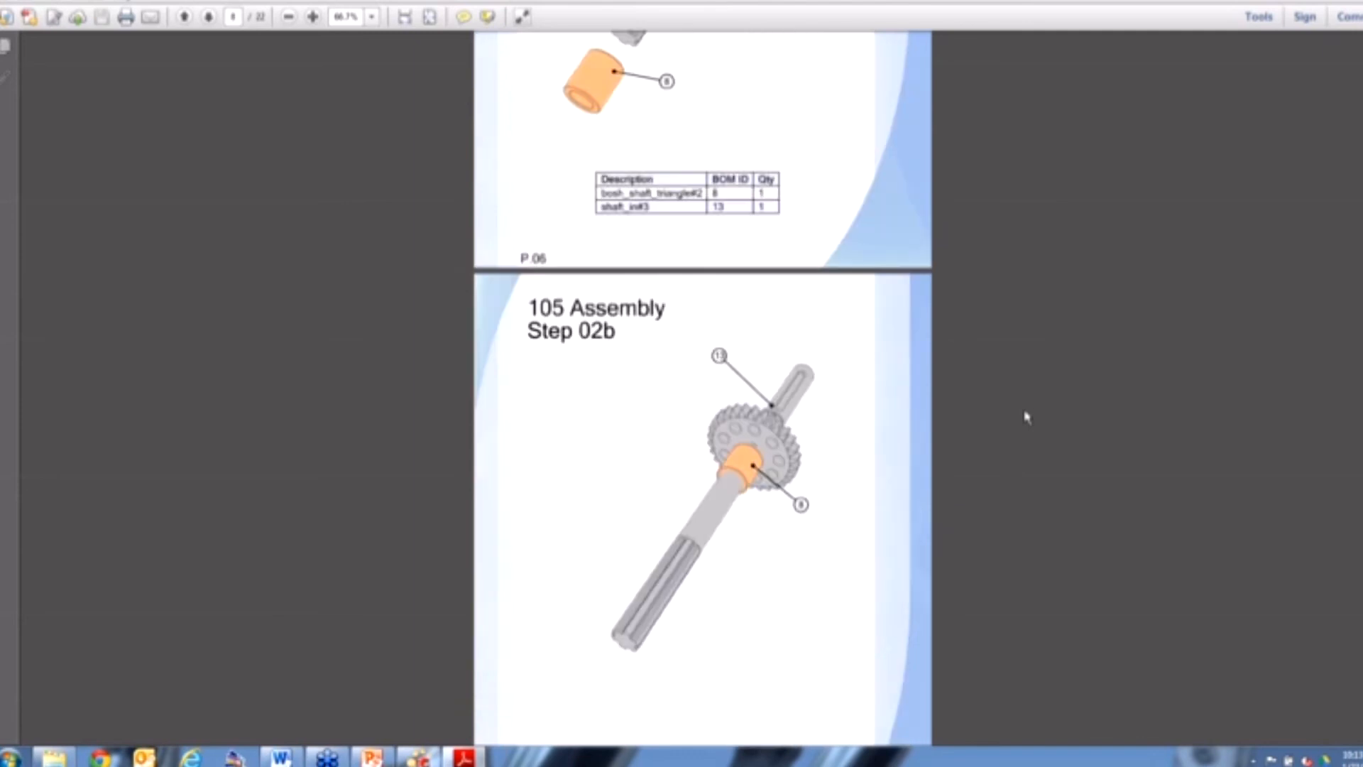
scroll(down, 3)
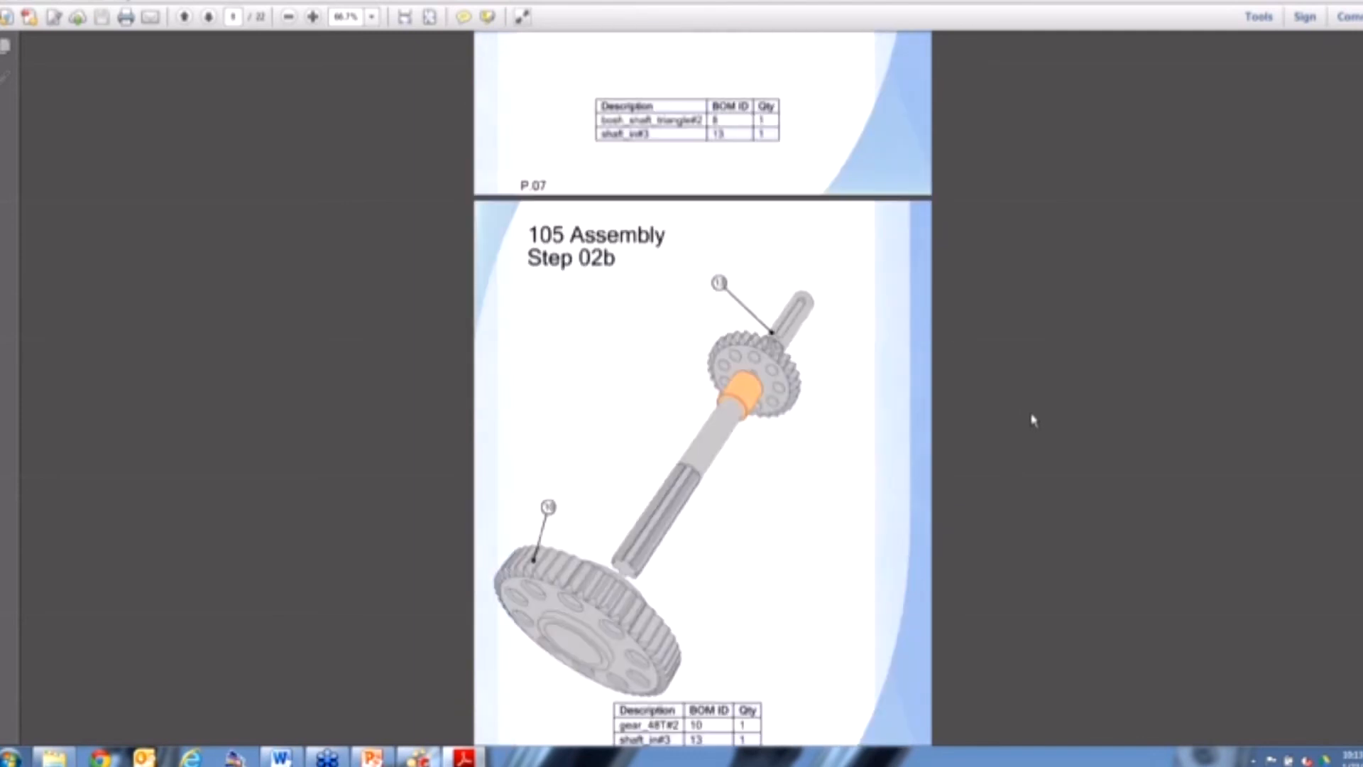
scroll(down, 3)
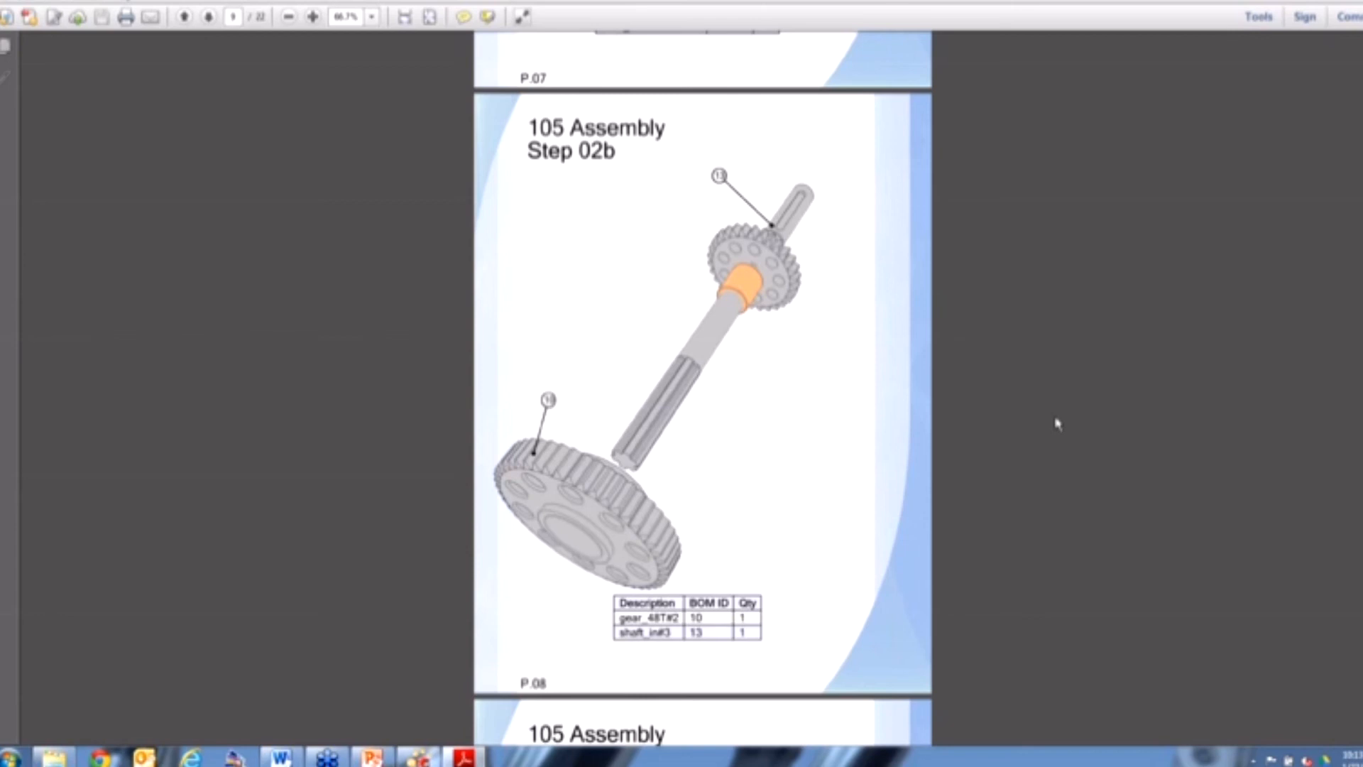
mouse_move(1056, 423)
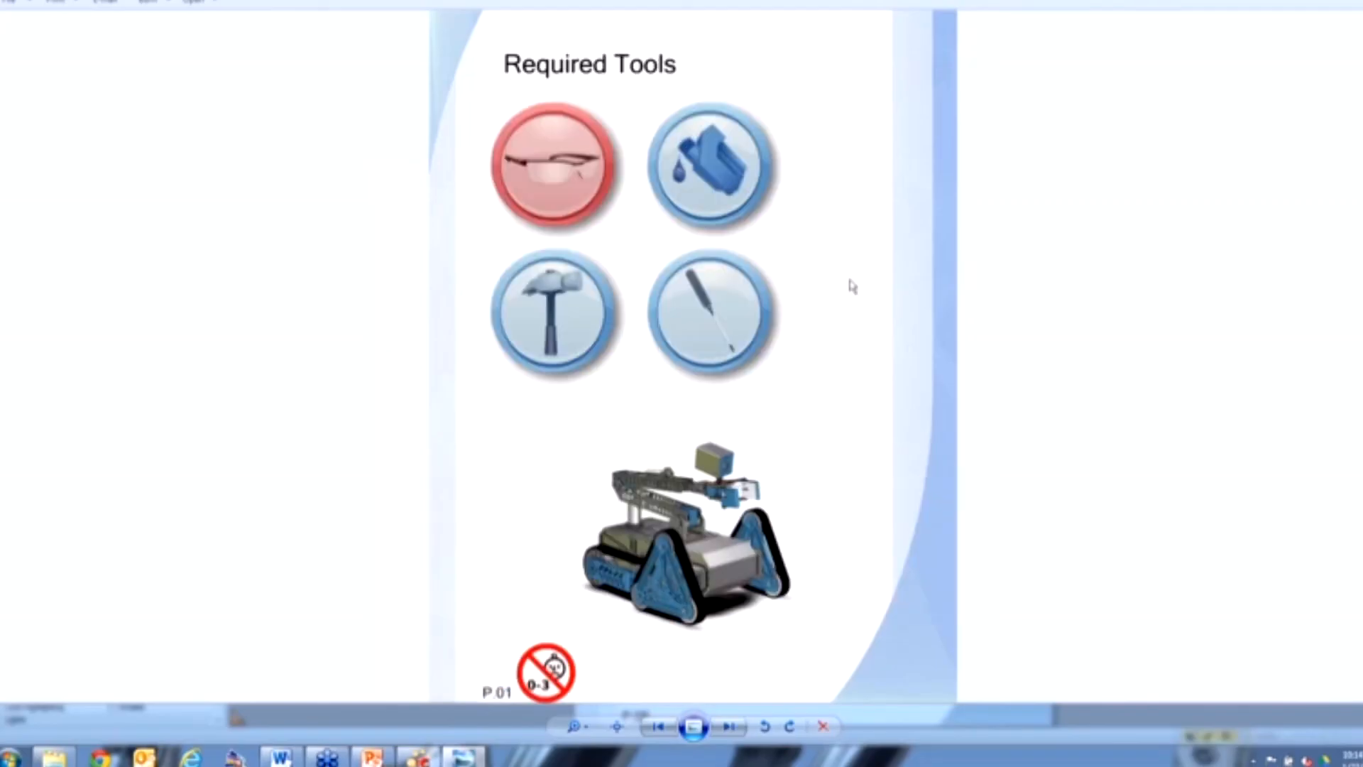
Flip through the exported JPEG pages: Required Assembly, 105 Assembly, Step 01b and the next page
click(727, 725)
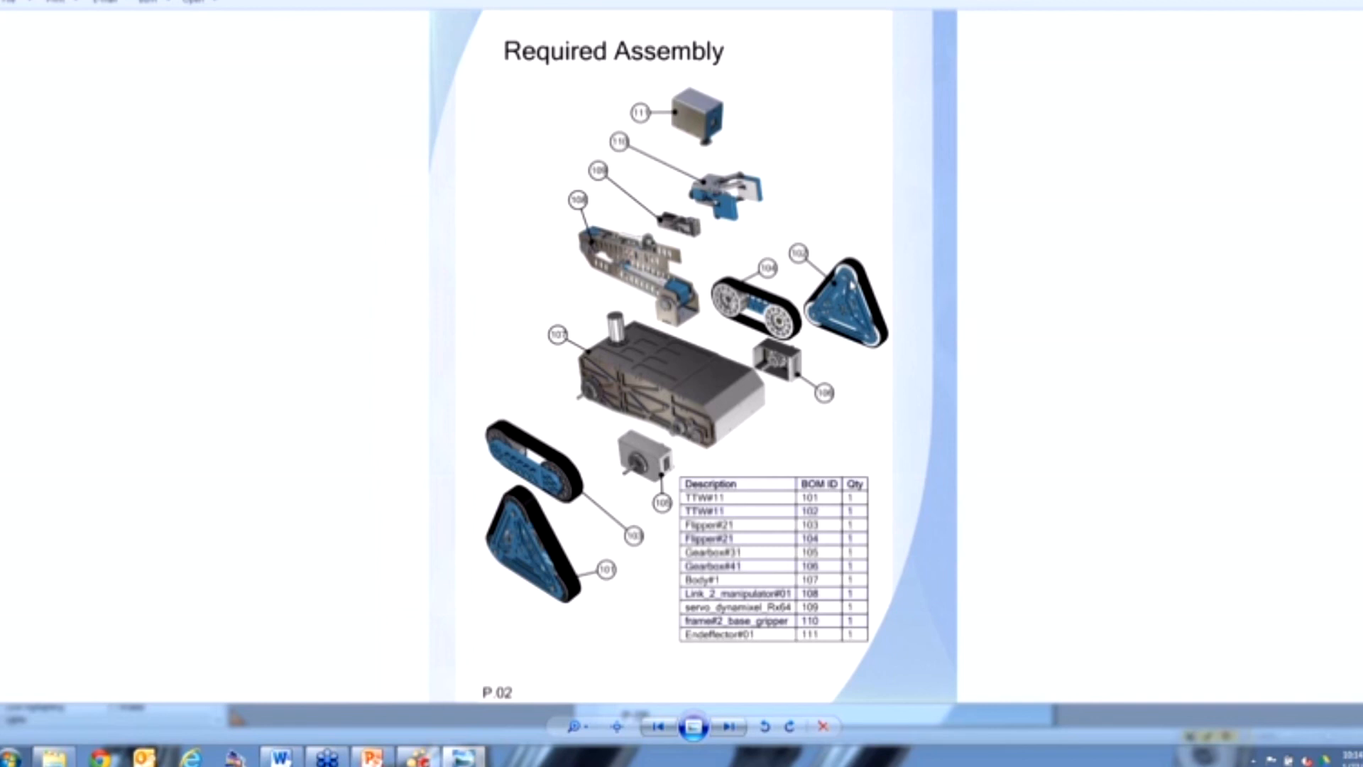
click(728, 725)
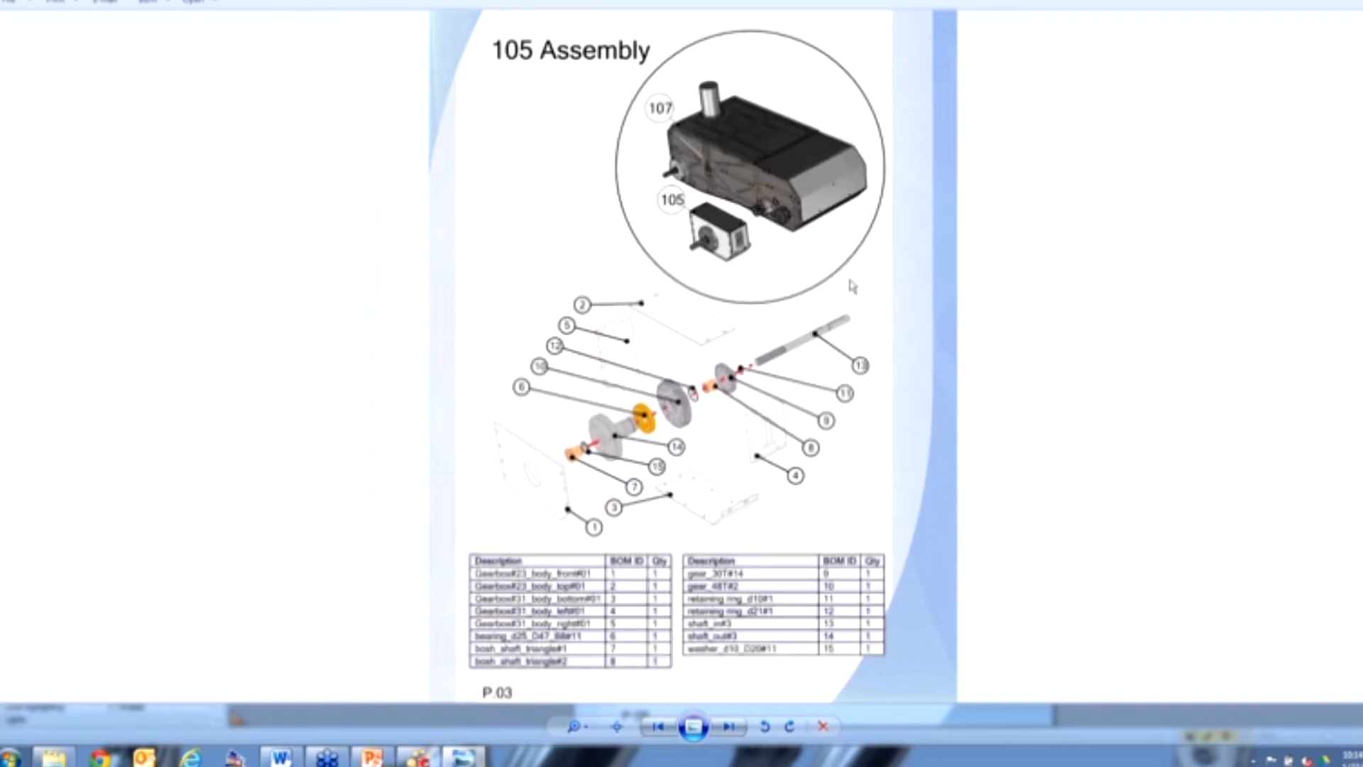
click(726, 725)
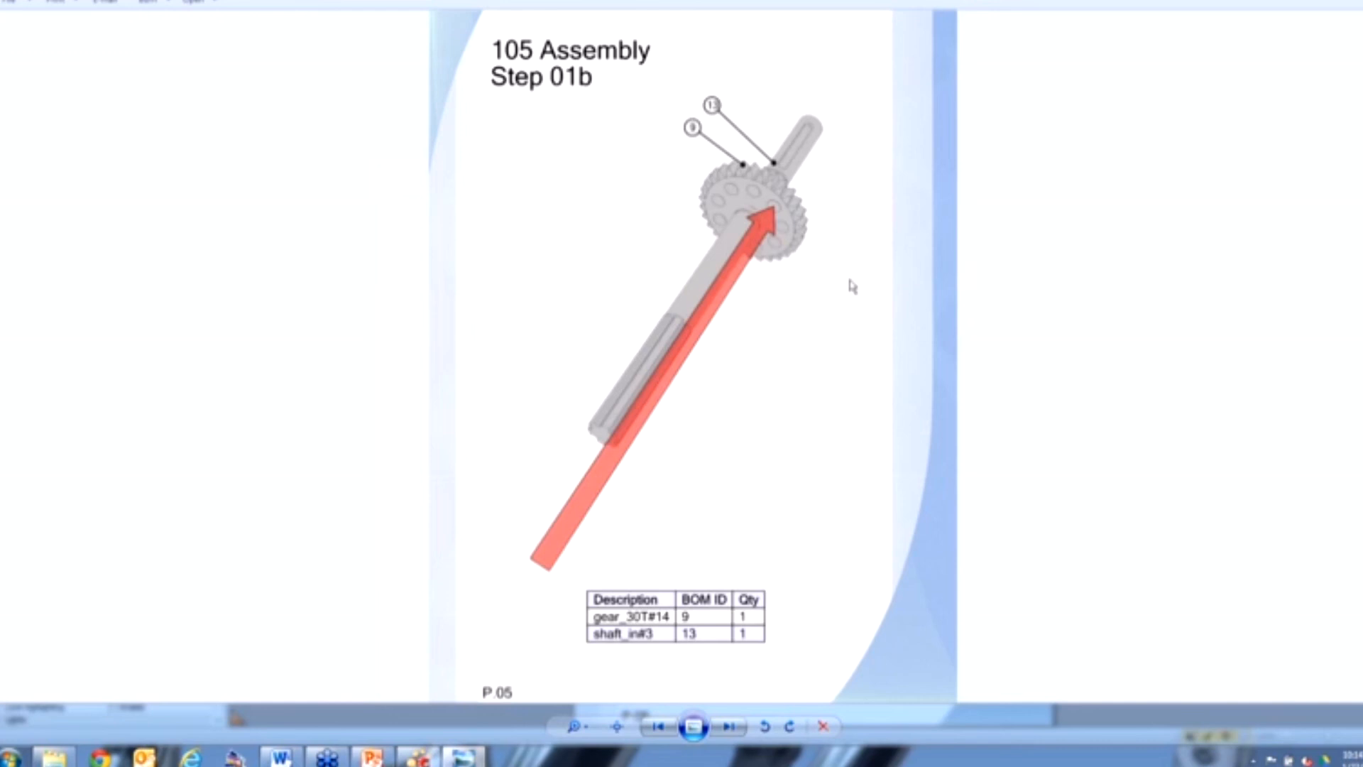
click(728, 725)
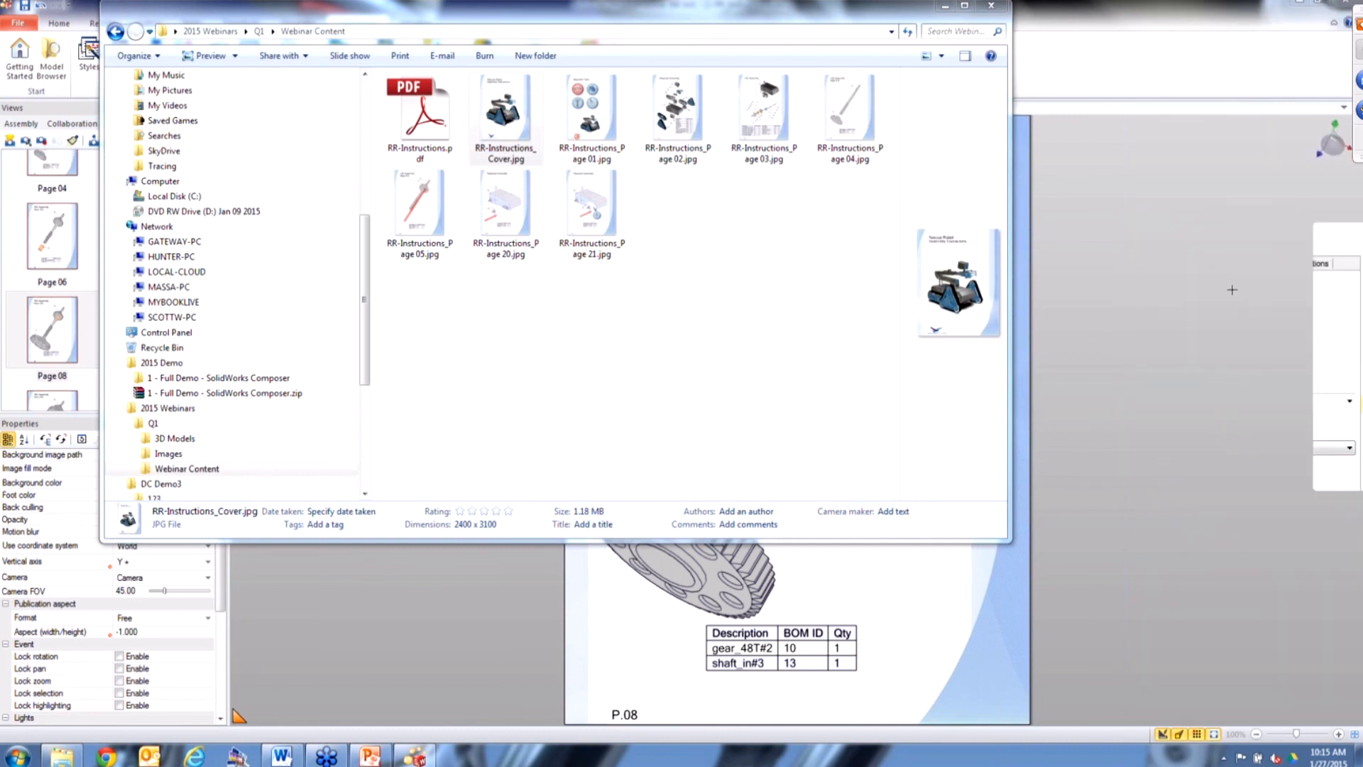
mouse_move(1086, 18)
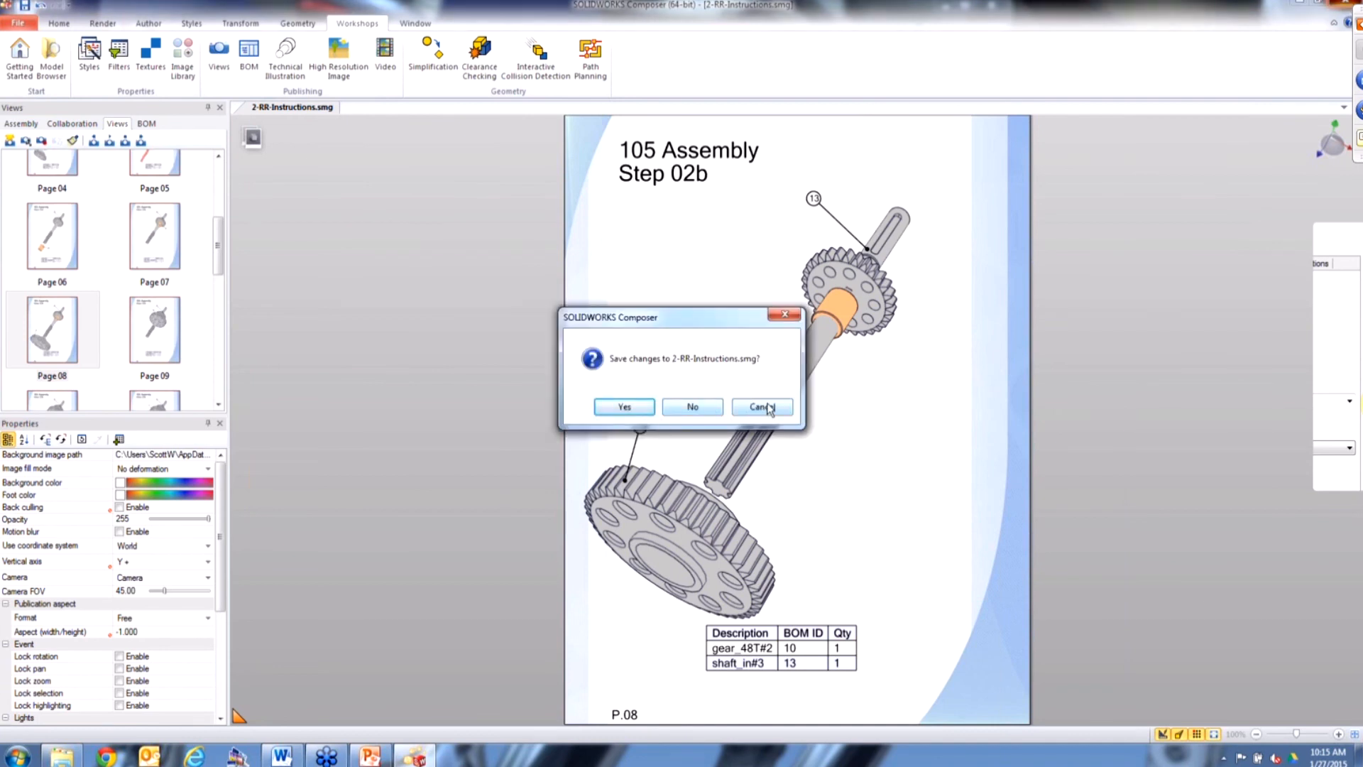
Cancel the save prompt and browse to Page 20 and the final Page 21 Required Assembly view
click(761, 406)
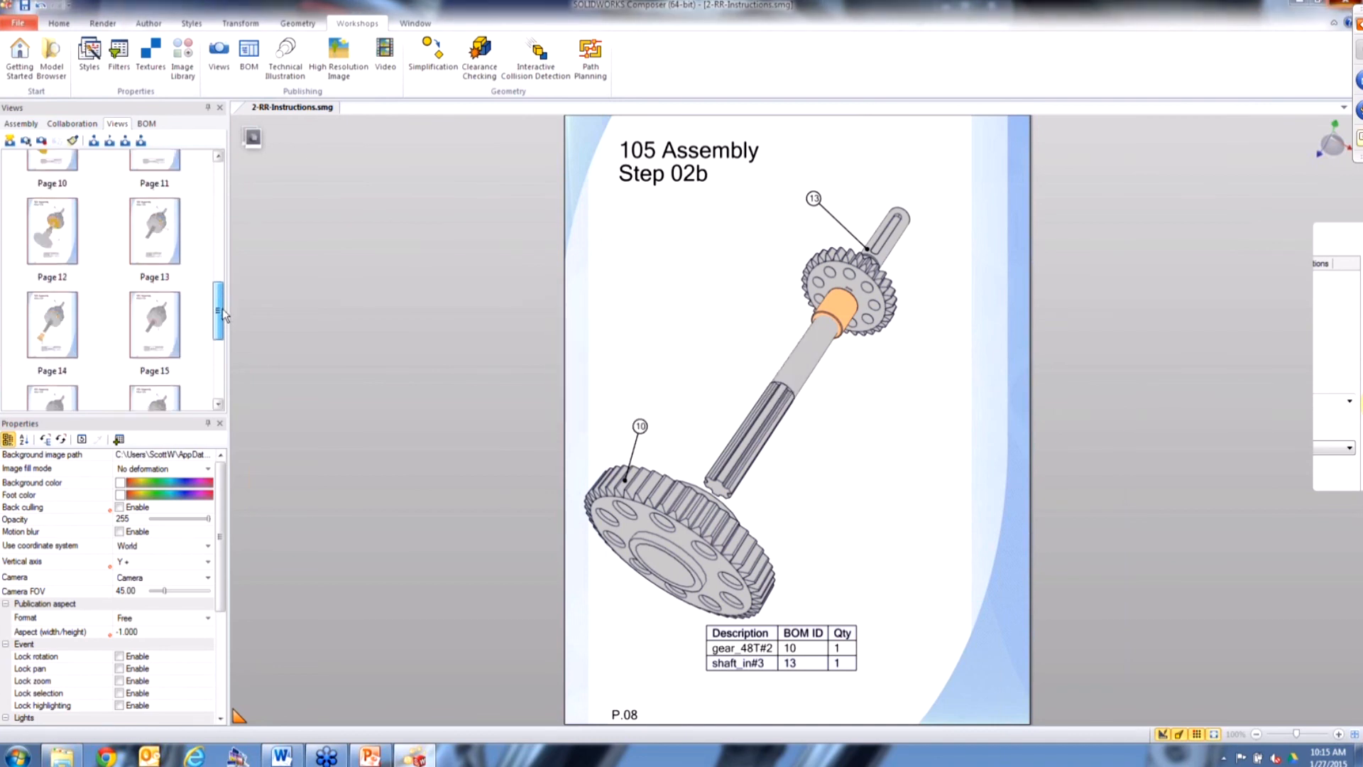
scroll(down, 3)
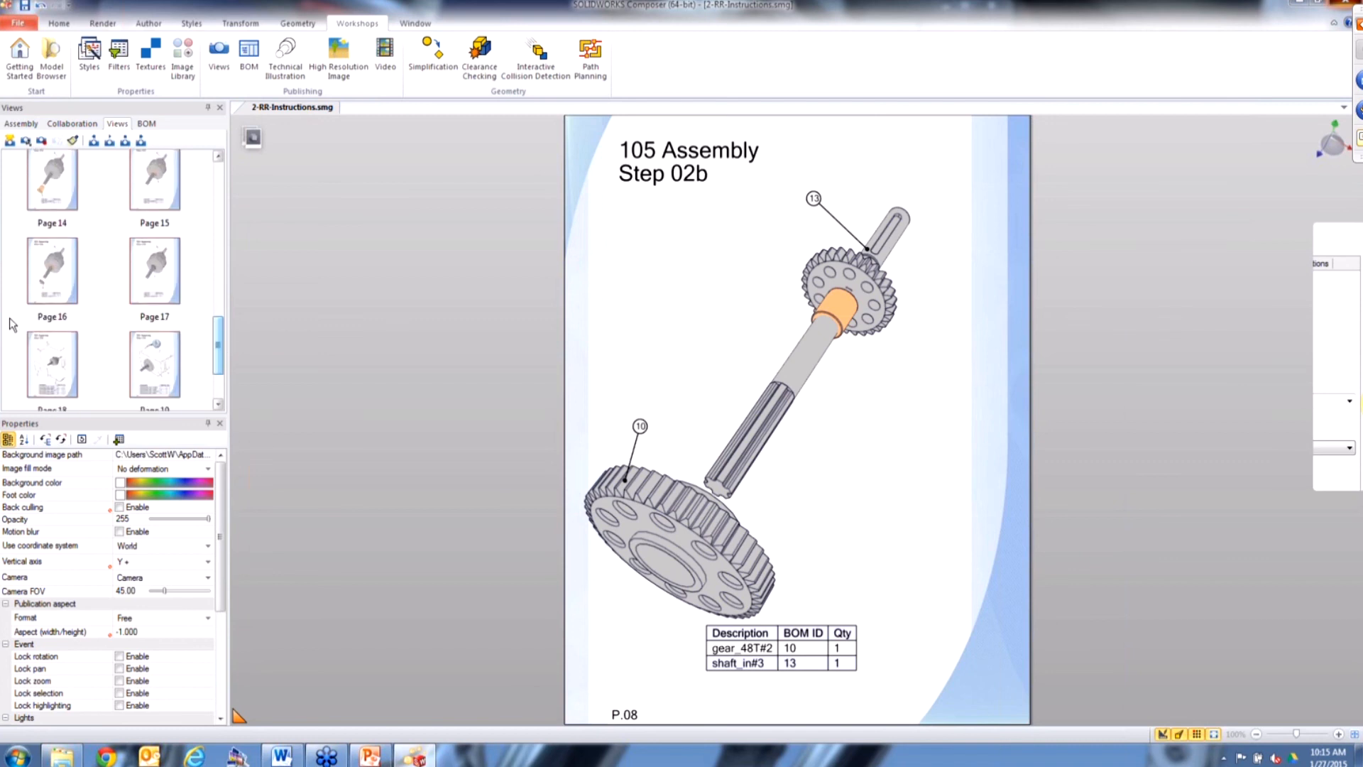
scroll(down, 3)
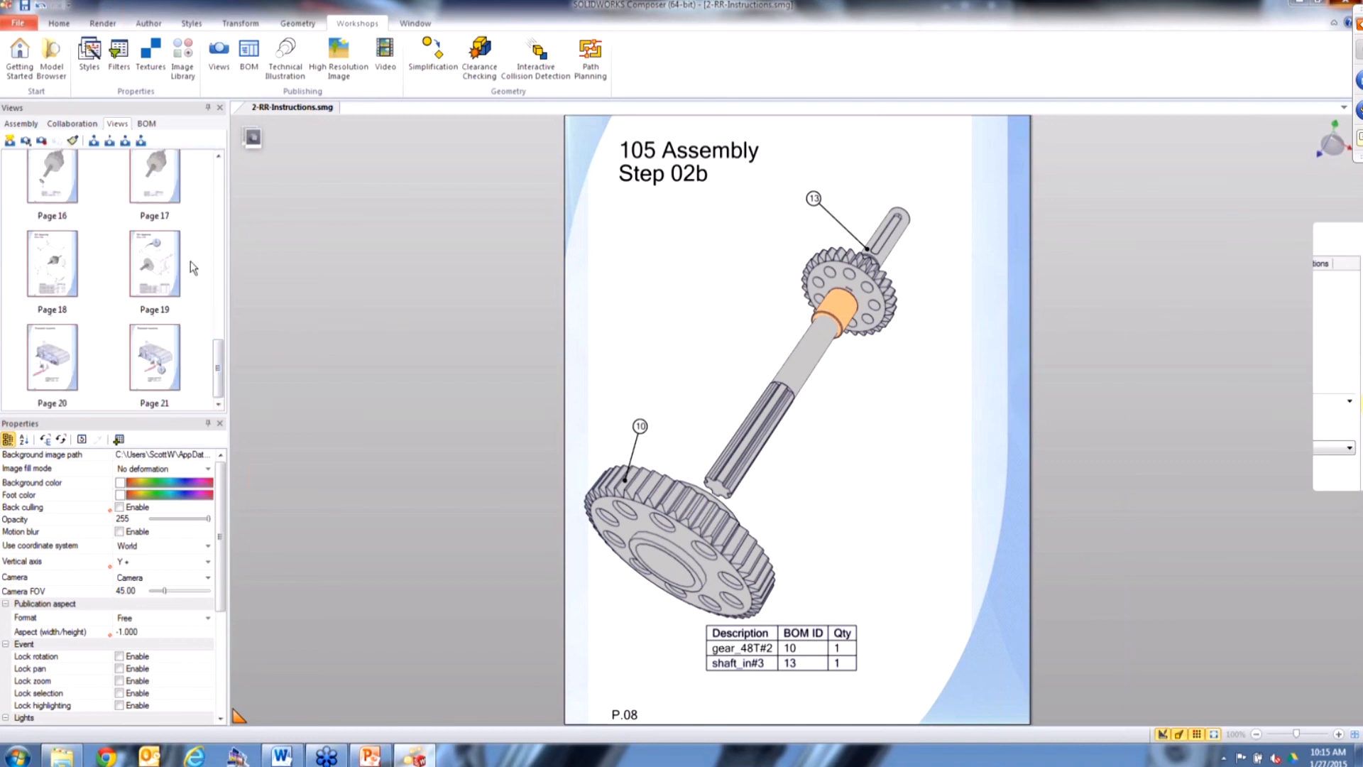
click(52, 356)
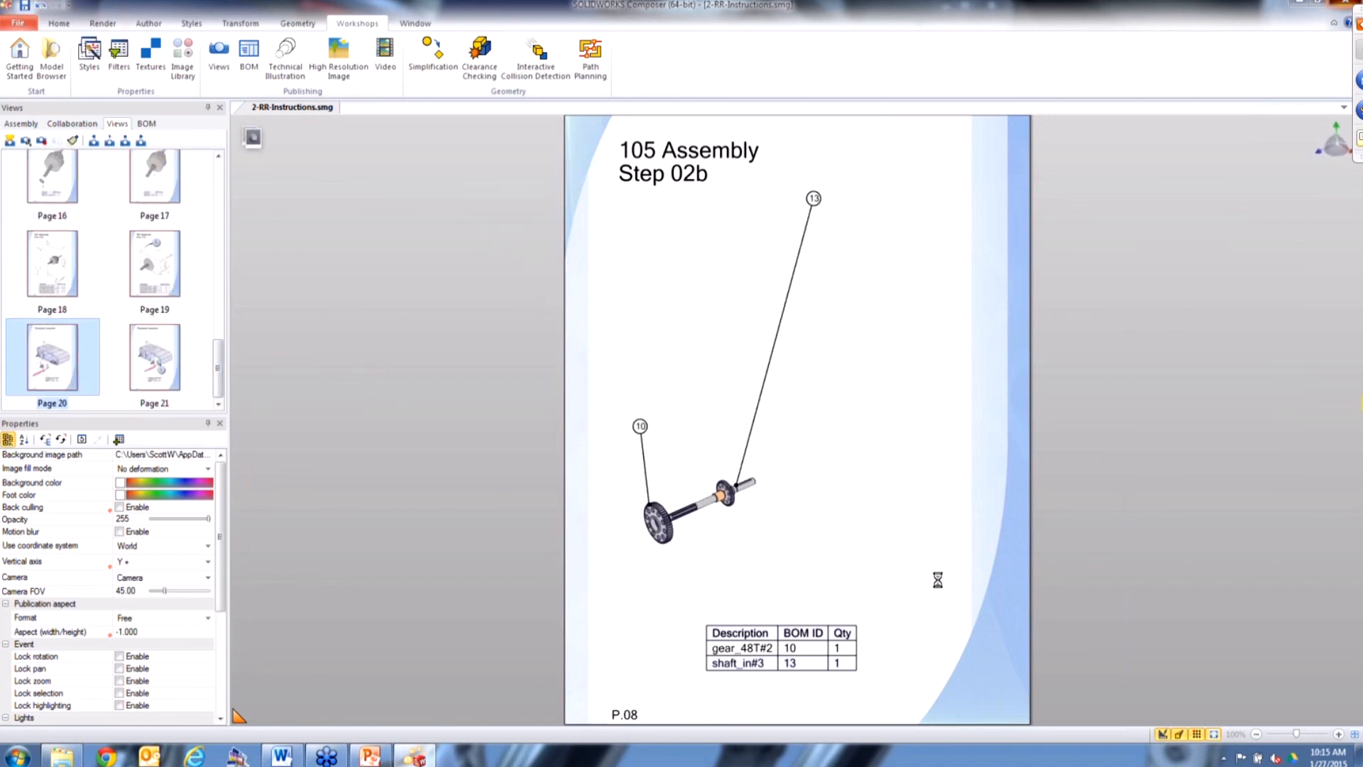
click(153, 357)
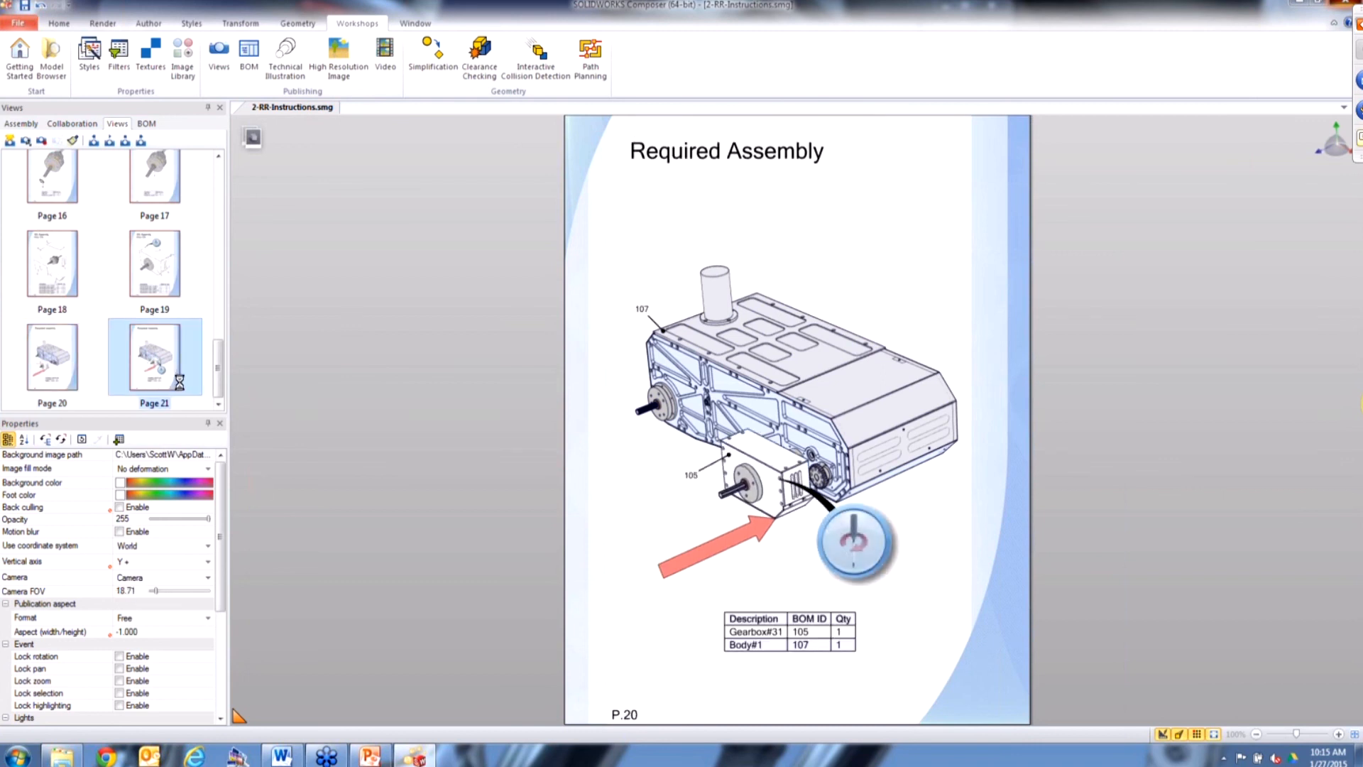
Close the instructions document, discarding the changes
click(153, 354)
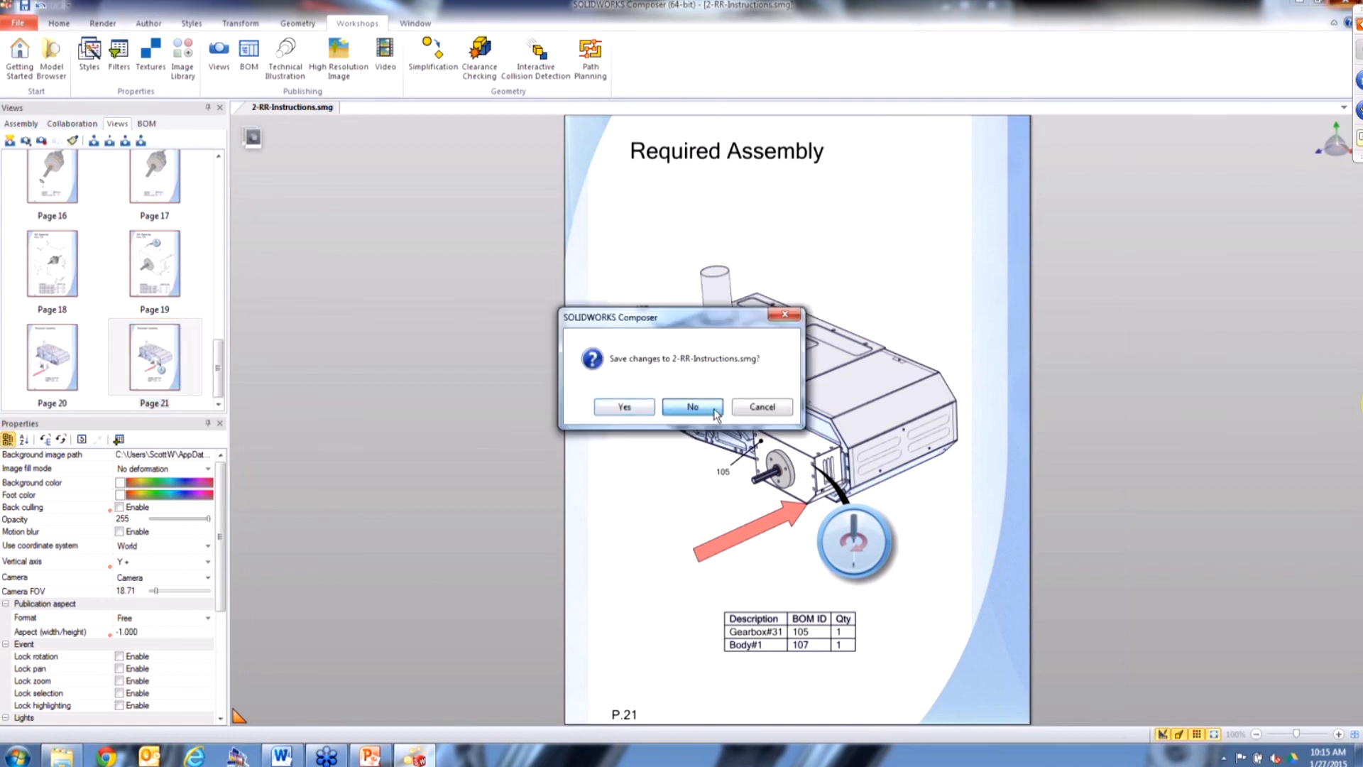
click(691, 406)
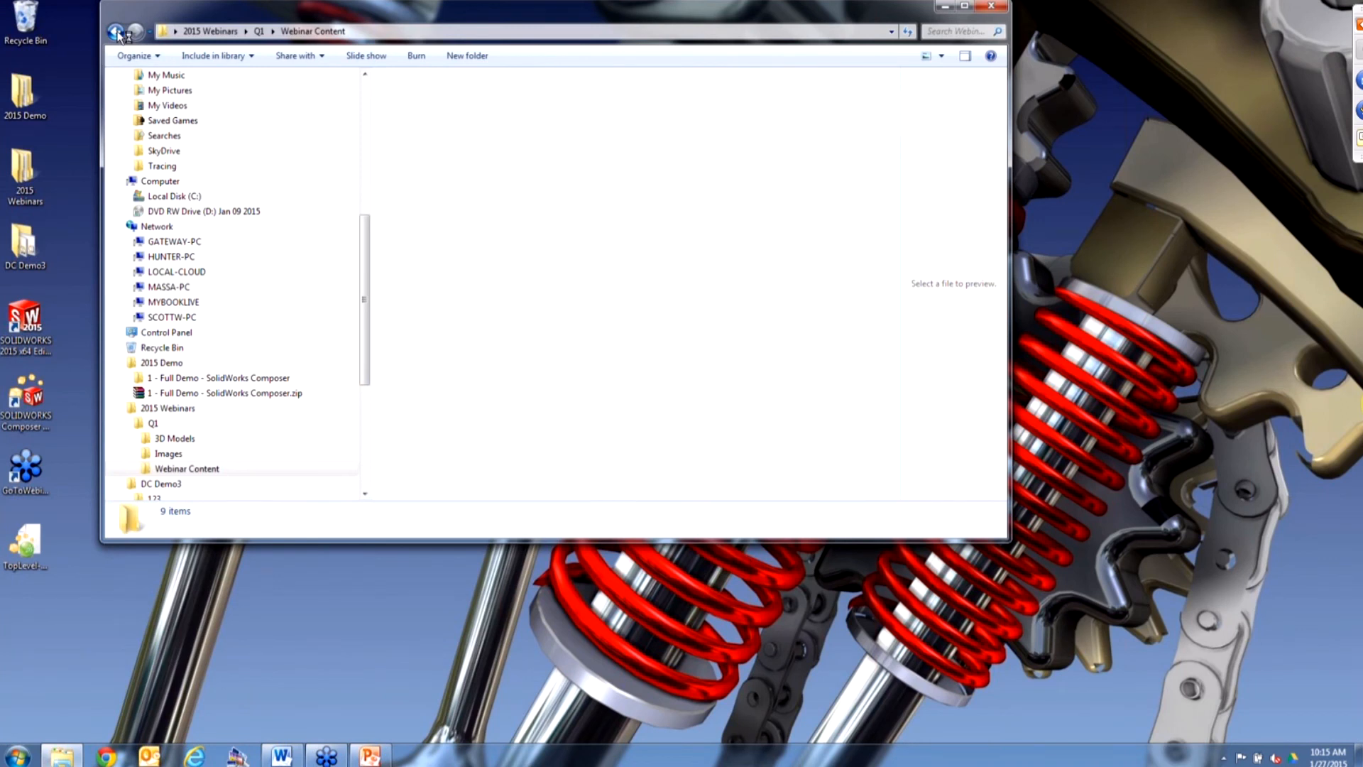
Check 2-RR-Instructions.smg's size in Q1, then open 3D Models > SolidWorks Models > Rescue-Robot
click(115, 32)
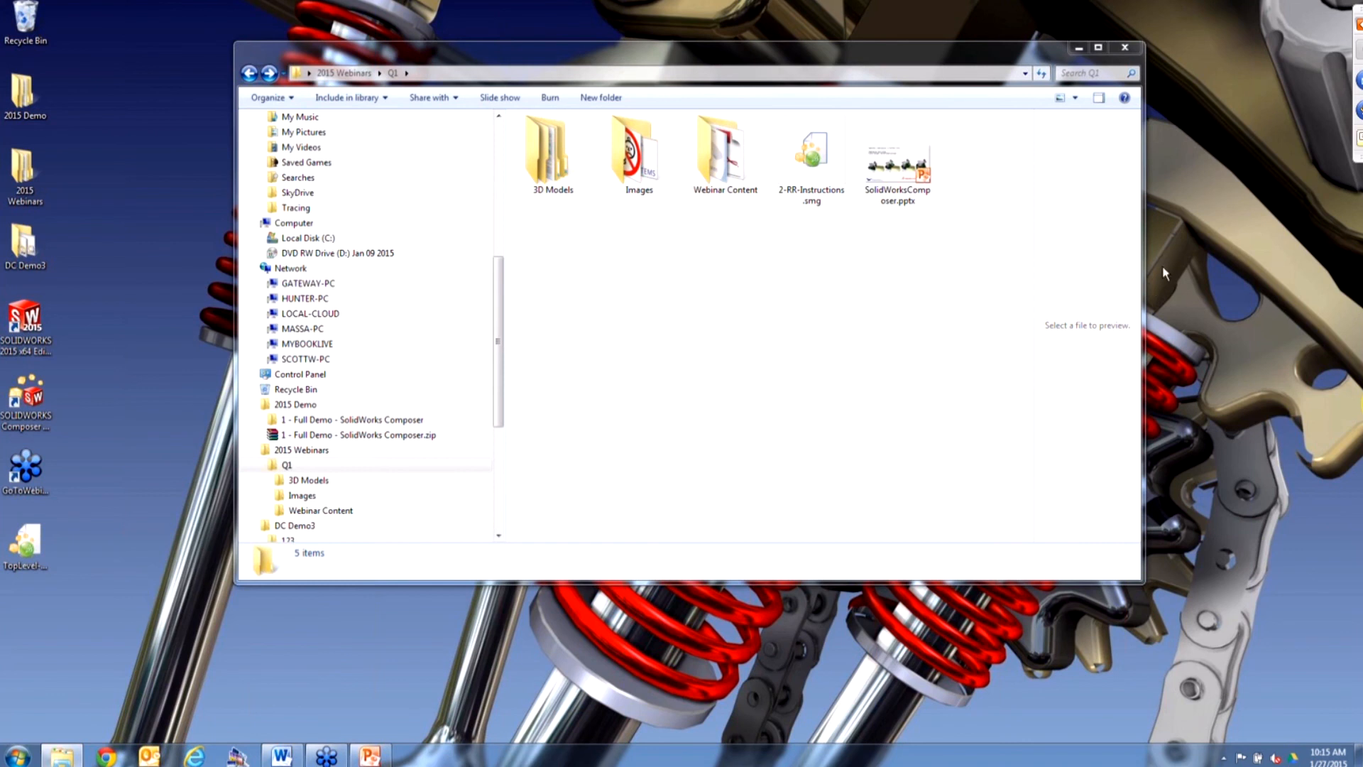
mouse_move(508, 252)
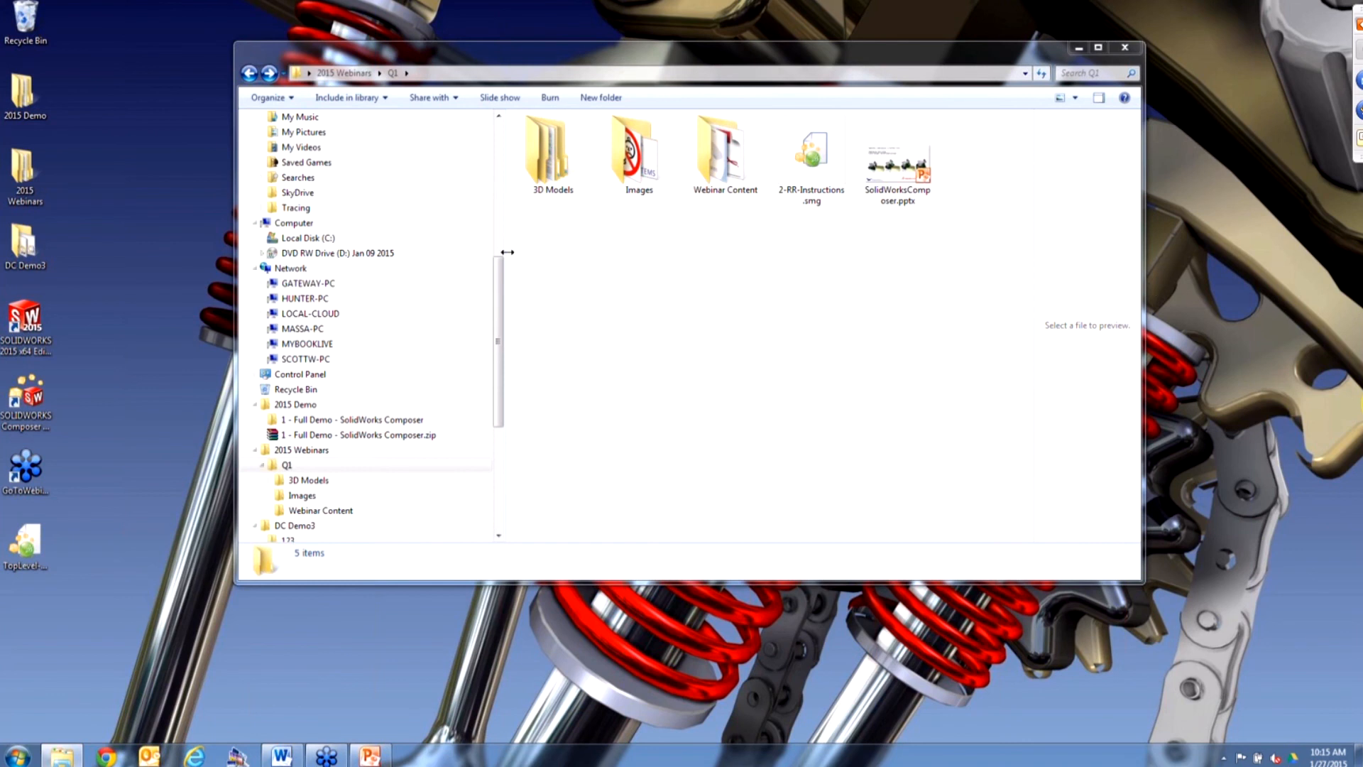
click(811, 156)
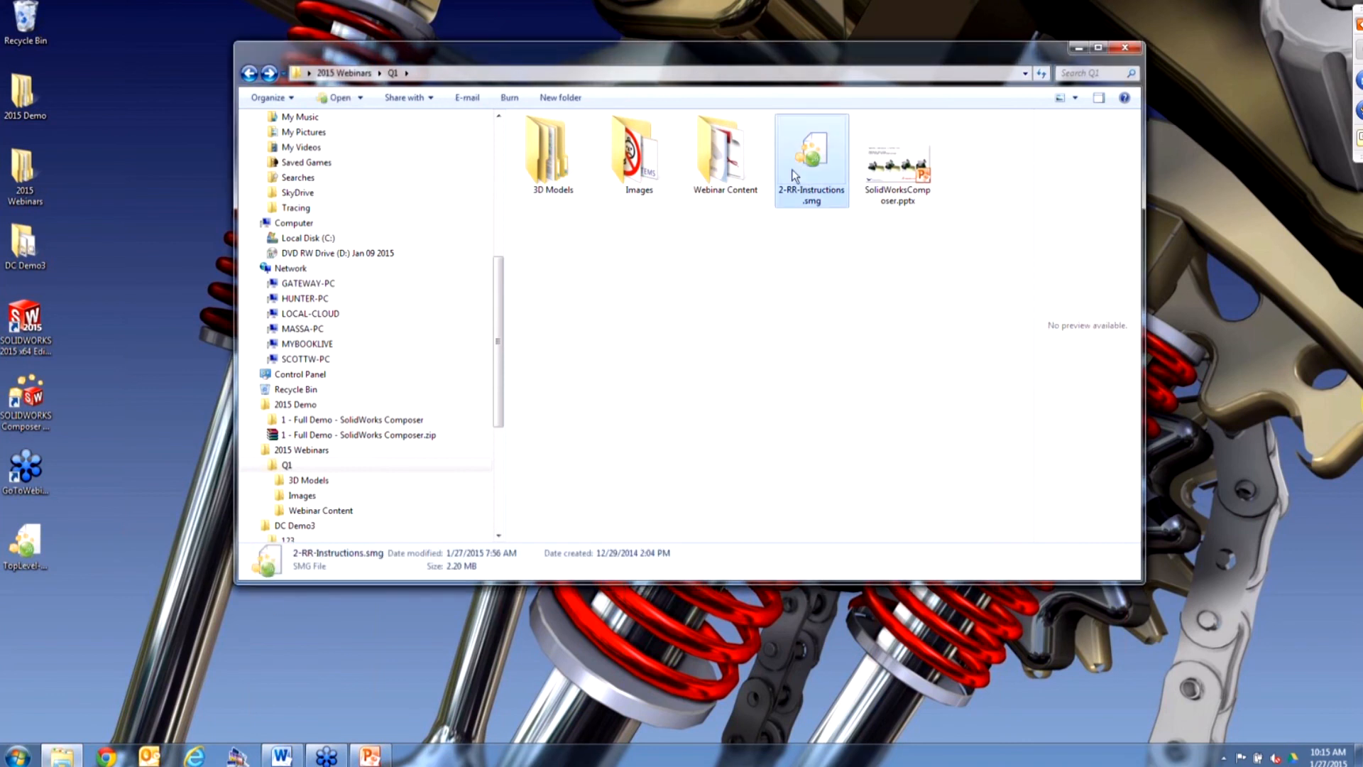
mouse_move(502, 193)
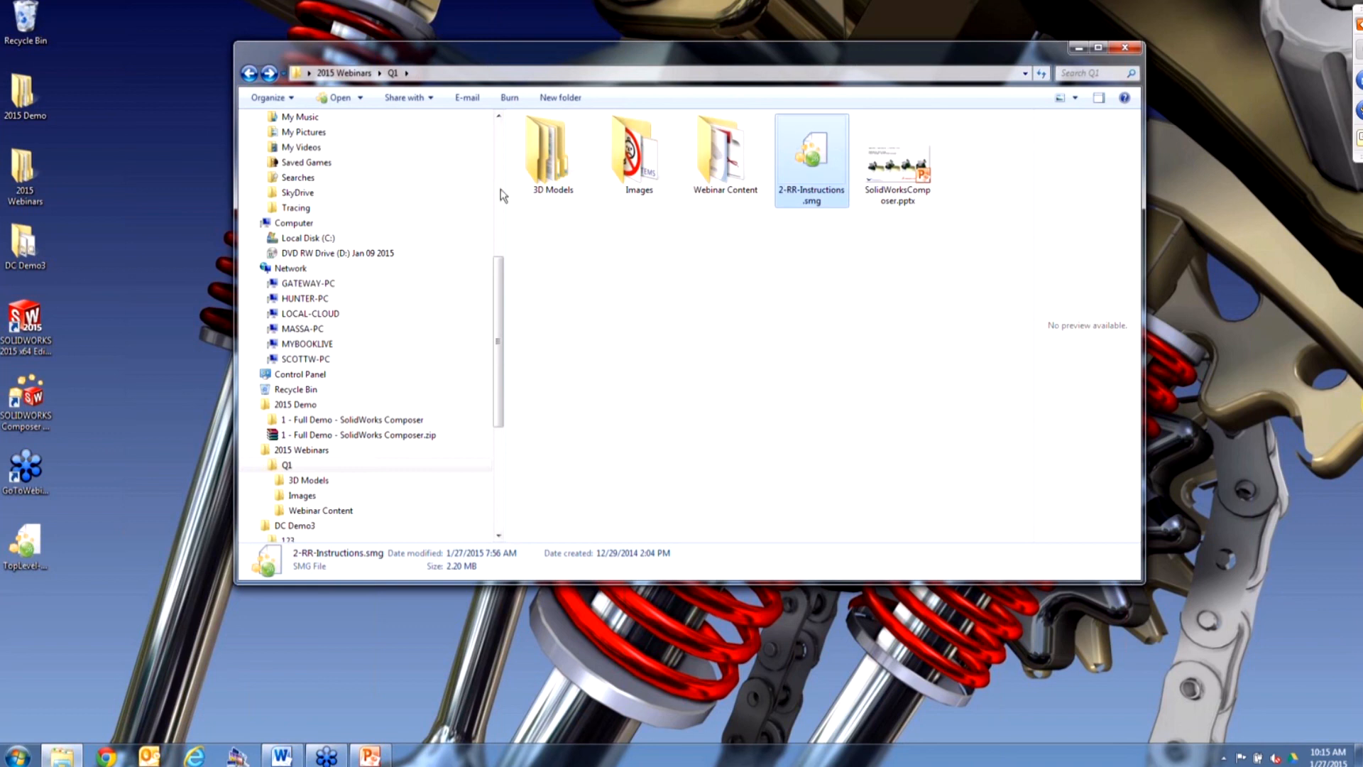
double_click(551, 151)
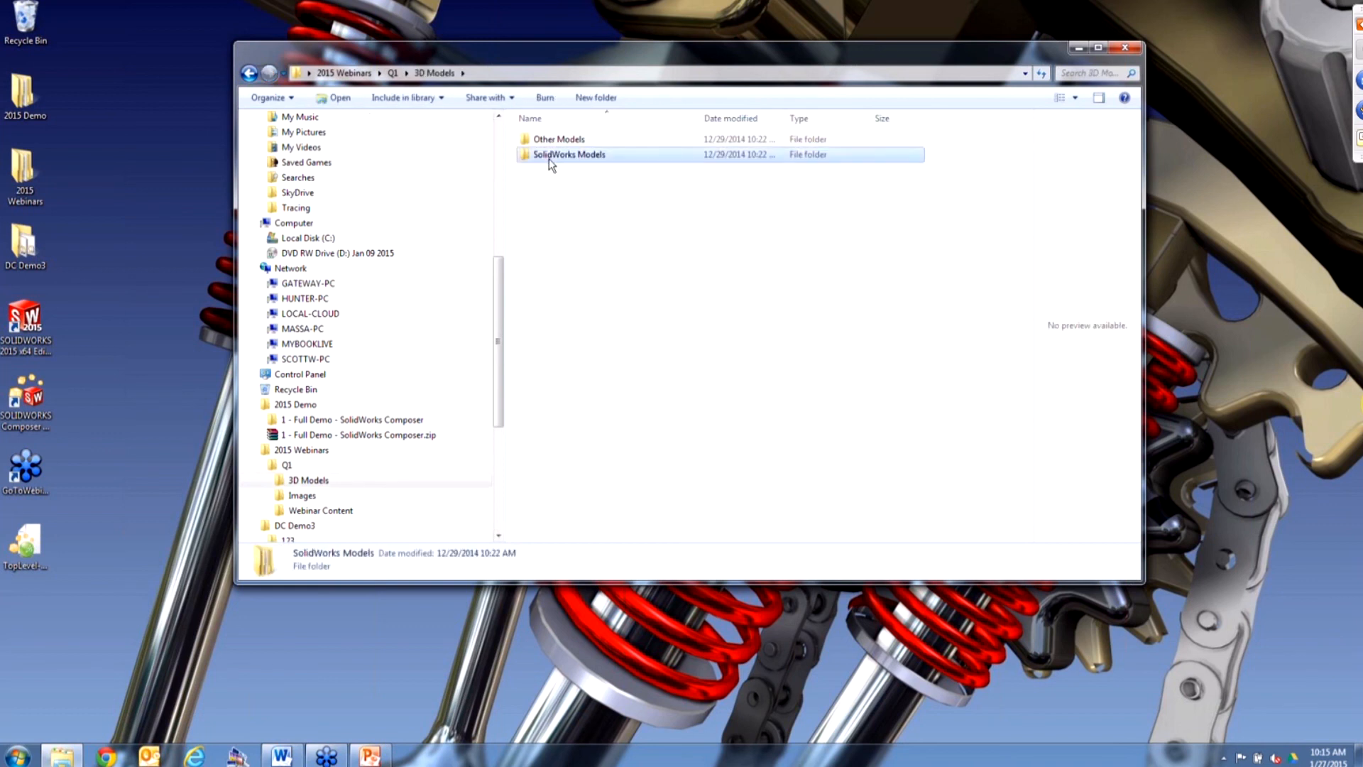
double_click(568, 153)
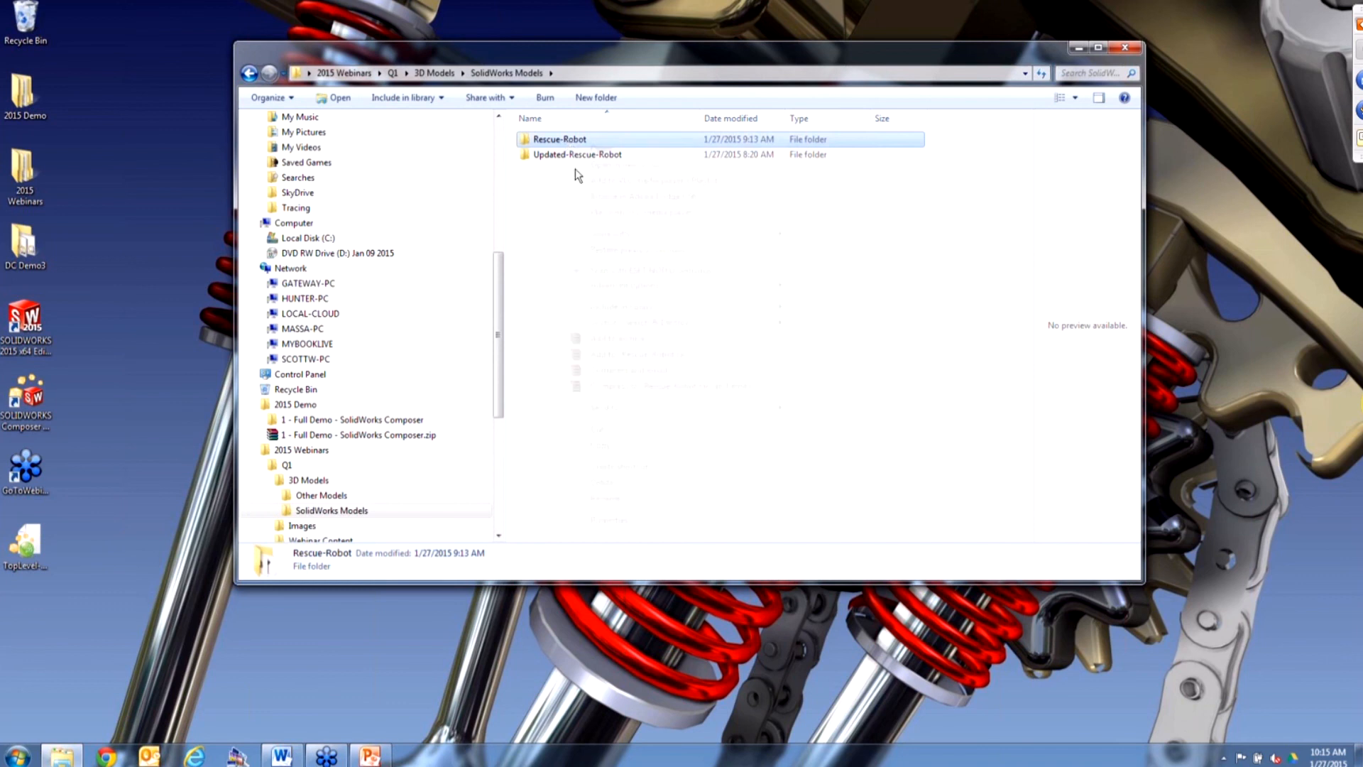
double_click(559, 139)
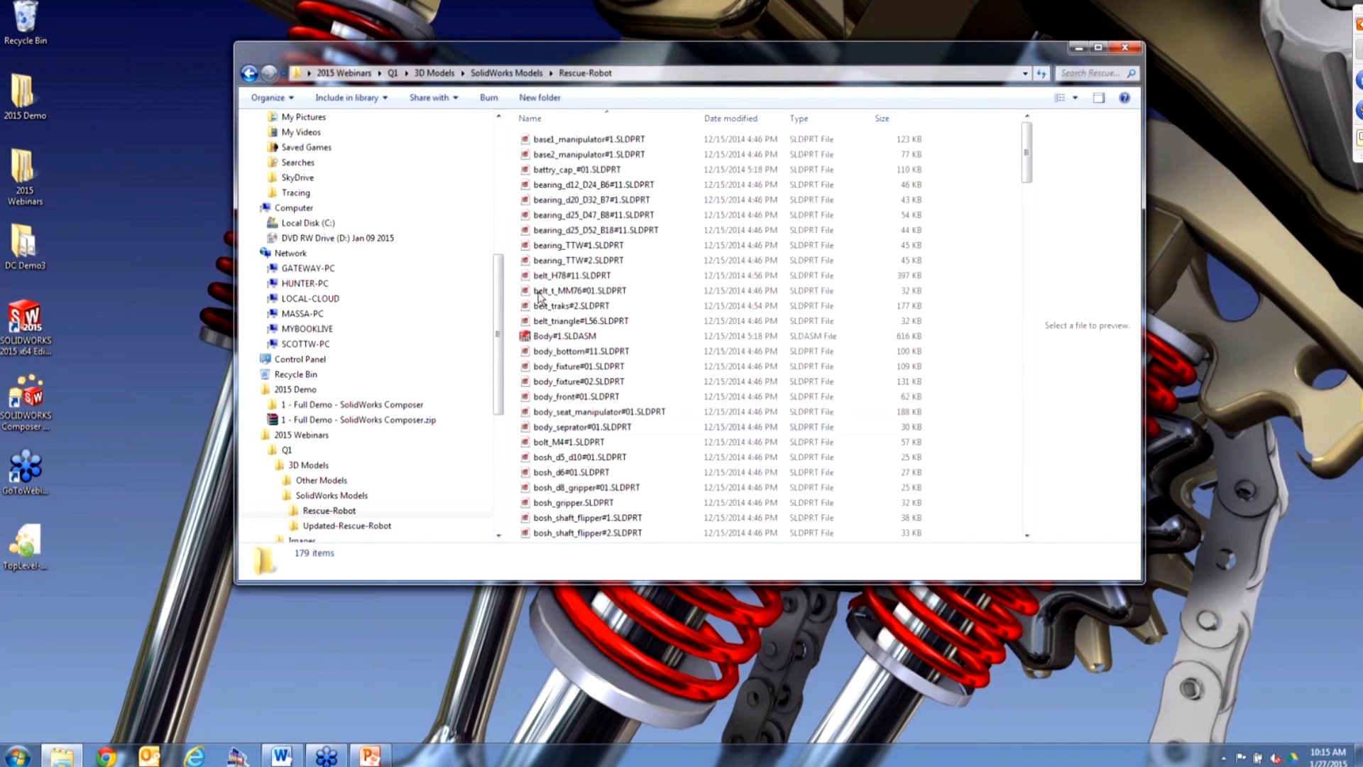
View the Rescue-Robot folder properties (36.2 MB, 179 files), then return to the Q1 folder
right_click(556, 137)
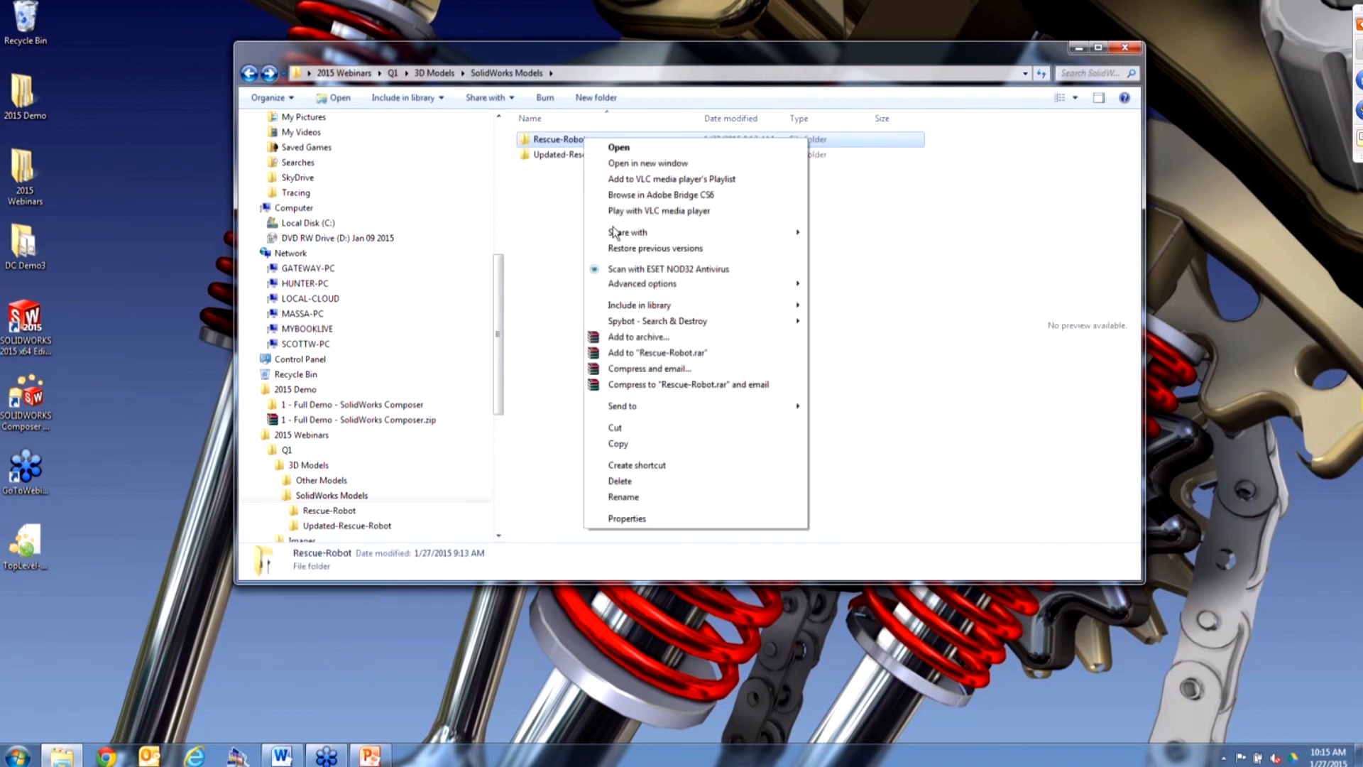
click(626, 519)
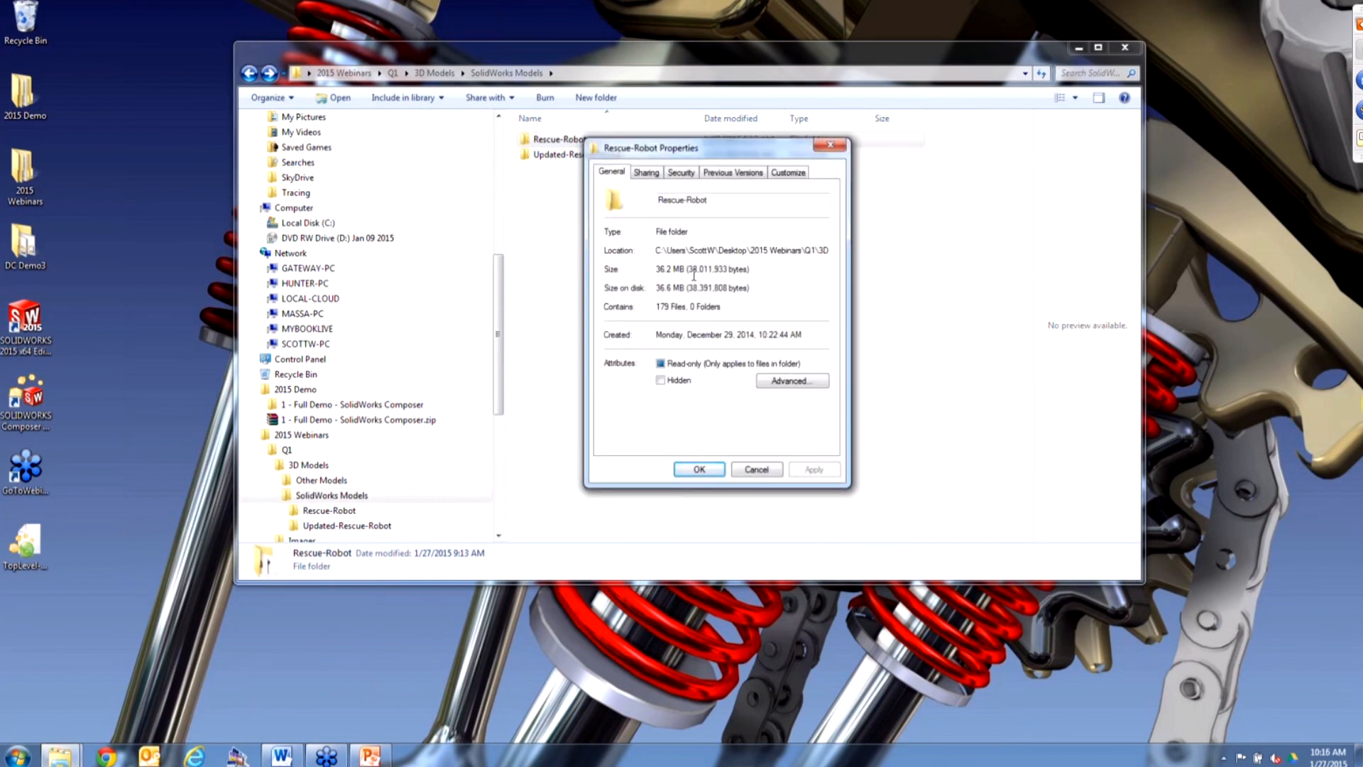
click(699, 469)
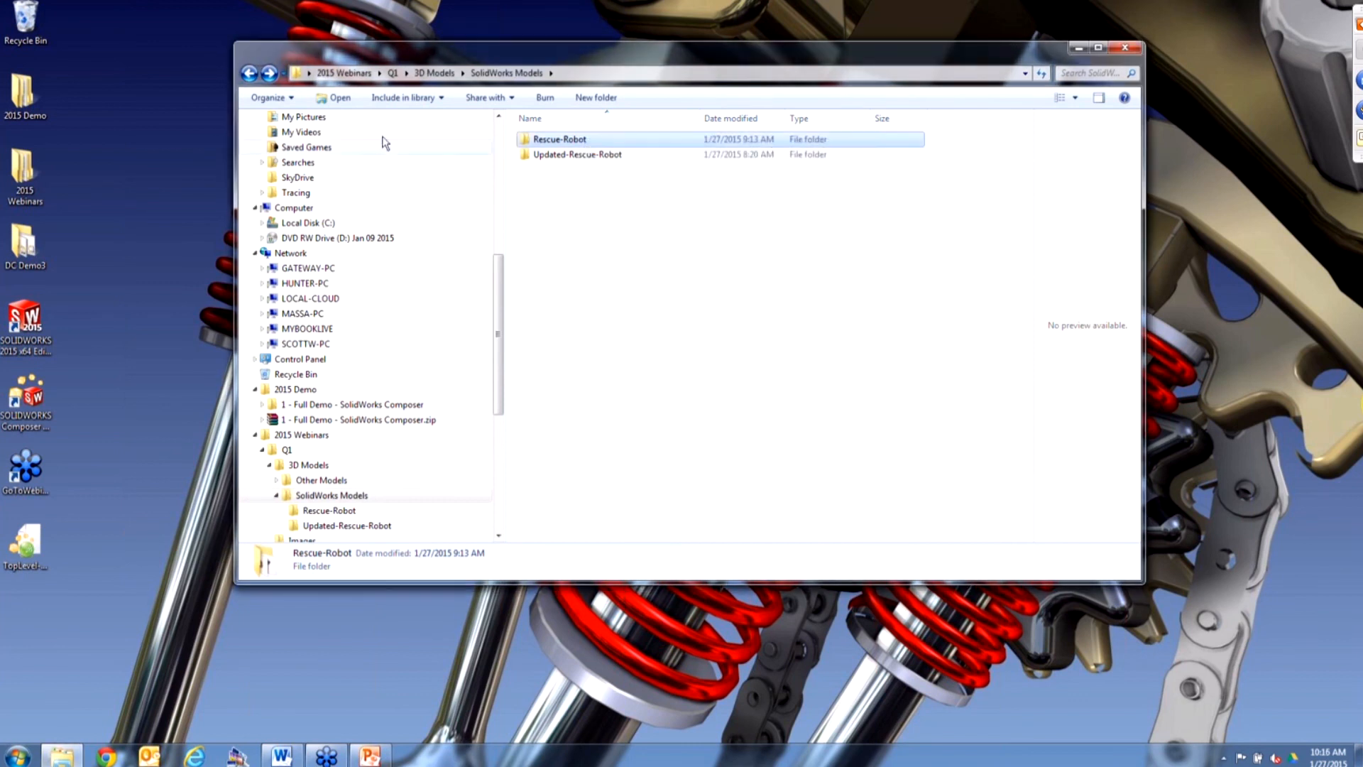
click(250, 73)
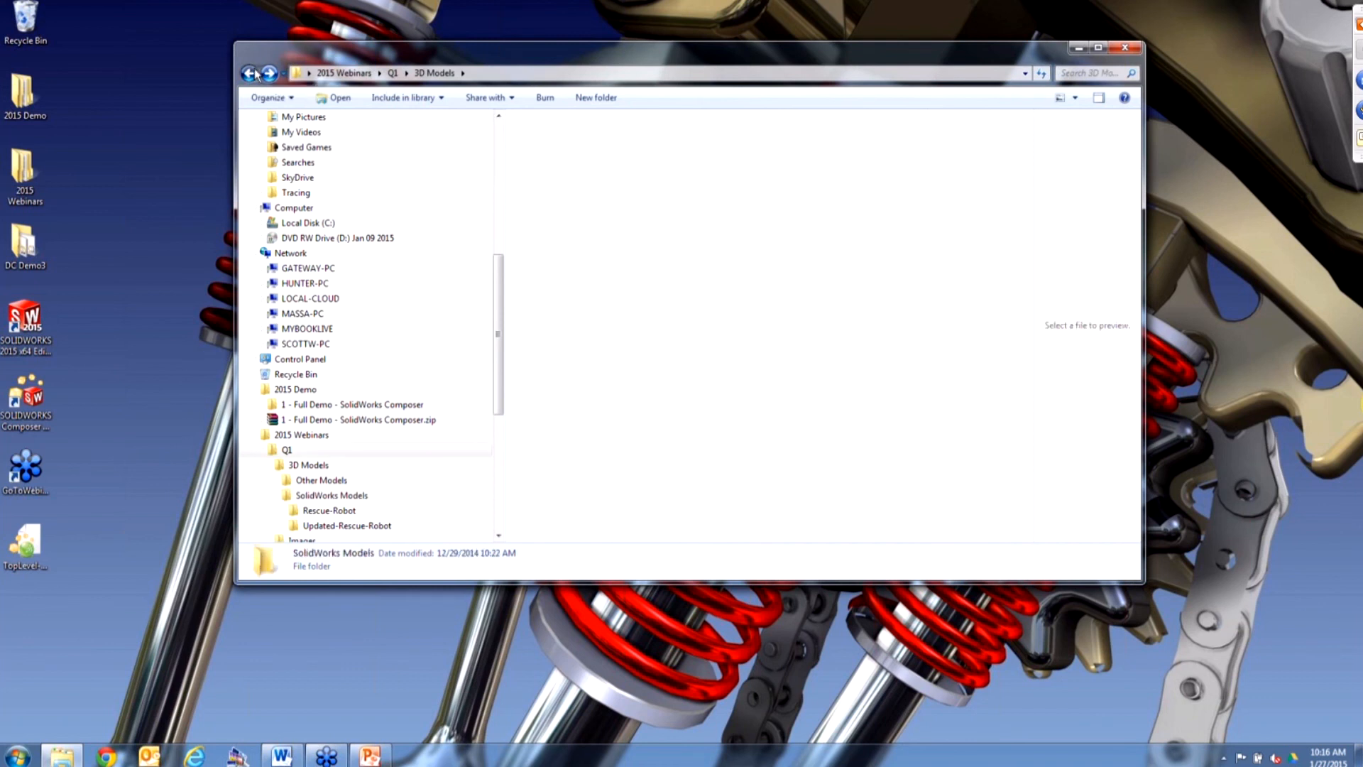
click(248, 72)
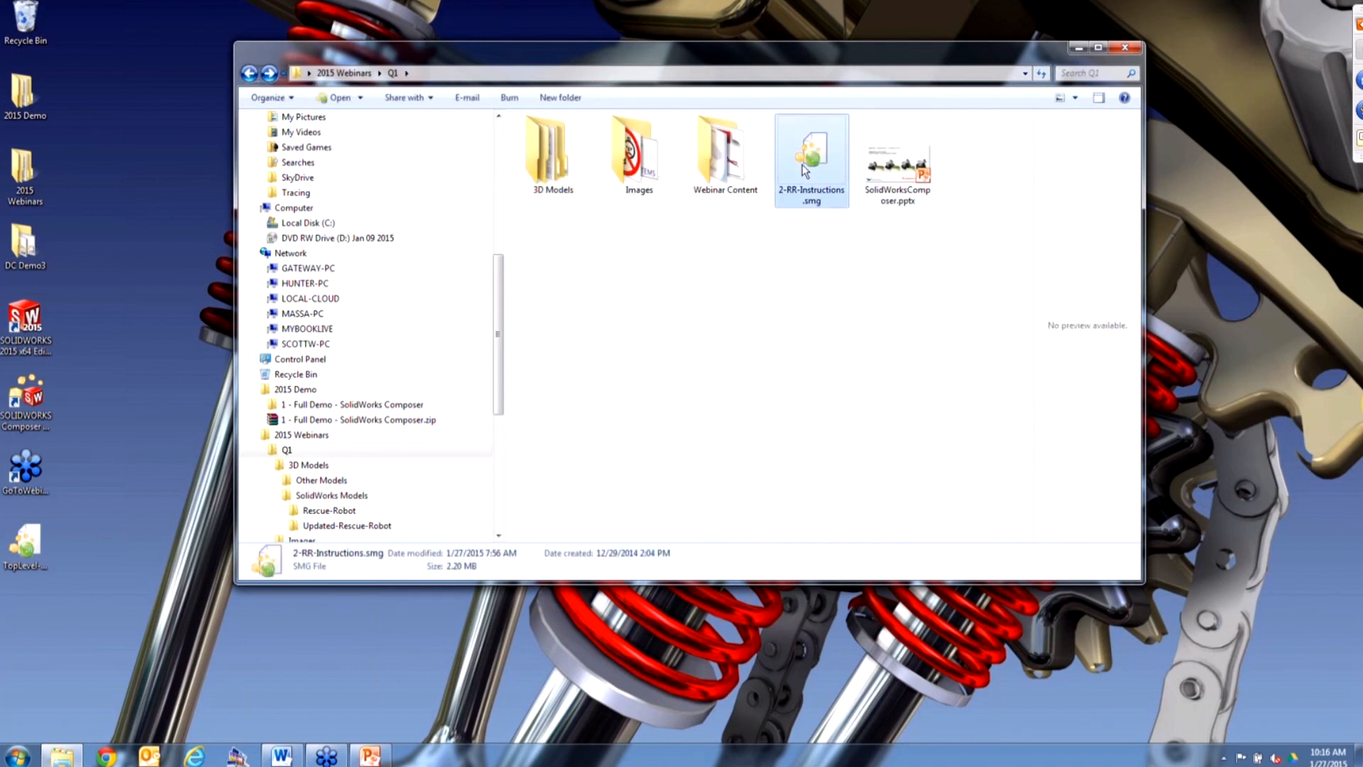
mouse_move(467, 586)
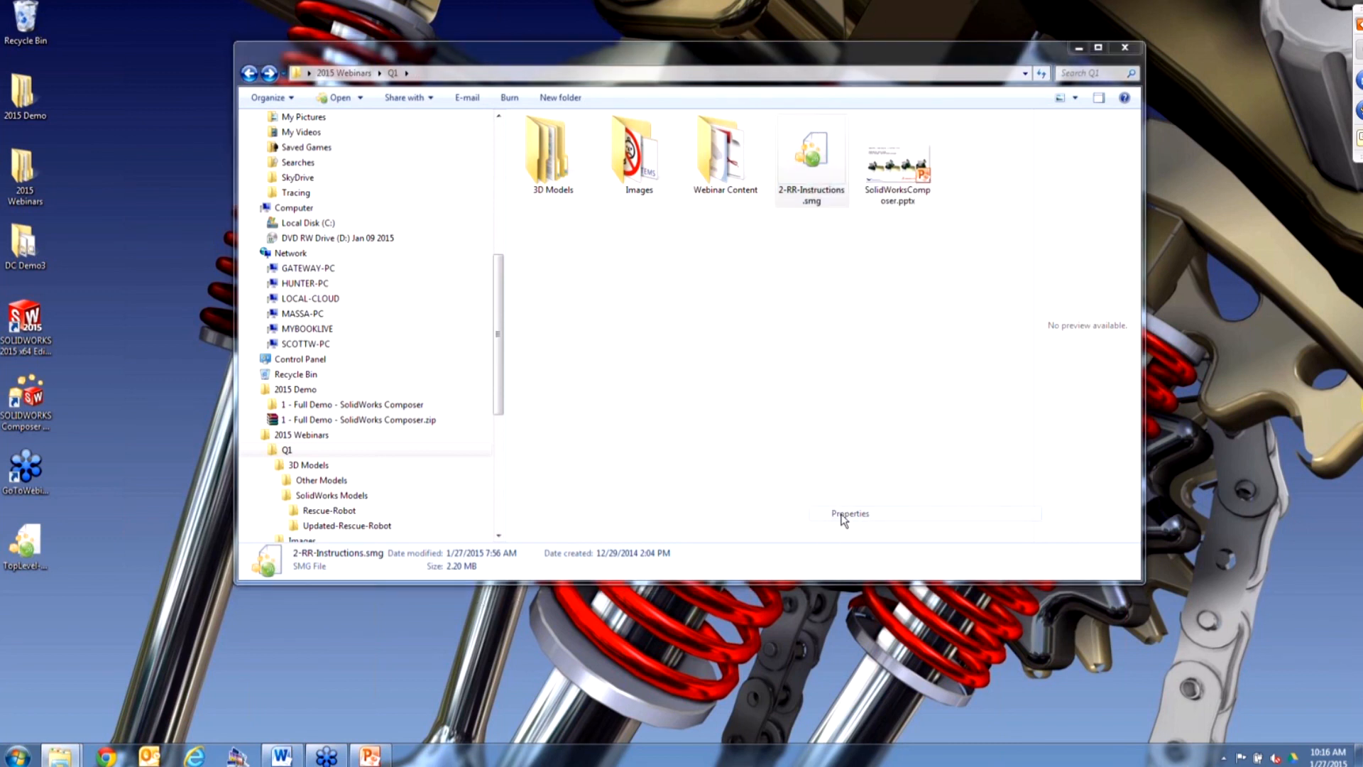
Show the properties of 2-RR-Instructions.smg, revealing its 2.20 MB size
click(849, 513)
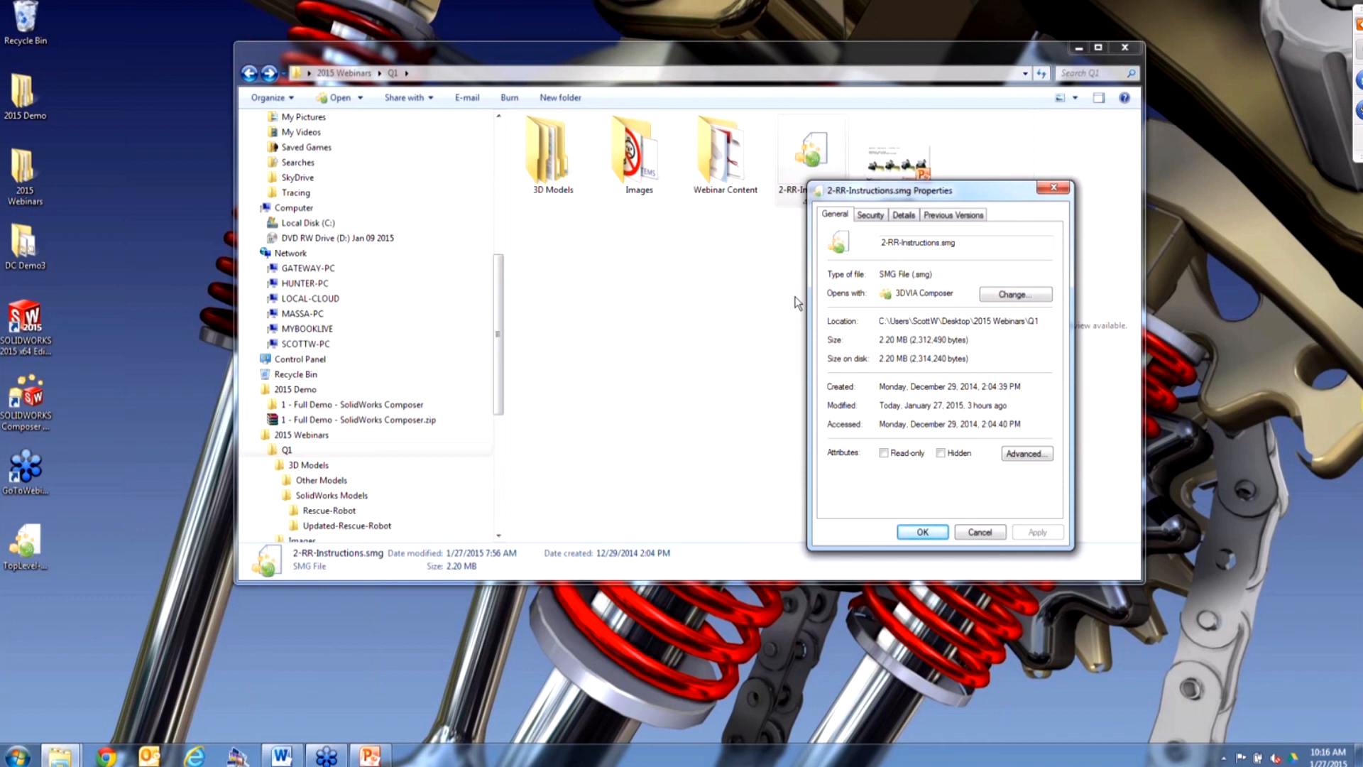
mouse_move(877, 348)
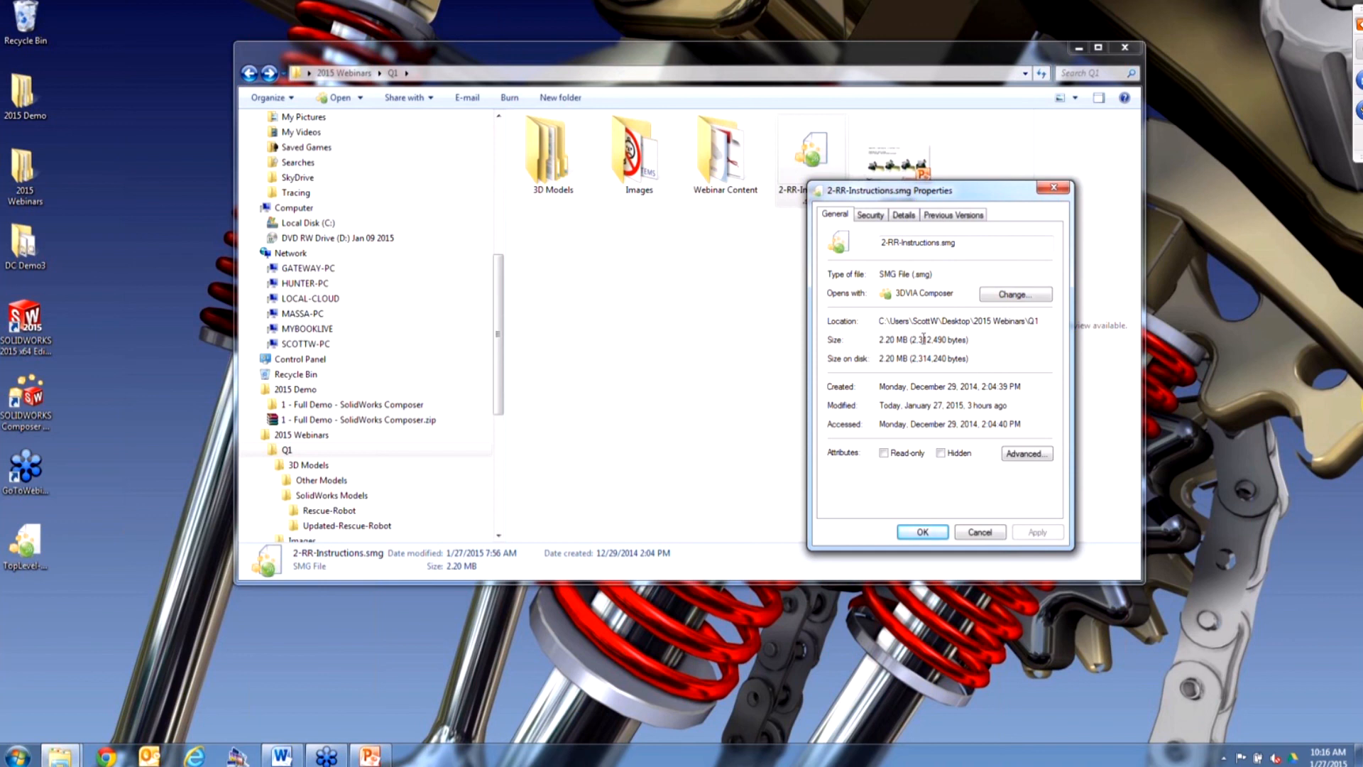
mouse_move(981, 414)
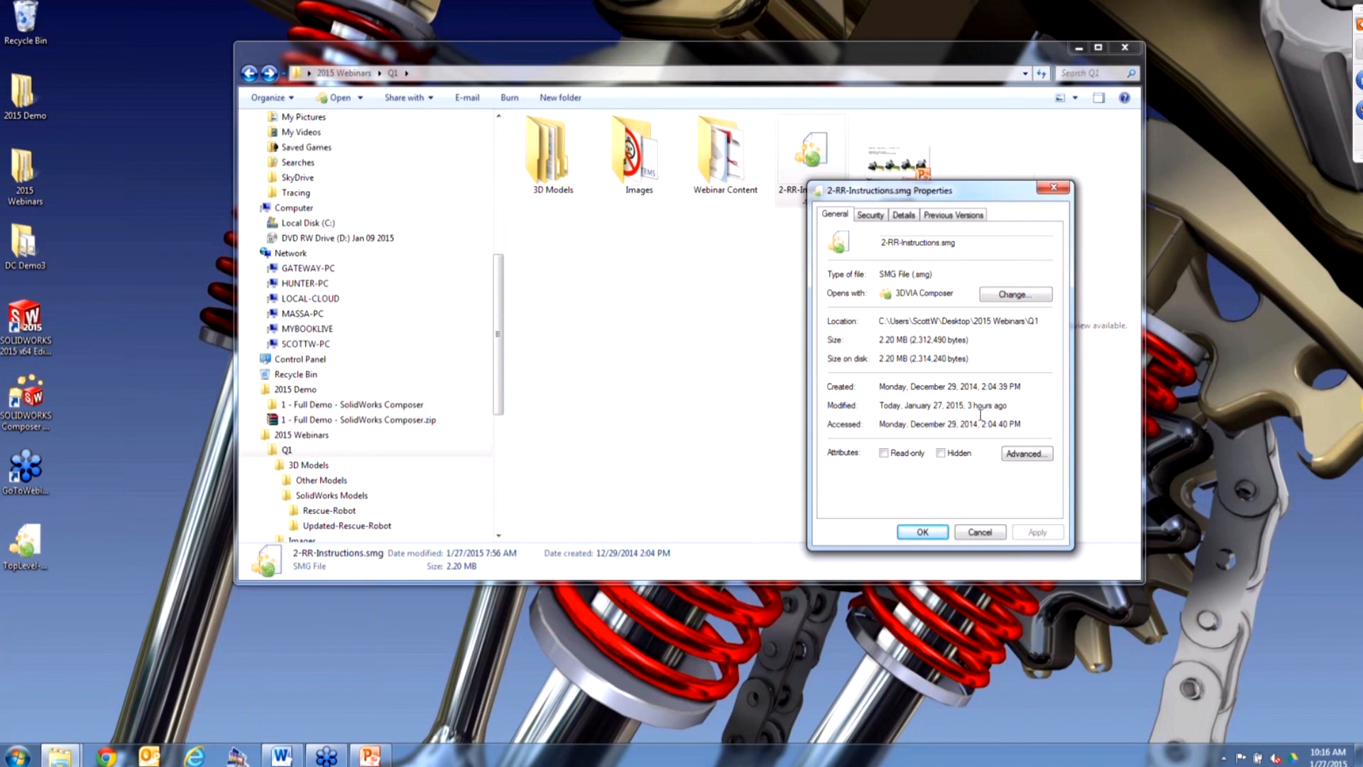